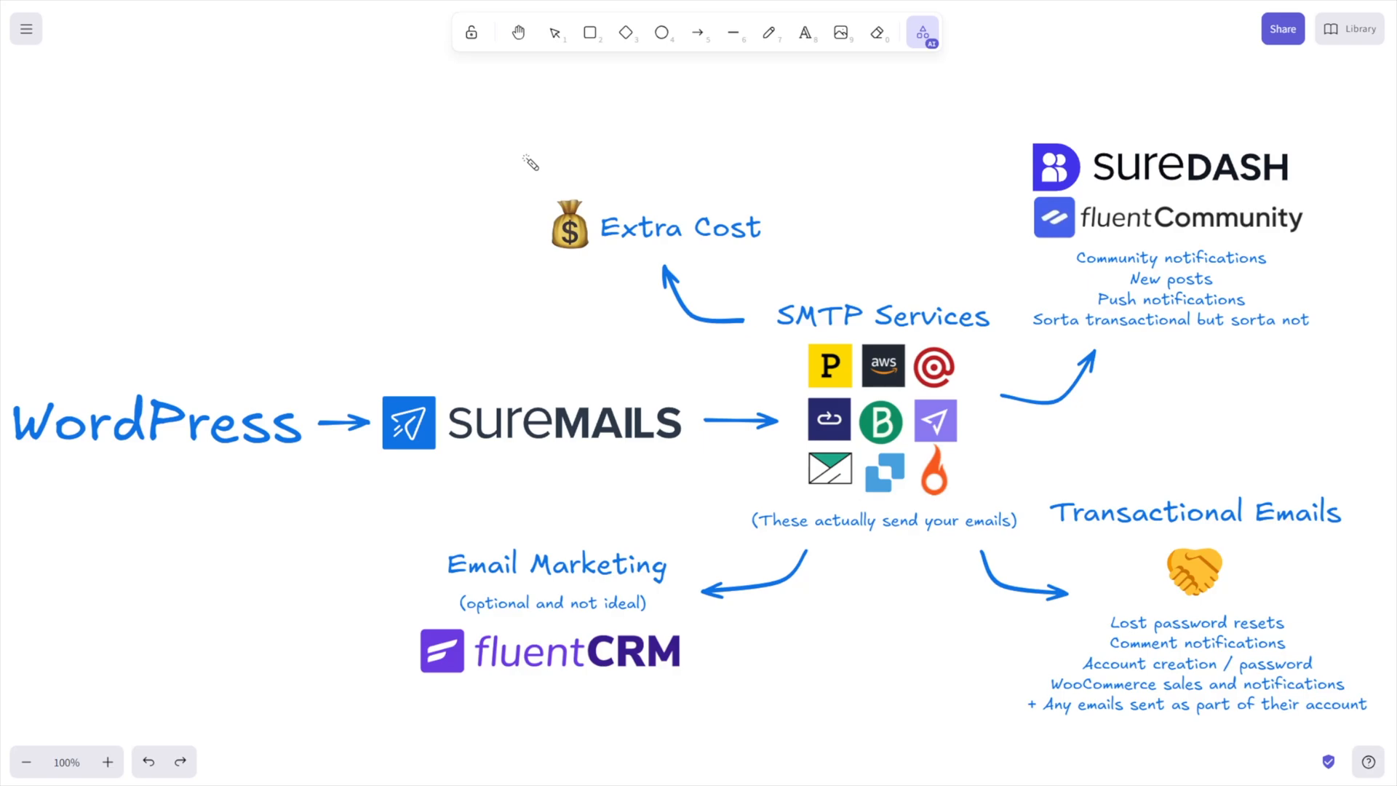
Annotate the slides, marking Extra Cost, the fluentCRM logo, and WordPress-to-SMTP flow
drag(187, 361, 107, 454)
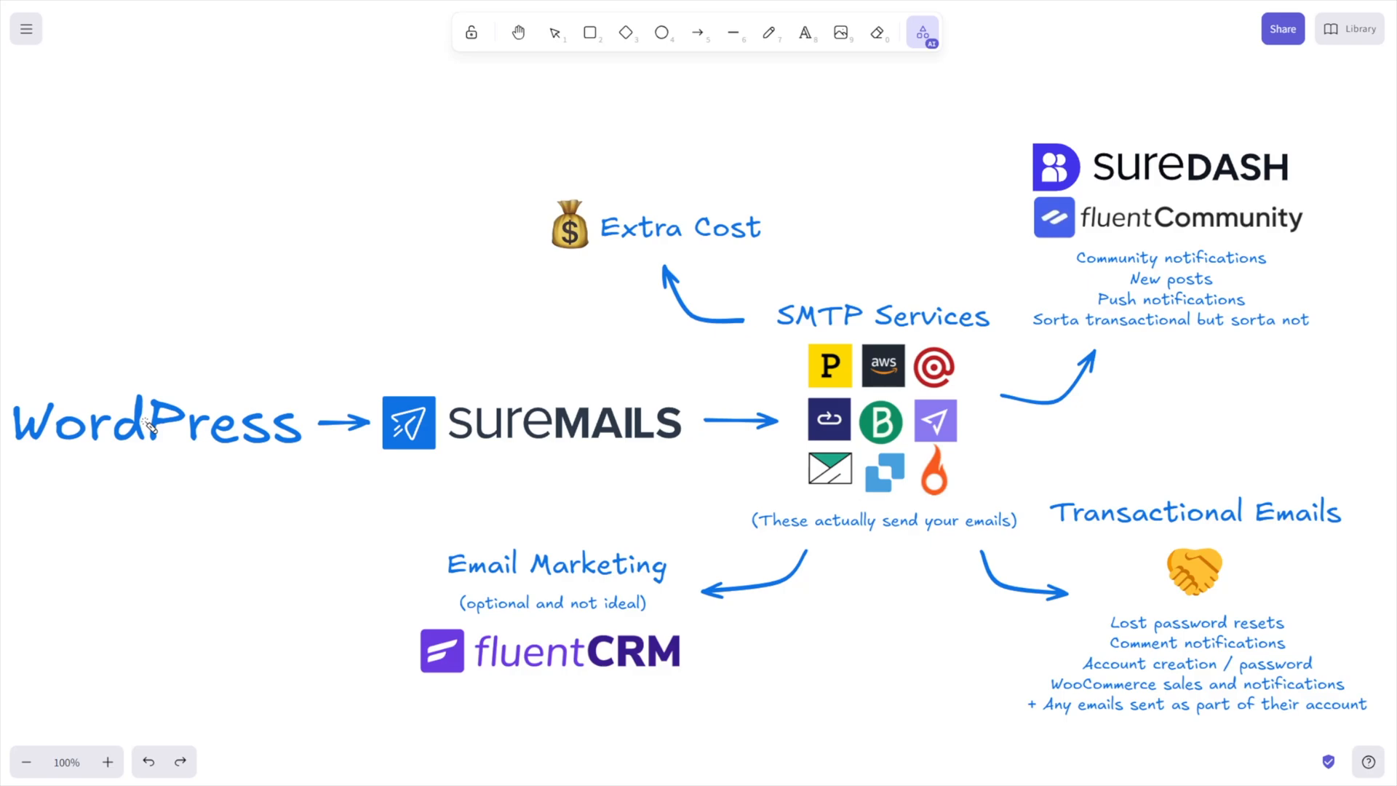
mouse_move(238, 423)
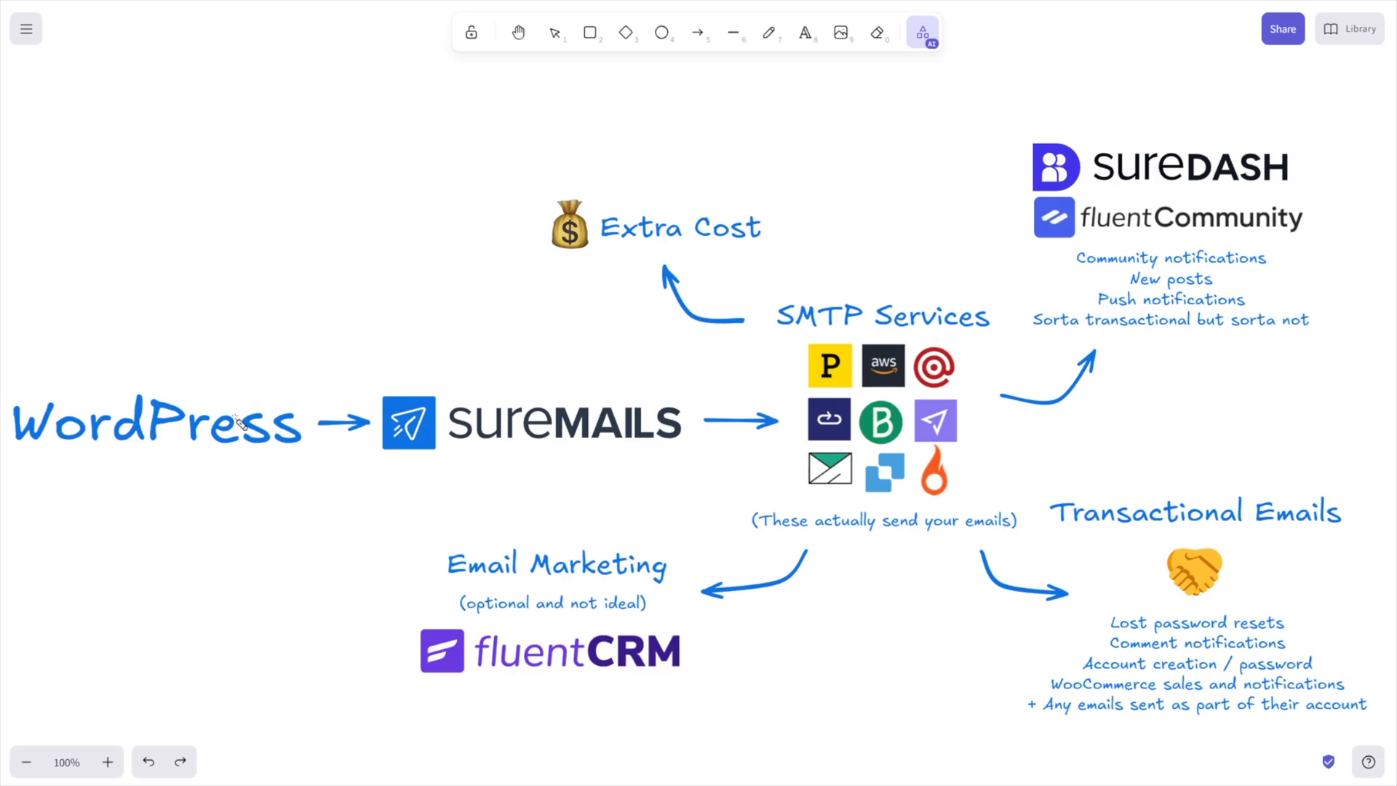
drag(307, 390, 364, 466)
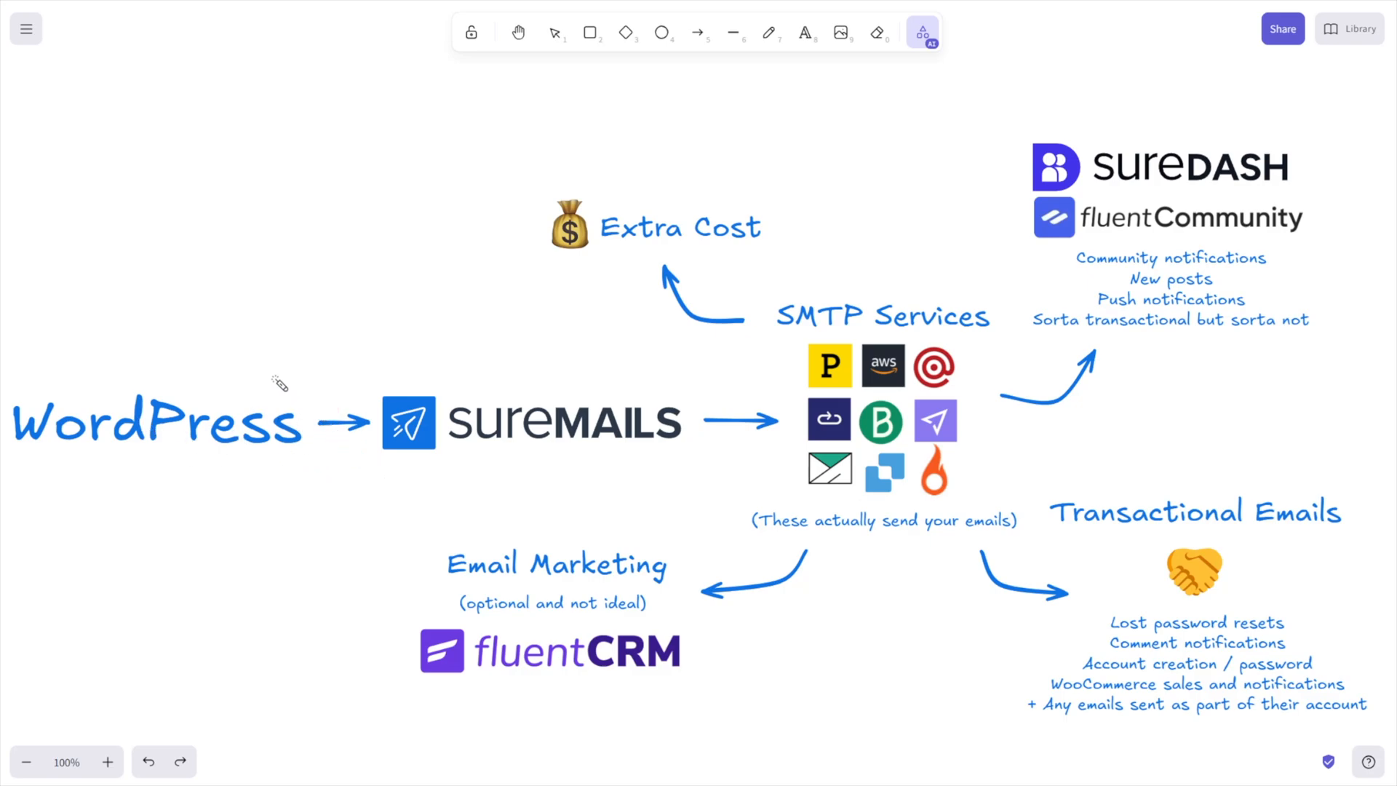
drag(651, 352, 672, 472)
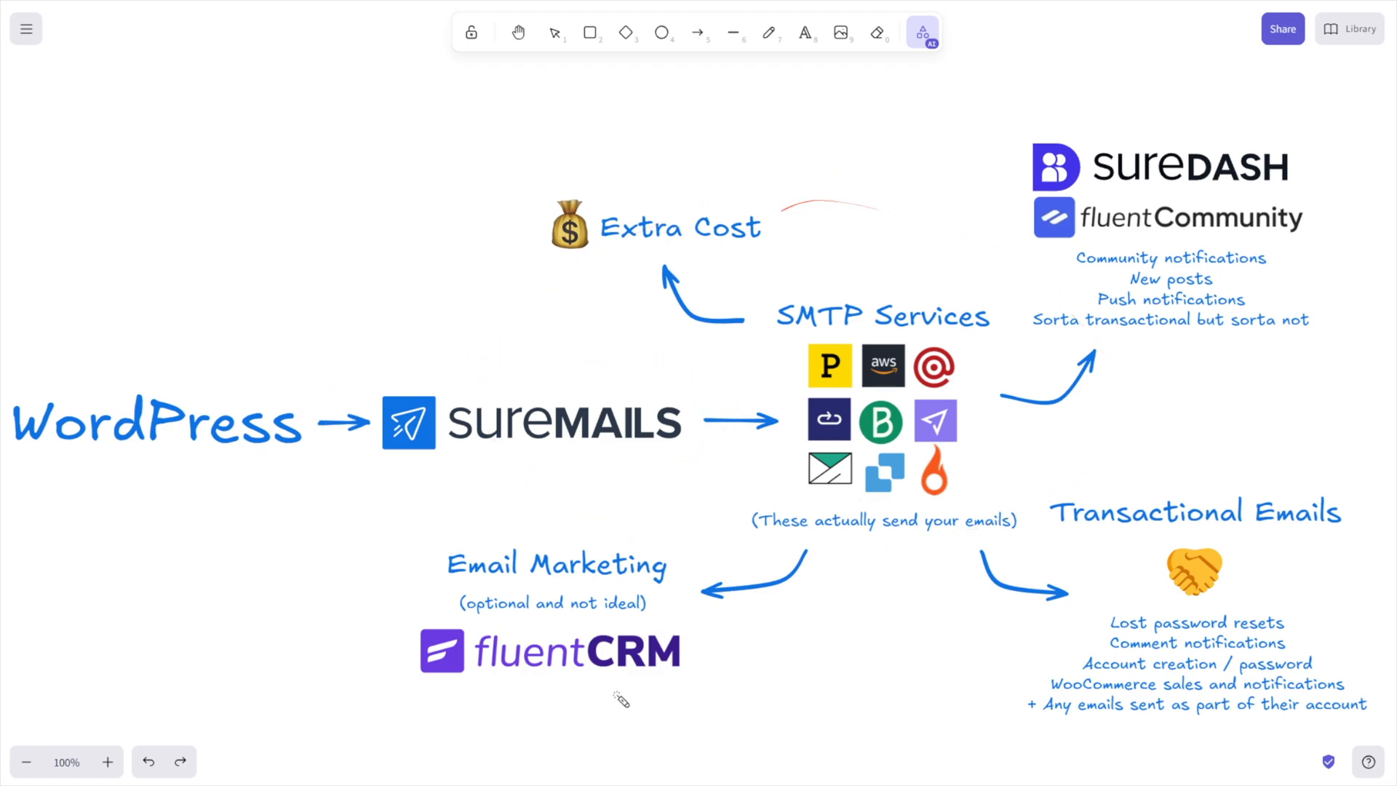
drag(1003, 163, 1132, 123)
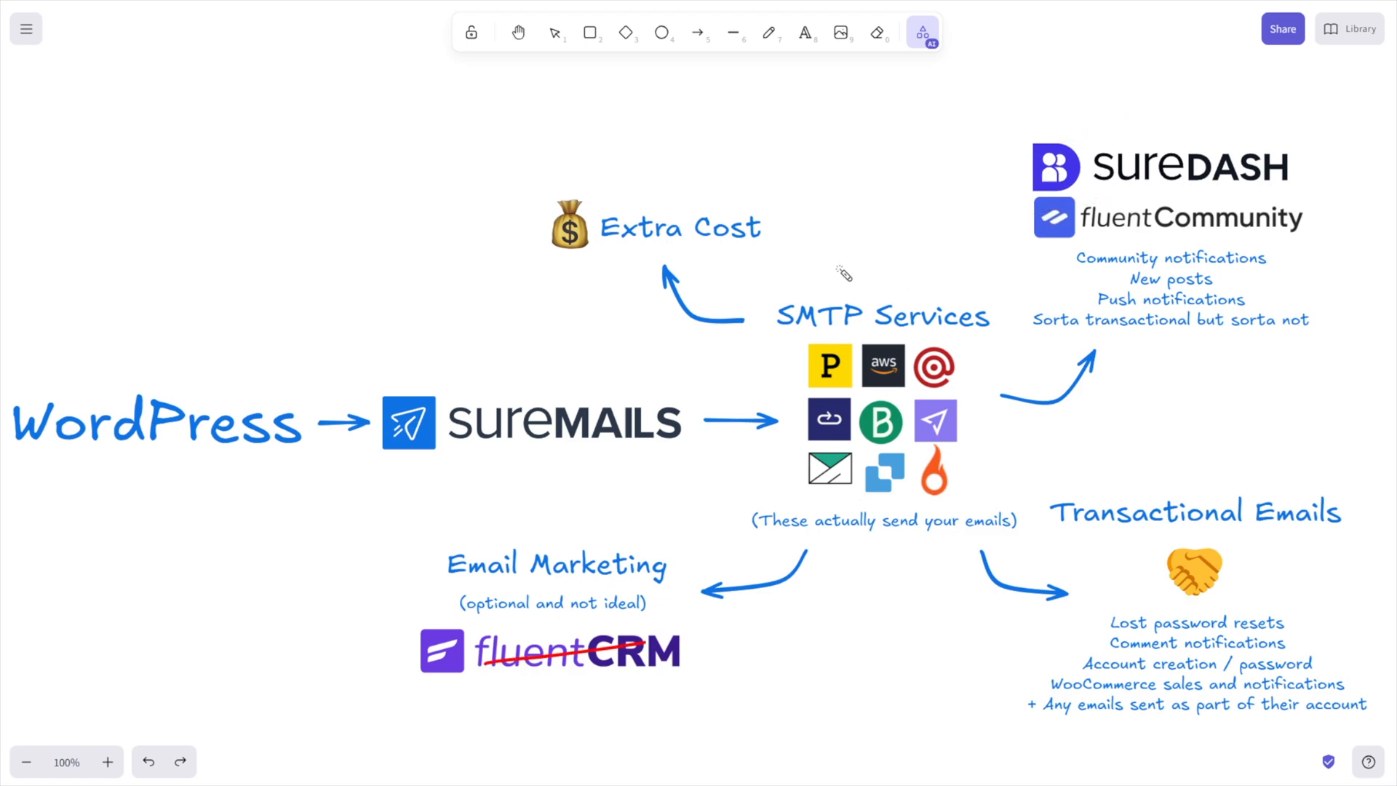
drag(1144, 480, 1180, 739)
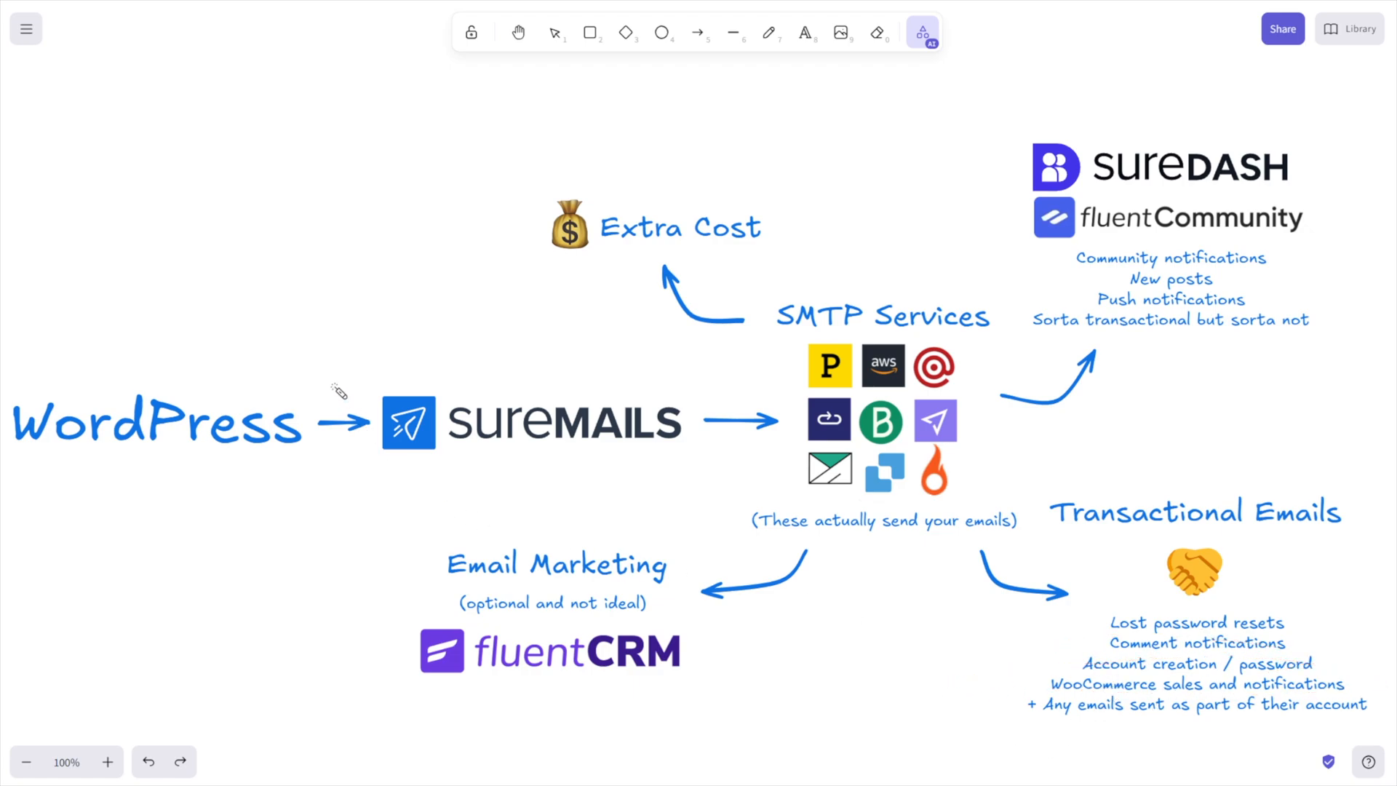
mouse_move(329, 390)
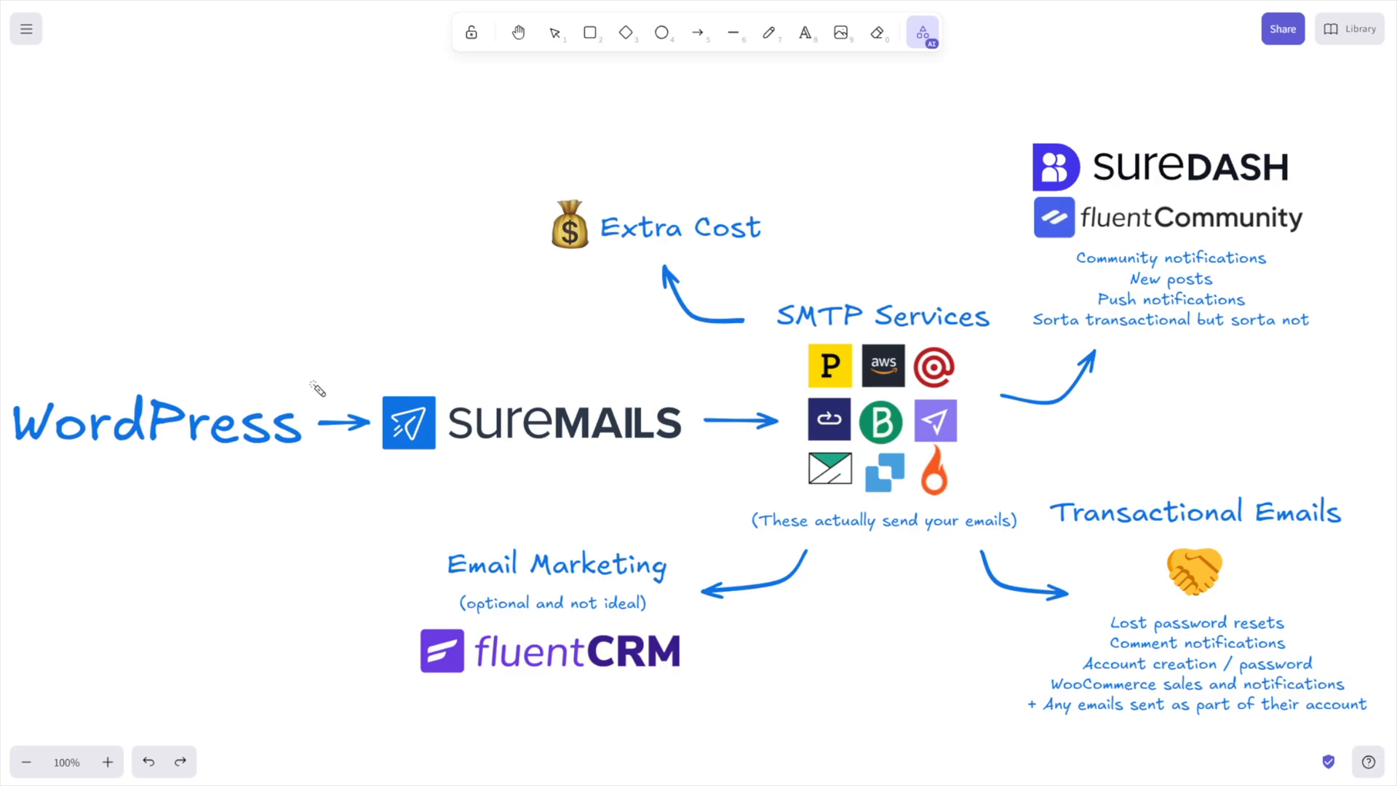
drag(334, 365, 766, 450)
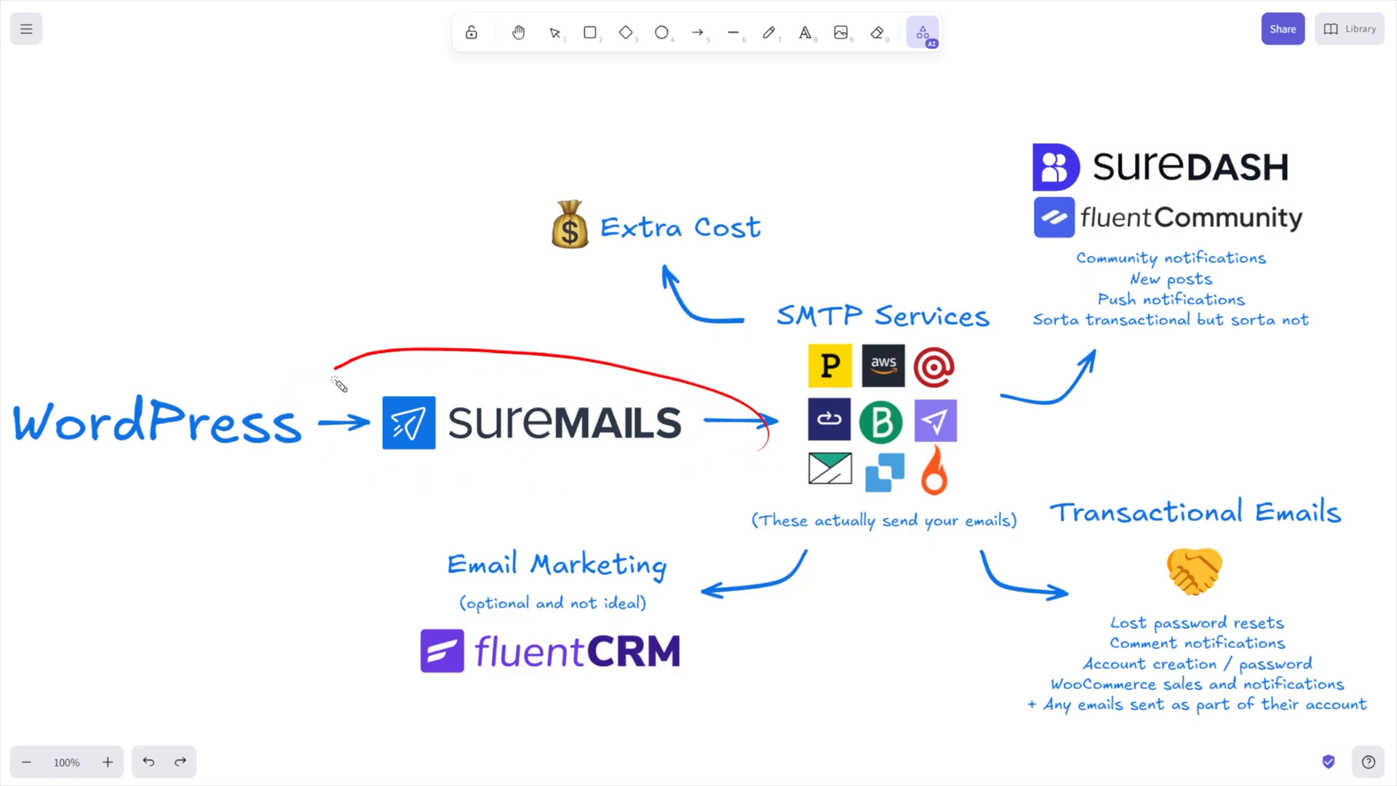
click(517, 468)
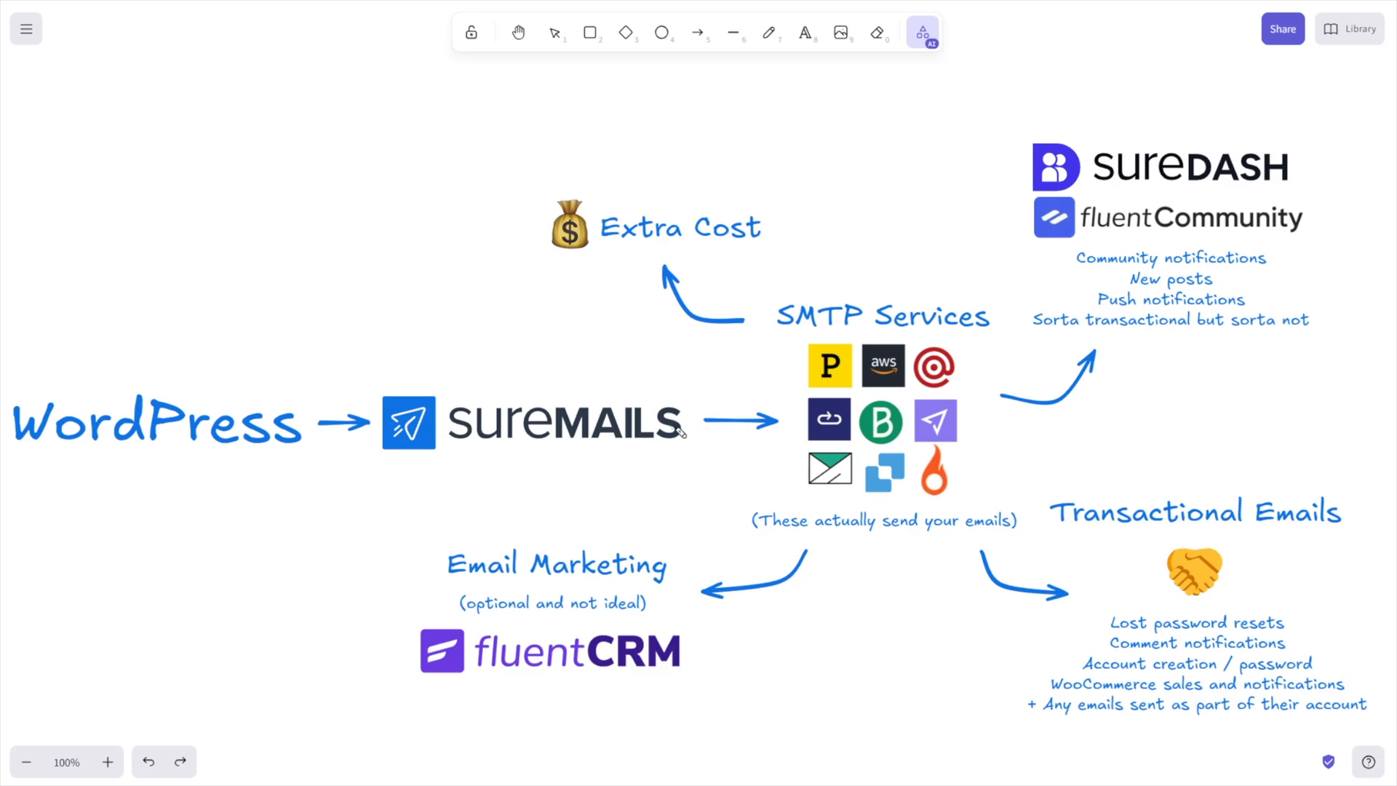
mouse_move(545, 448)
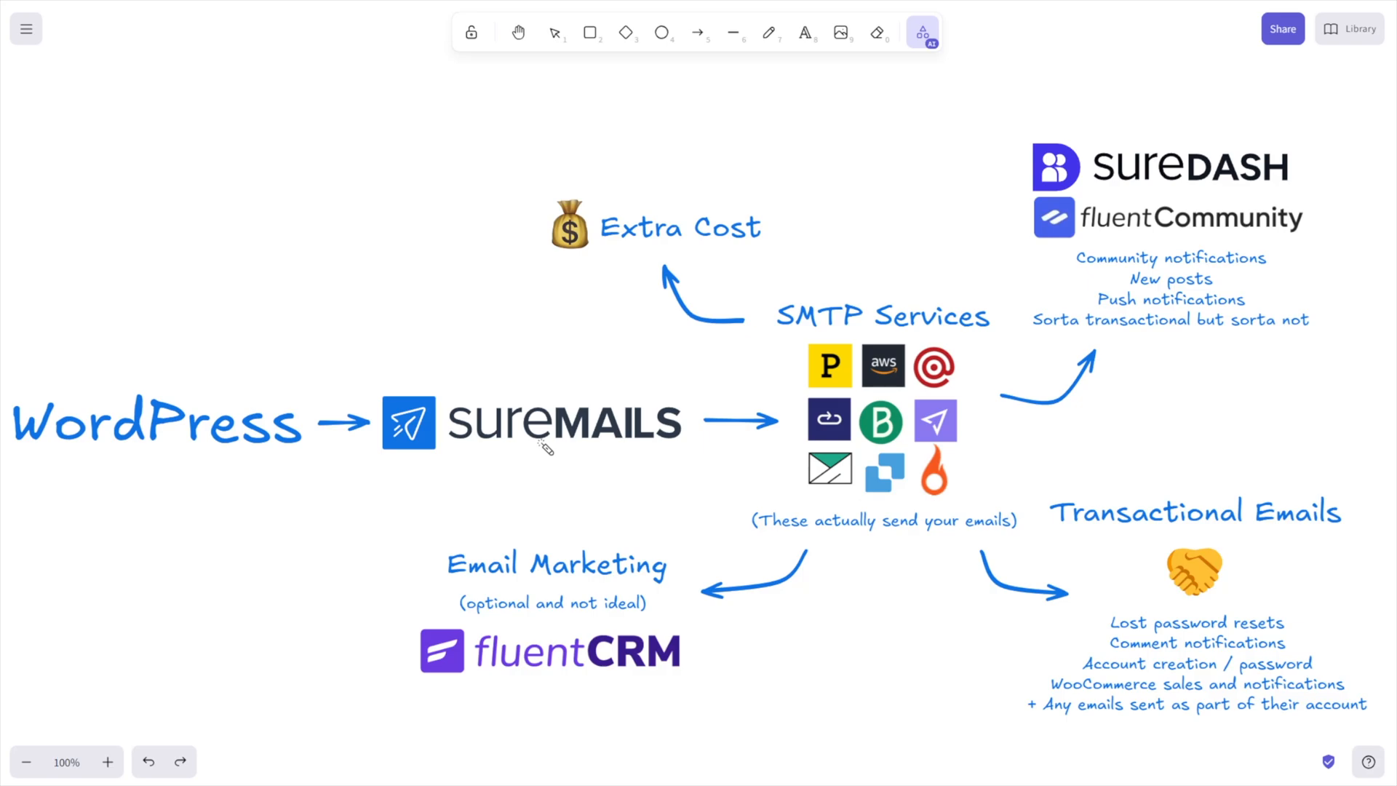
mouse_move(528, 521)
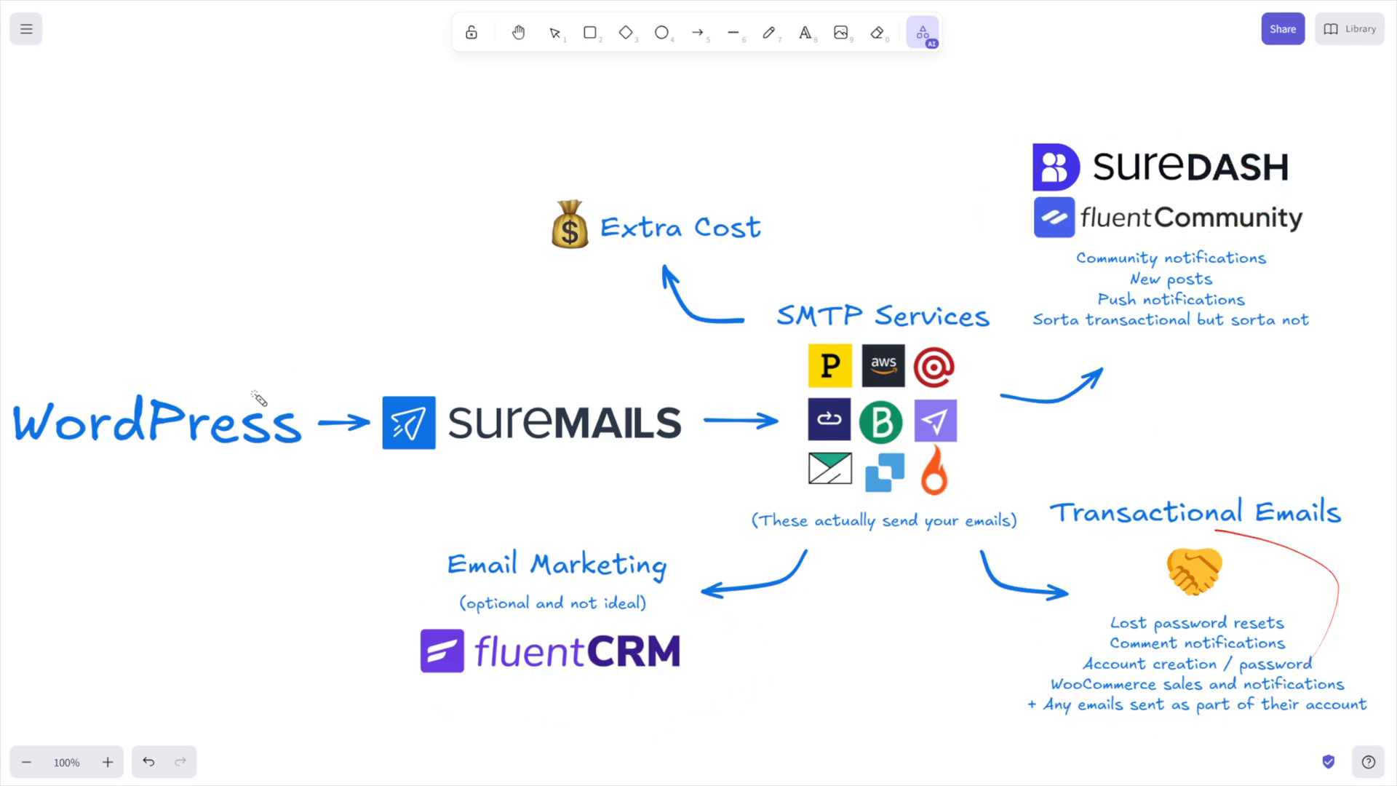
Mark the Transactional Emails list, then go to the SureMails Connections page
drag(406, 335, 468, 383)
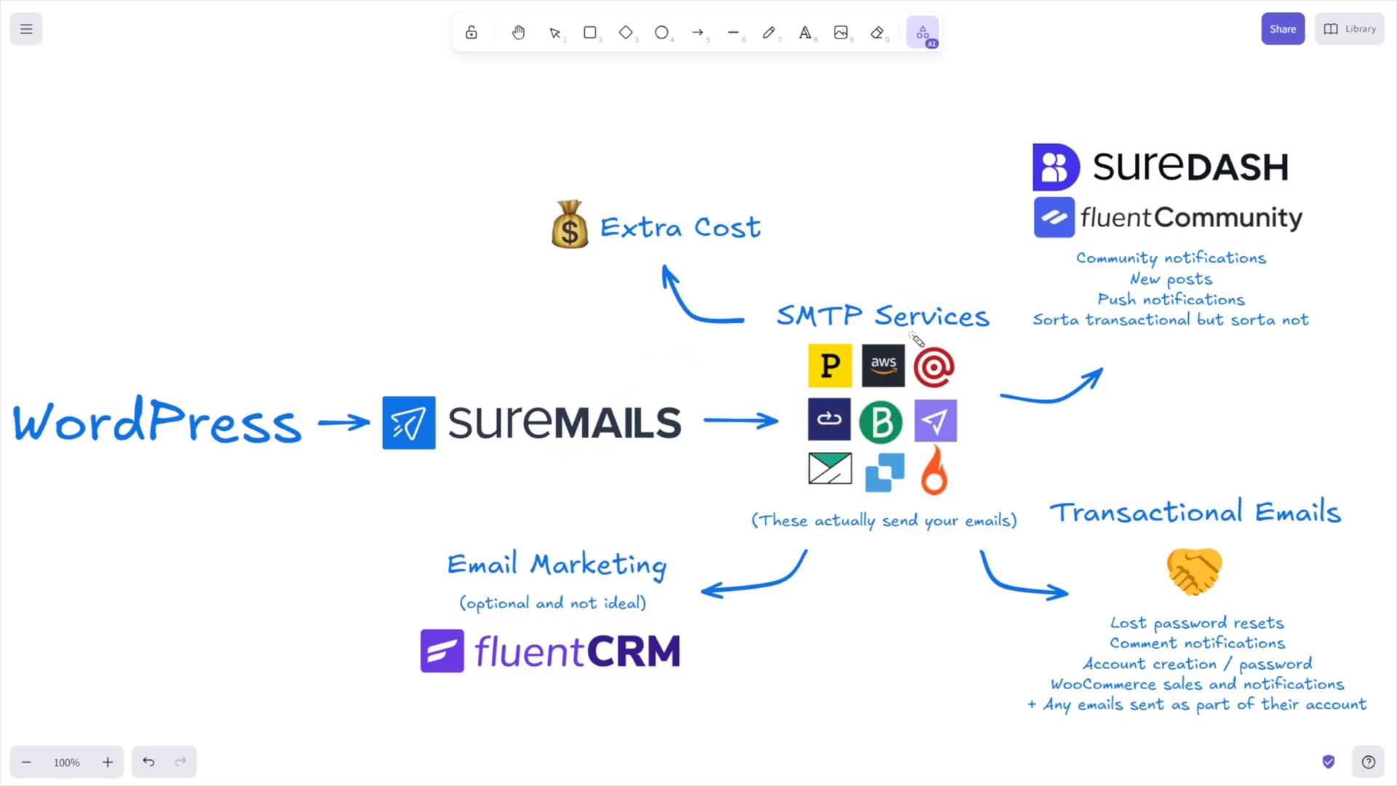
drag(1060, 302, 1114, 338)
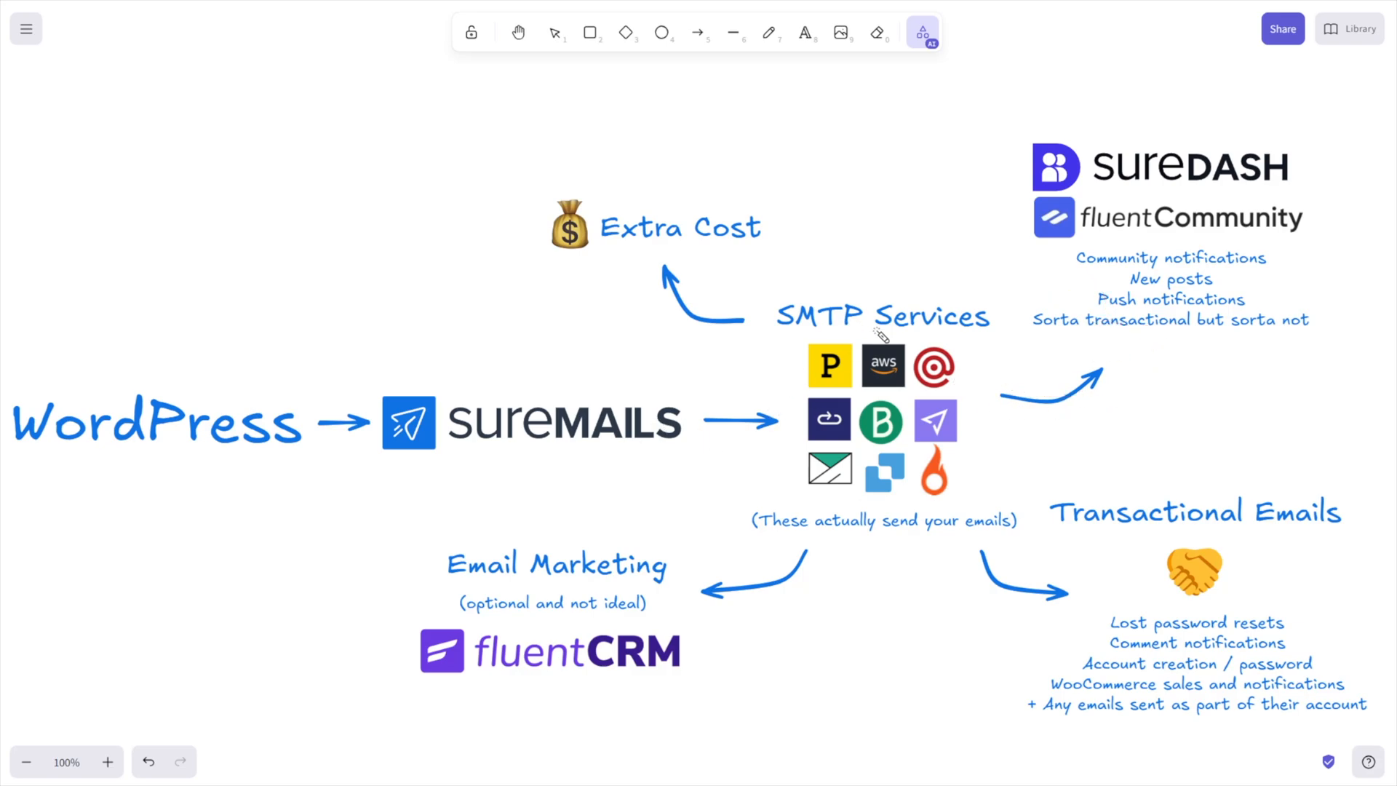
mouse_move(695, 332)
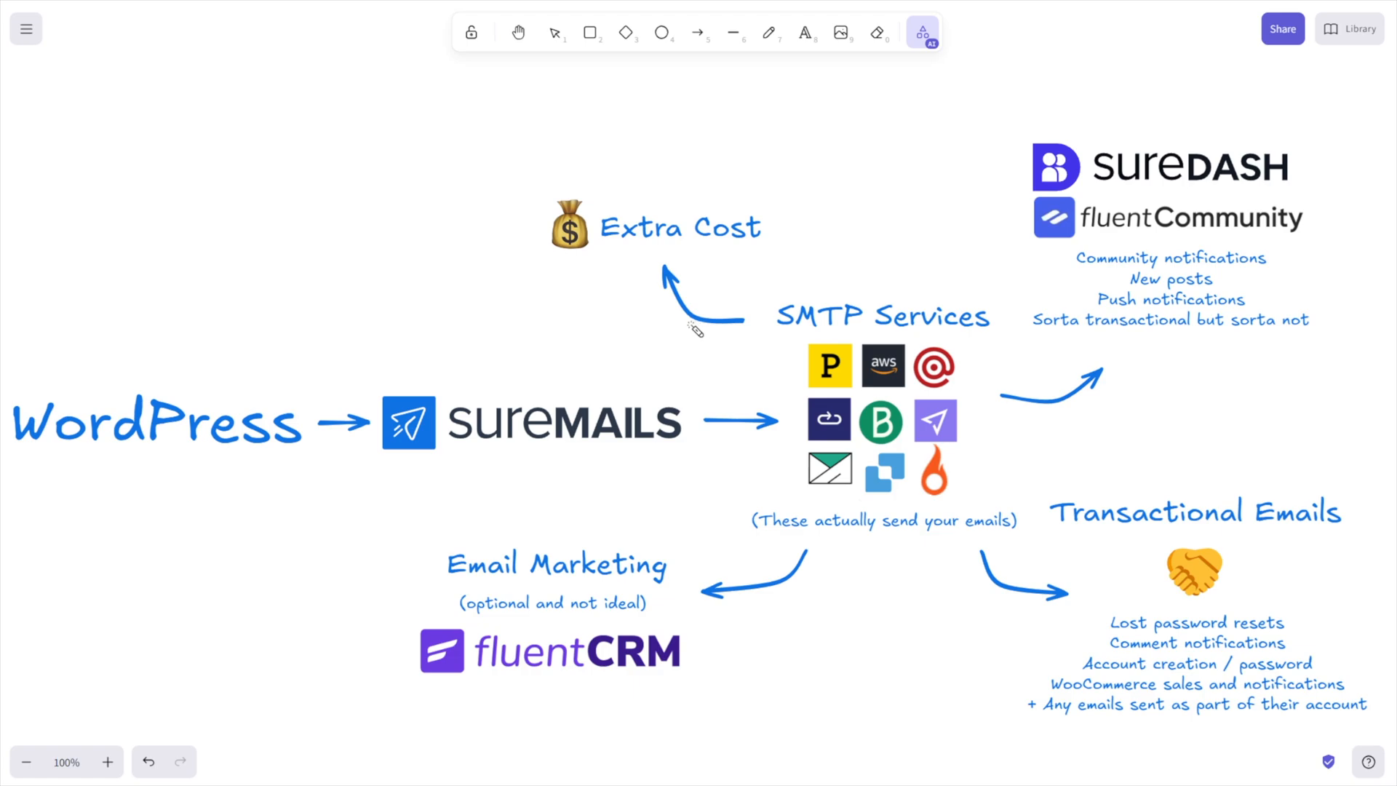
drag(717, 383, 1096, 374)
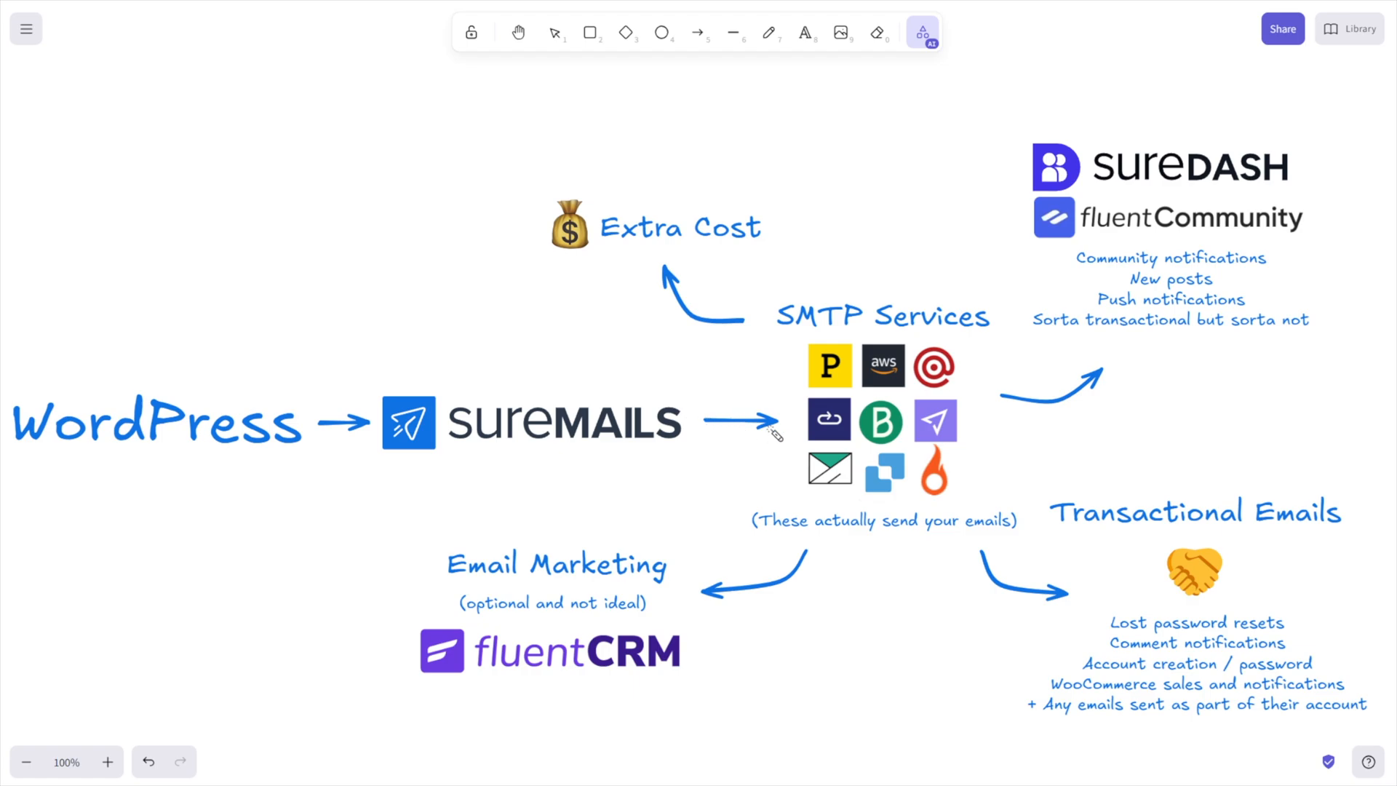
mouse_move(775, 291)
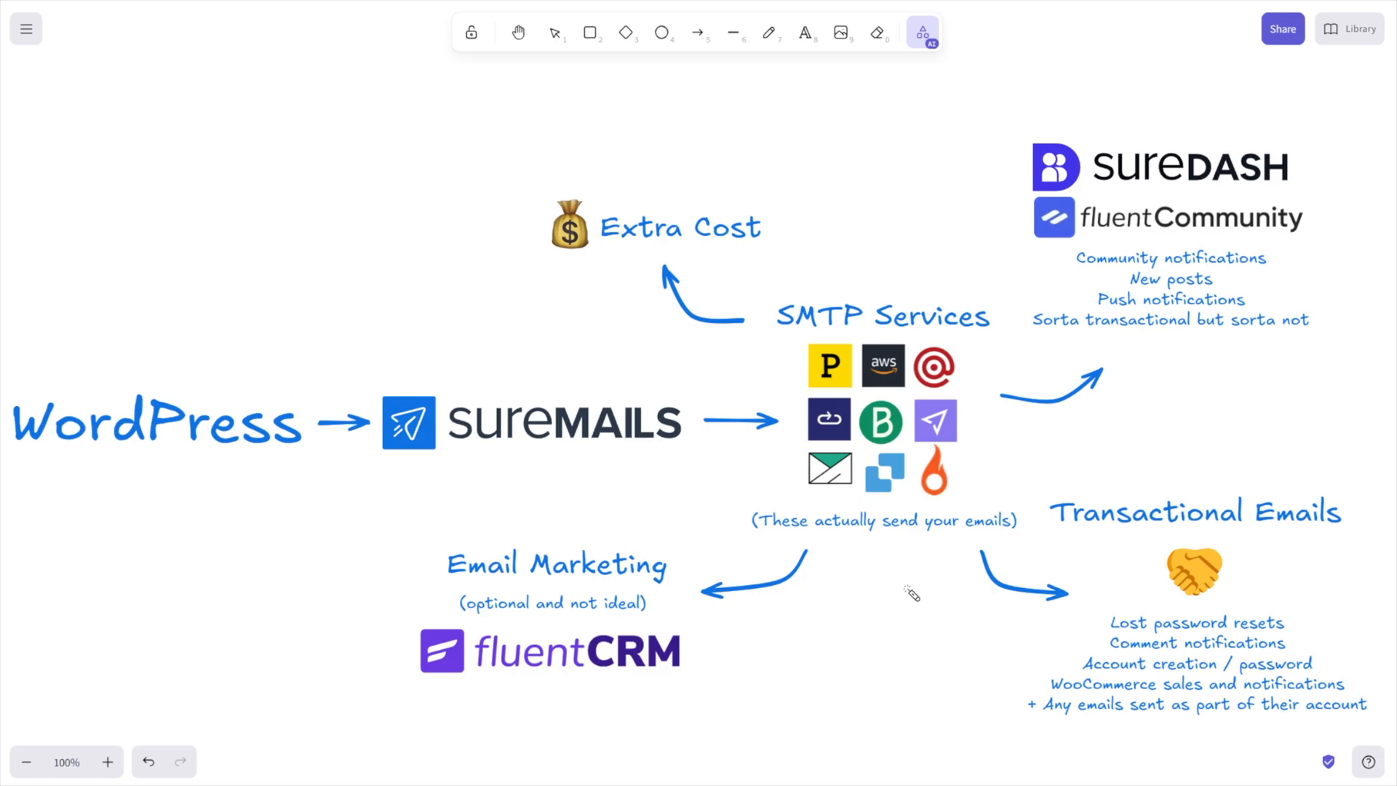
mouse_move(986, 452)
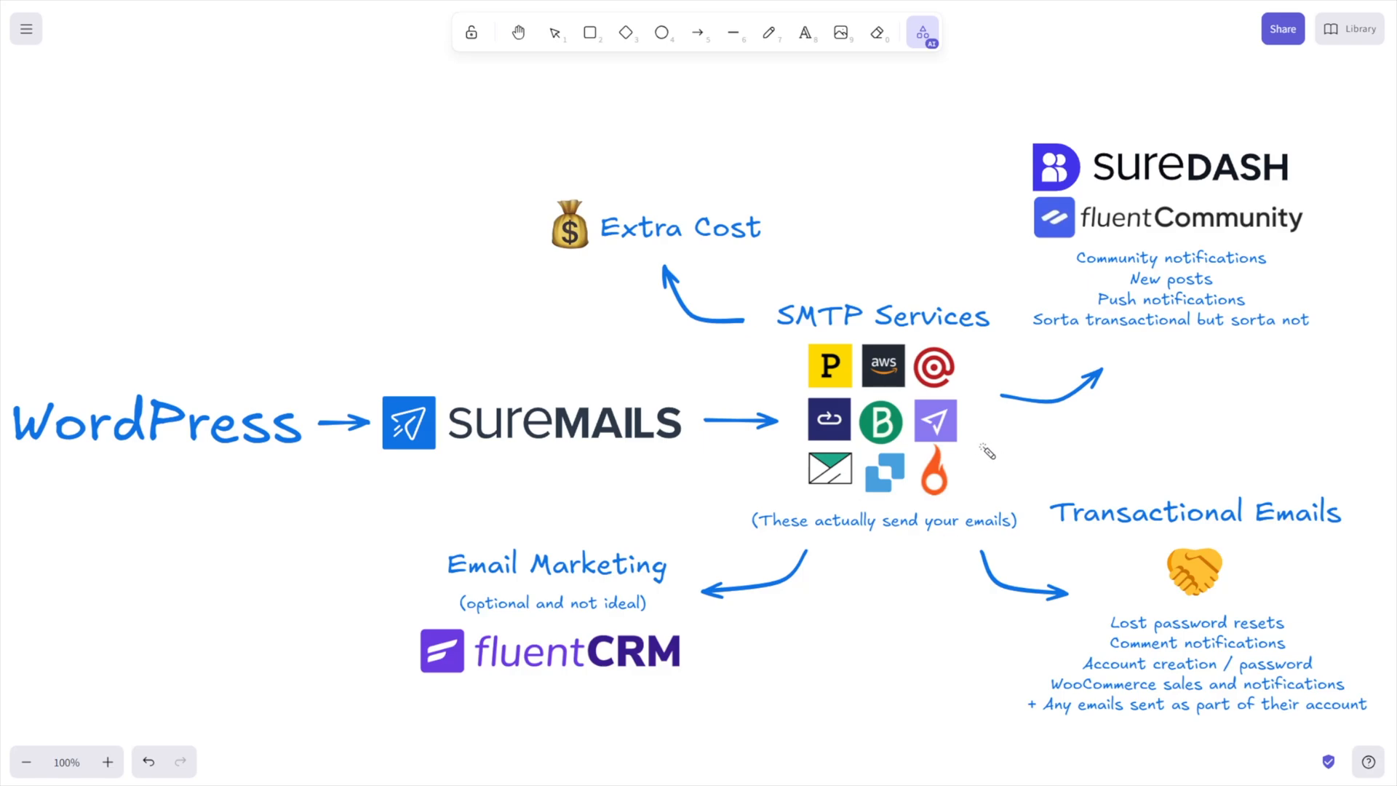
mouse_move(858, 564)
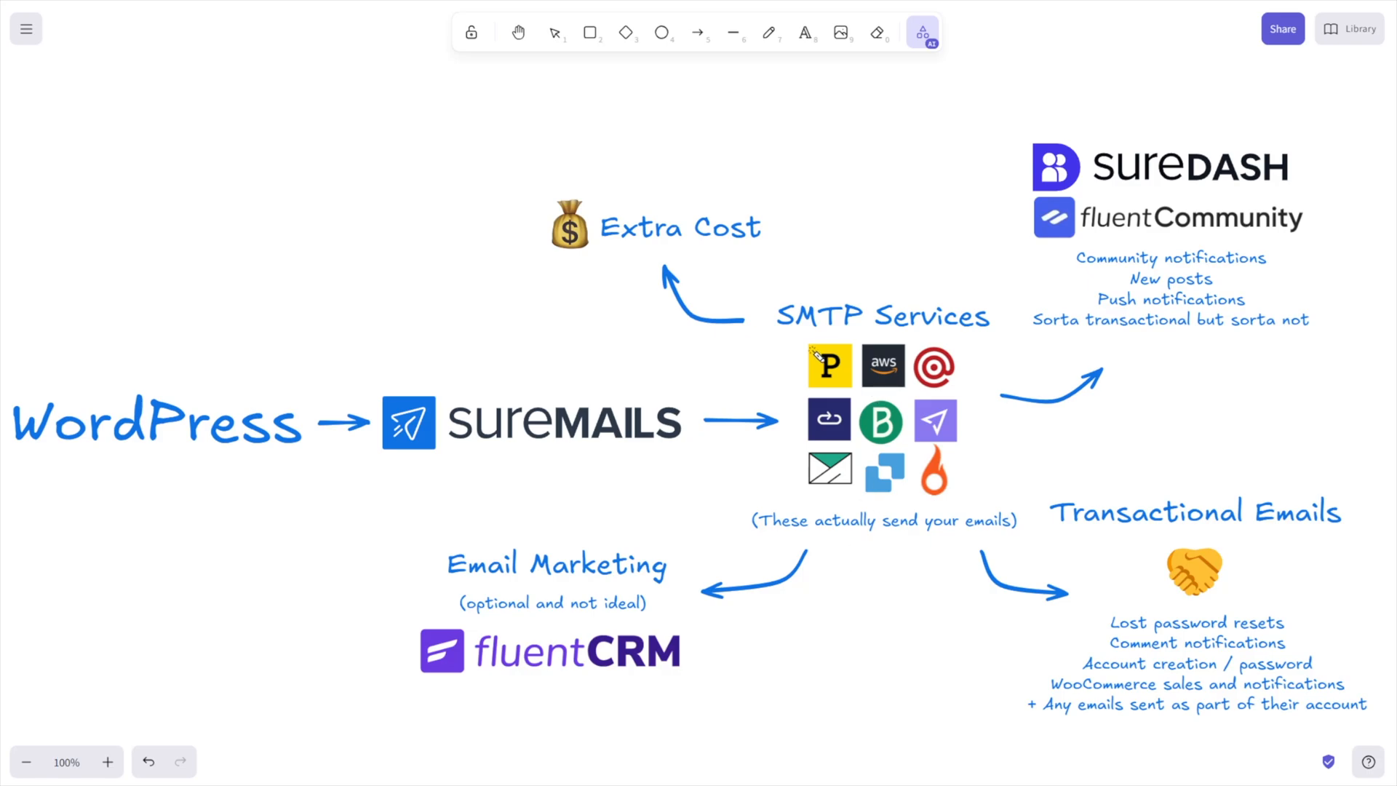
mouse_move(932, 358)
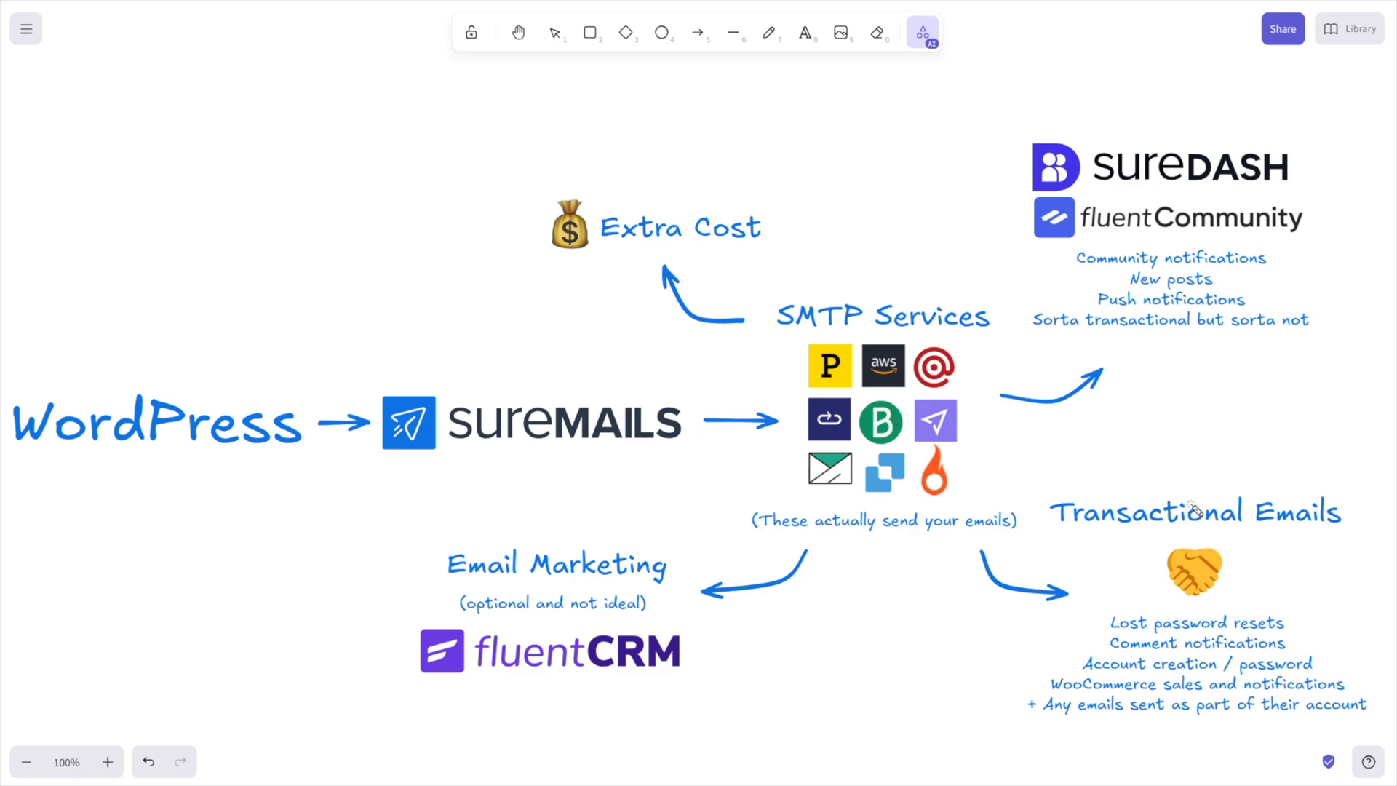
drag(1060, 115, 1176, 240)
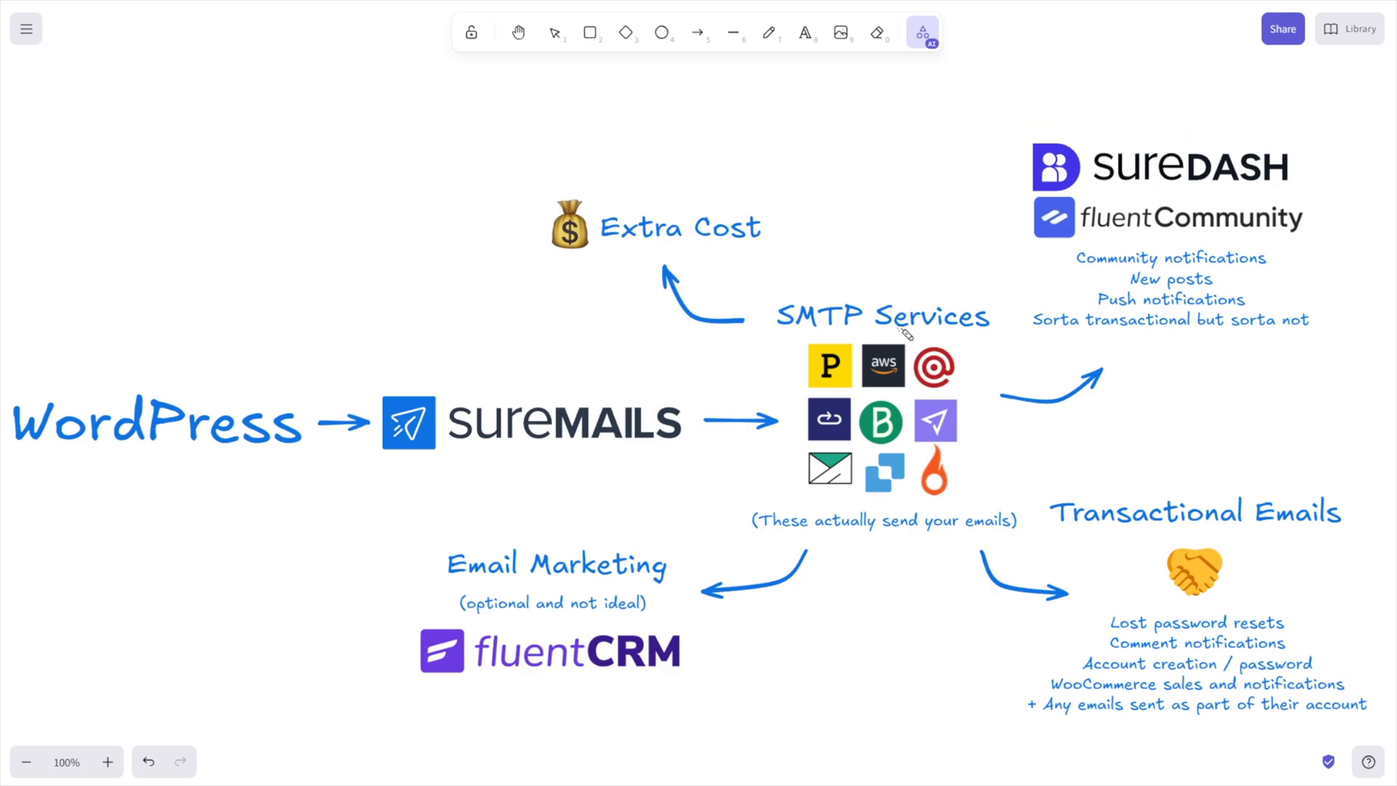
mouse_move(604, 420)
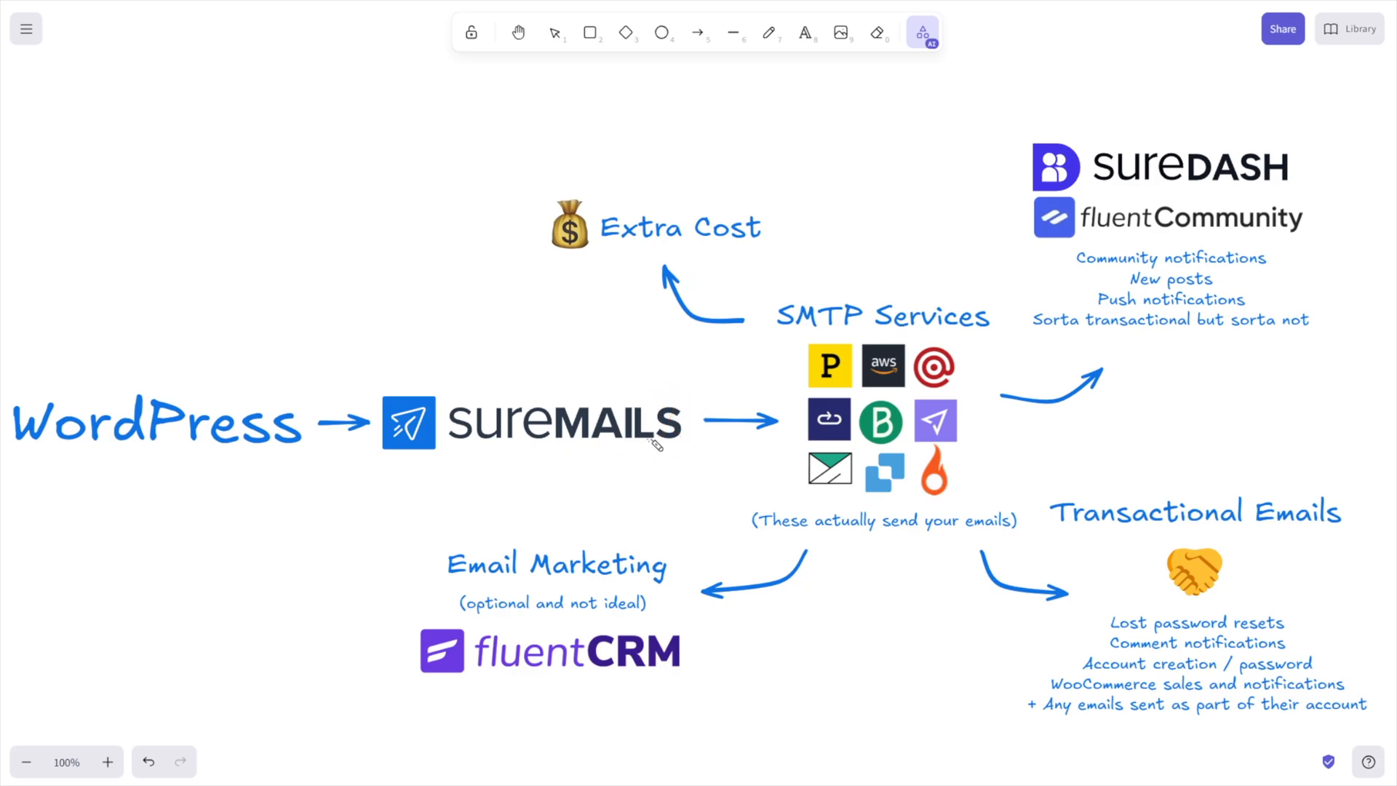
mouse_move(709, 414)
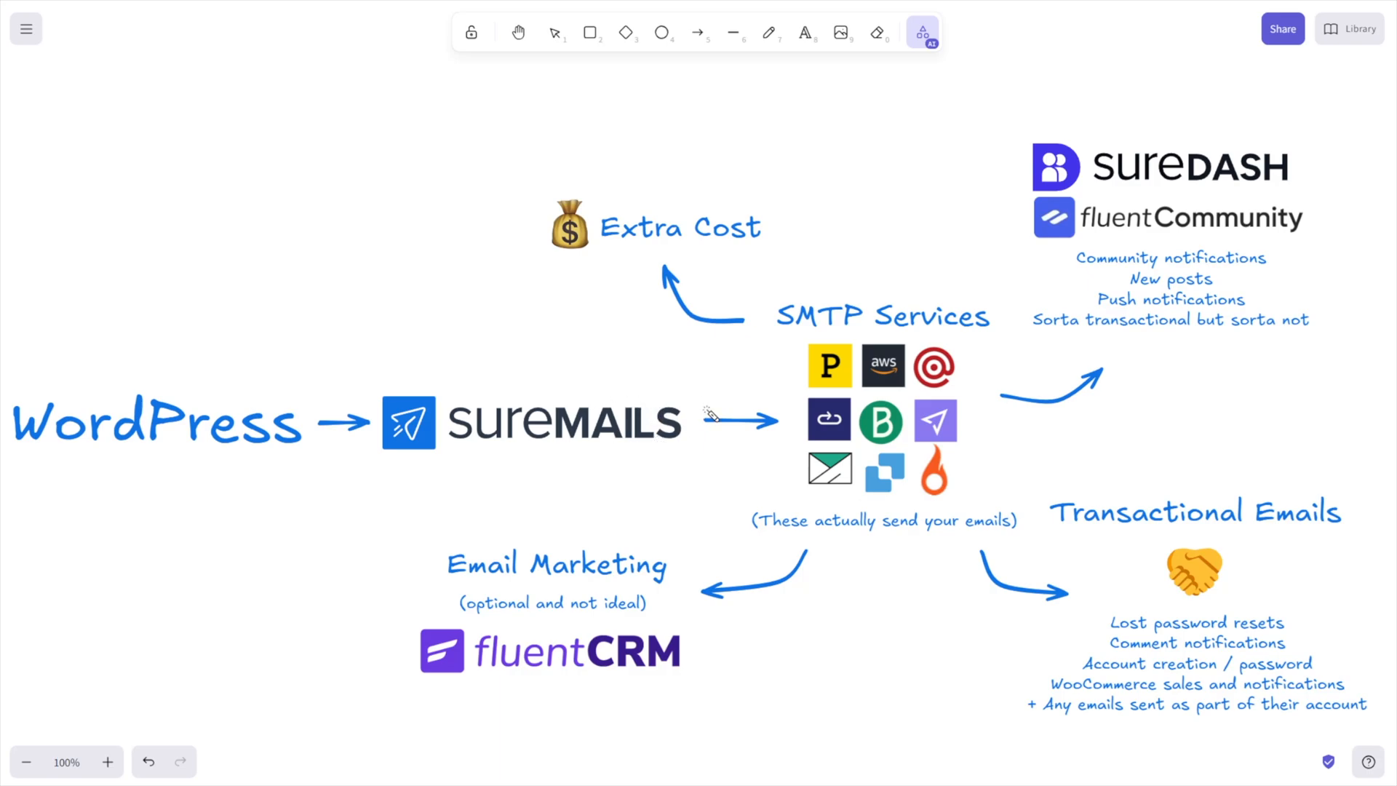
mouse_move(802, 408)
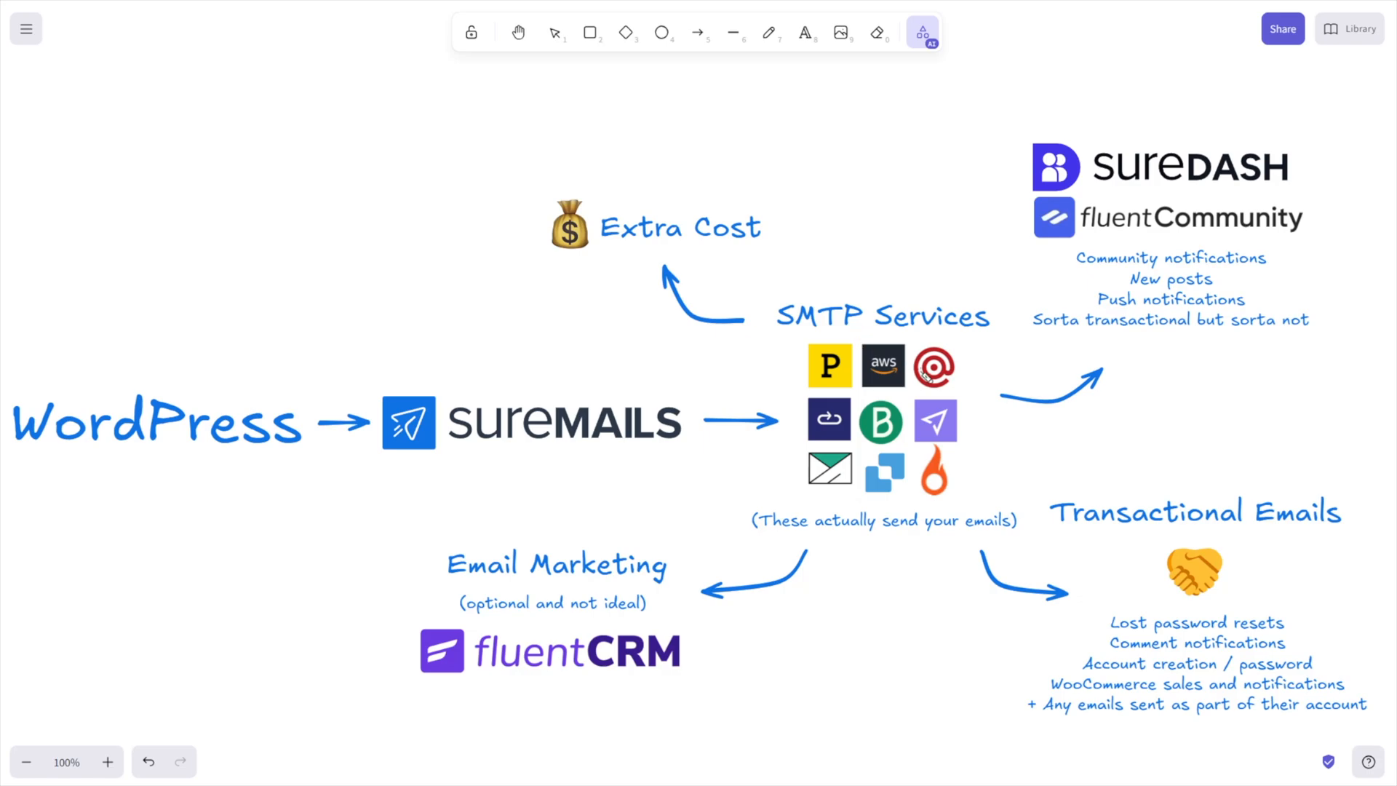
mouse_move(935, 378)
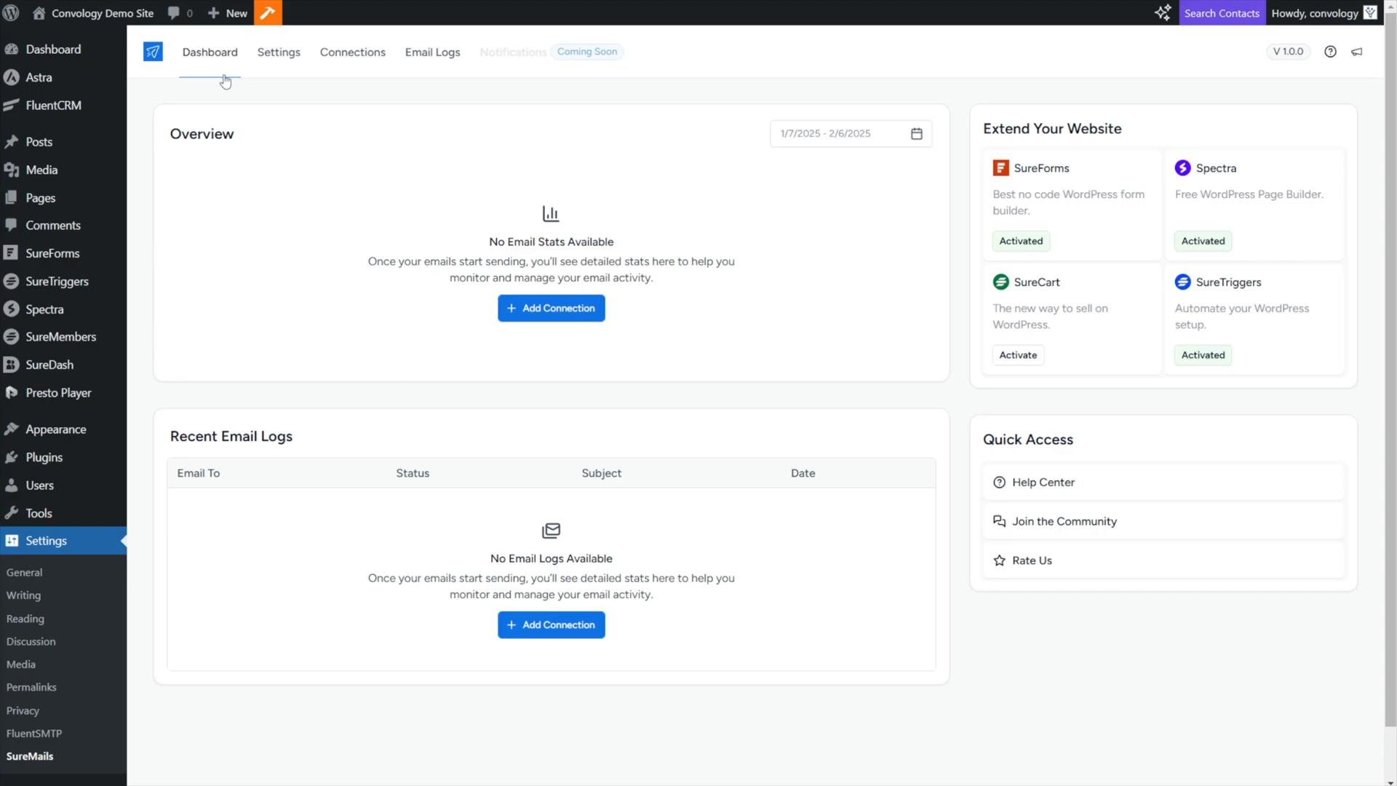
mouse_move(532, 230)
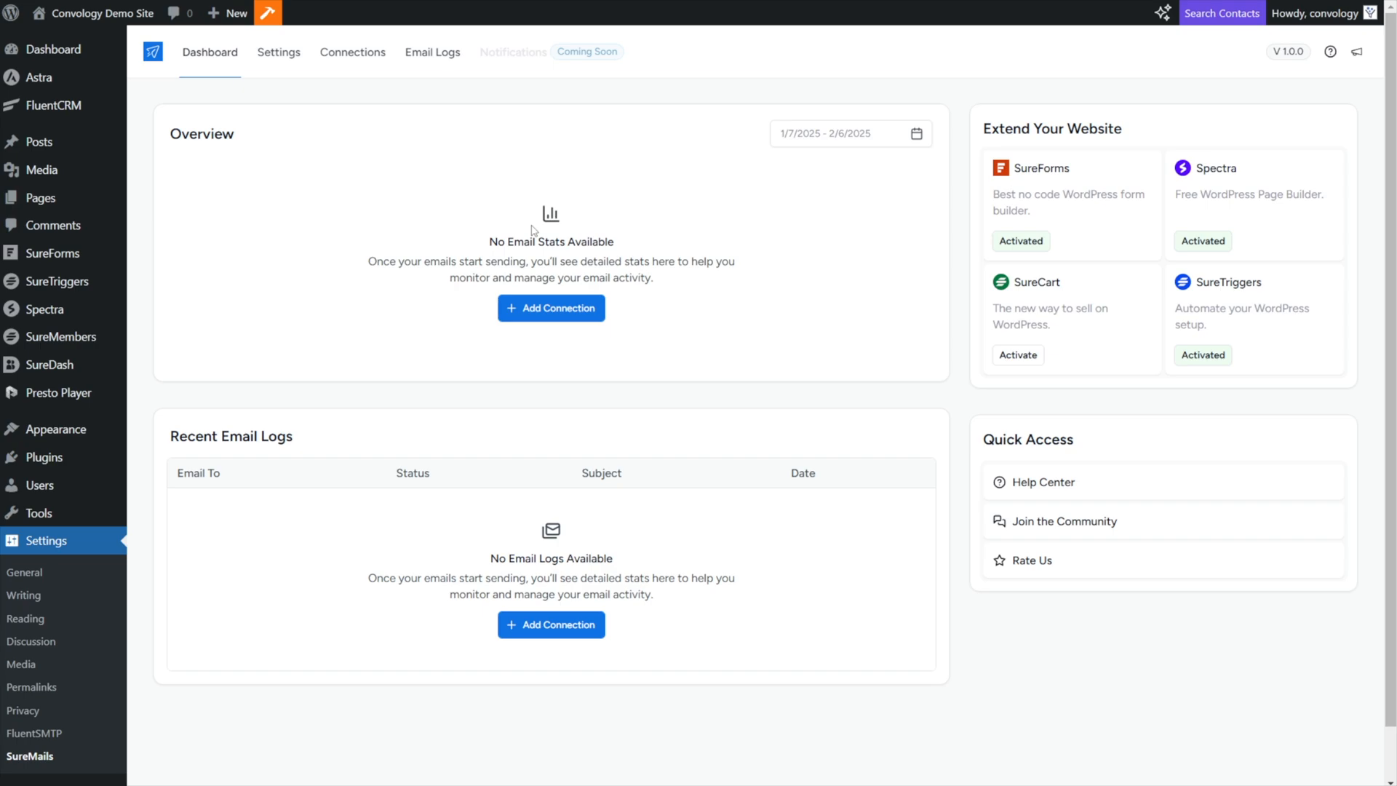
mouse_move(519, 218)
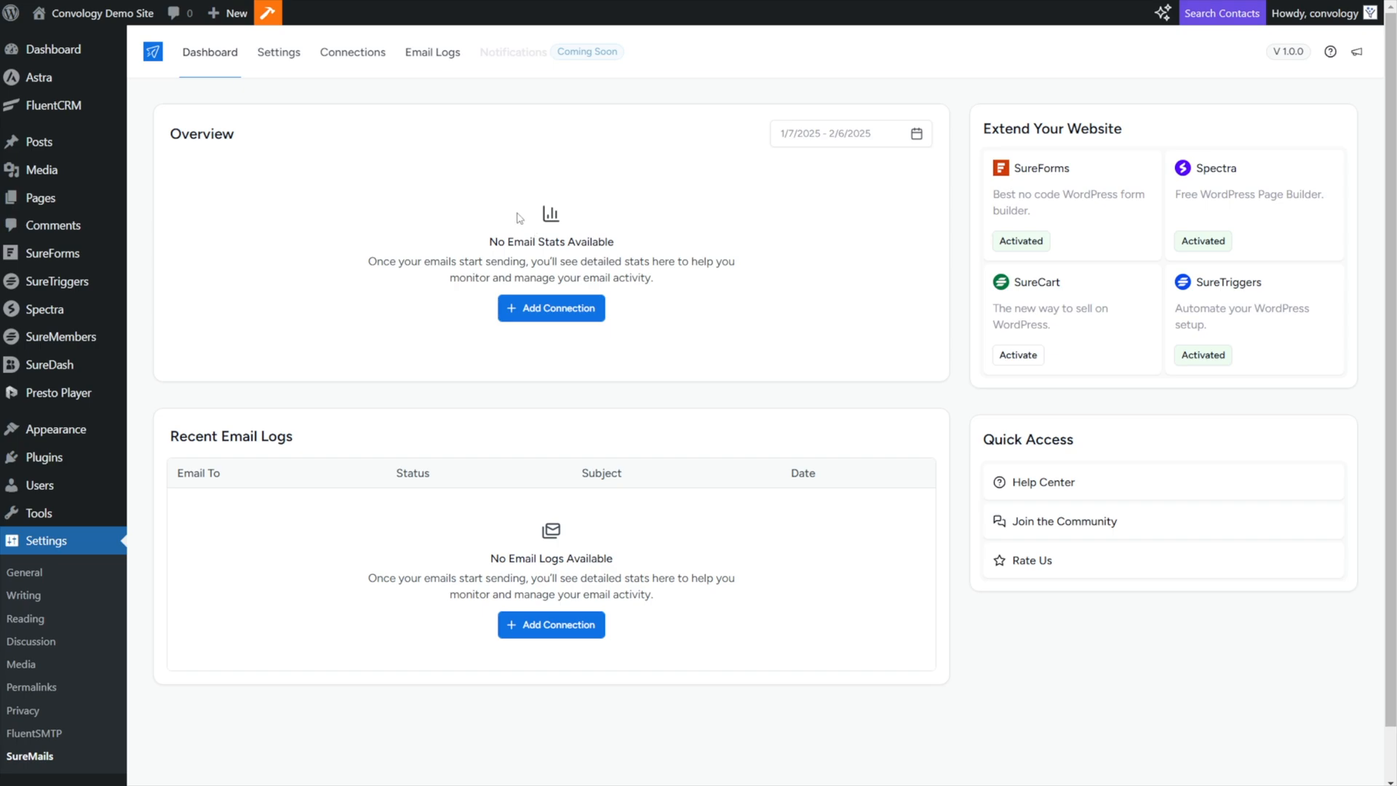
mouse_move(500, 412)
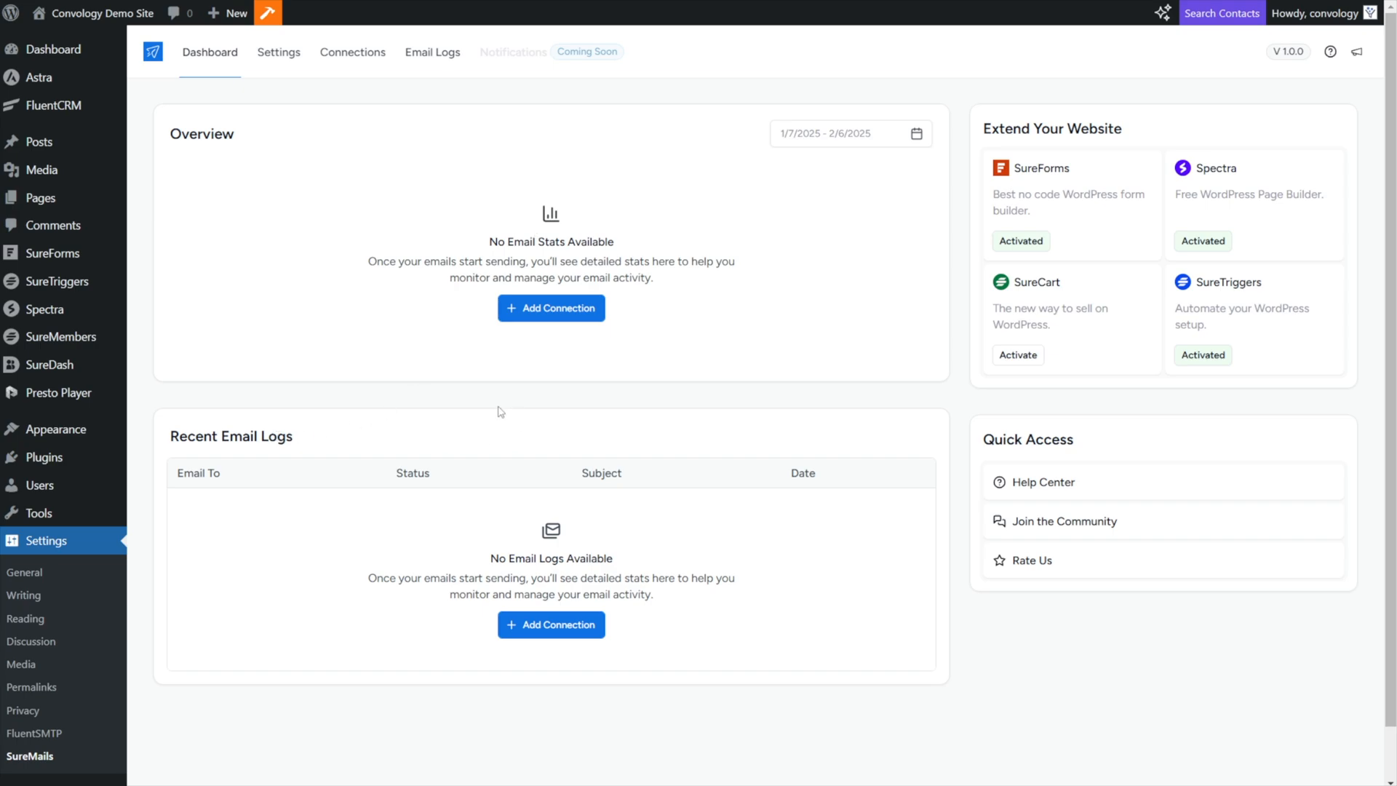
mouse_move(400, 151)
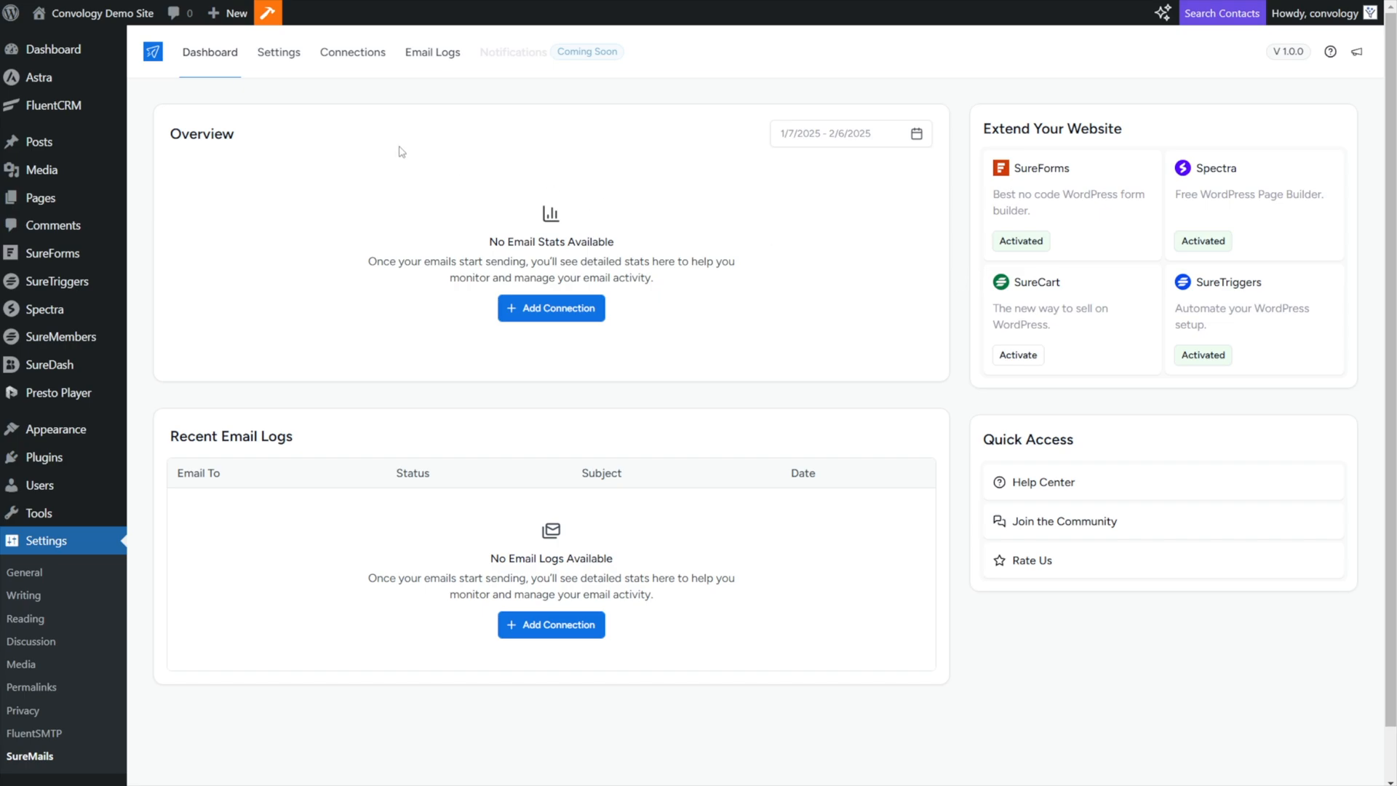
mouse_move(352, 52)
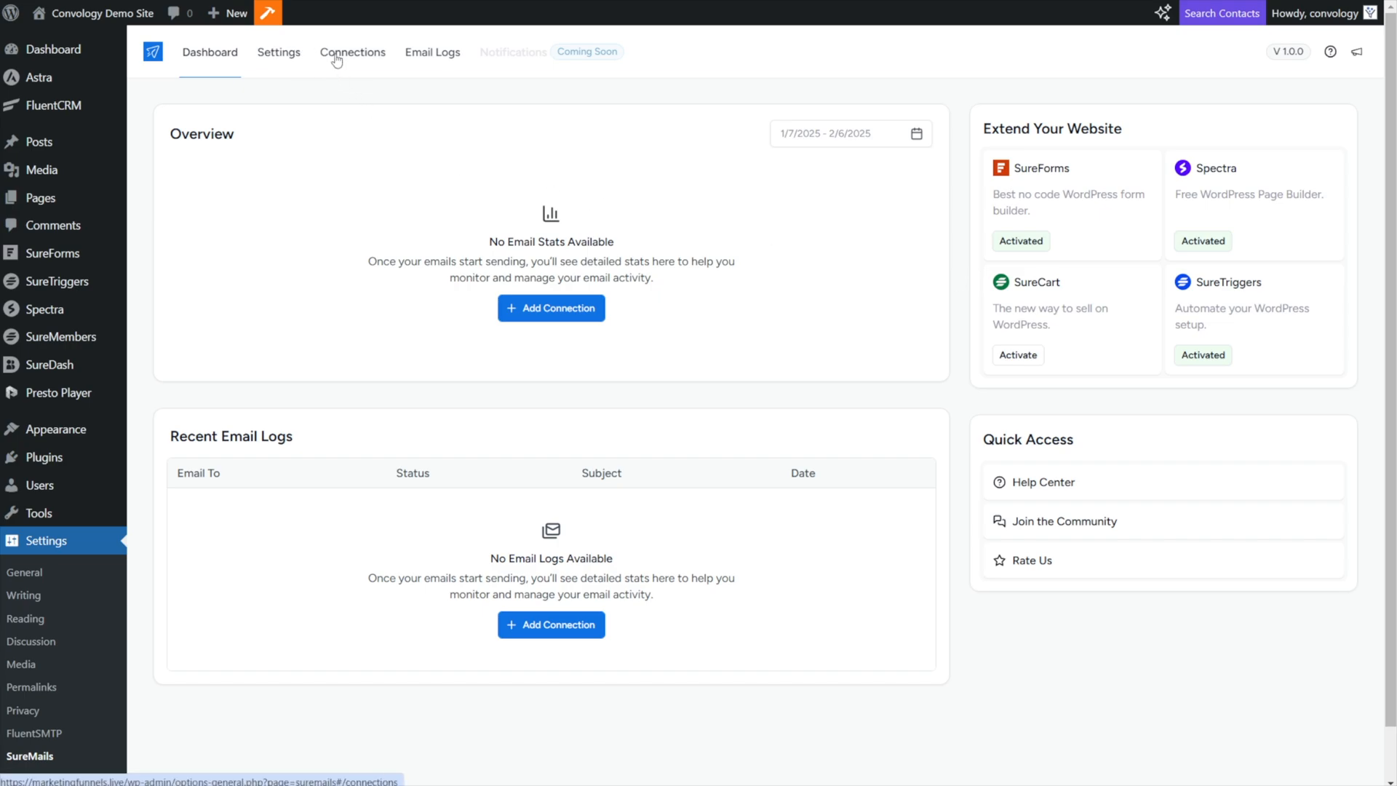
click(352, 52)
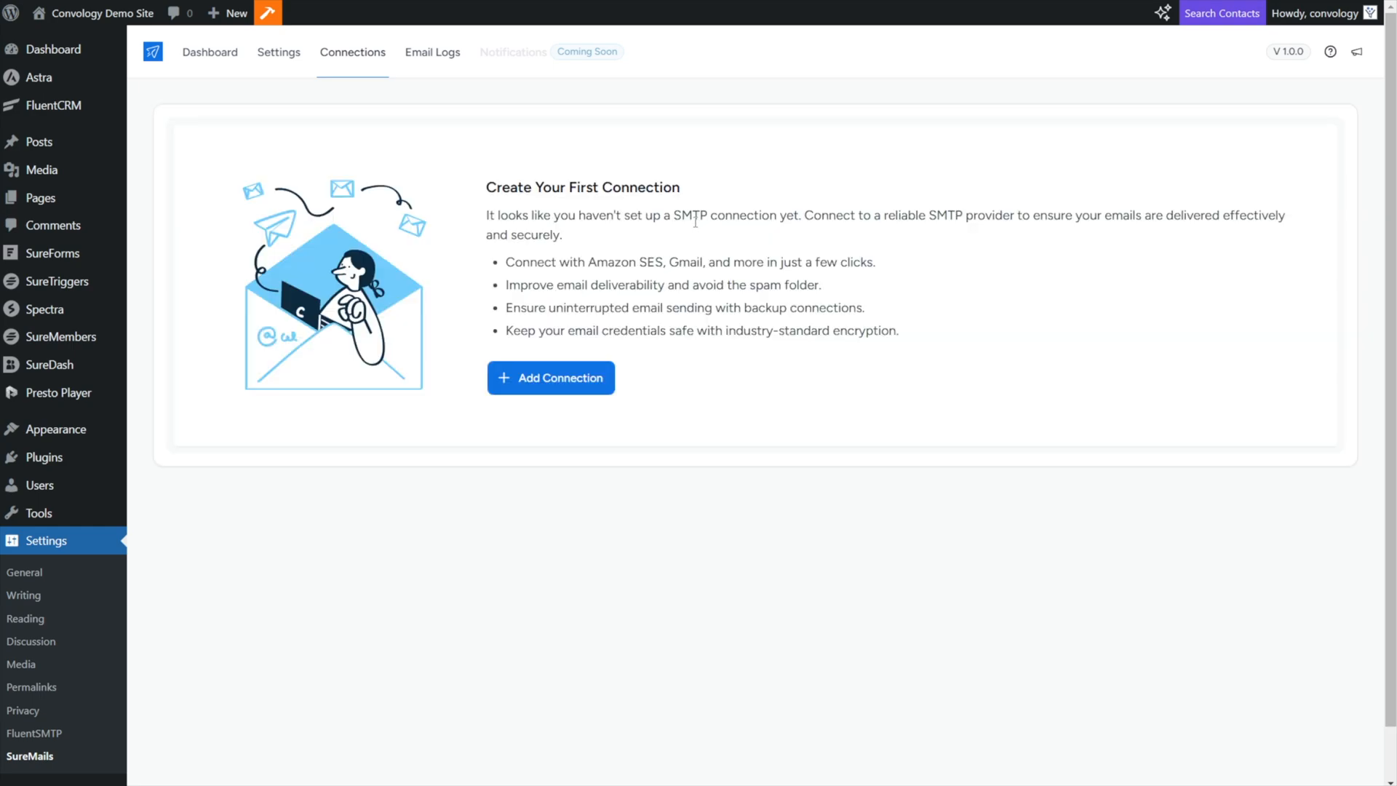
mouse_move(588, 24)
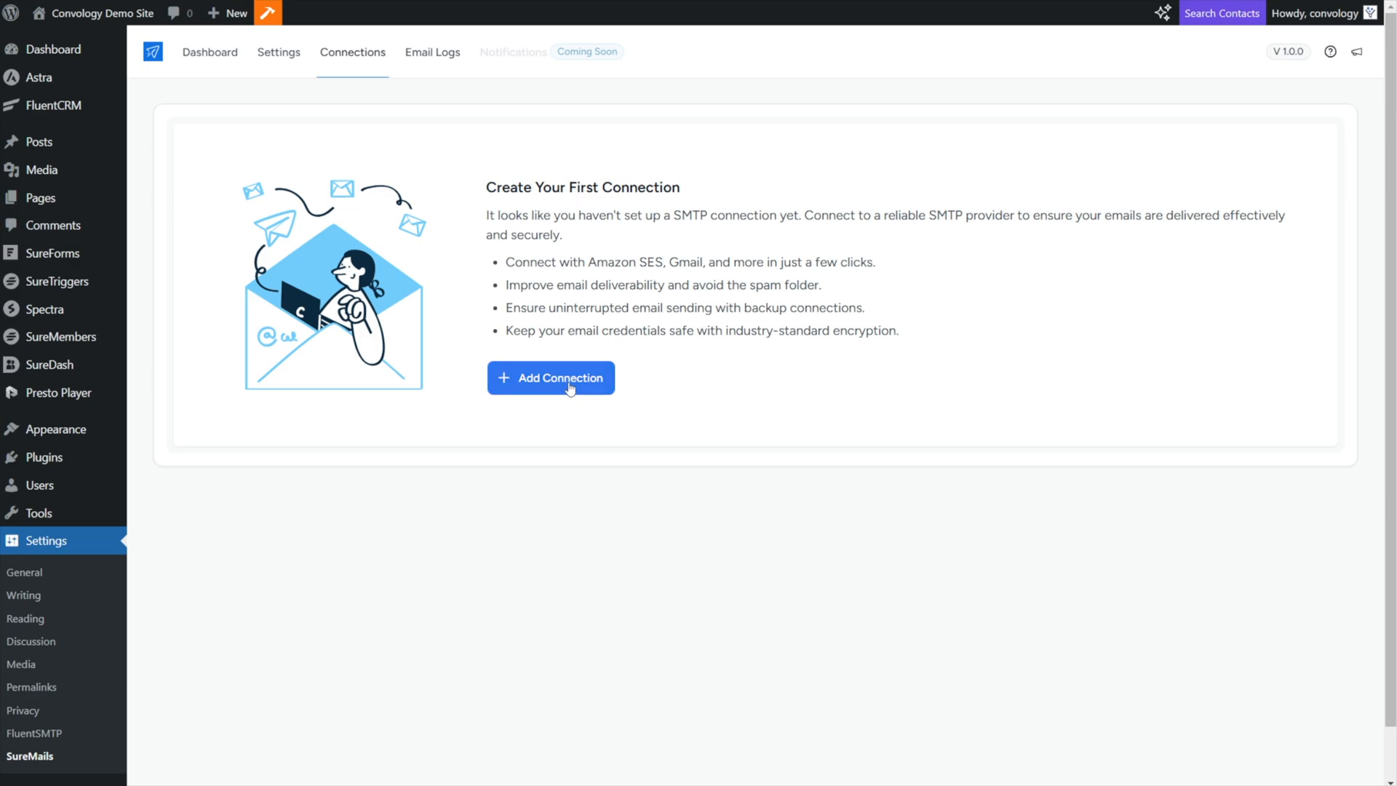
Add a new connection to bring up the list of email providers
click(551, 377)
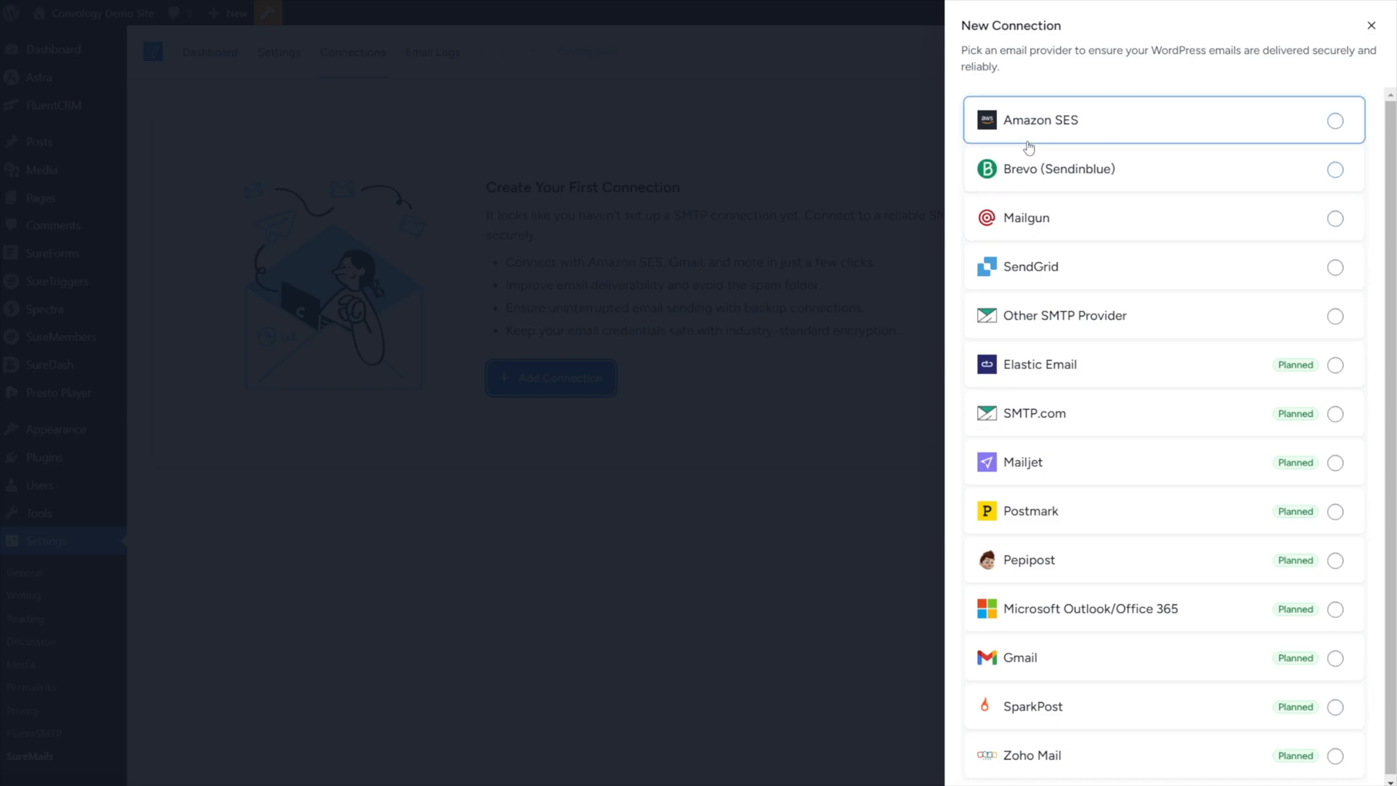
mouse_move(1142, 140)
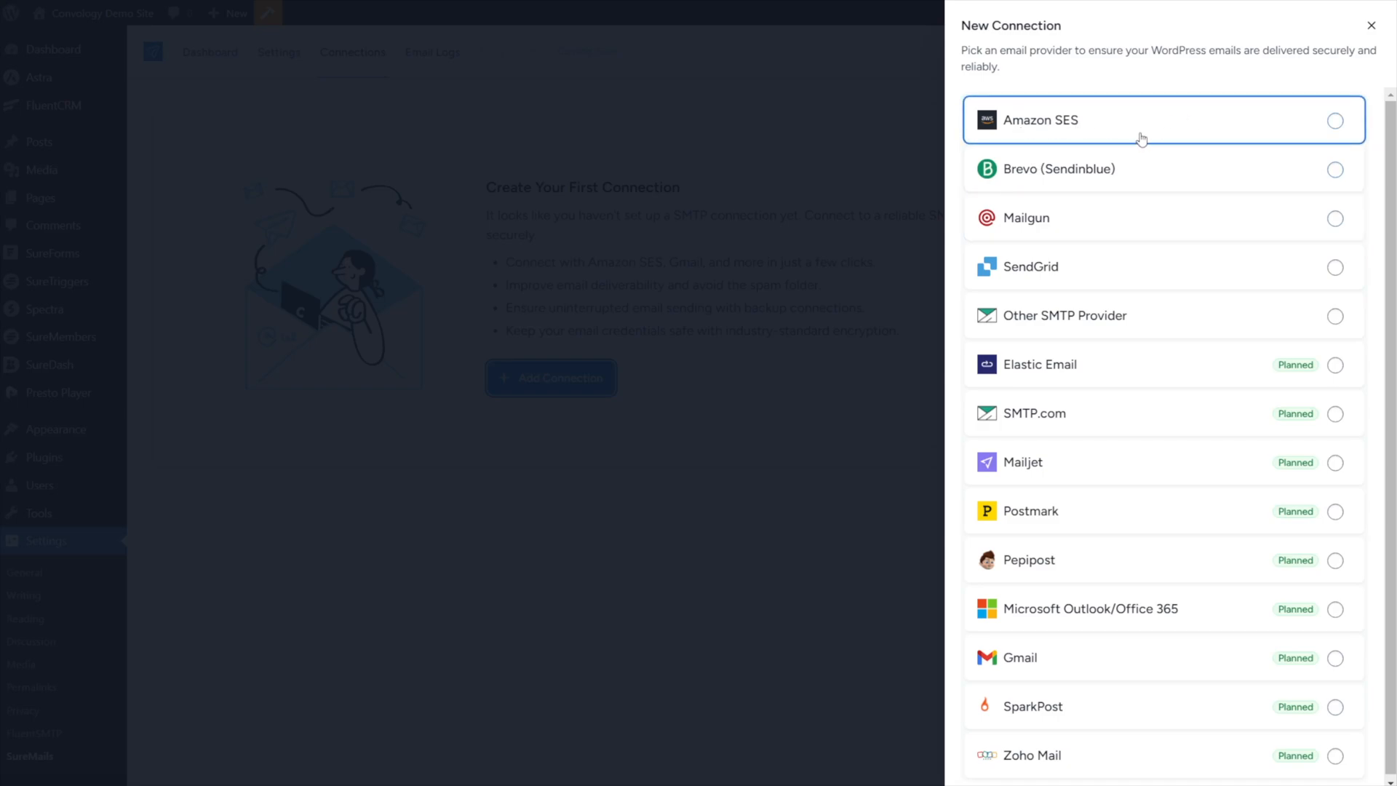
mouse_move(1074, 171)
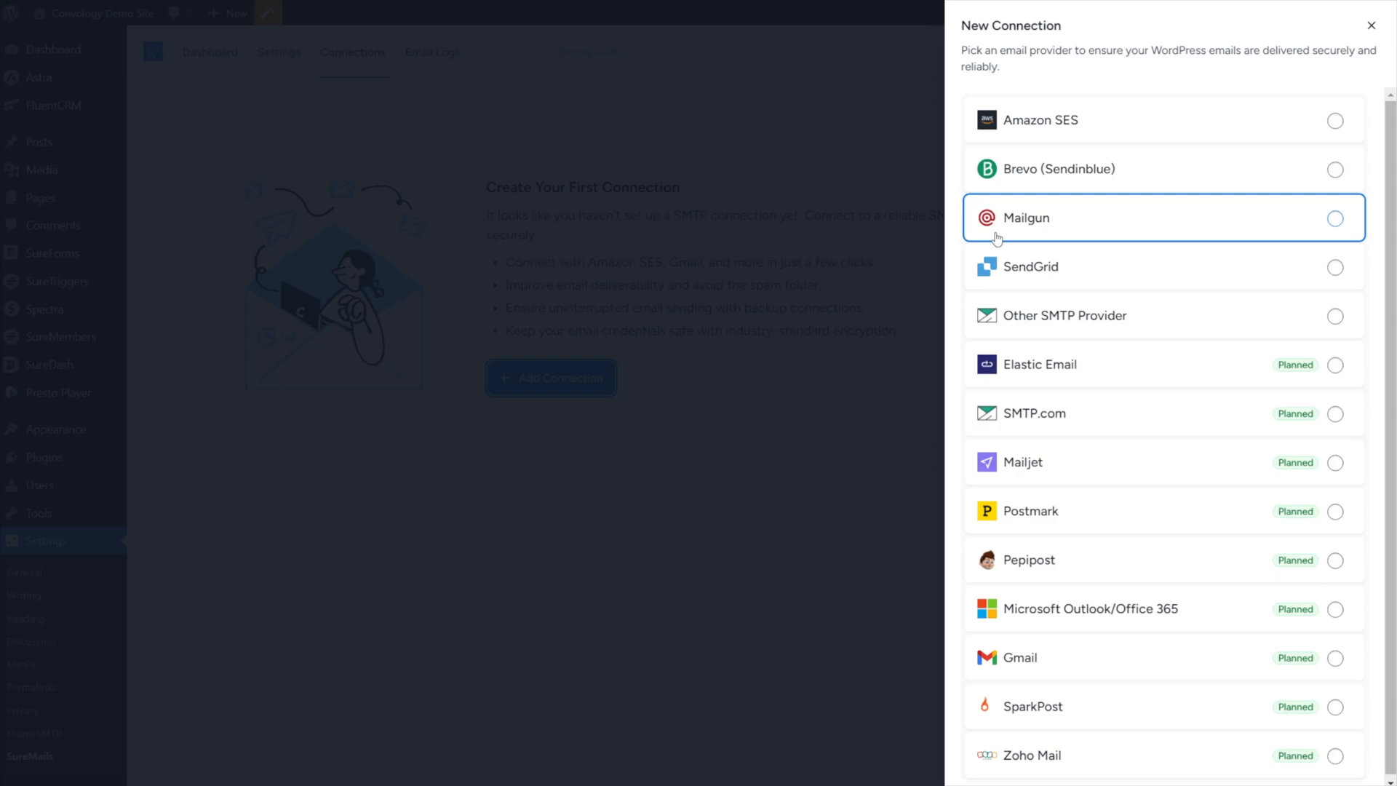
mouse_move(1016, 230)
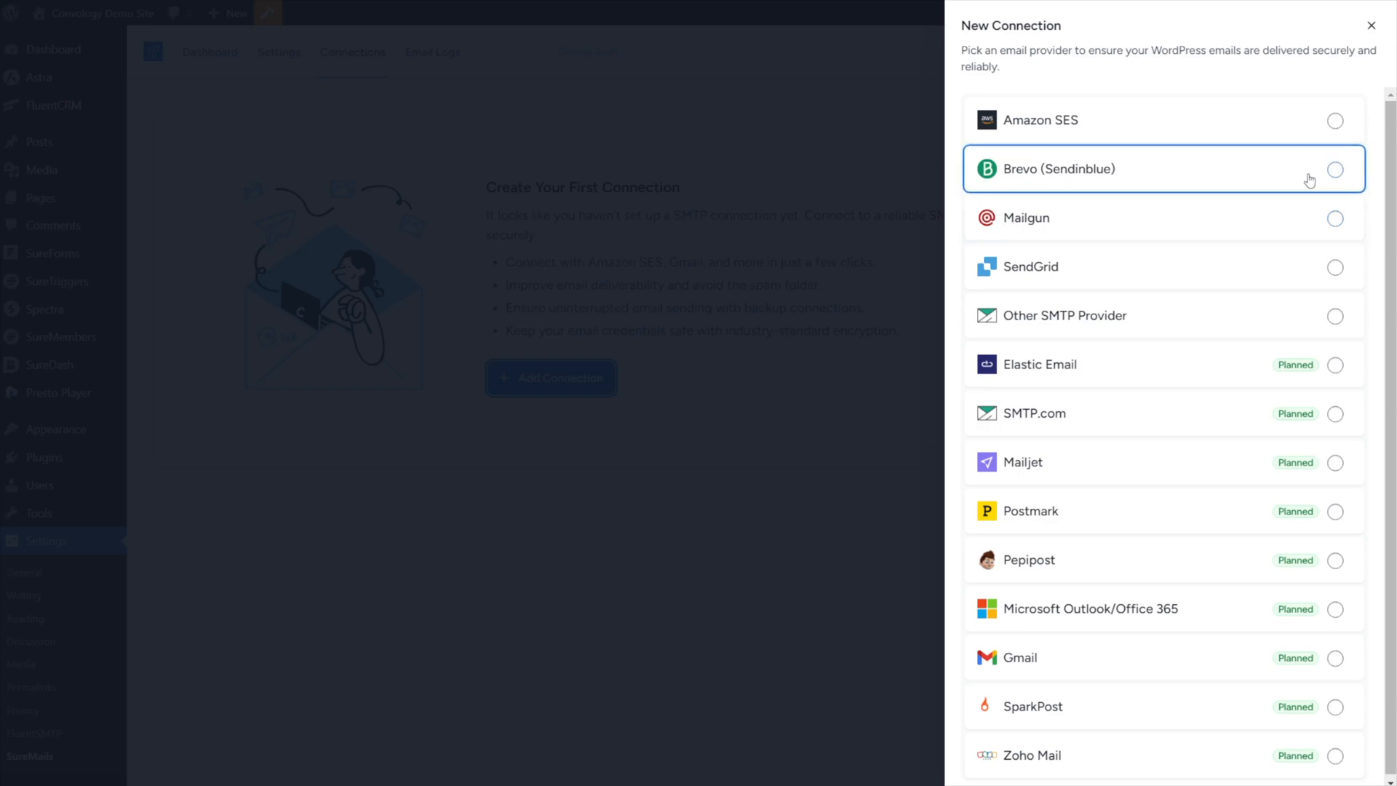
mouse_move(1010, 371)
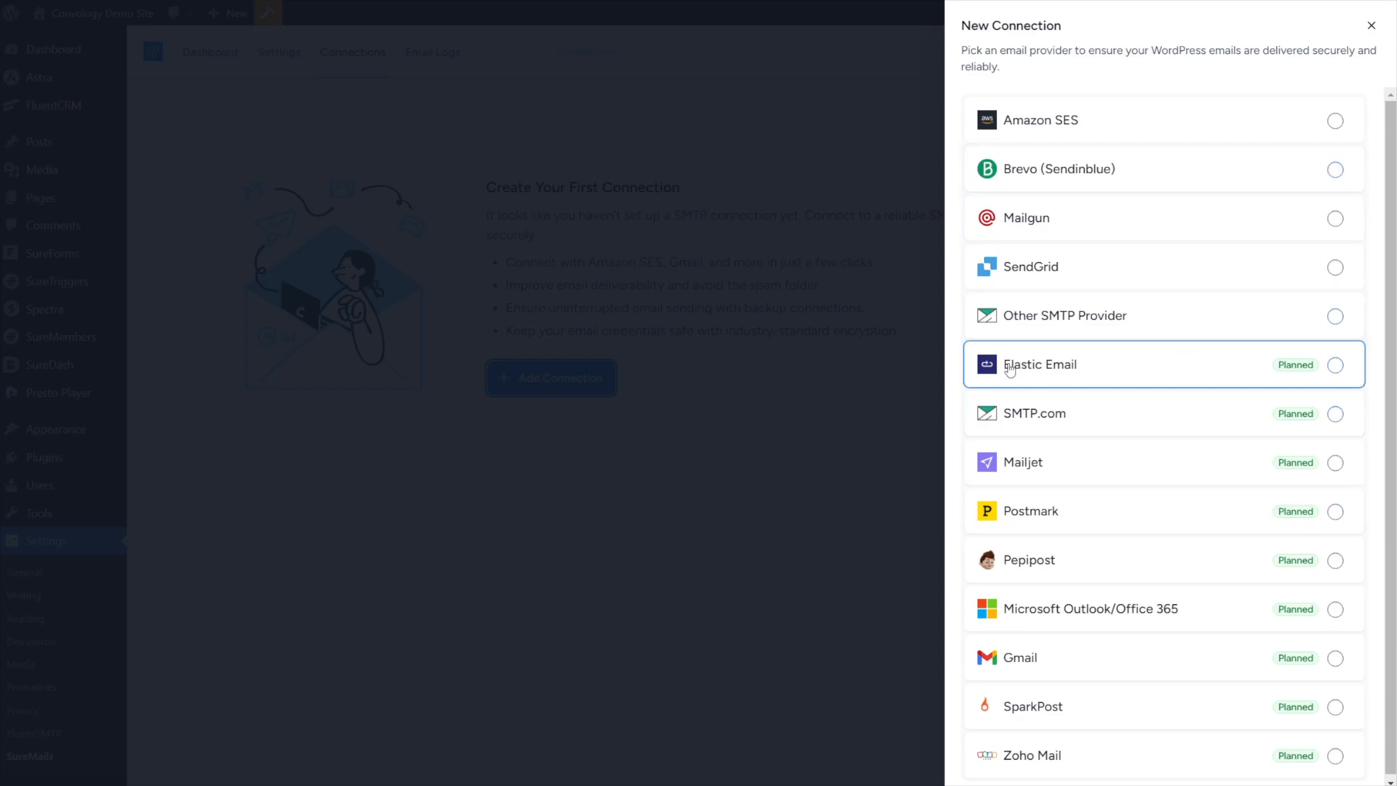
mouse_move(1198, 493)
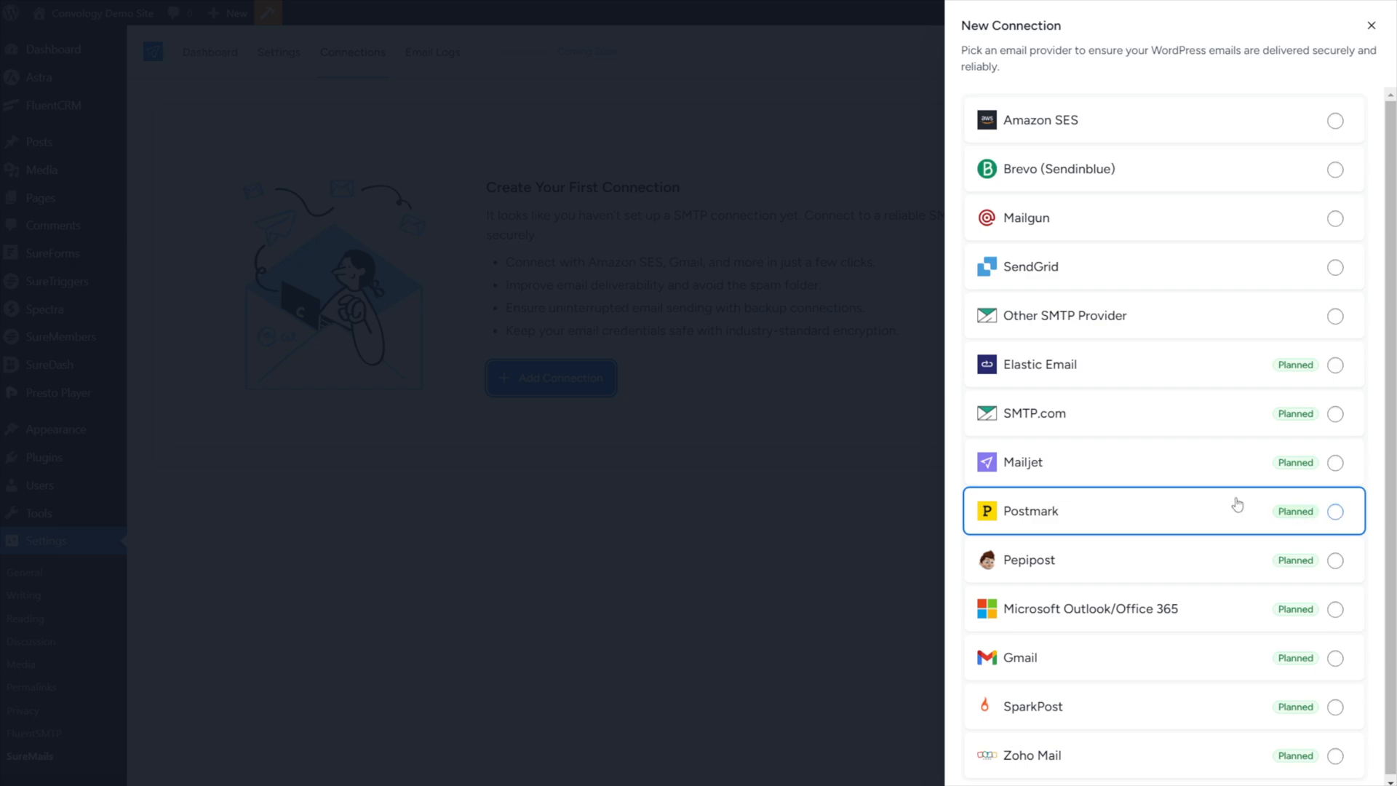
mouse_move(1127, 660)
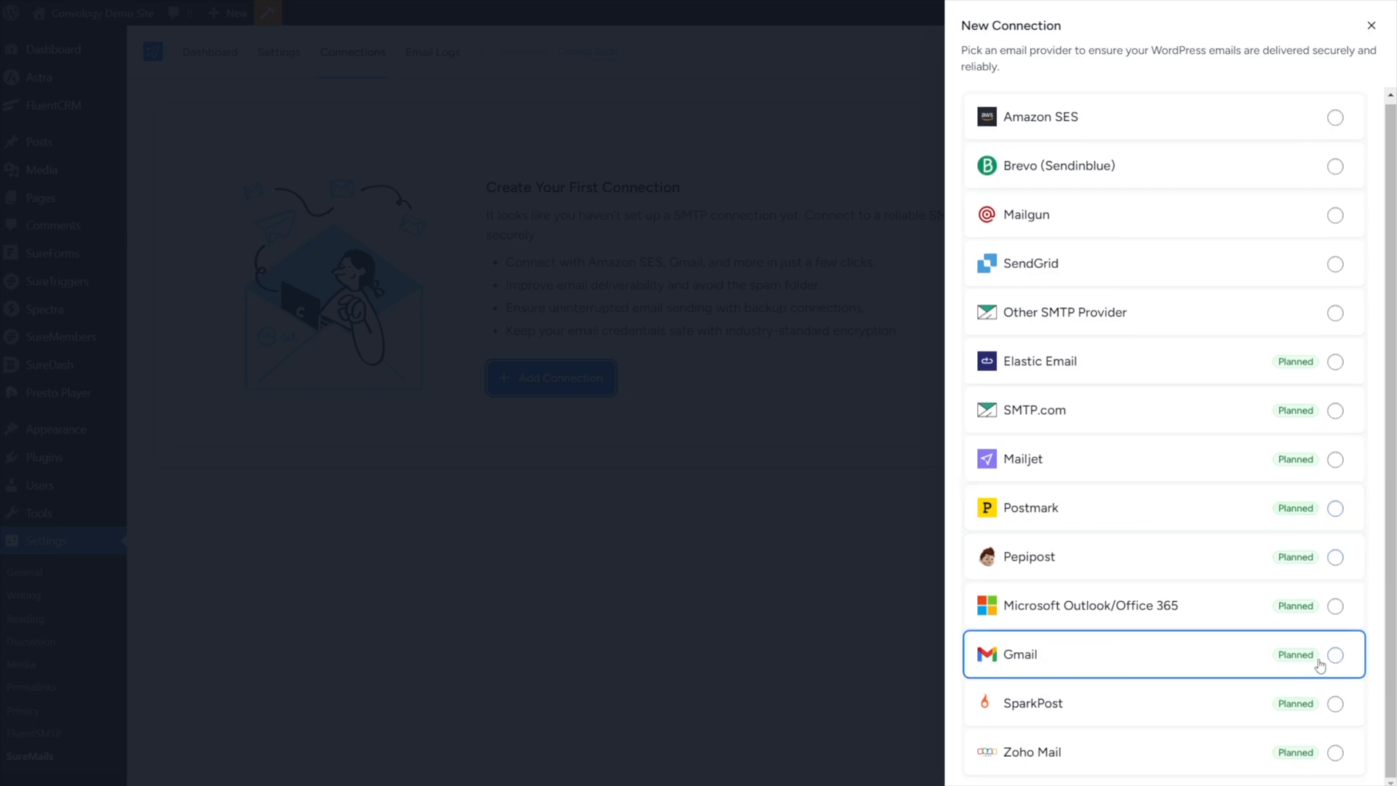
mouse_move(1079, 672)
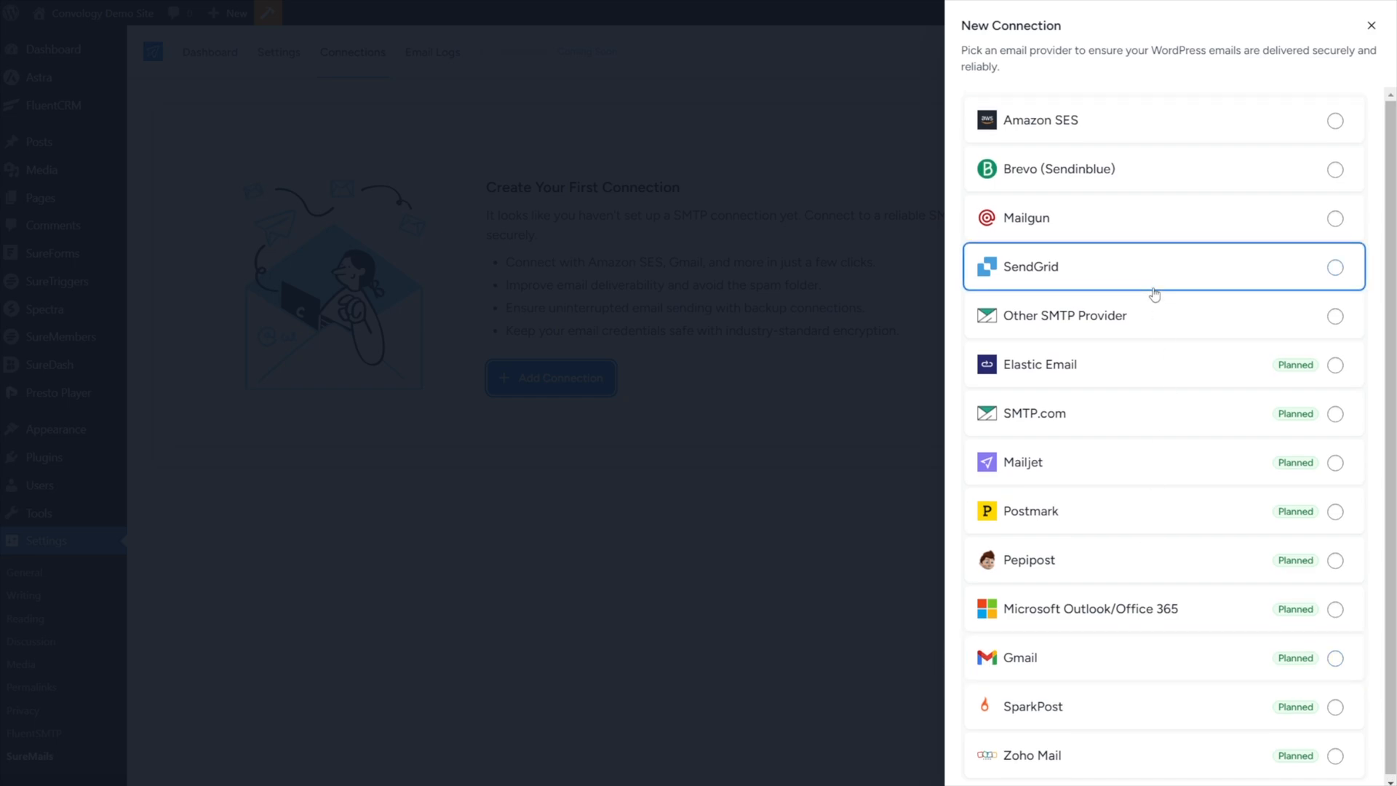
mouse_move(1151, 292)
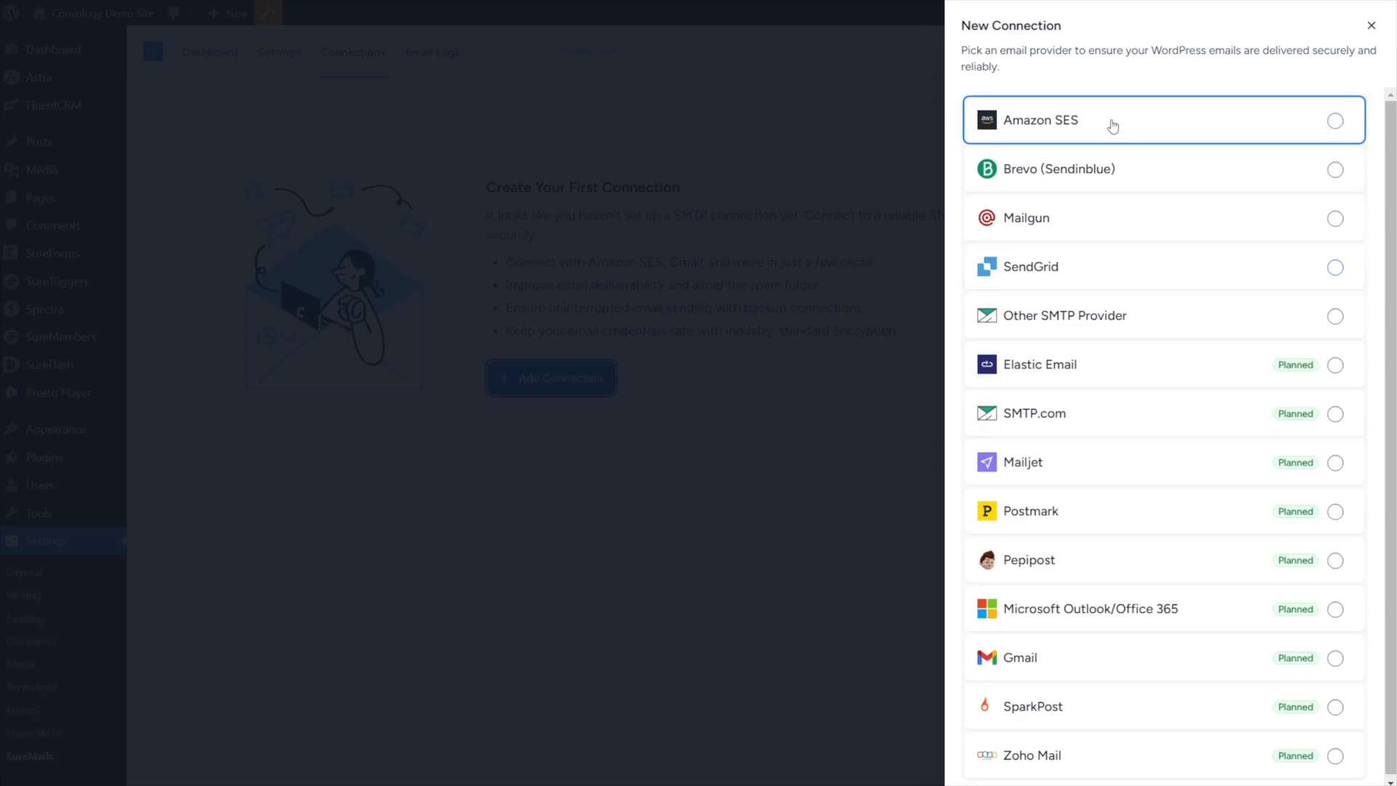
mouse_move(1223, 639)
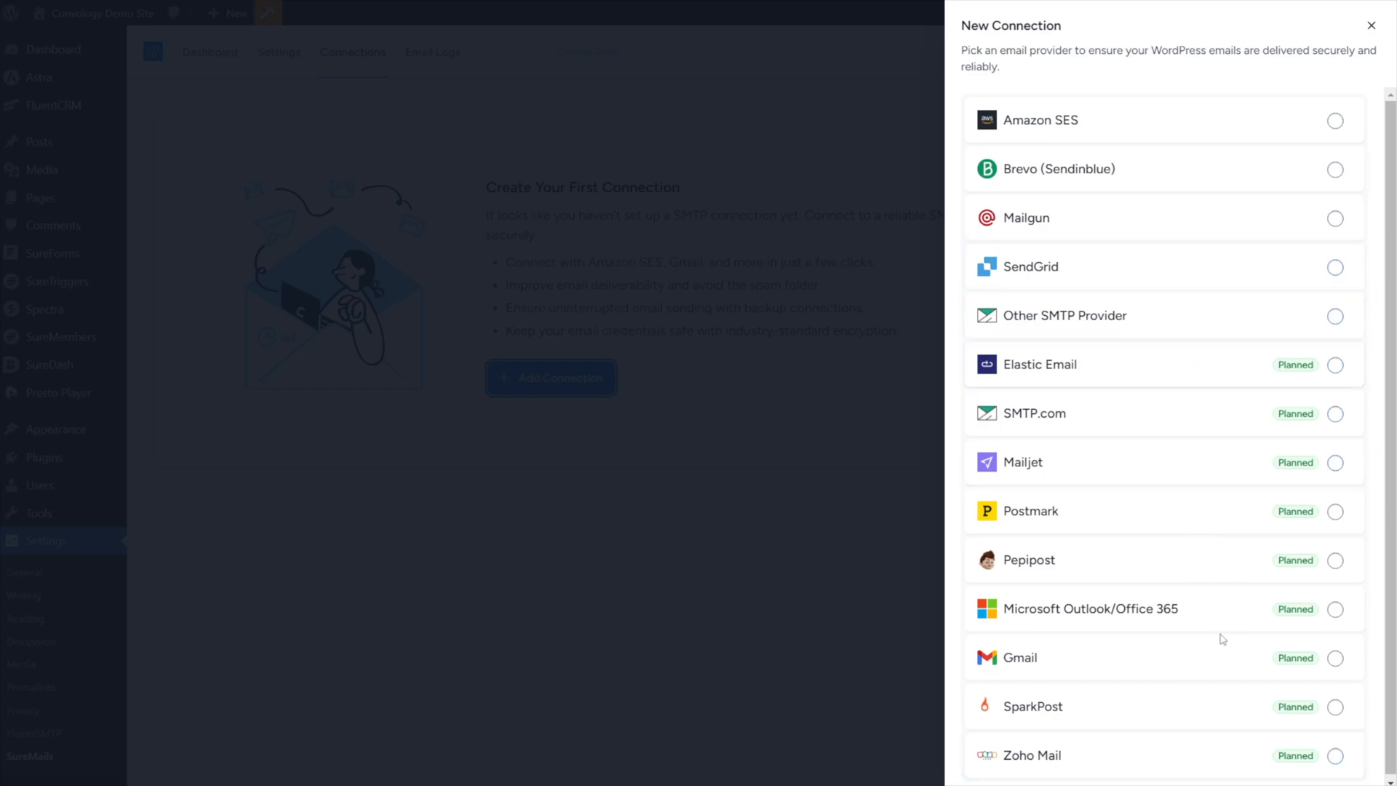
mouse_move(1057, 746)
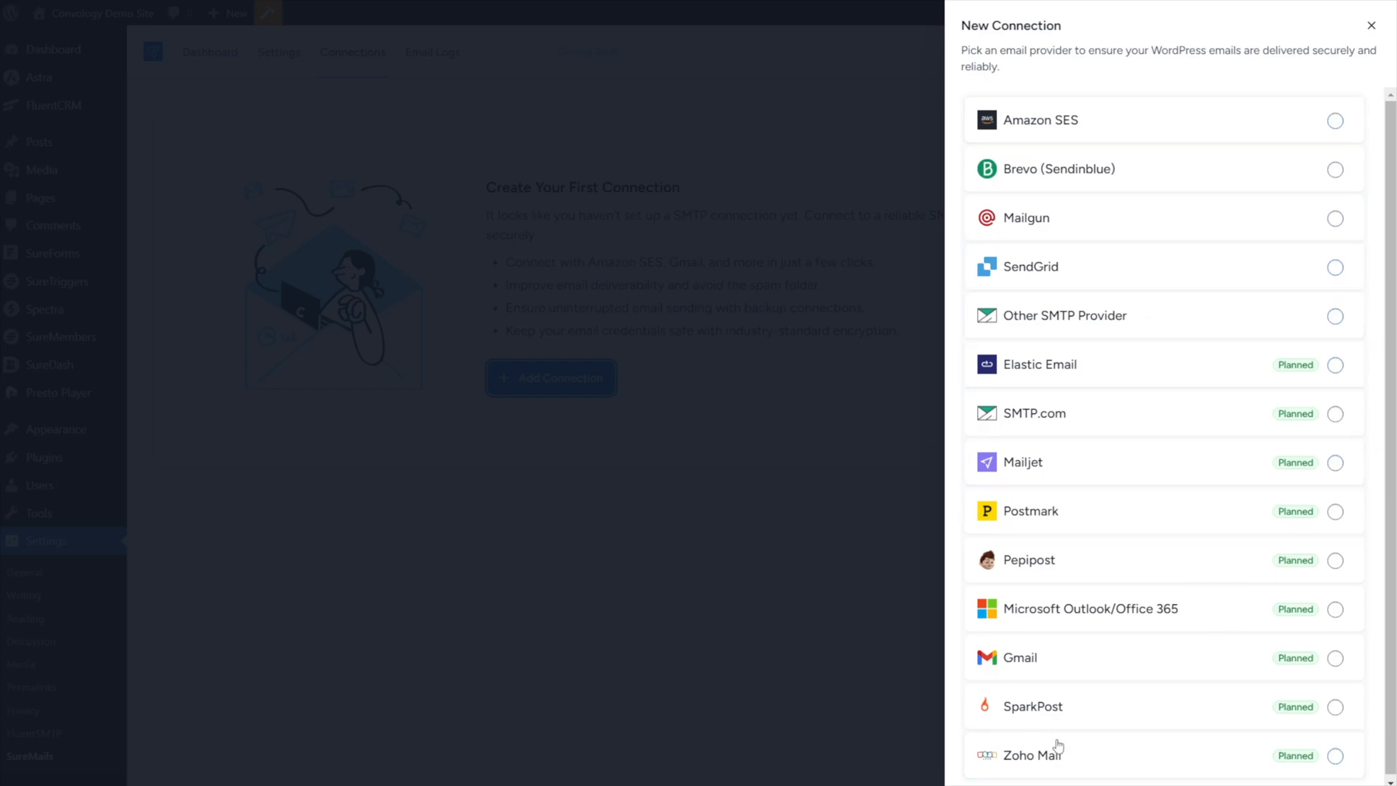
mouse_move(963, 639)
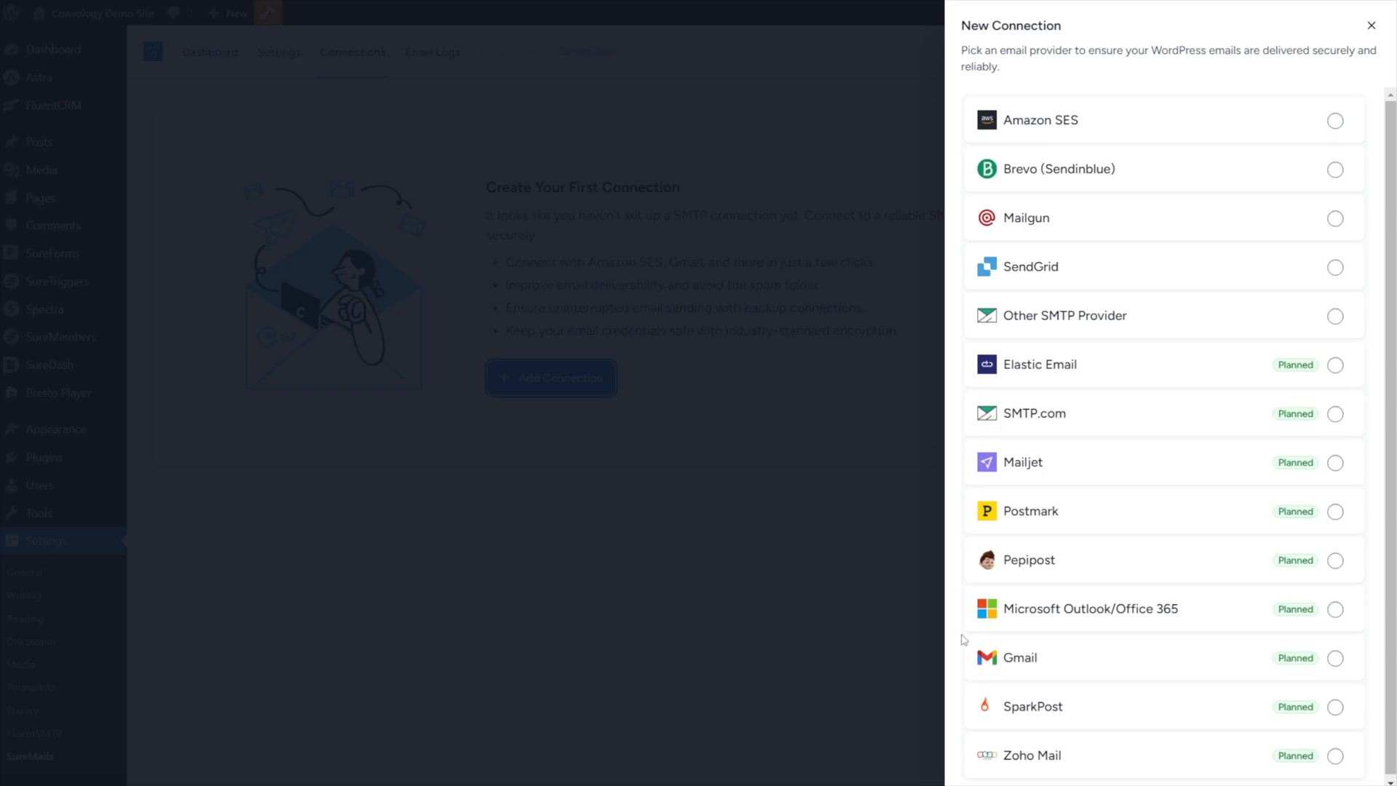
mouse_move(1093, 315)
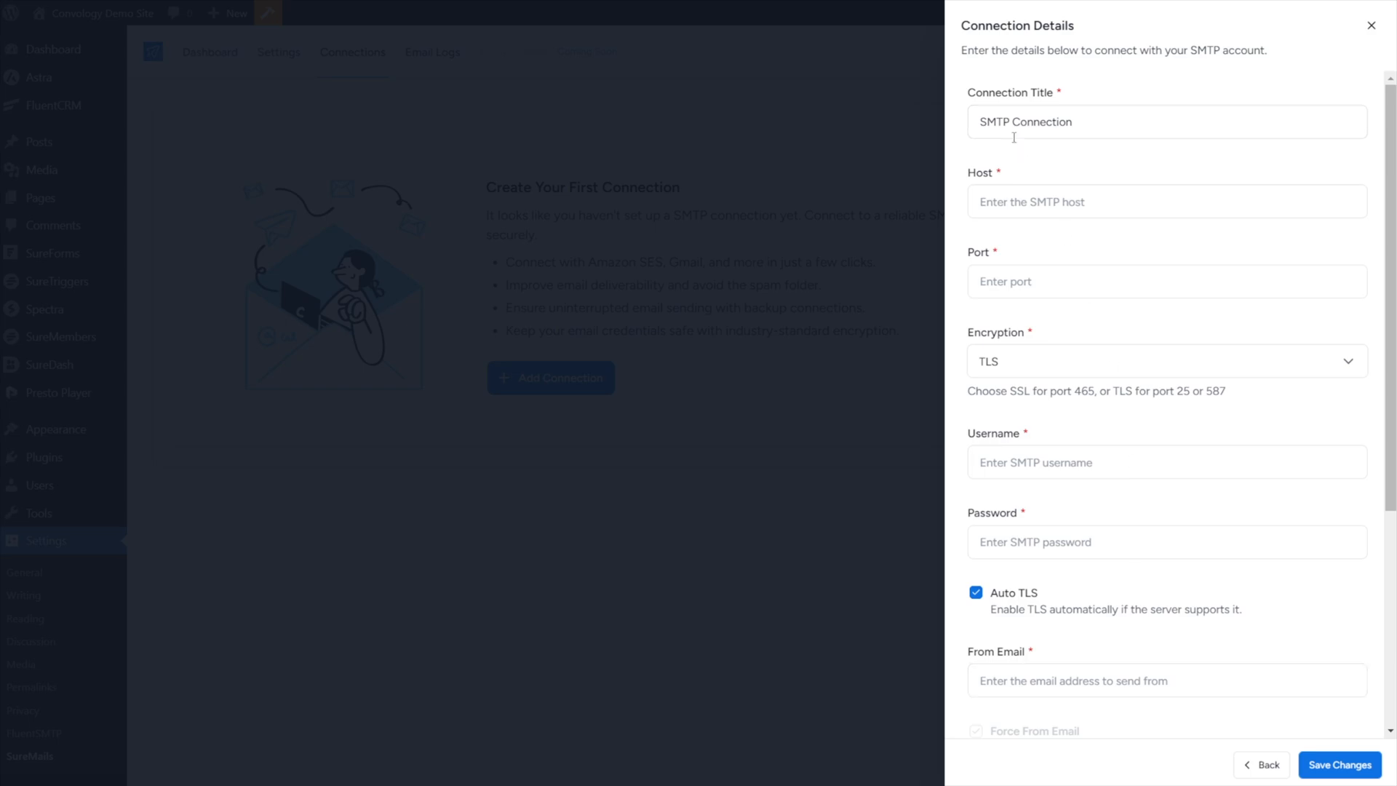
Discard the generic SMTP details form and reopen the New Connection provider list
click(1371, 25)
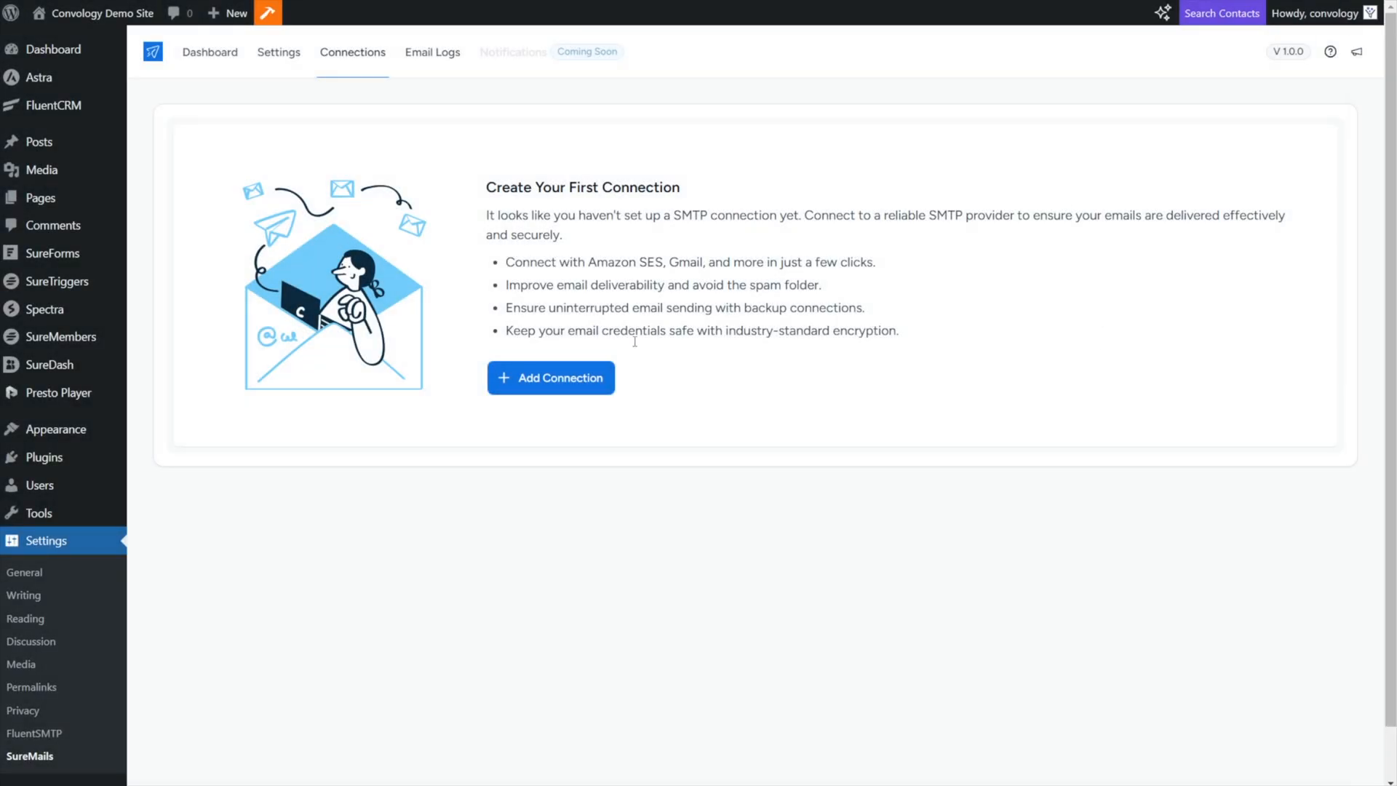
click(551, 376)
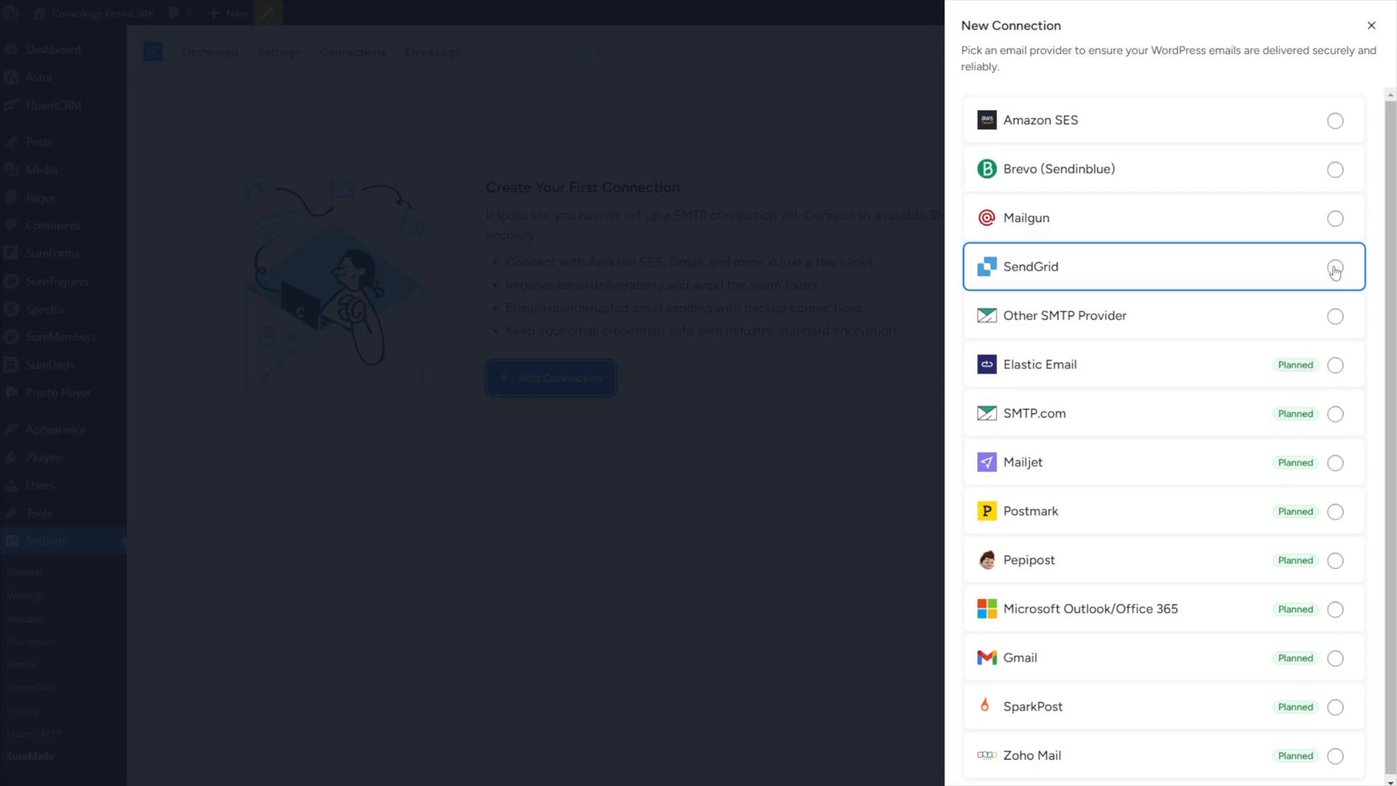
click(1334, 266)
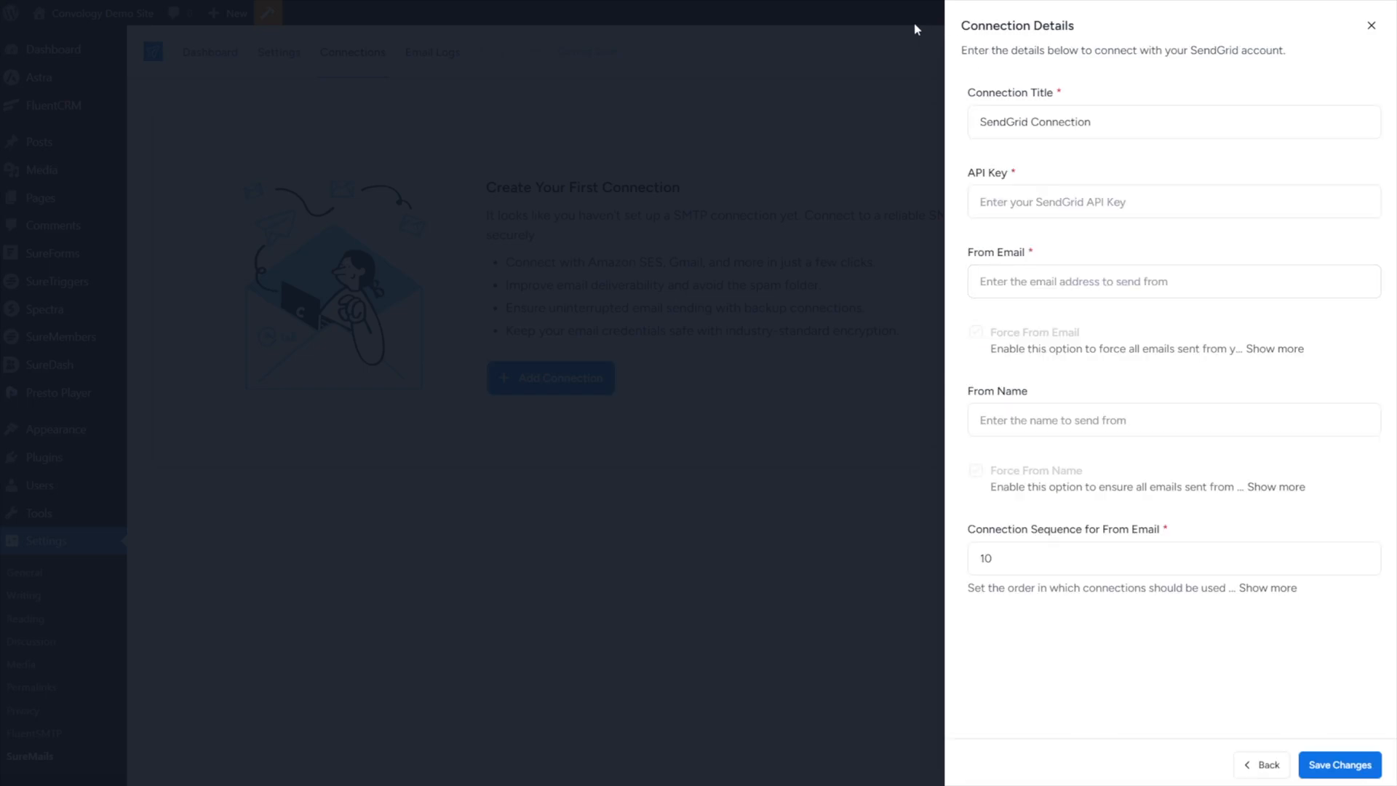
click(1173, 201)
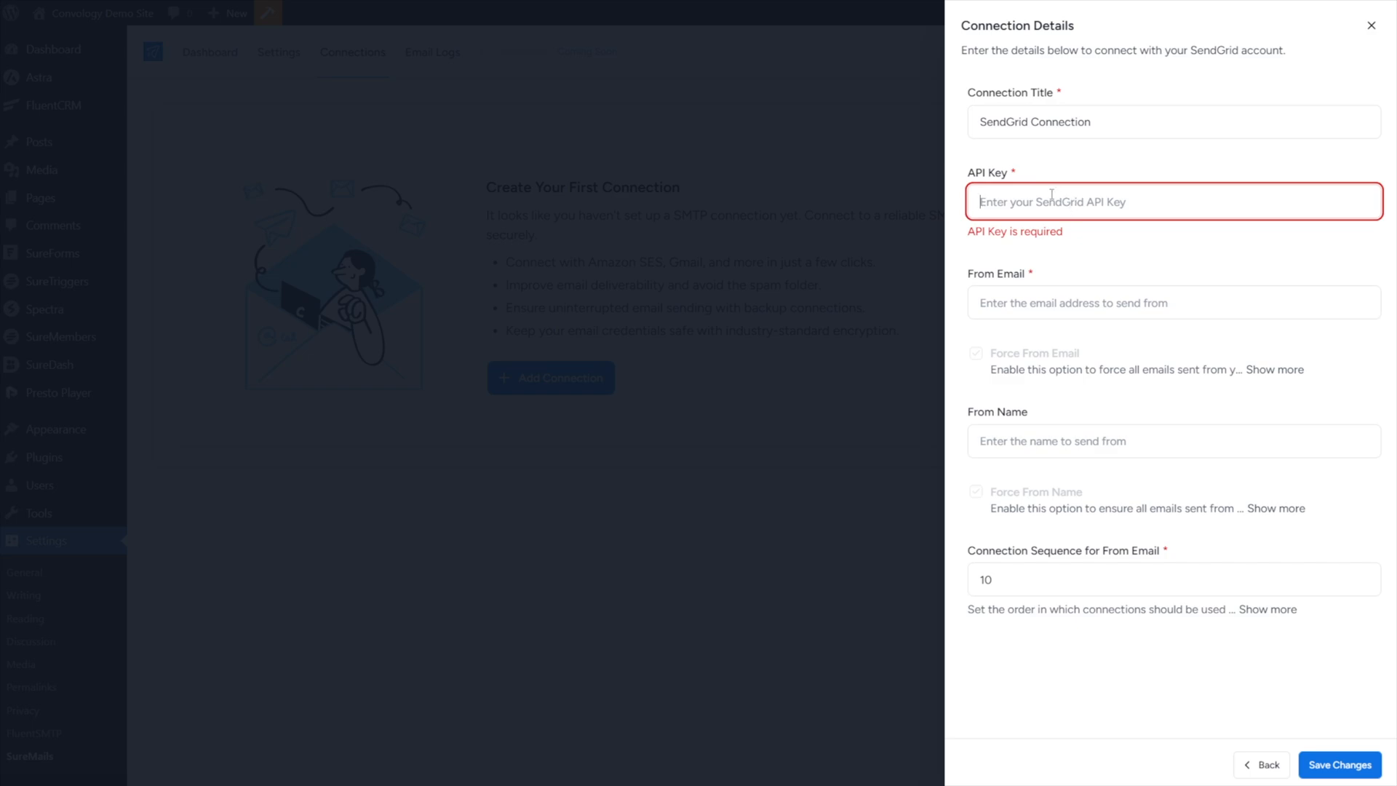
mouse_move(1020, 270)
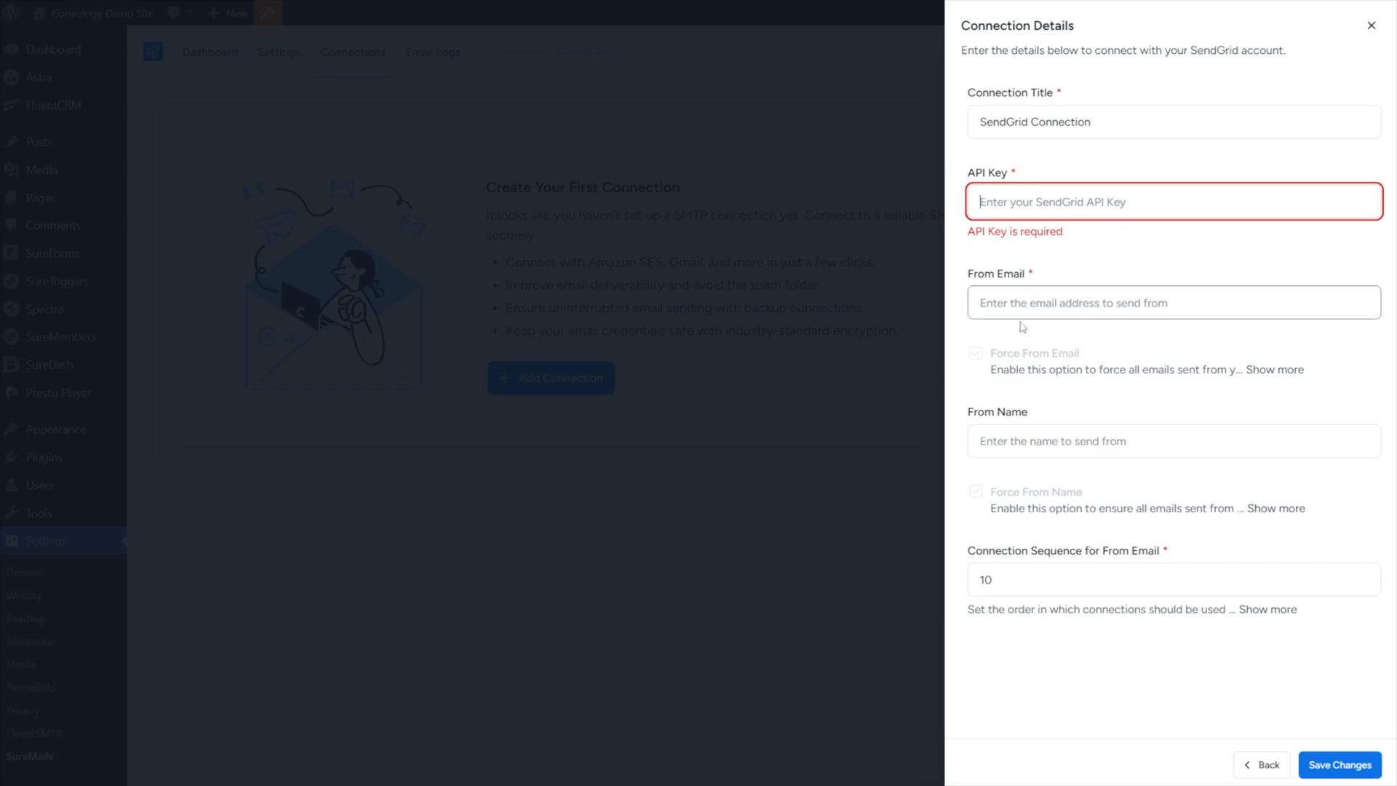
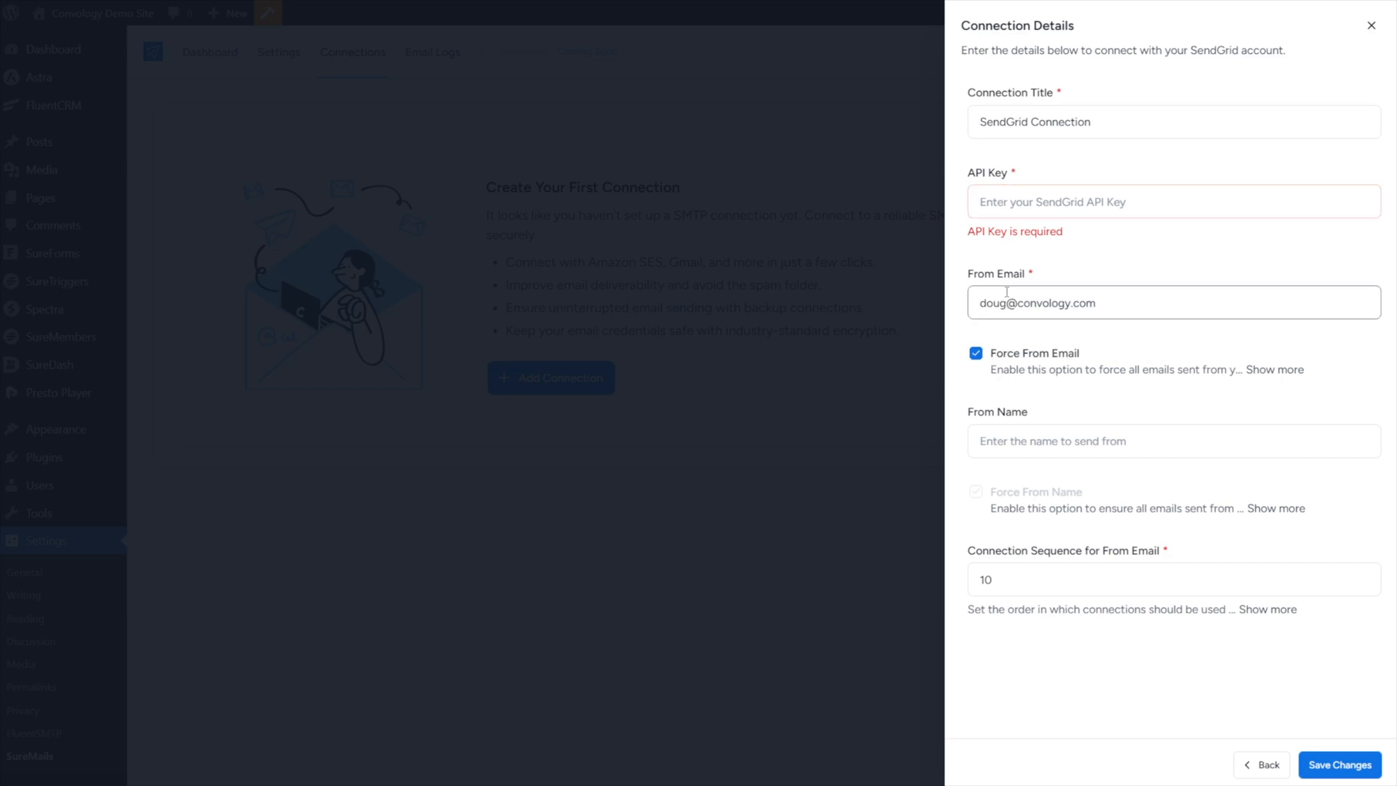
click(1274, 370)
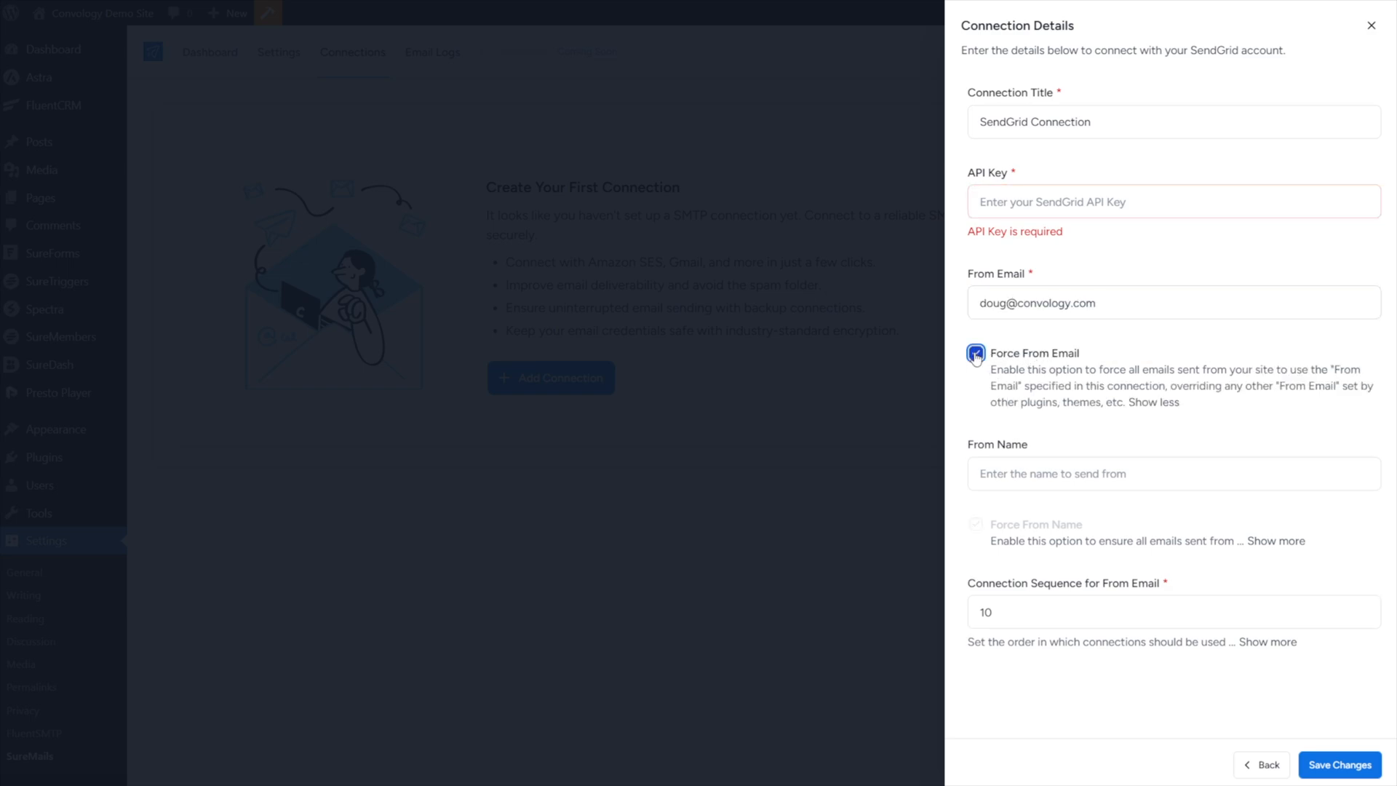
click(975, 353)
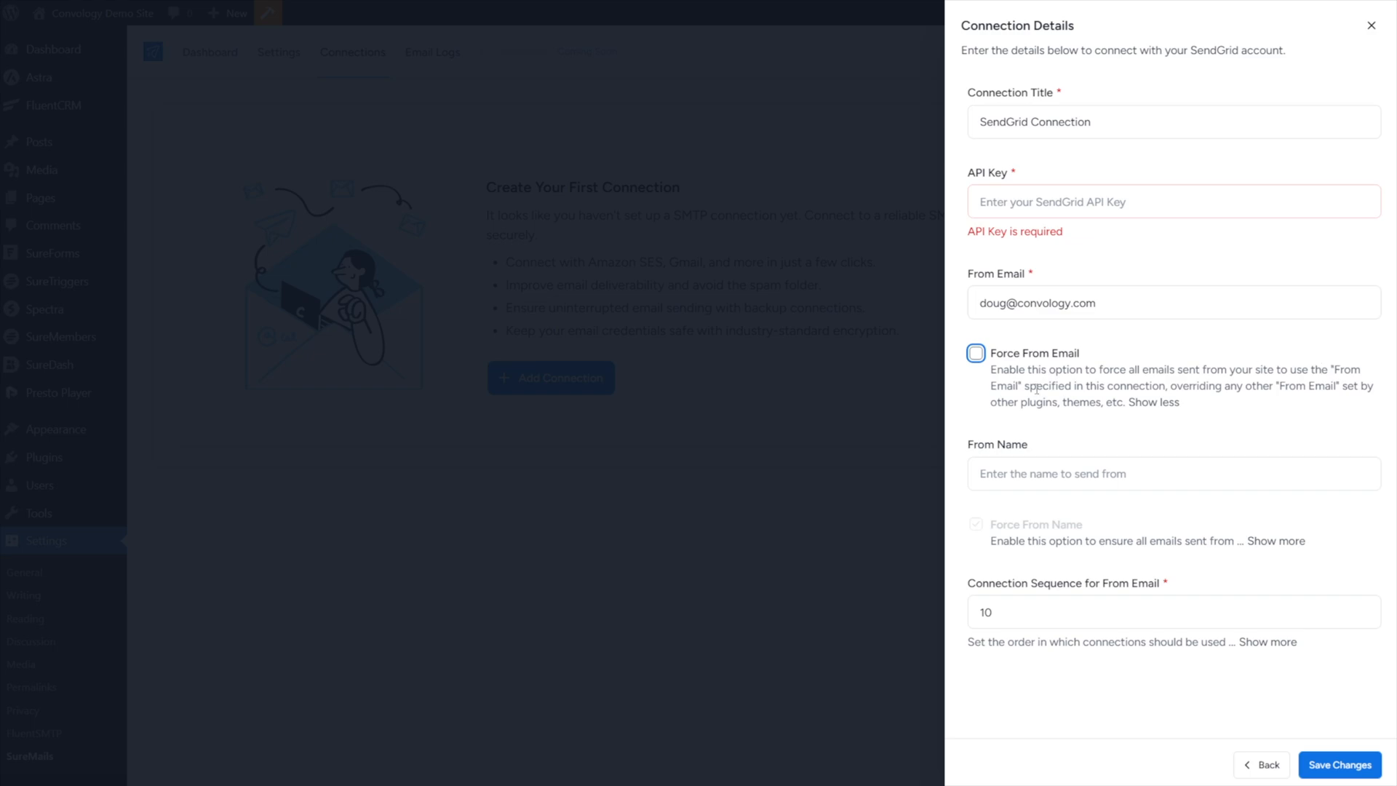
mouse_move(1079, 377)
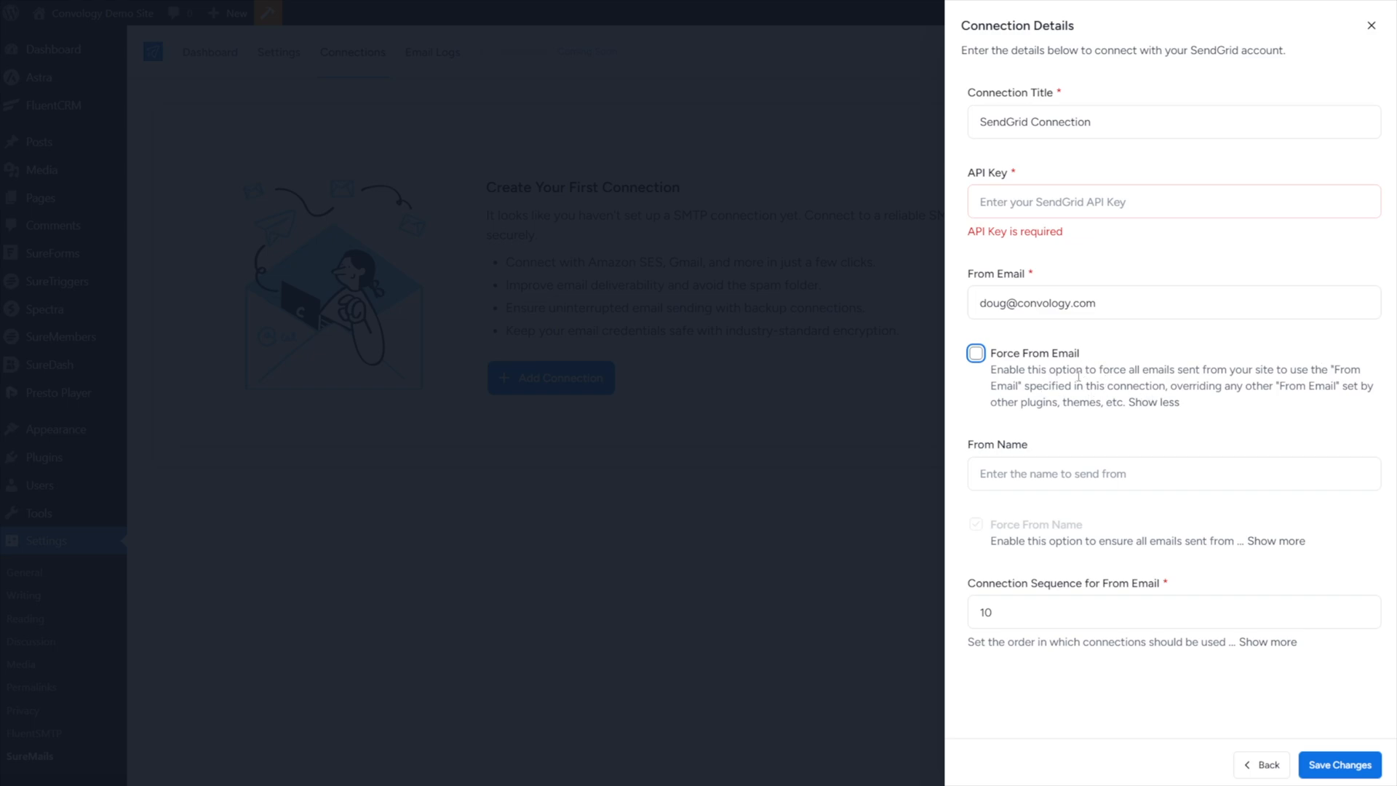
double_click(1310, 386)
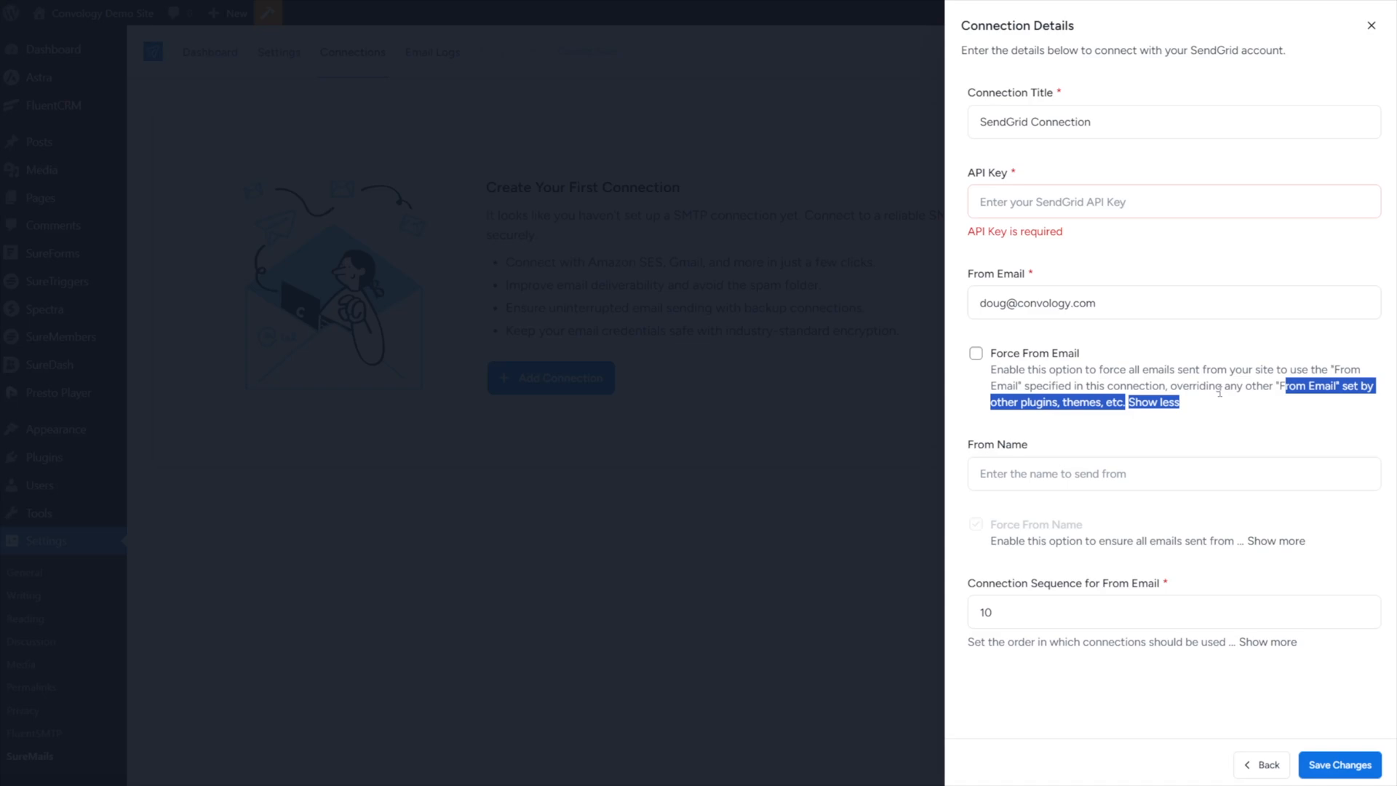
click(975, 353)
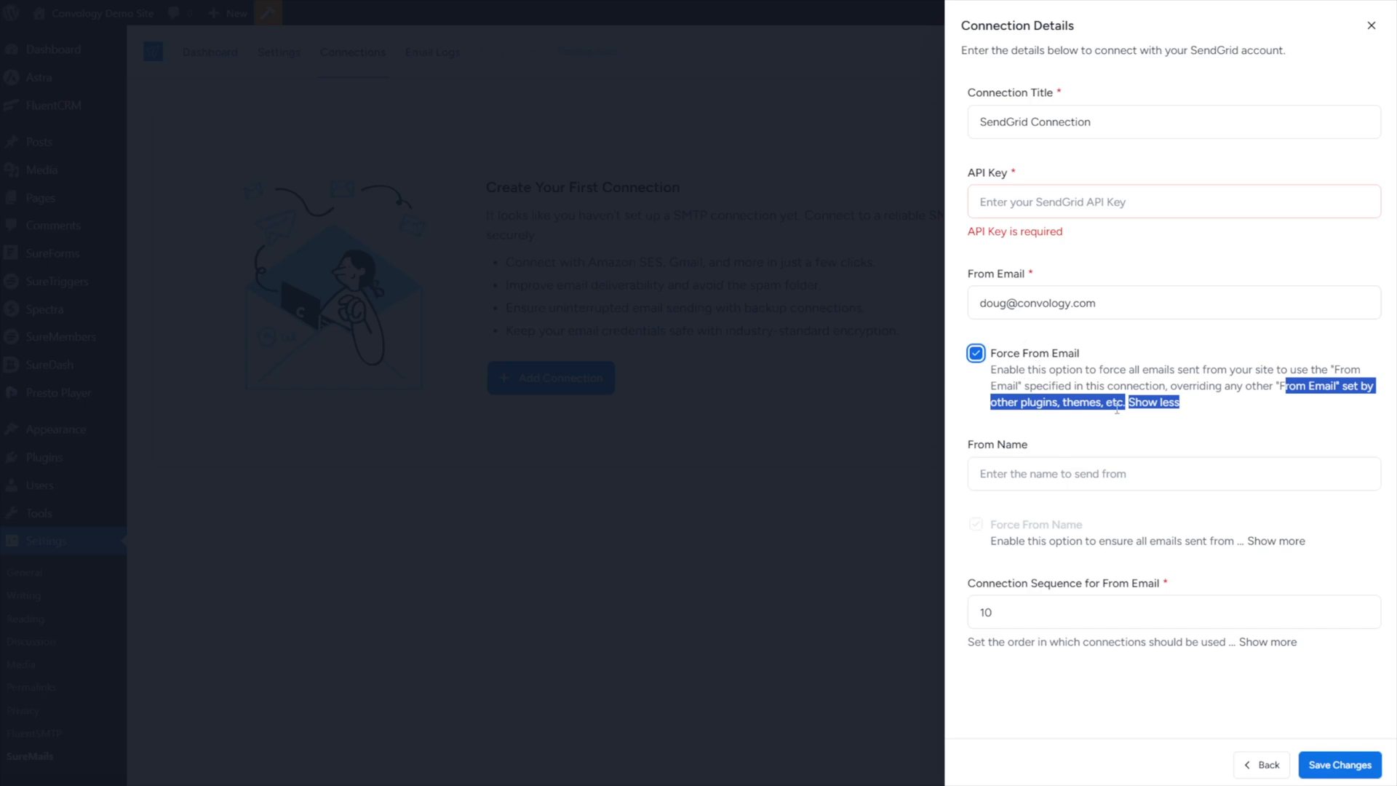
mouse_move(1023, 436)
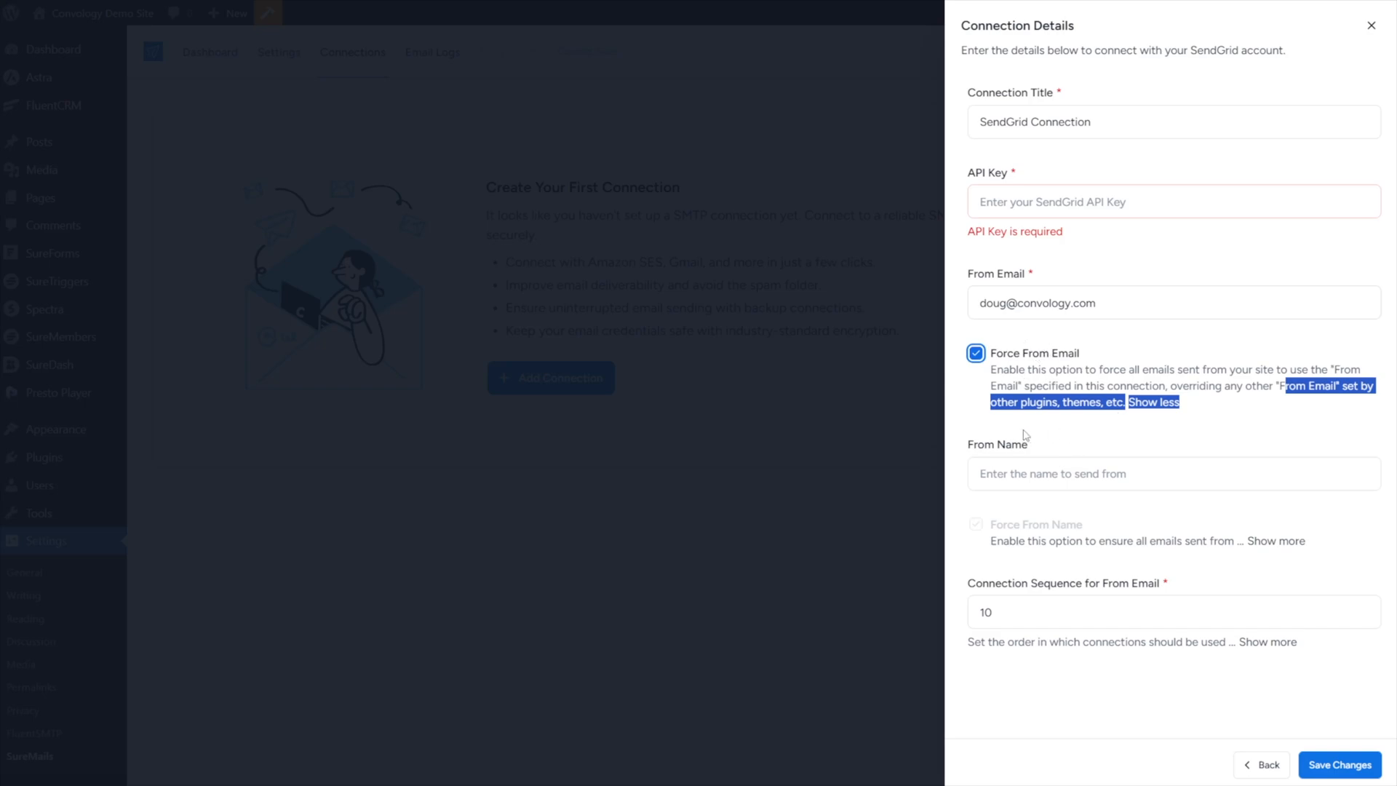
mouse_move(965, 456)
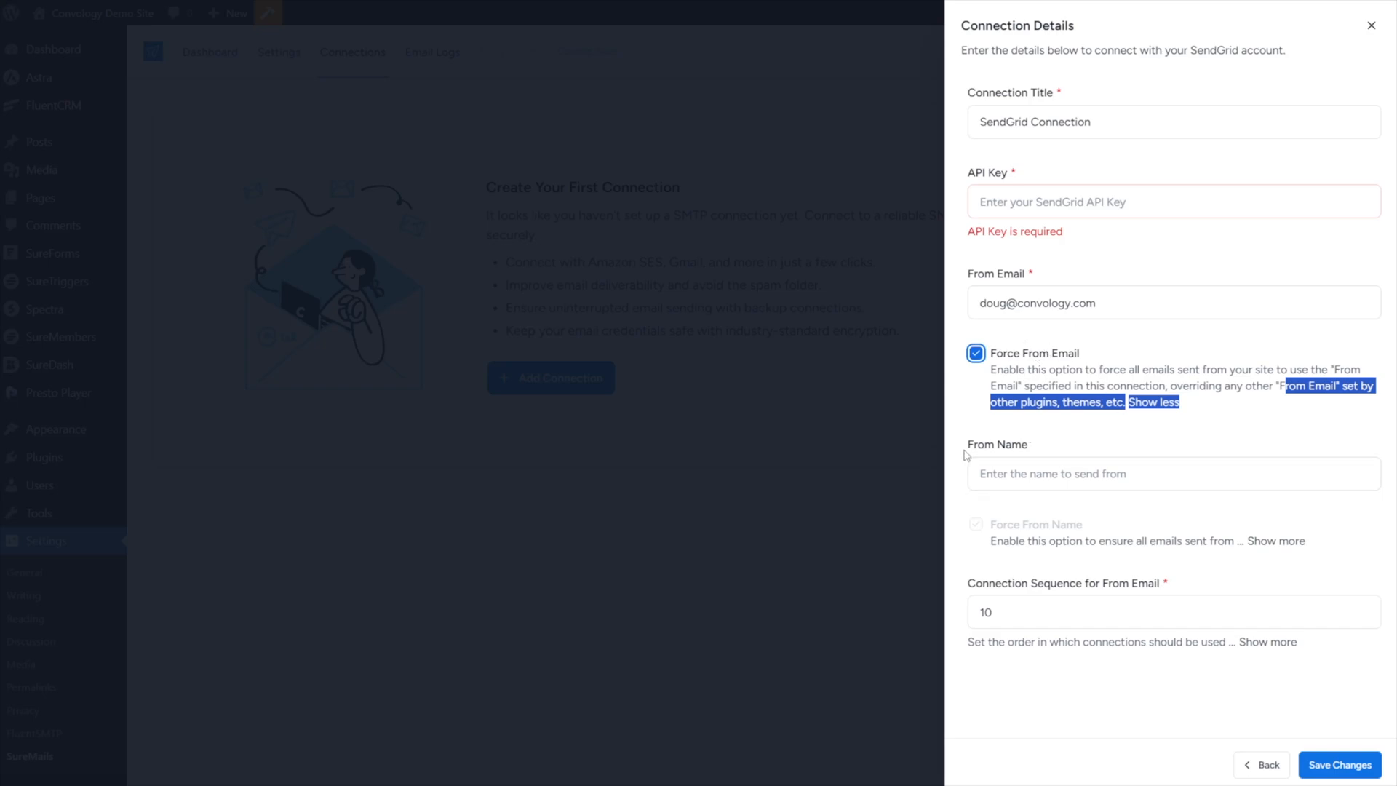
mouse_move(1049, 437)
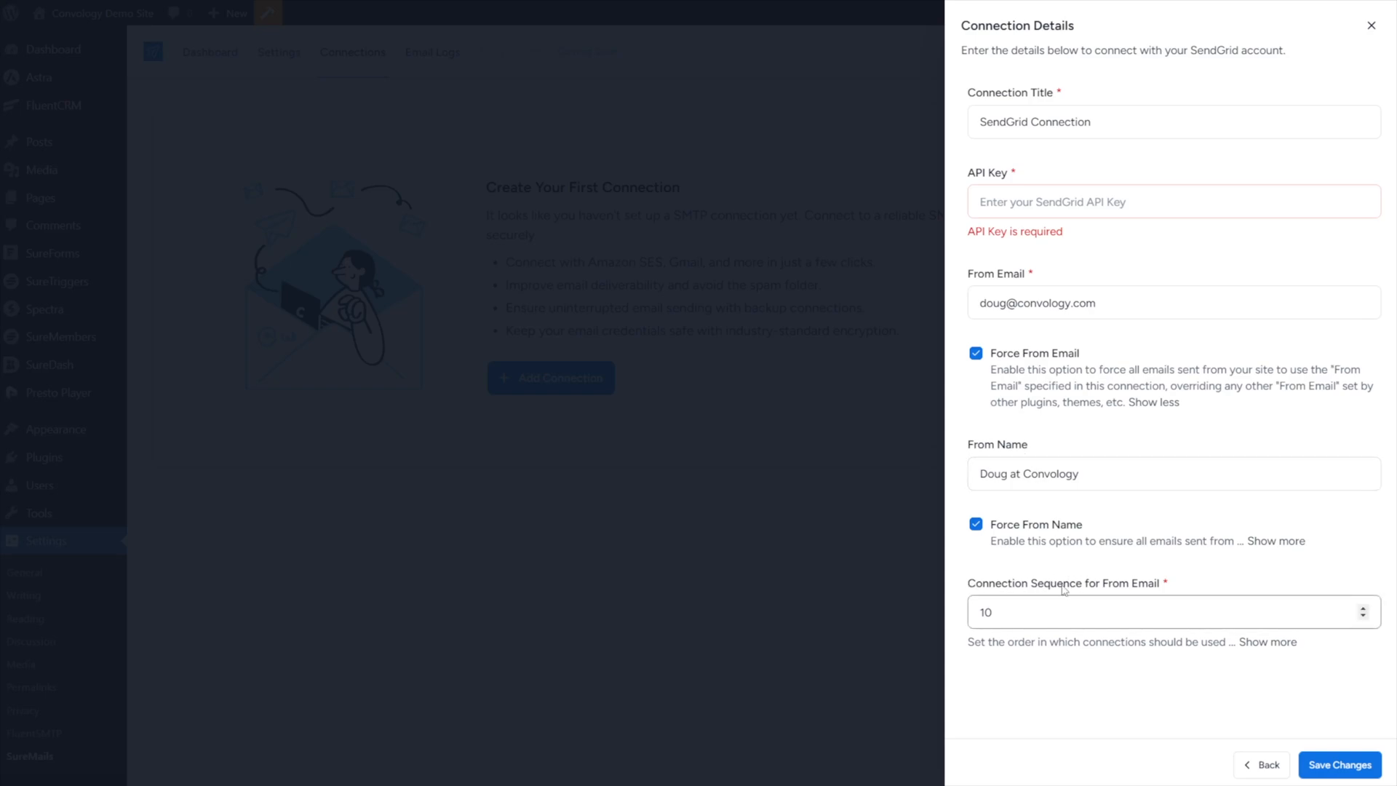
Change the SendGrid connection sequence from 10 to 2 and save the connection
click(1271, 642)
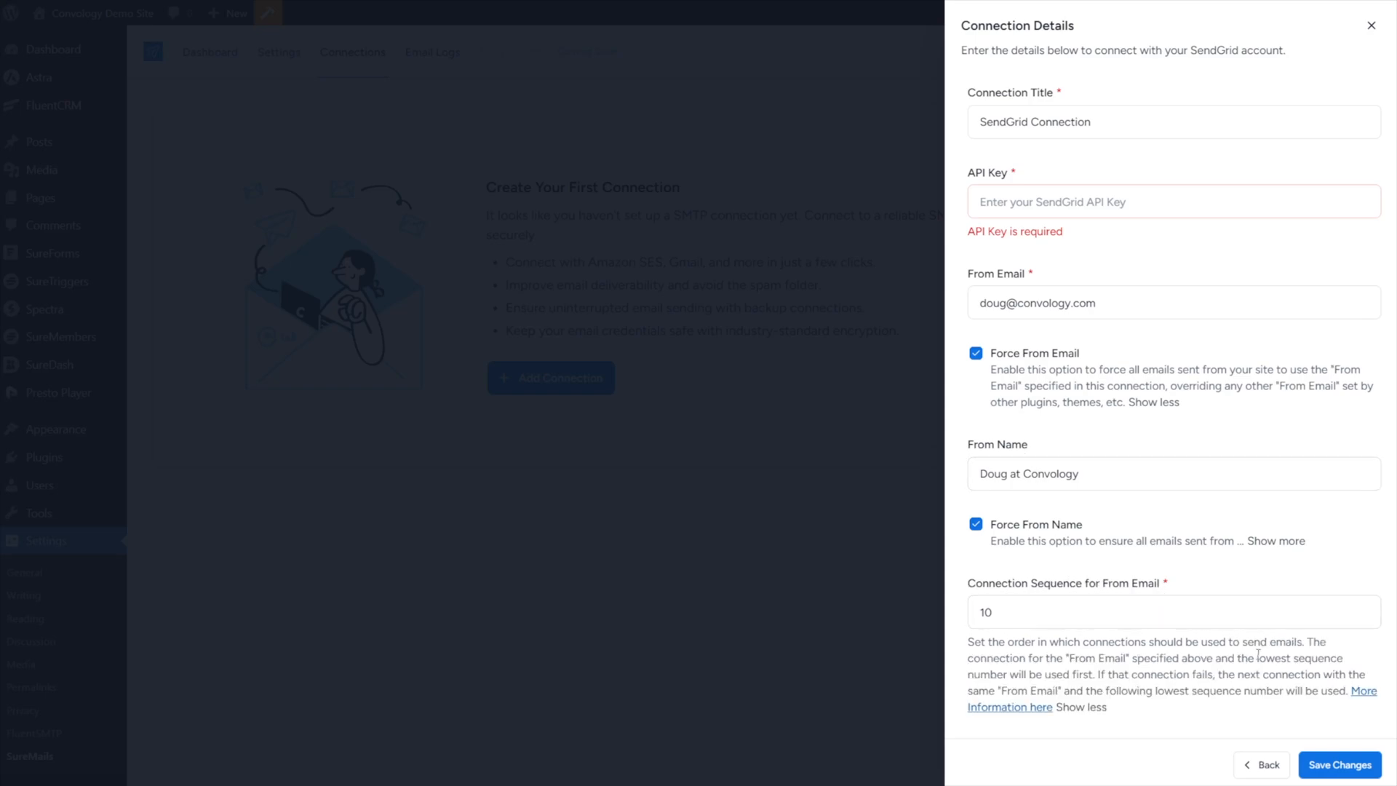
click(1159, 612)
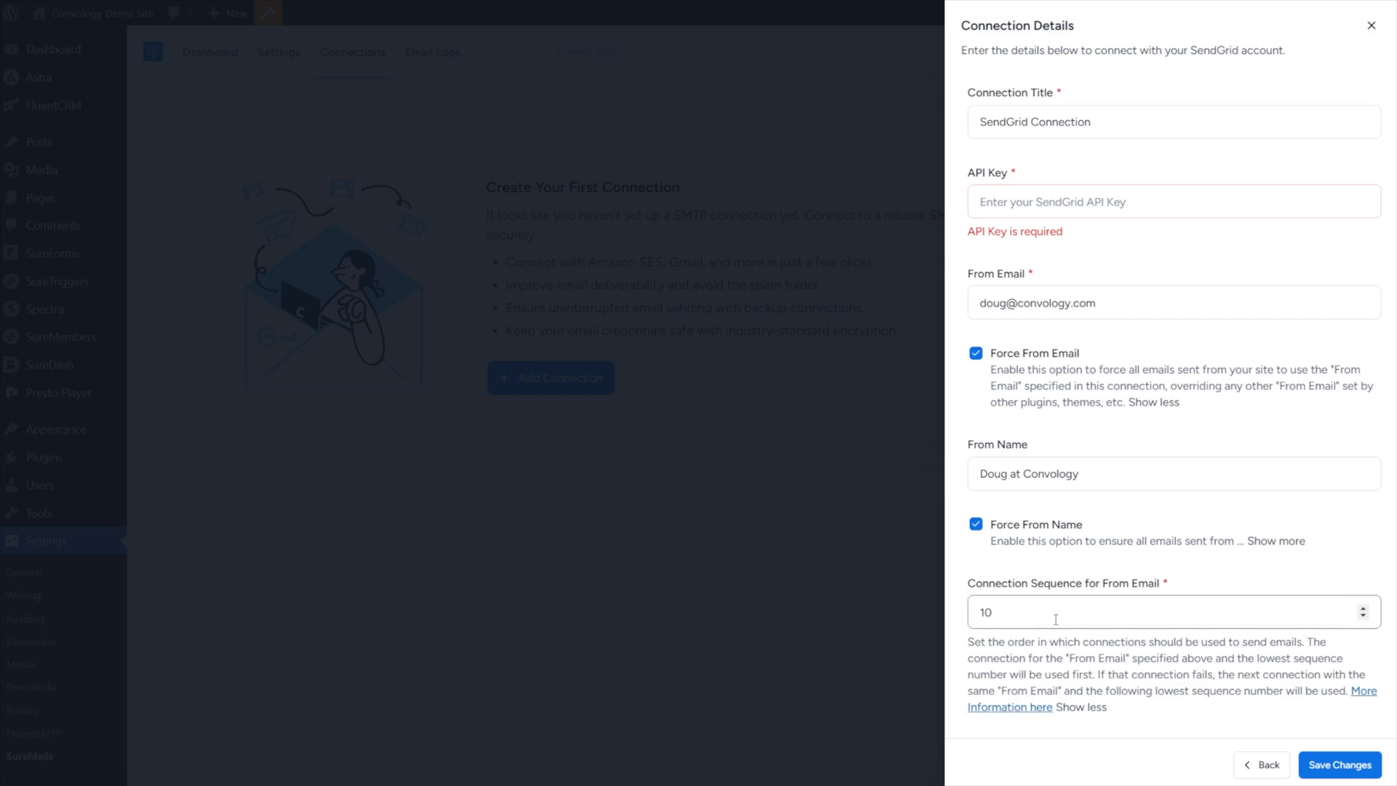
mouse_move(1052, 621)
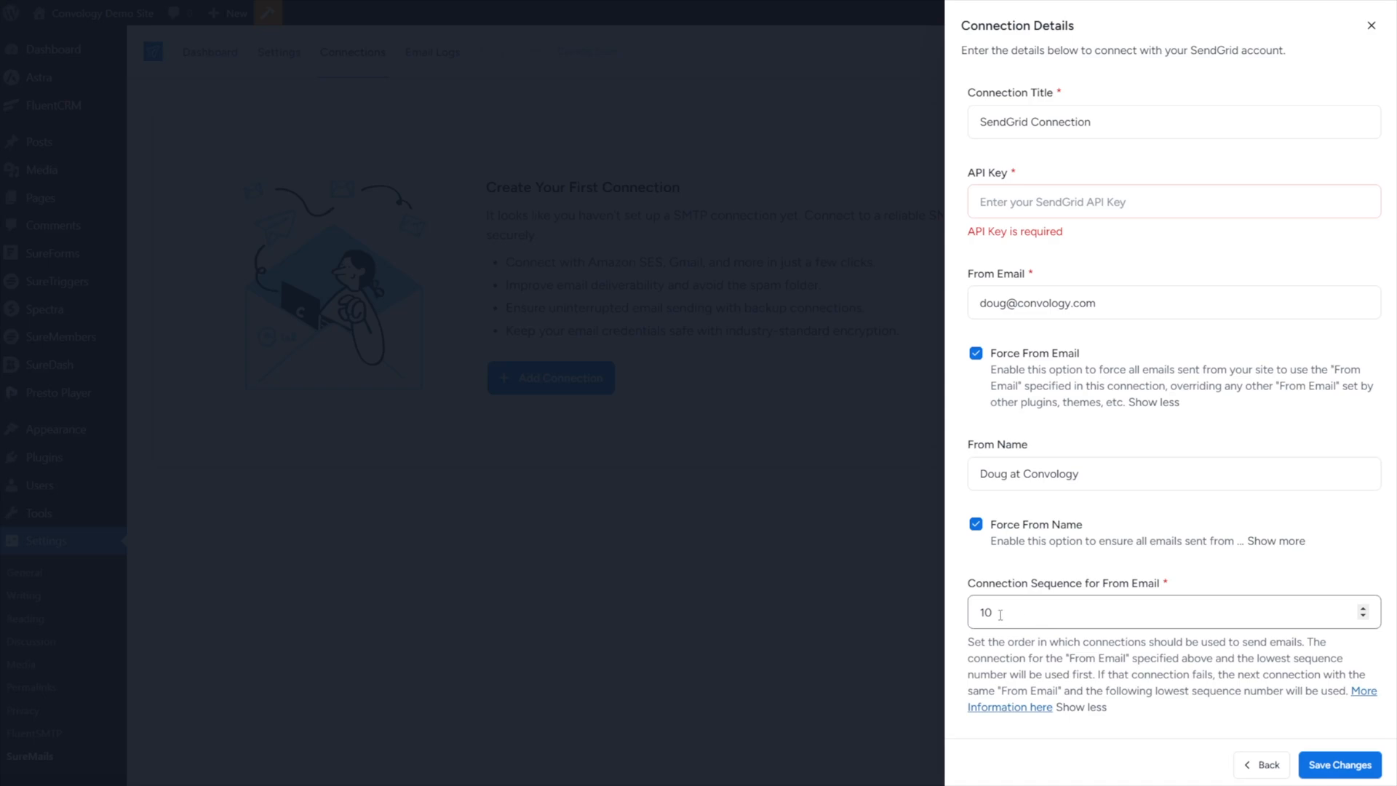
click(1069, 612)
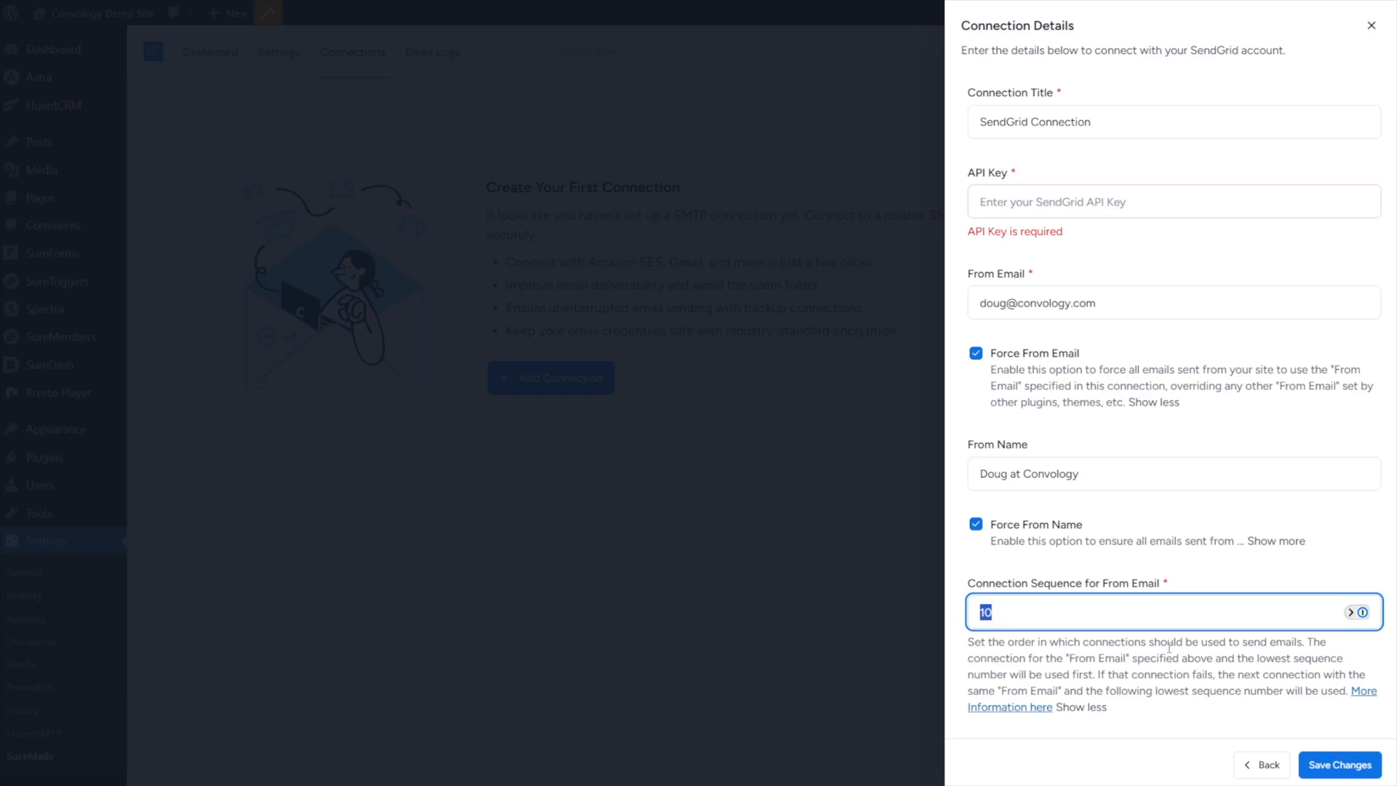
text(2)
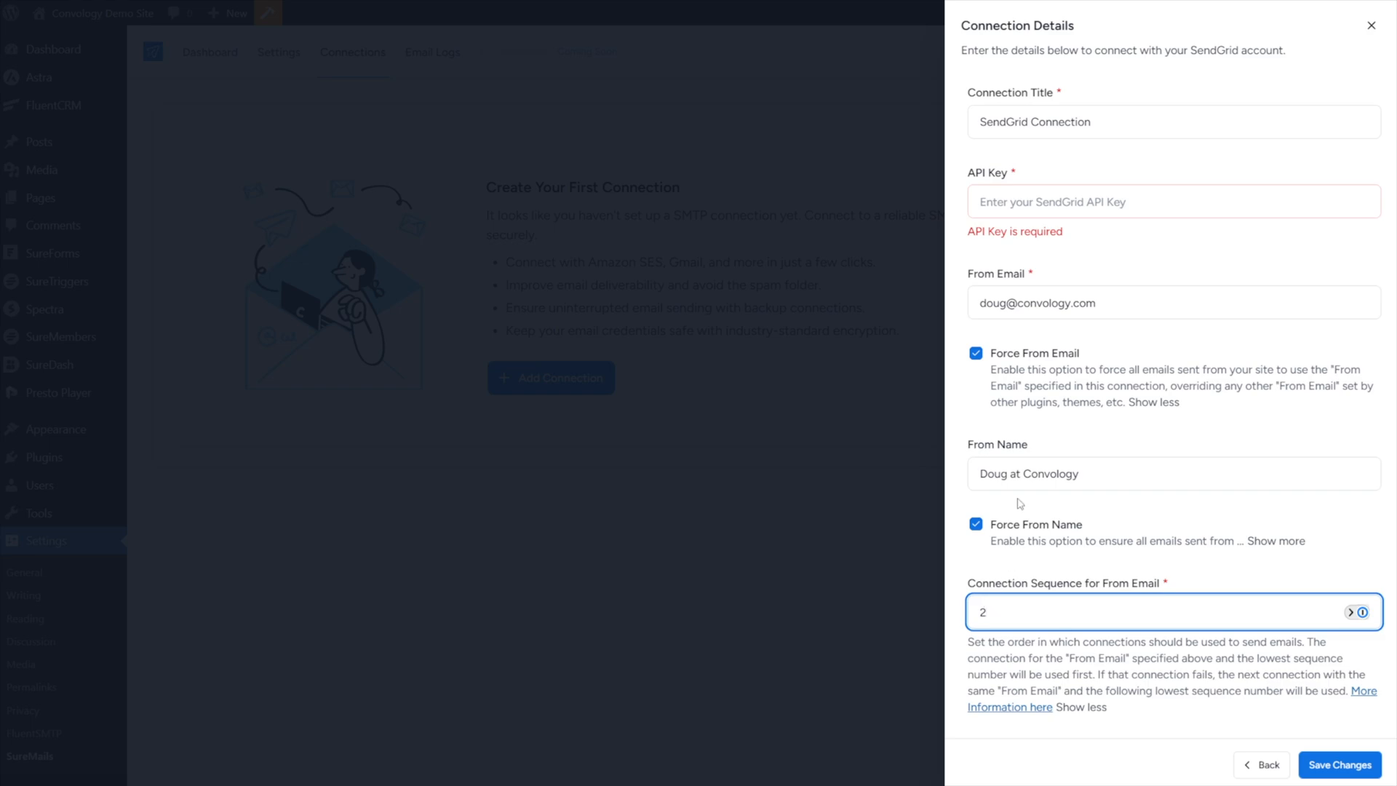
mouse_move(1098, 96)
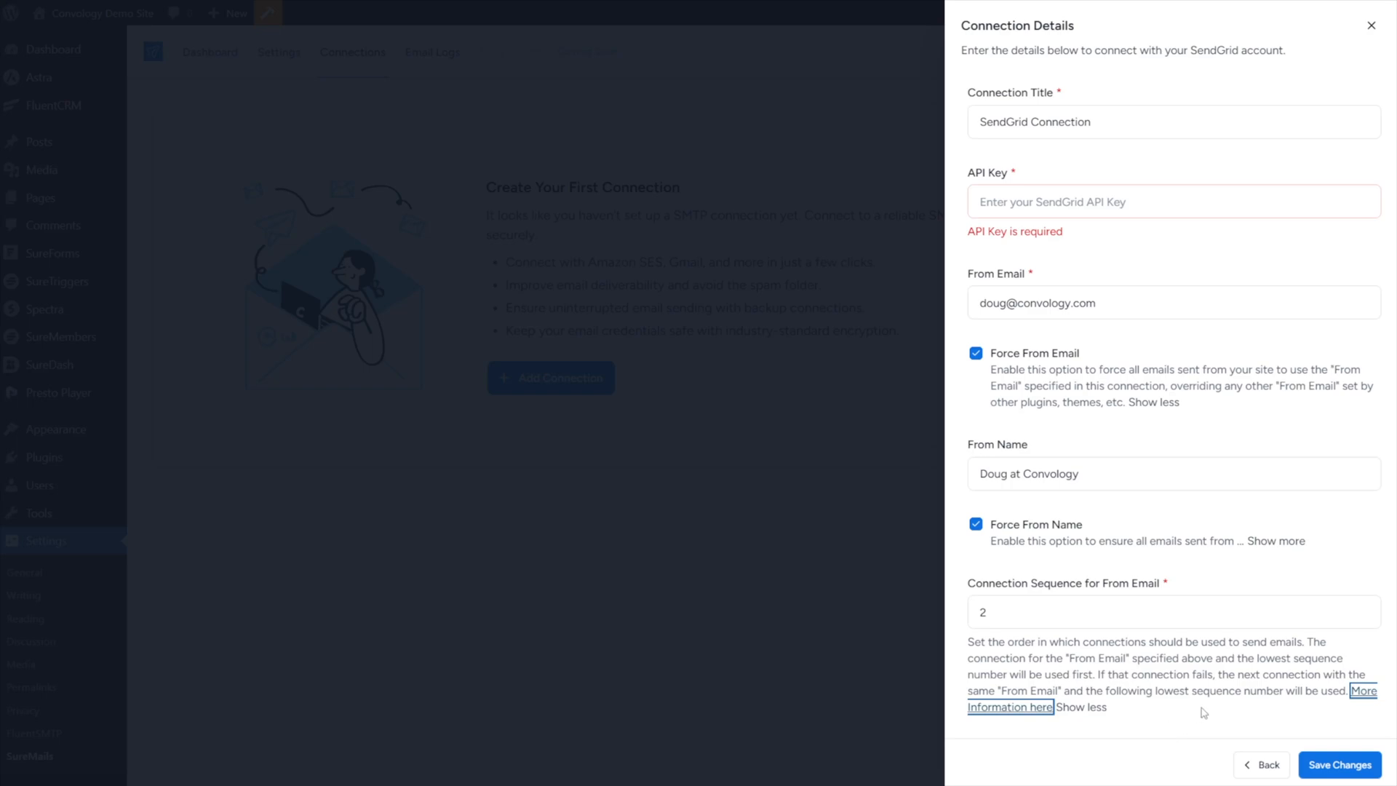
mouse_move(1172, 705)
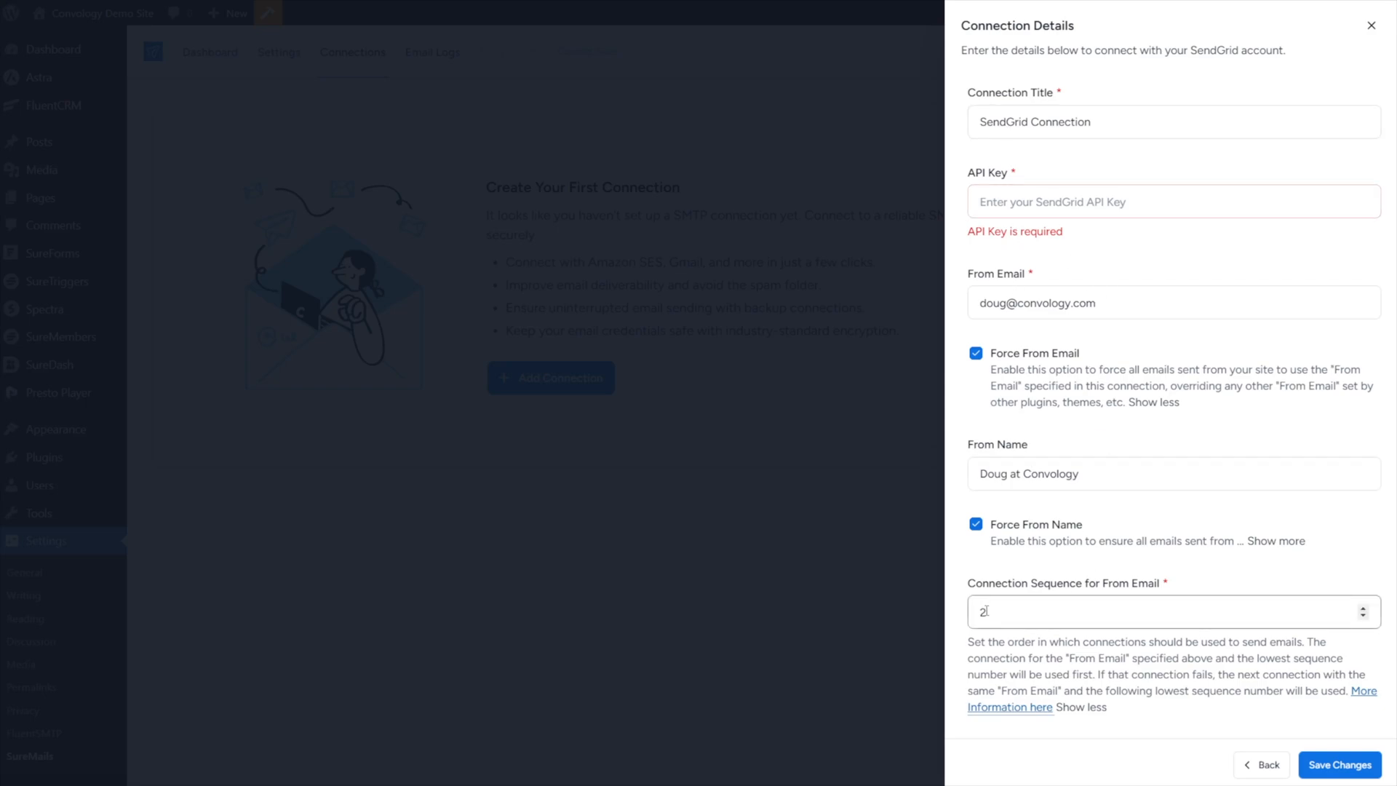
mouse_move(996, 607)
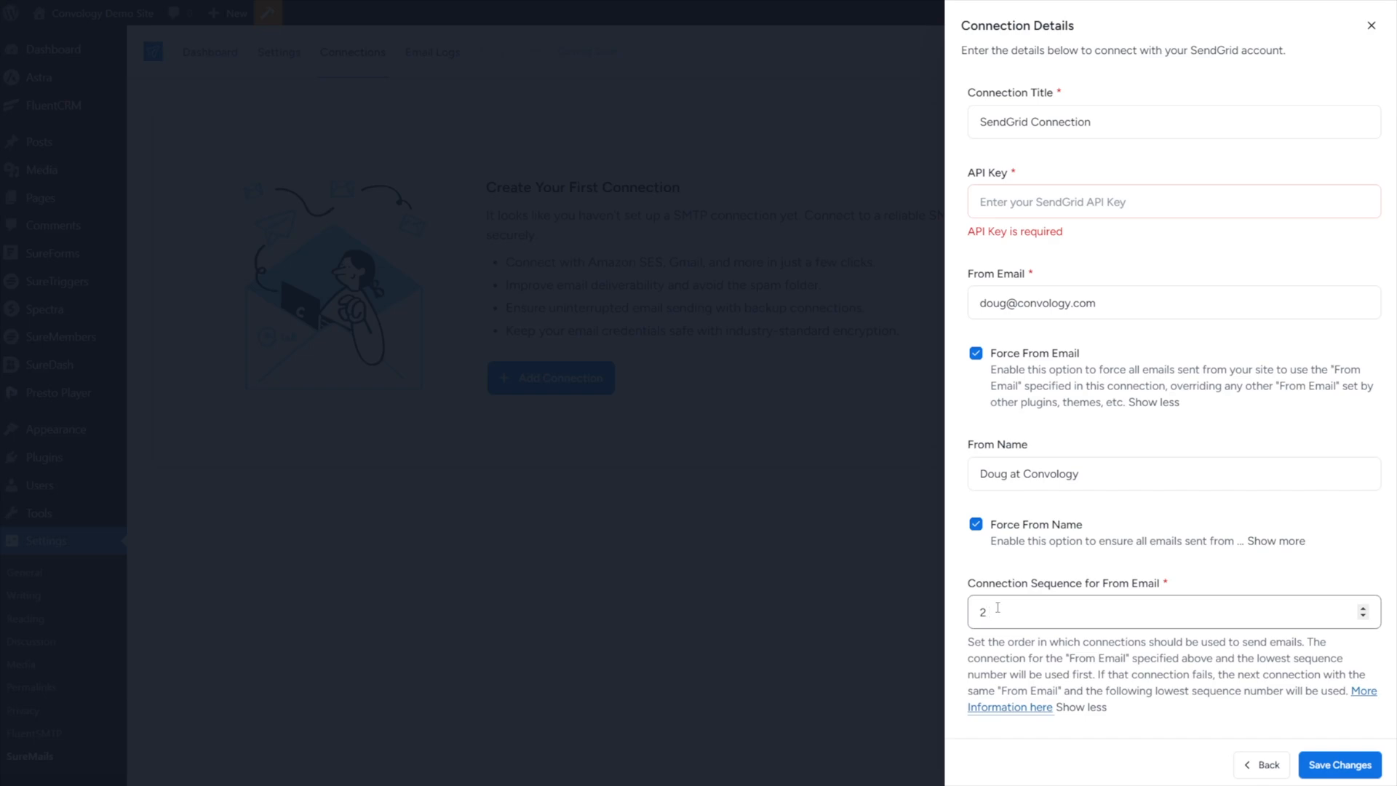
click(1339, 765)
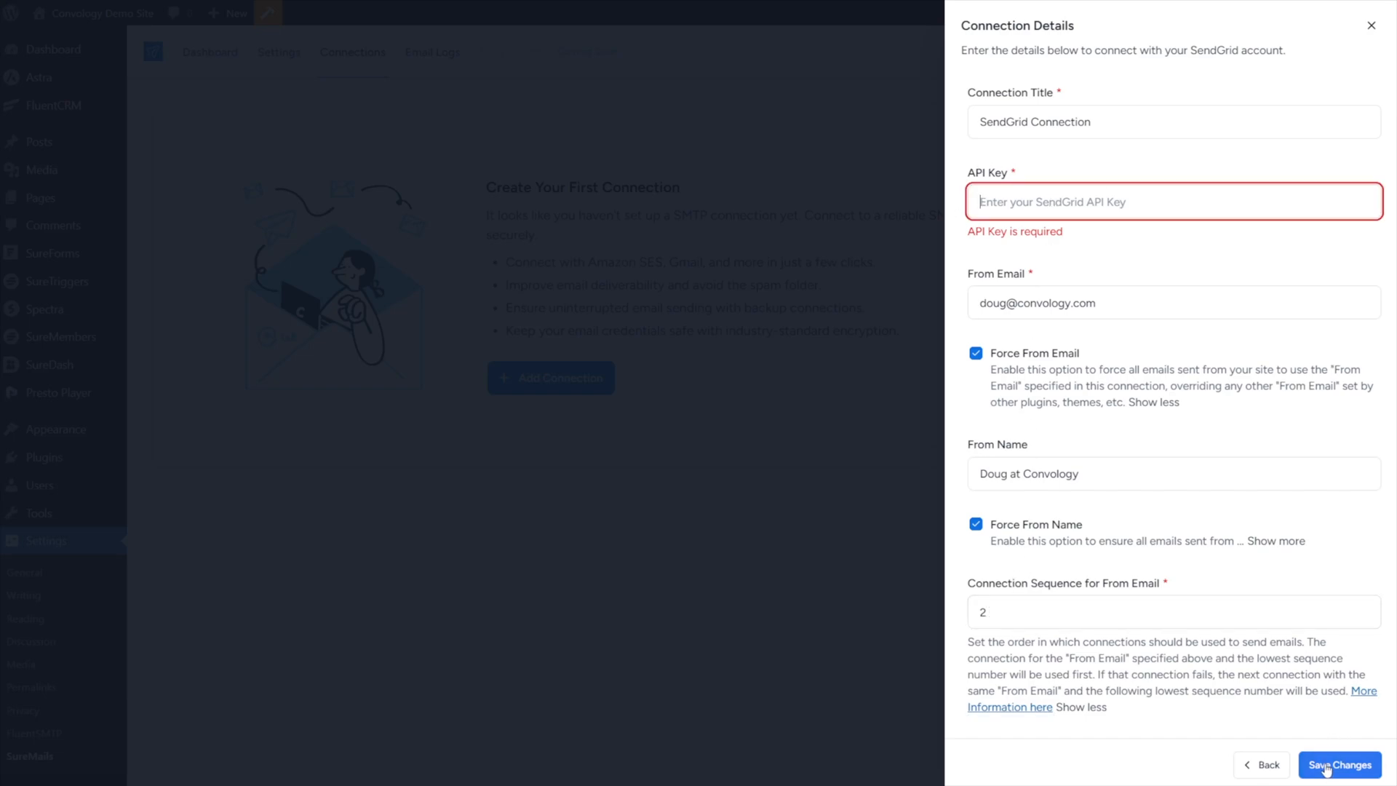
click(1339, 765)
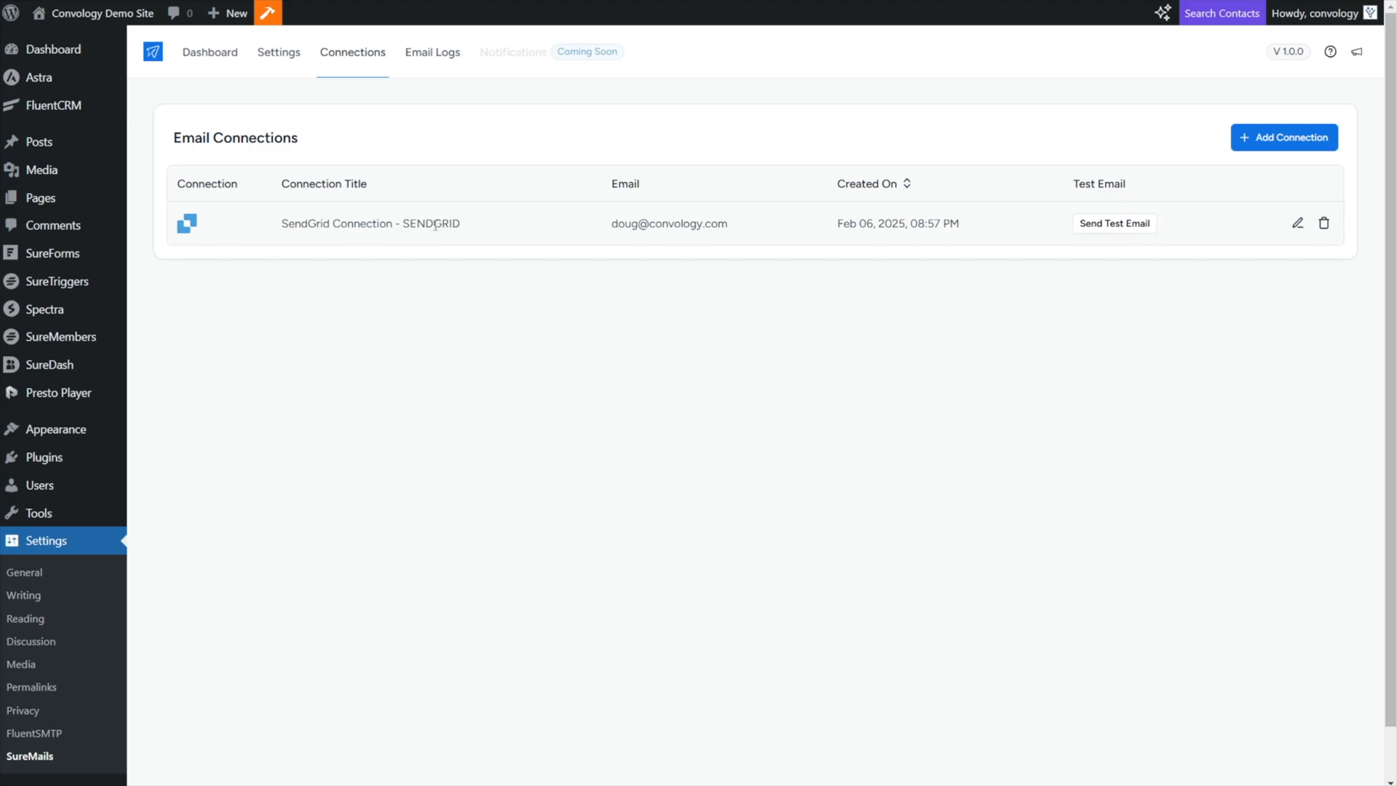
Send a test email with the default sender and recipient, then close the form
click(1112, 222)
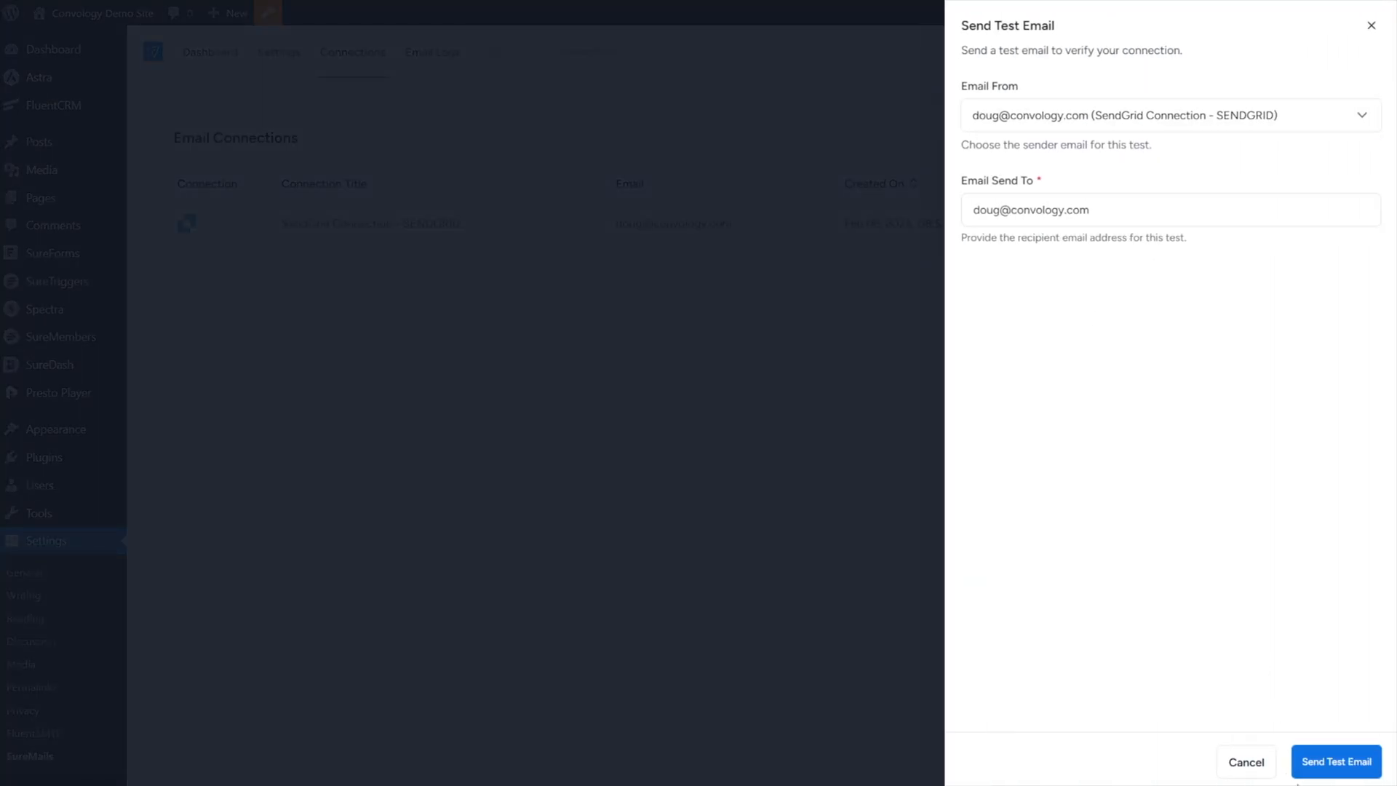
click(1335, 762)
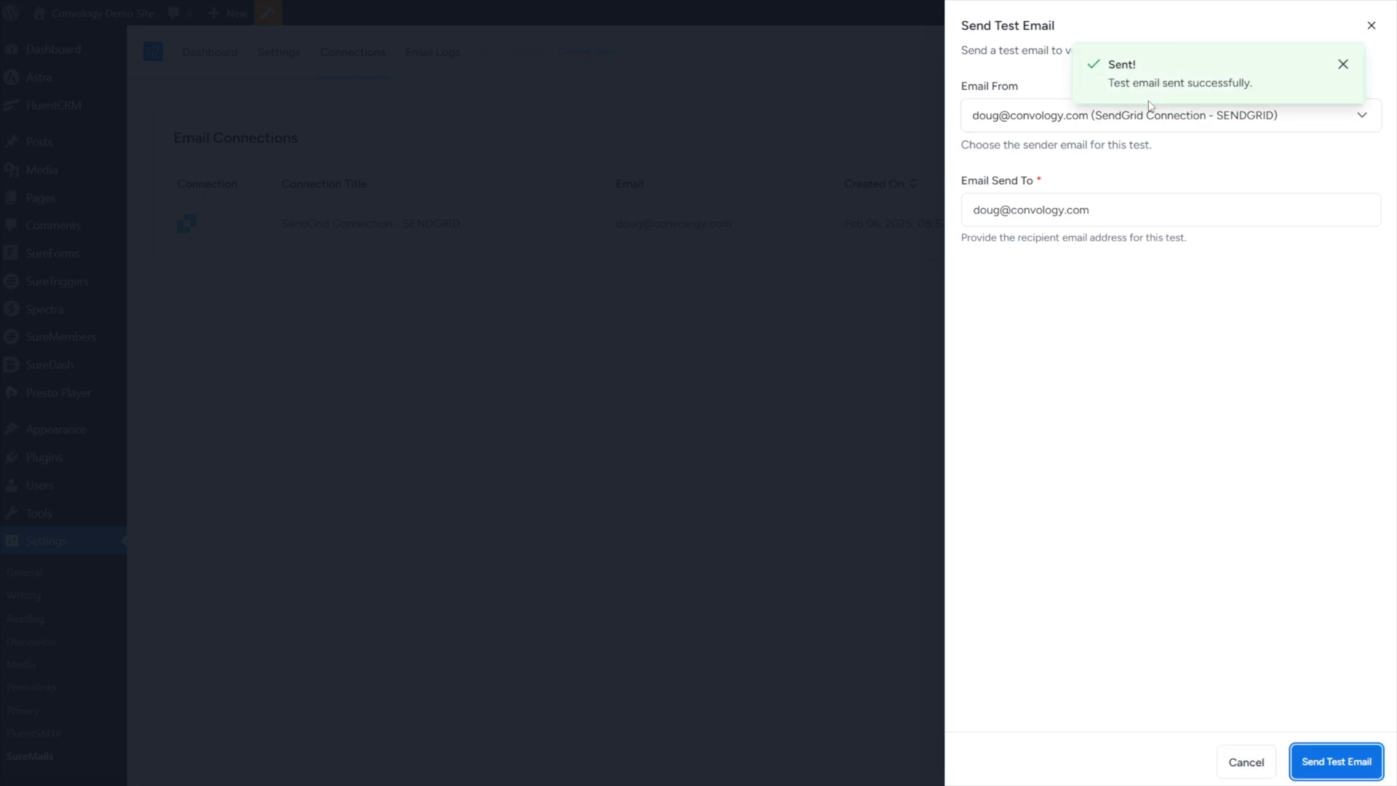
click(1245, 762)
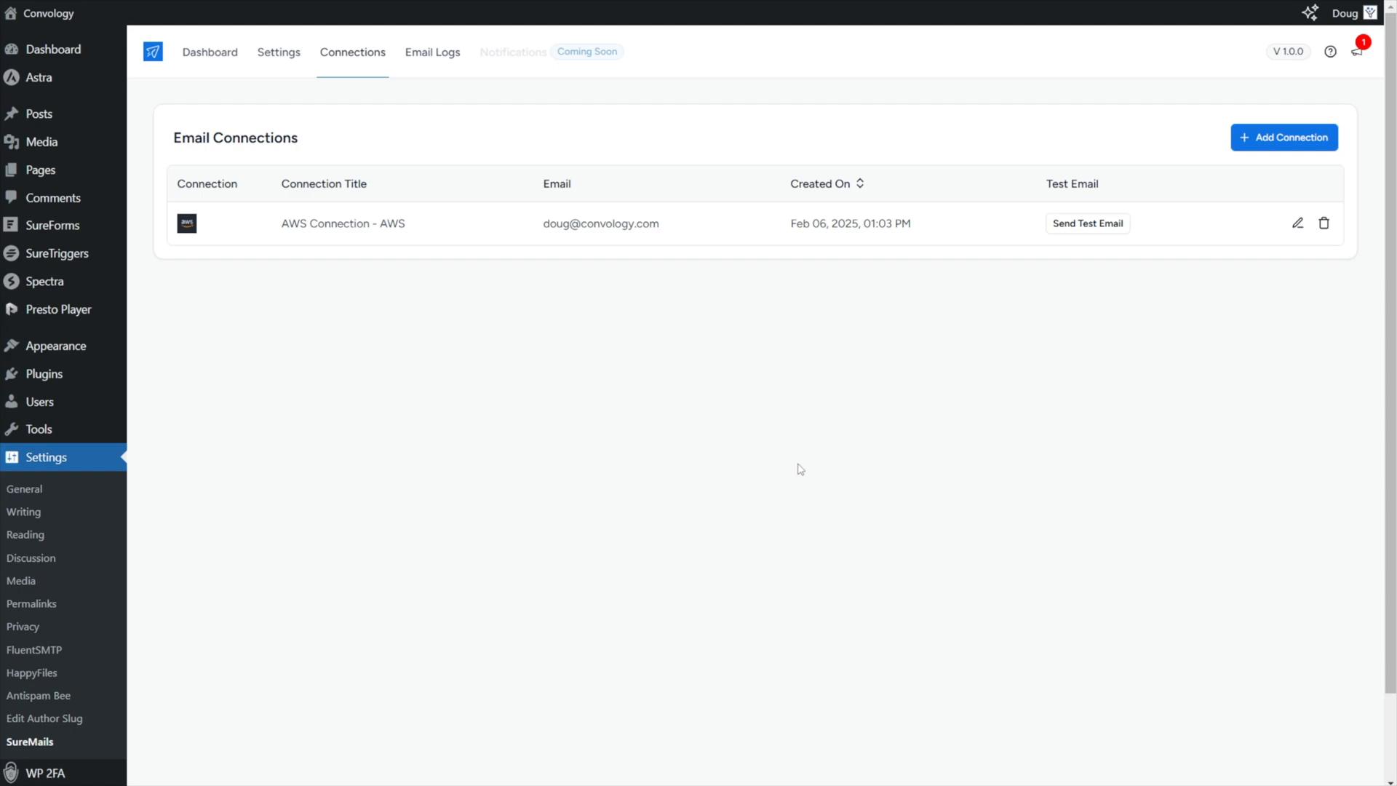
mouse_move(307, 206)
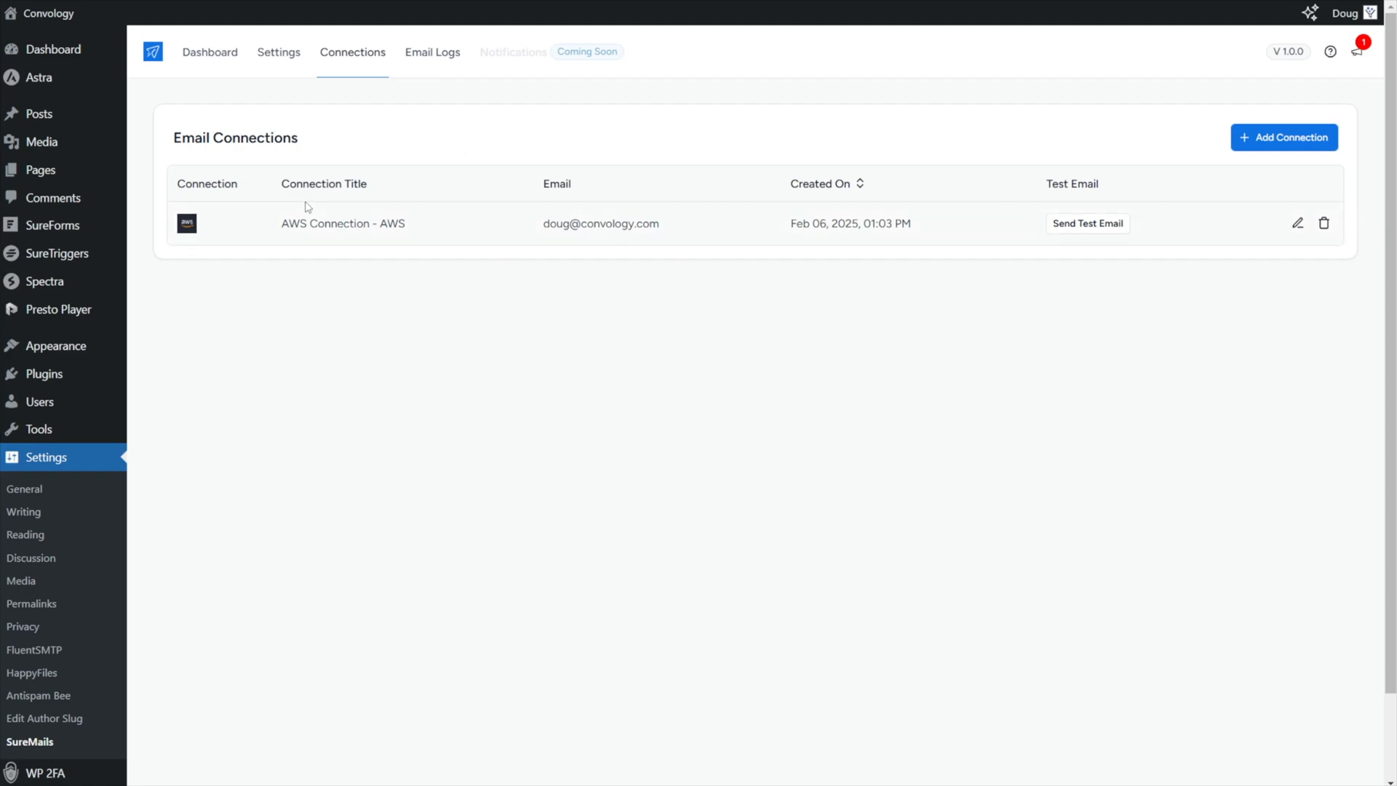
mouse_move(567, 235)
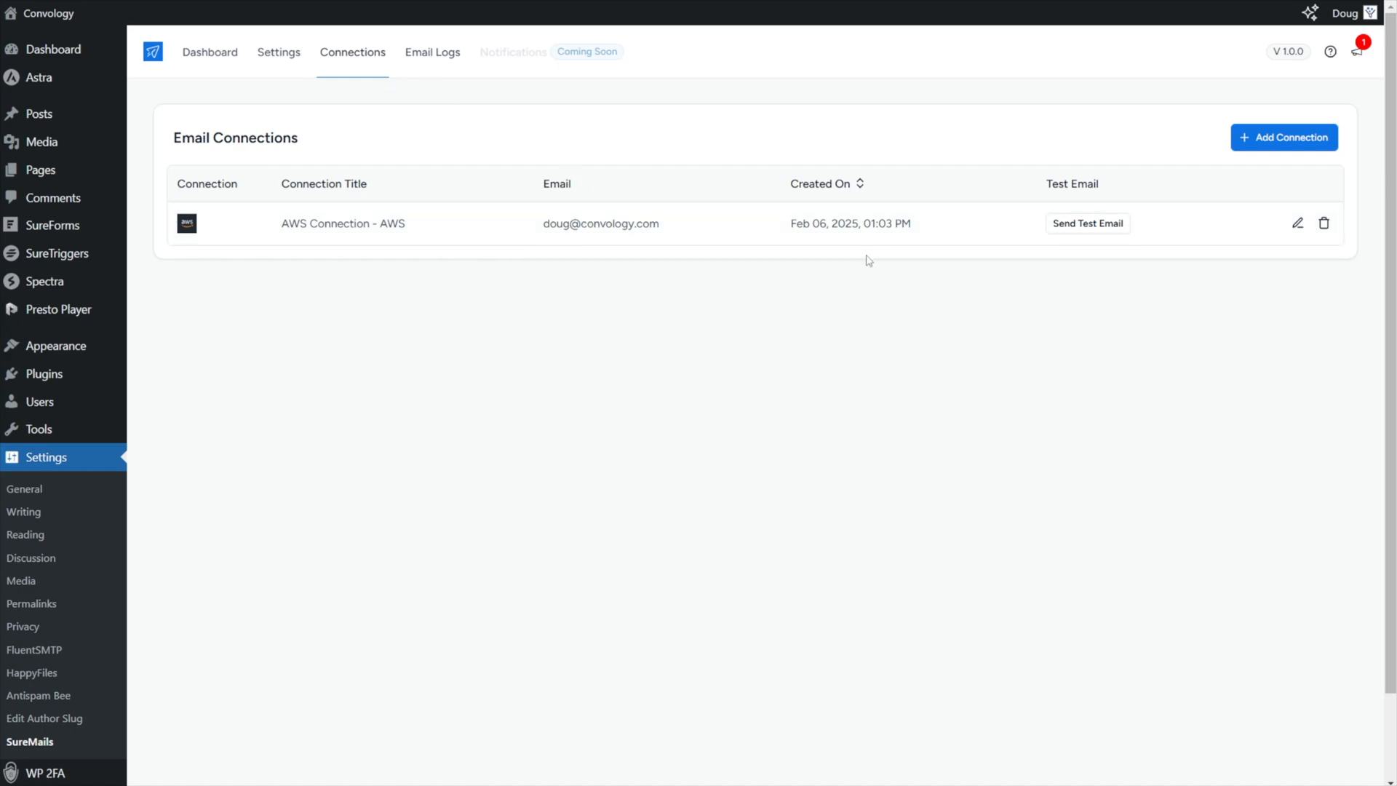
mouse_move(277, 423)
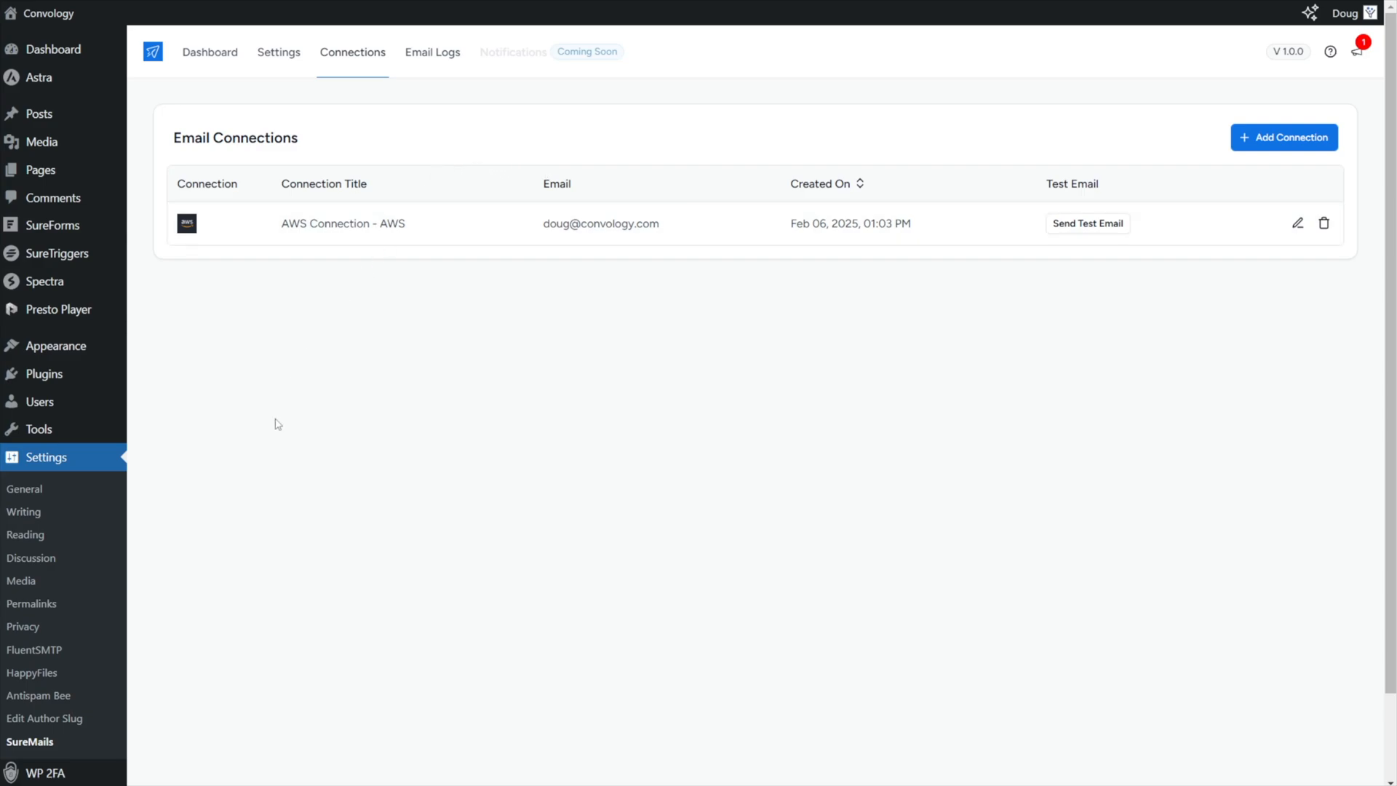
Confirm FluentSMTP is deactivated in Installed Plugins, then open the SureMails dashboard
click(43, 374)
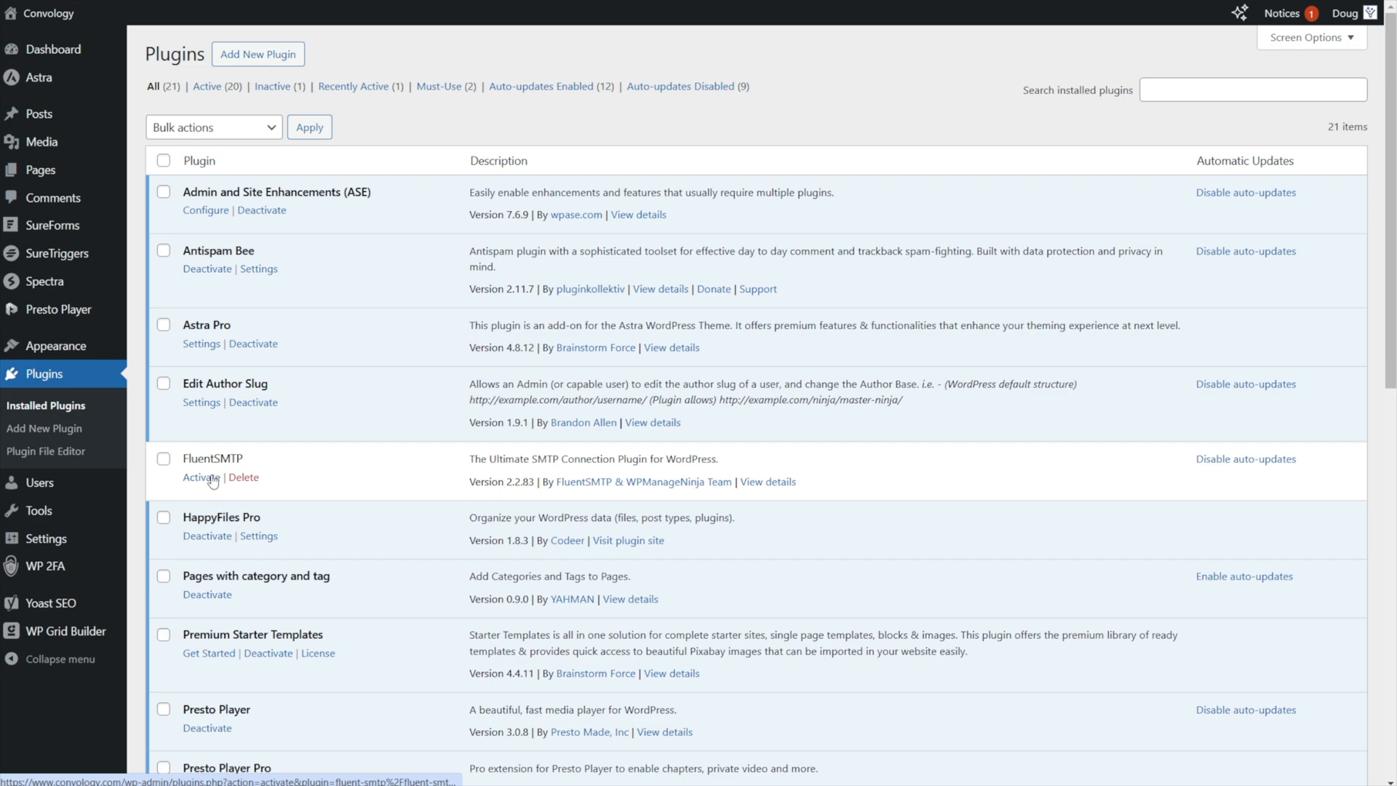
mouse_move(233, 476)
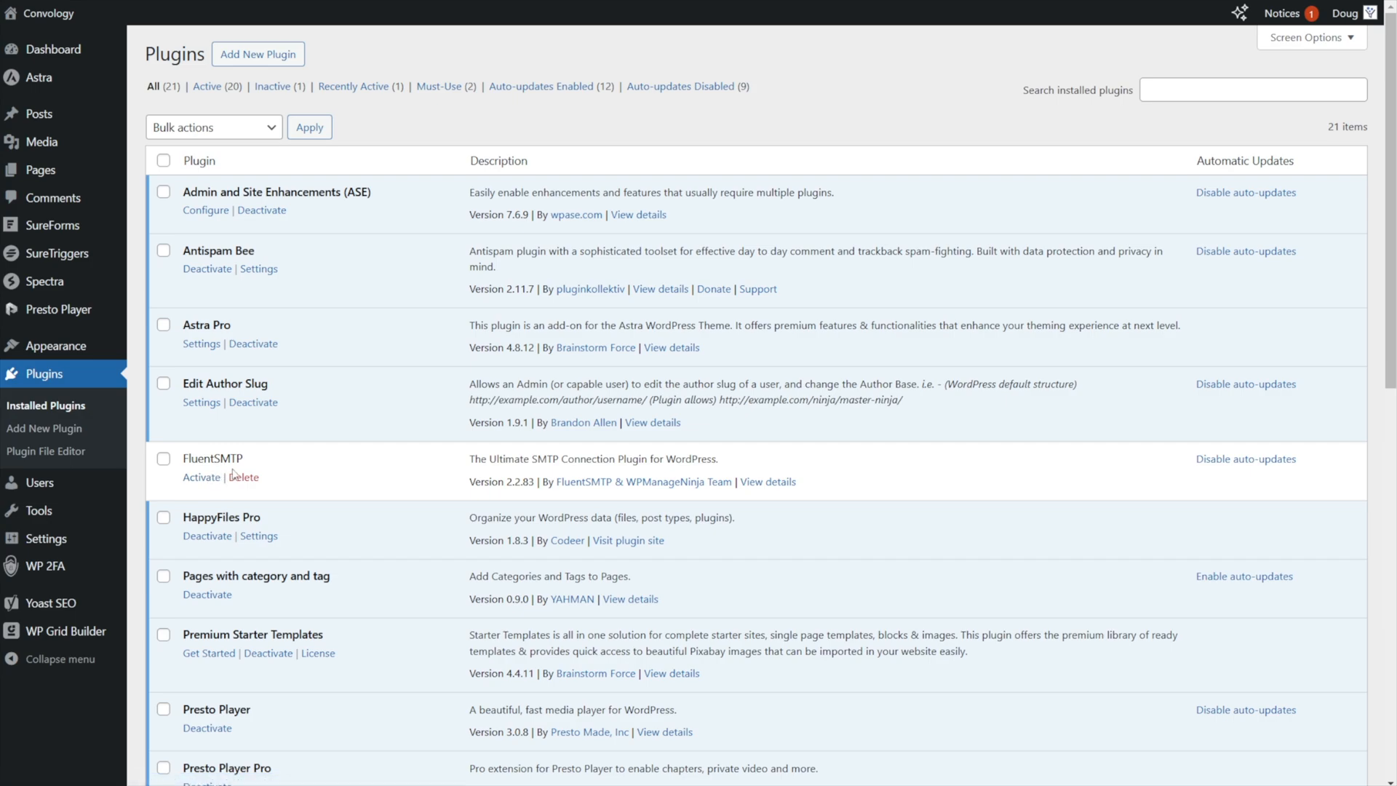
mouse_move(246, 465)
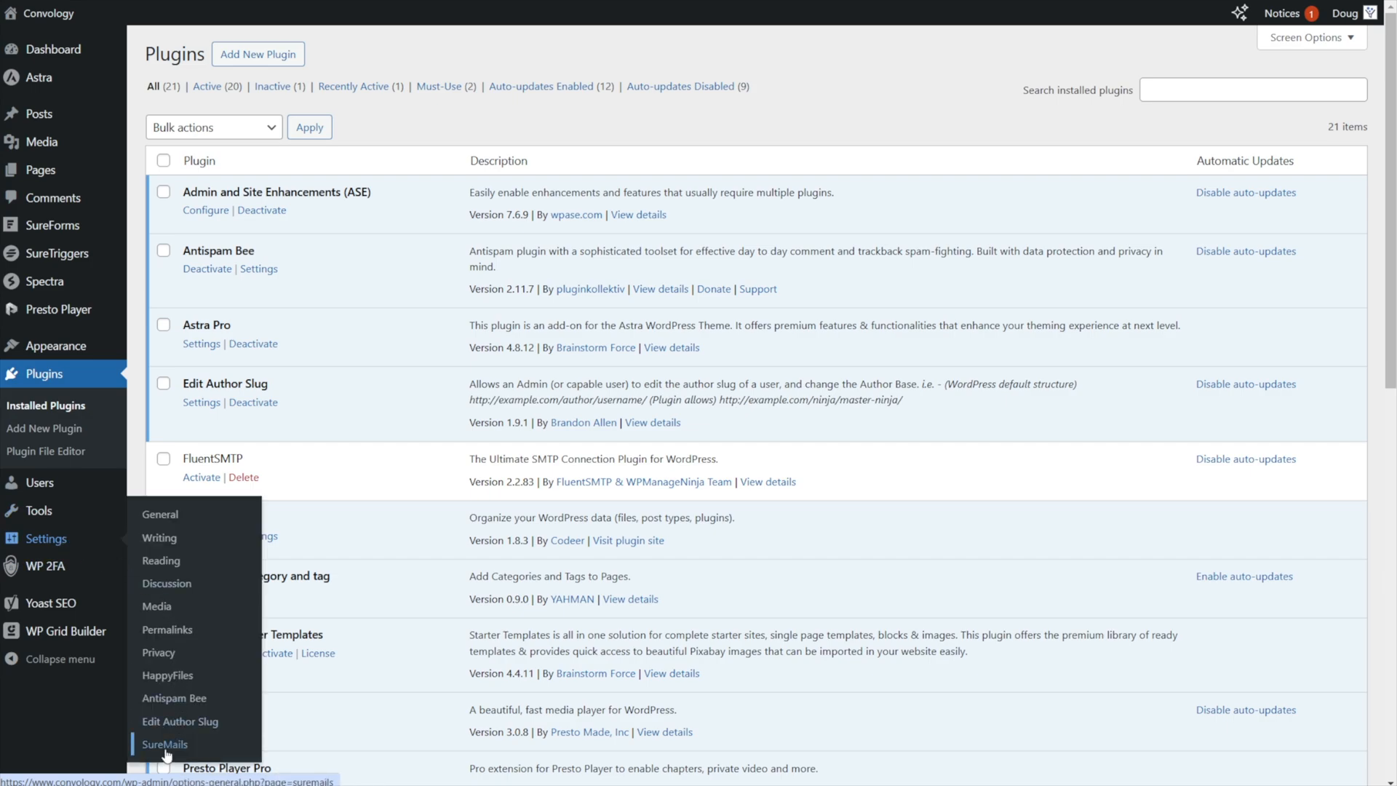
click(165, 744)
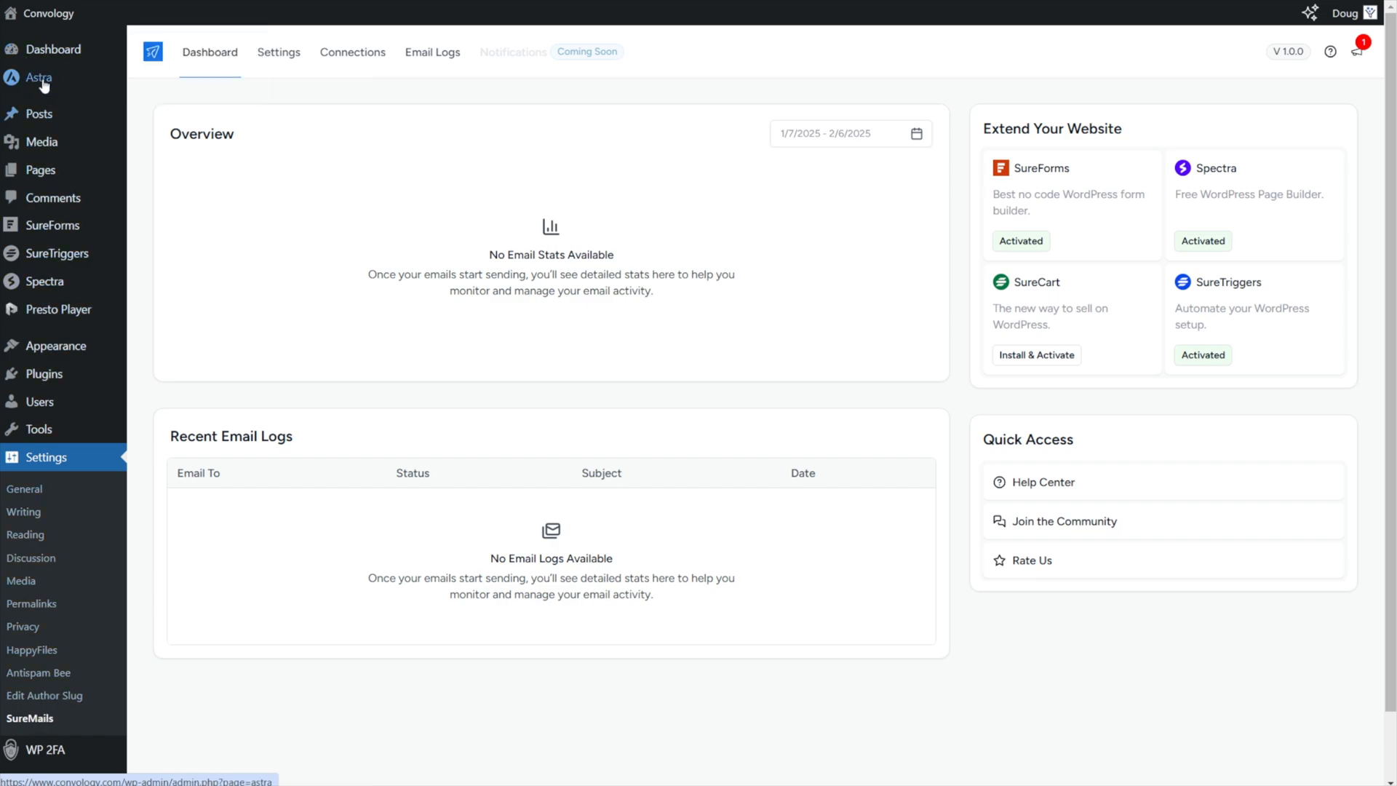
click(57, 254)
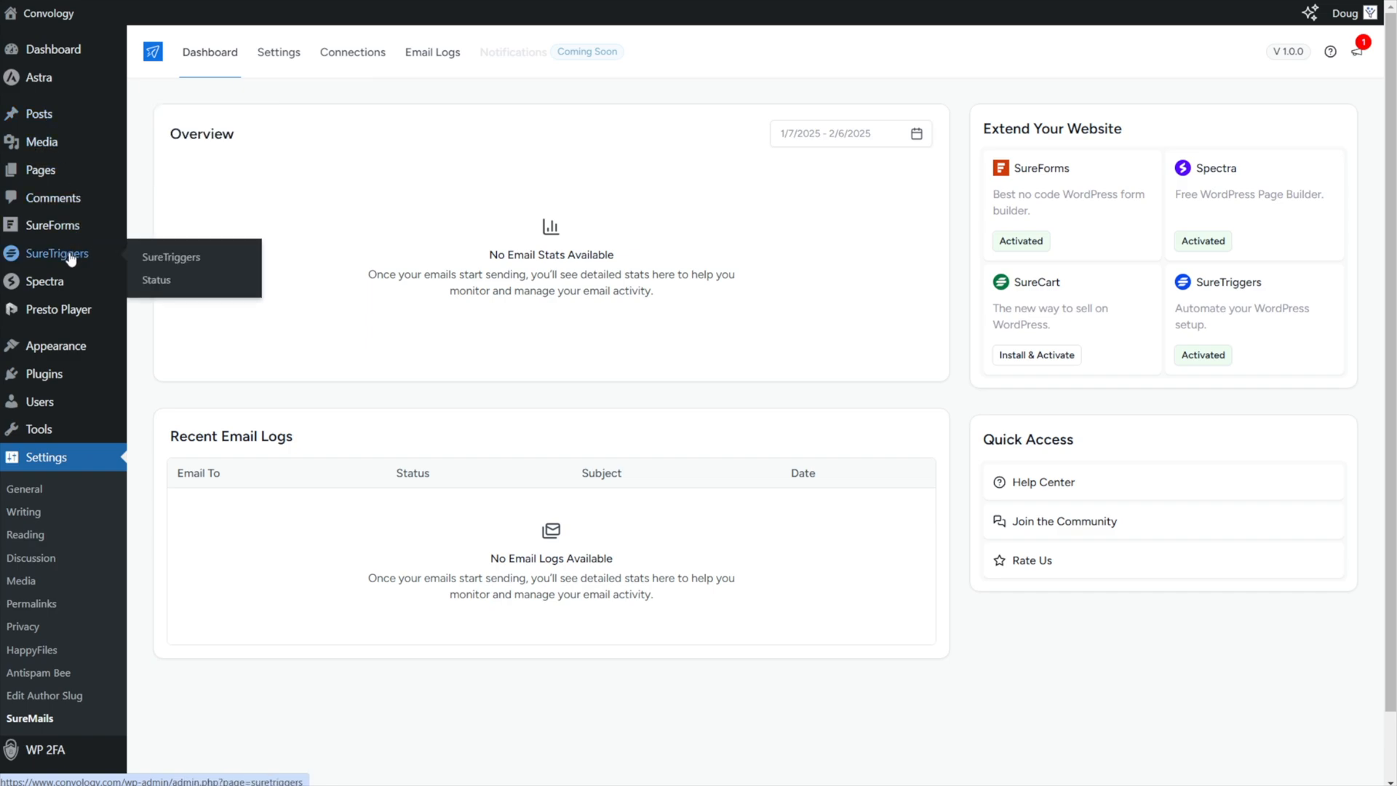
mouse_move(52, 224)
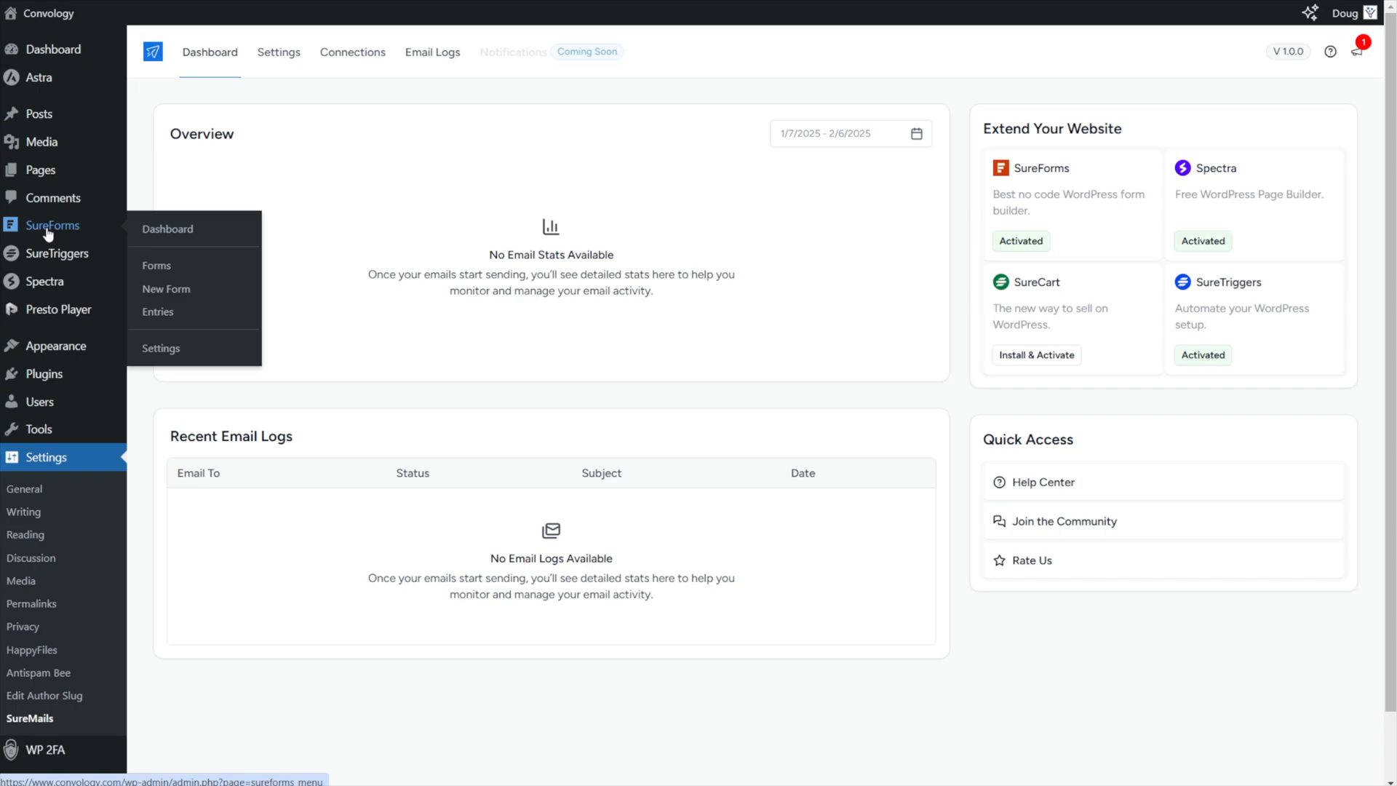
mouse_move(48, 693)
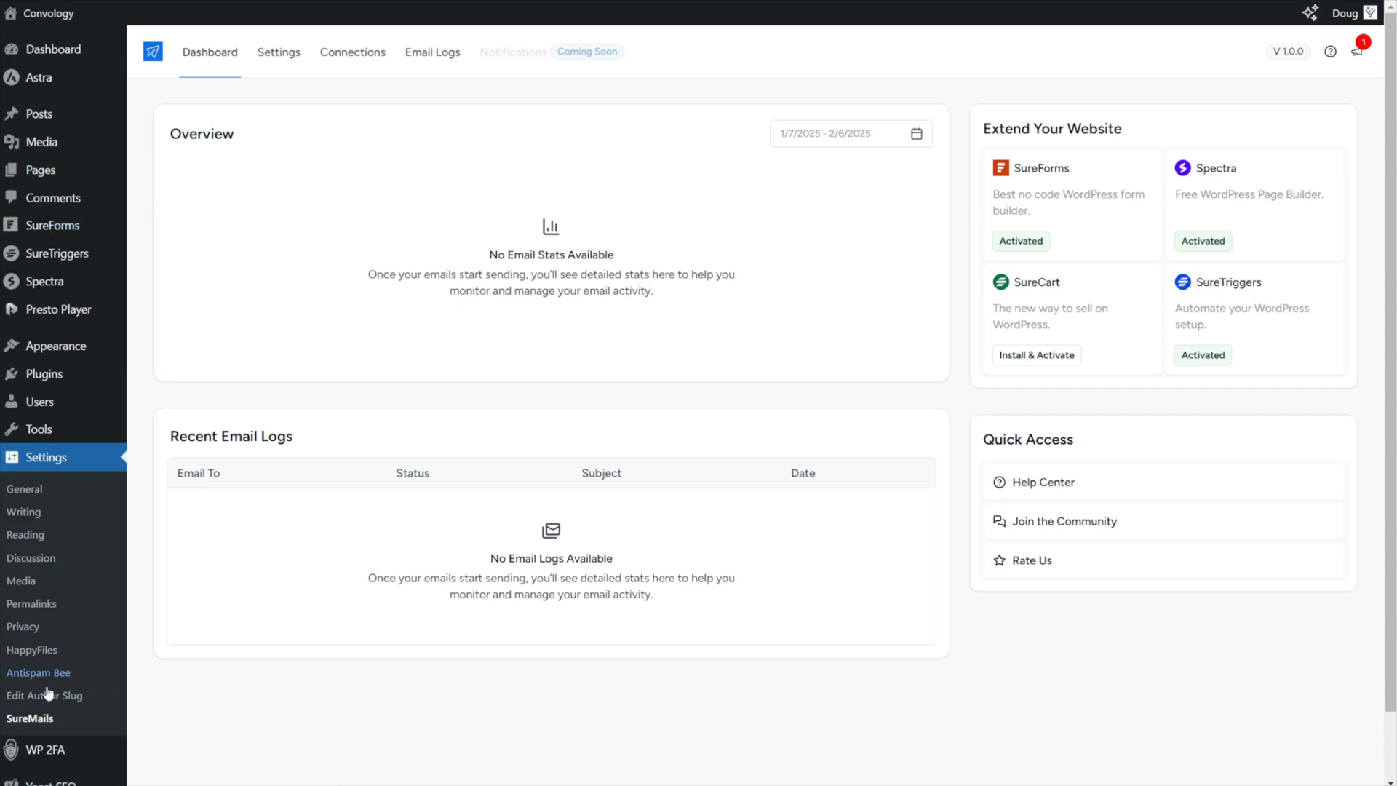
mouse_move(51, 725)
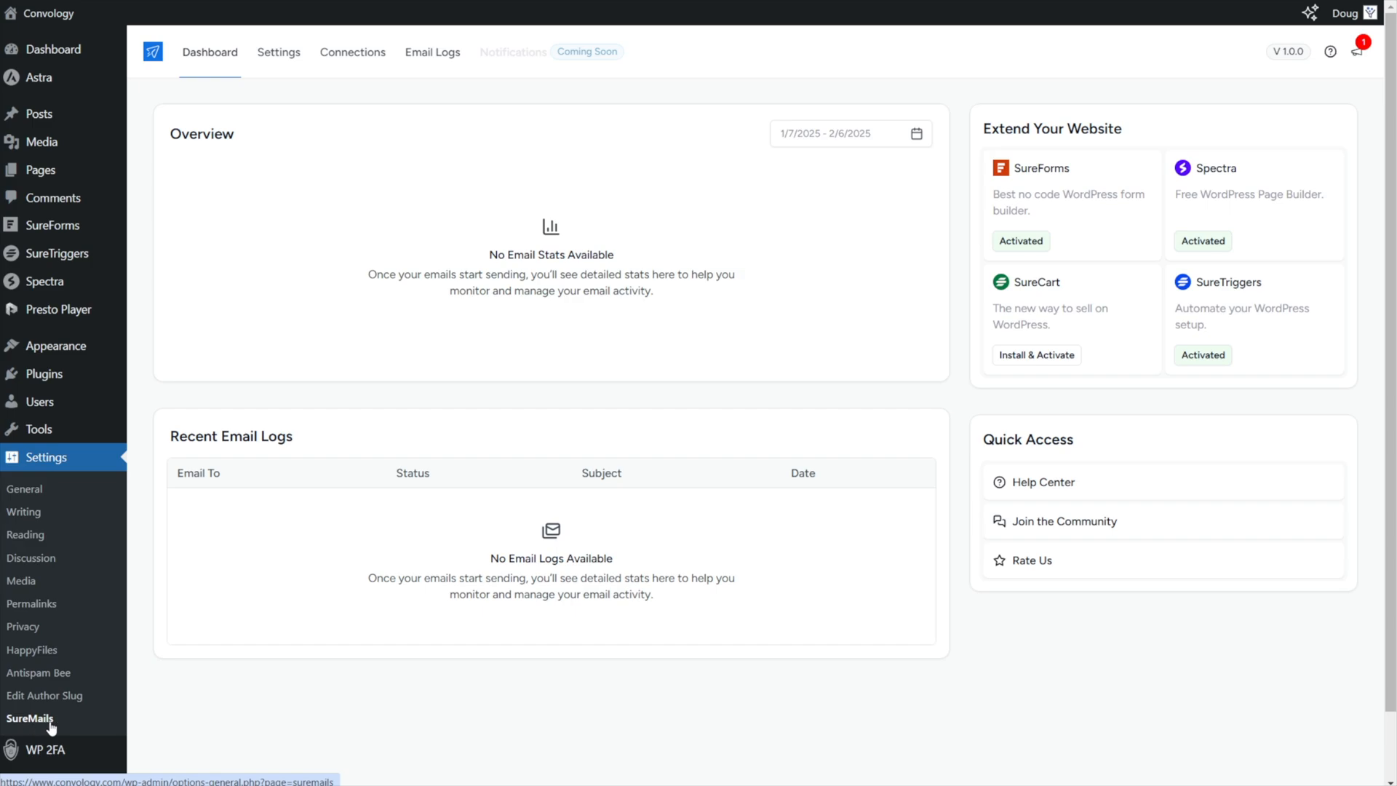
In general settings, try Never and then 1 day as the log retention
click(278, 52)
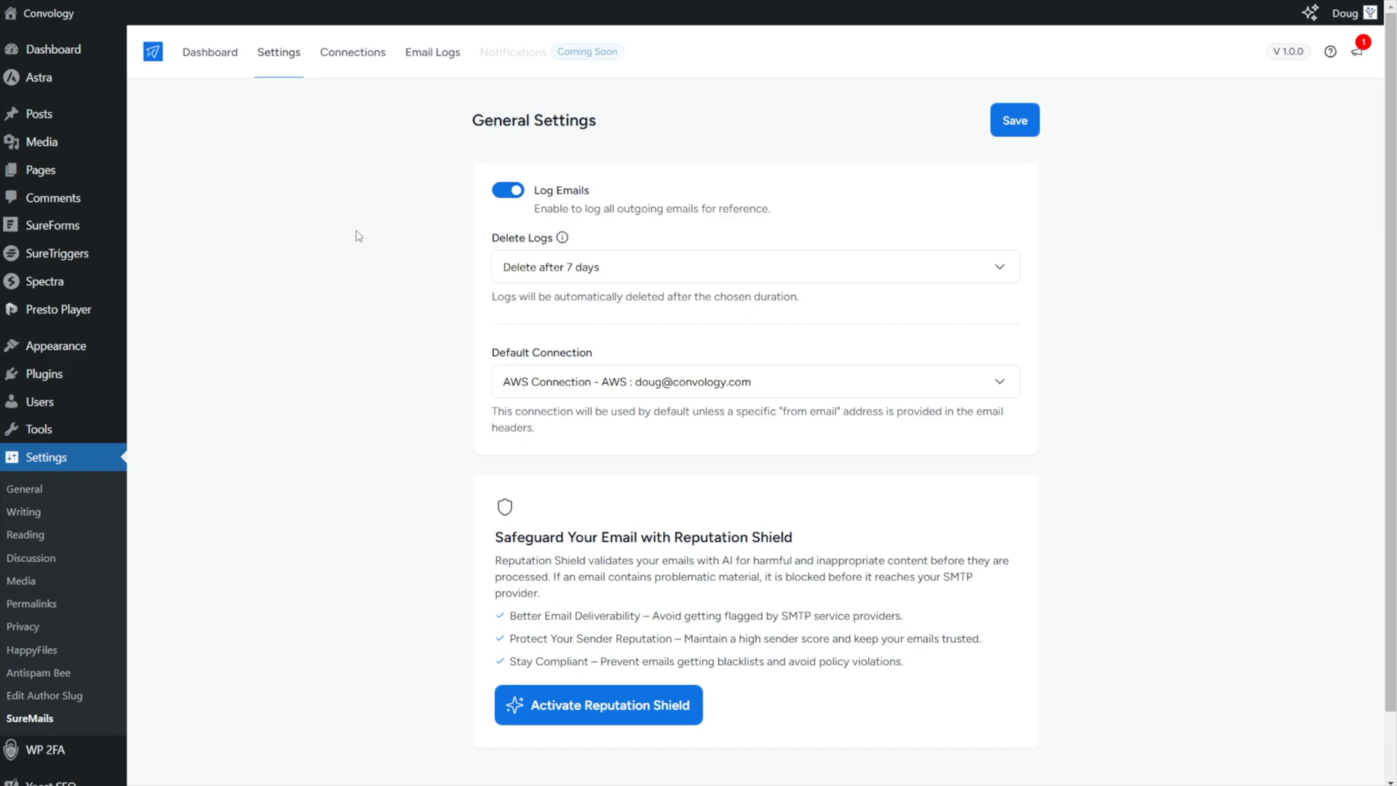
click(753, 266)
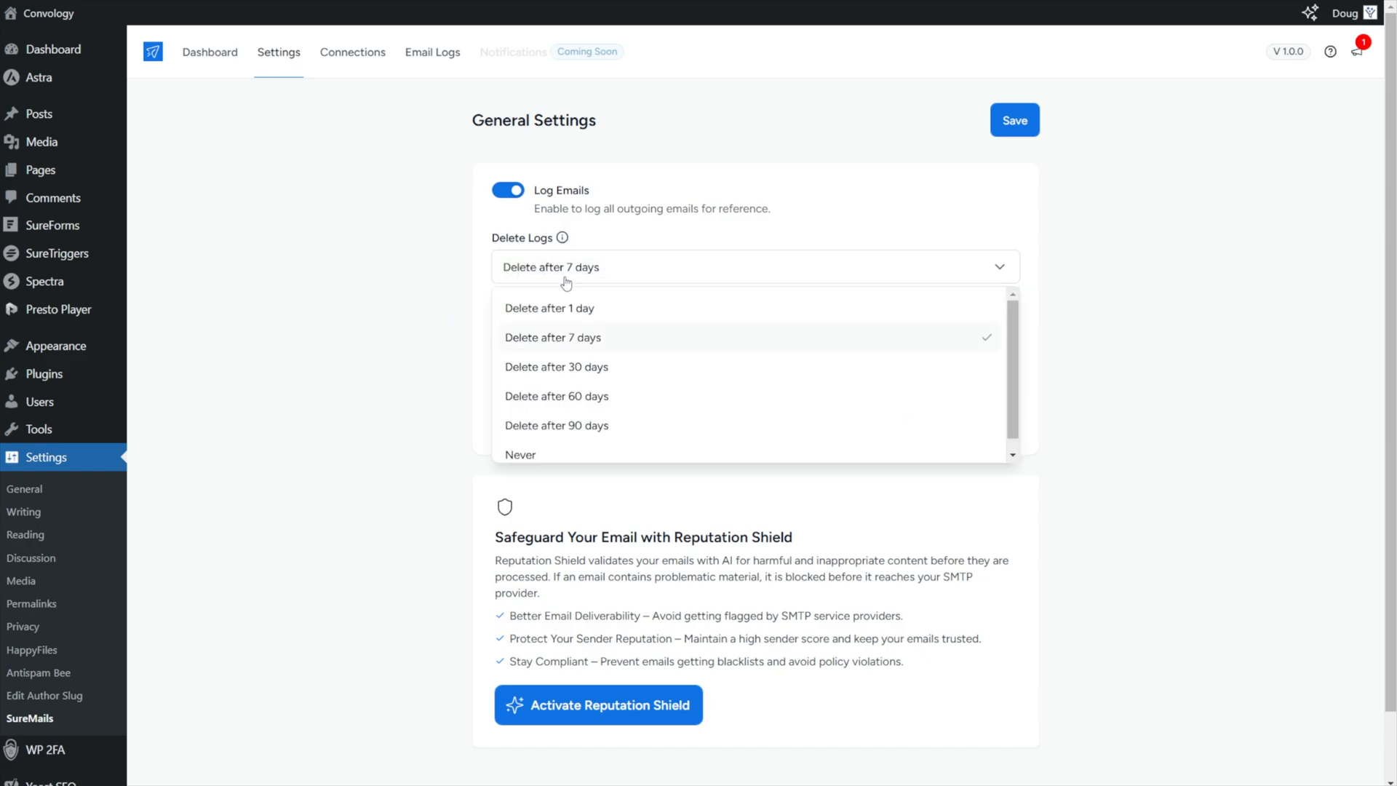
click(520, 454)
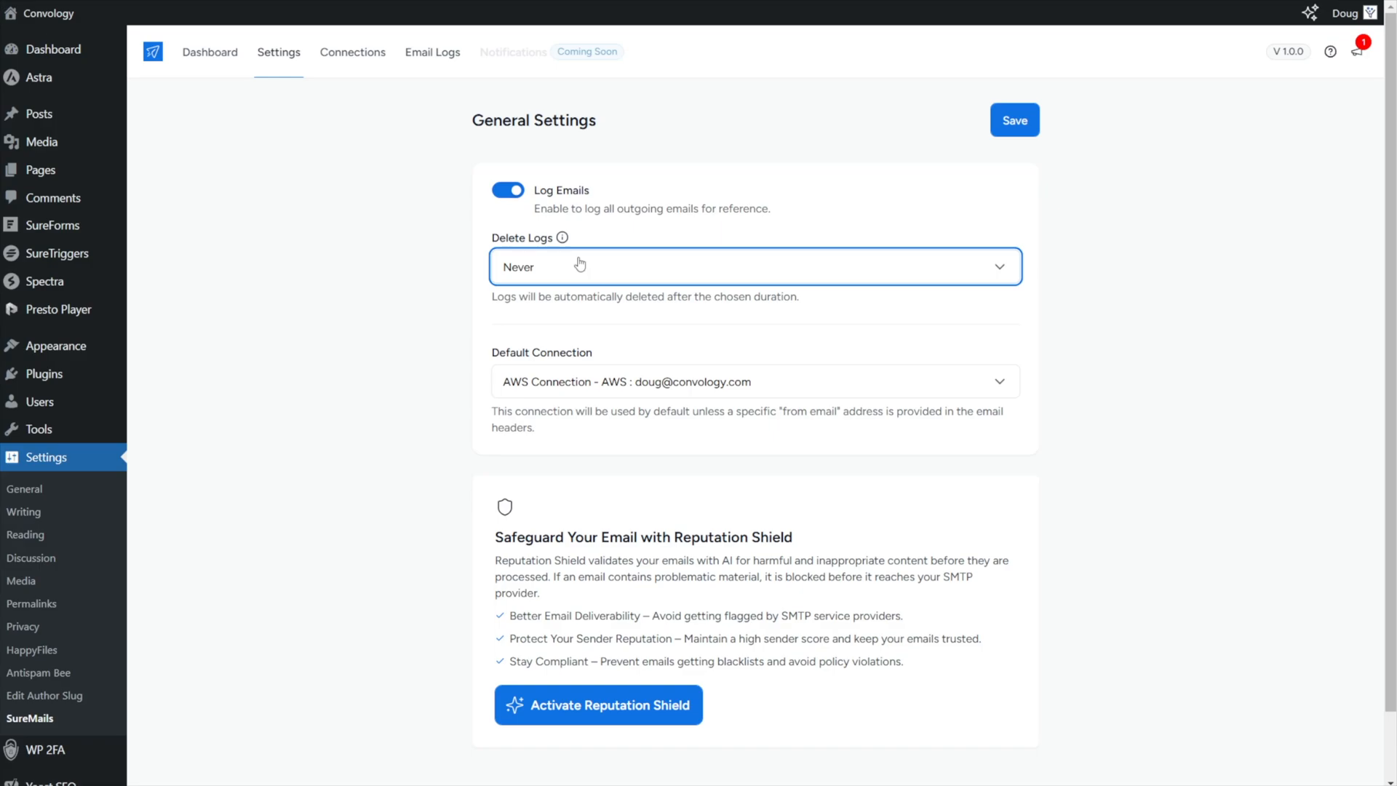
click(754, 267)
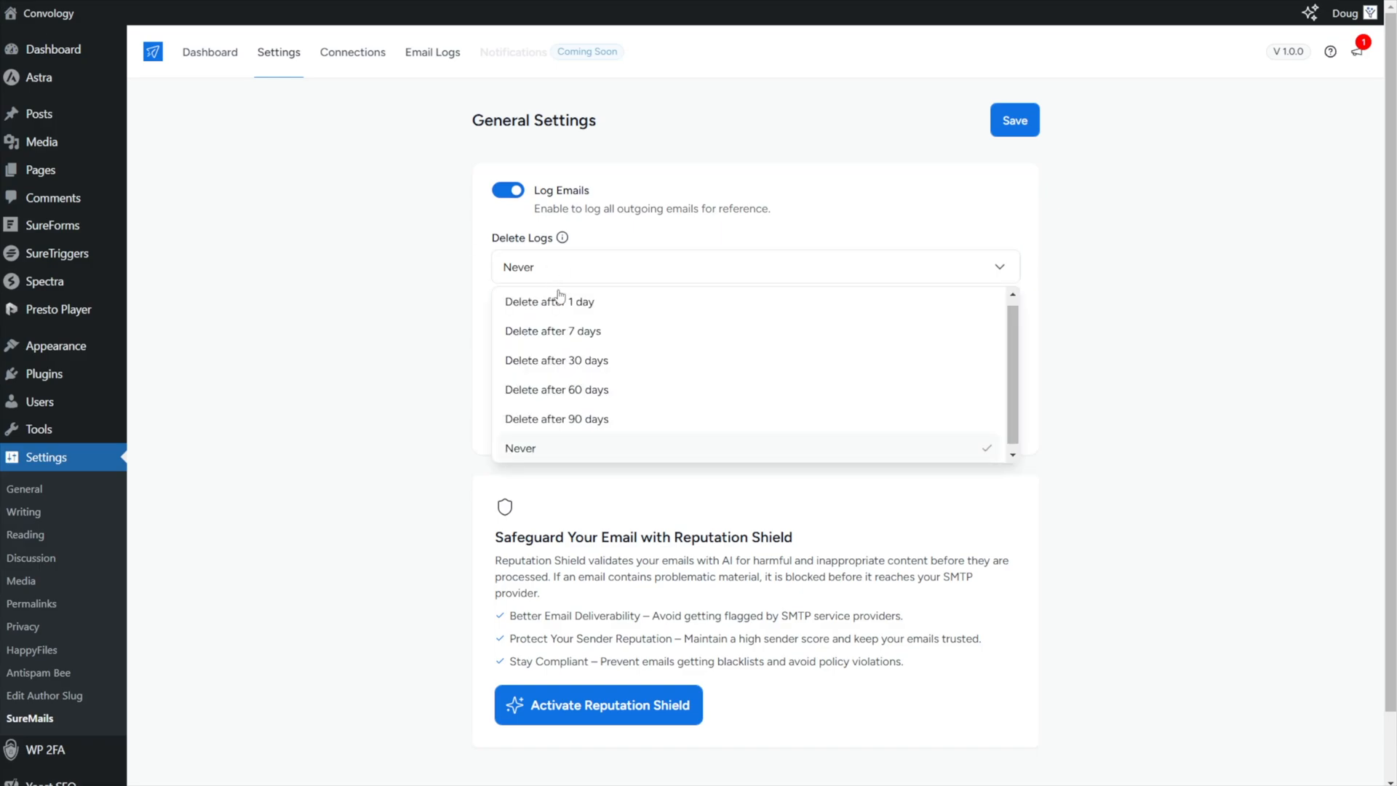
mouse_move(530, 365)
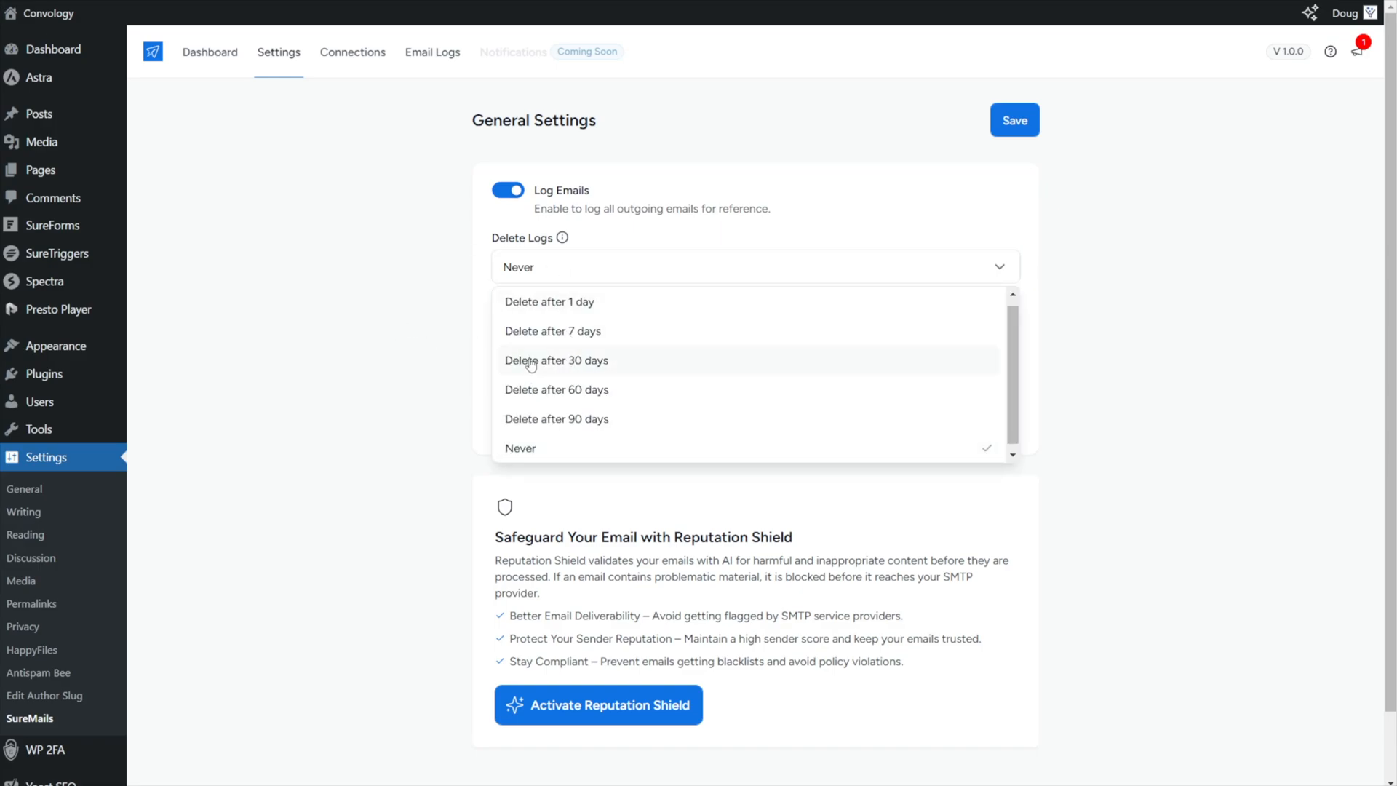
mouse_move(576, 350)
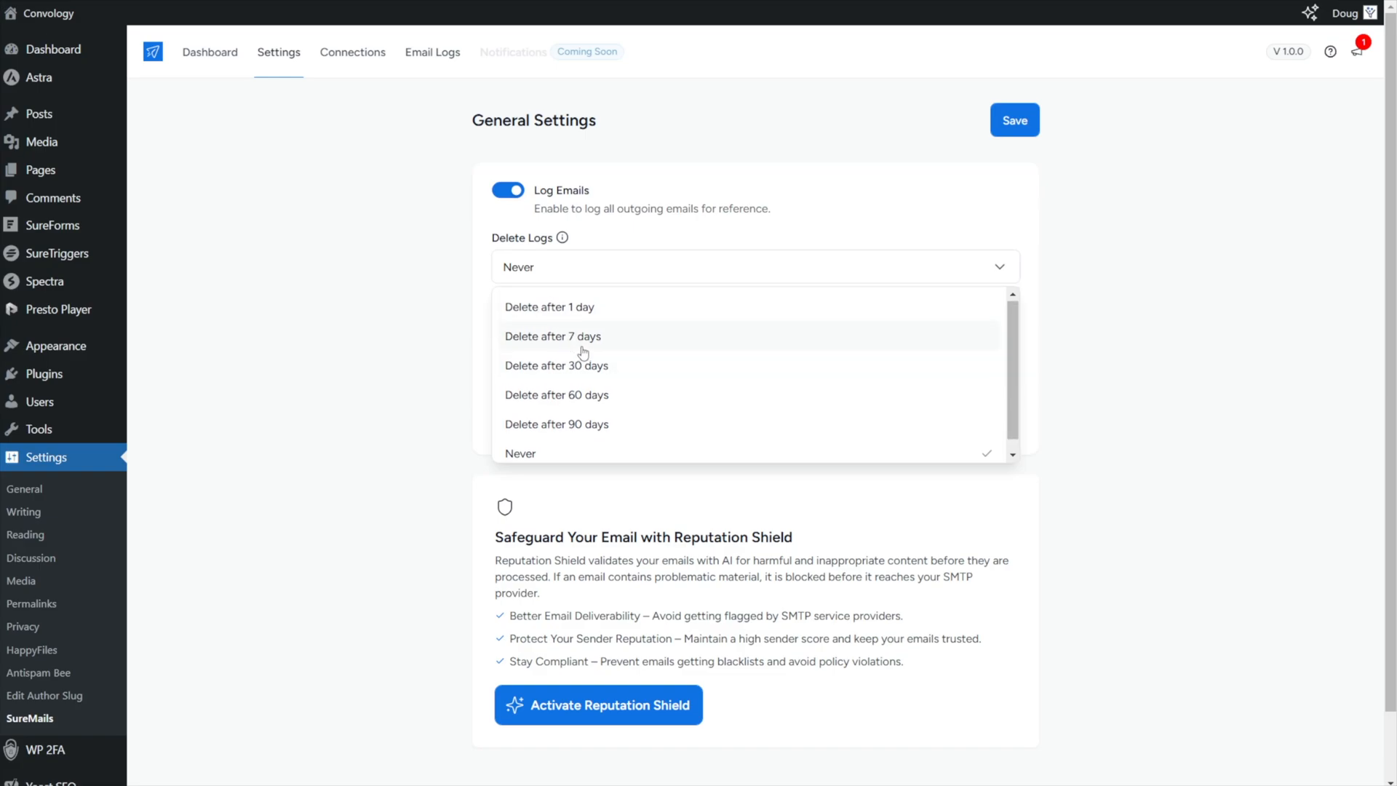
click(550, 307)
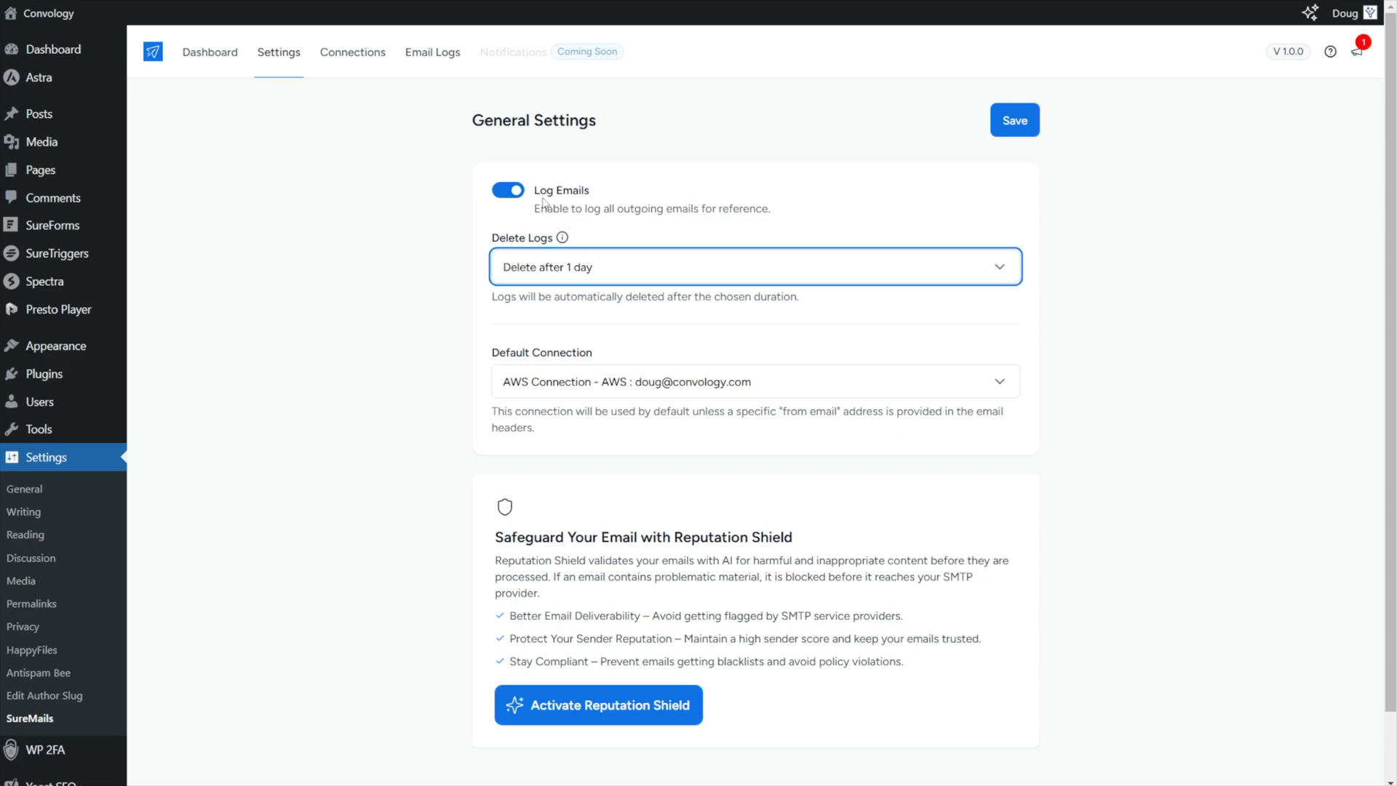
Settle on deleting logs after 7 days, save, and view the empty Email Logs
click(508, 190)
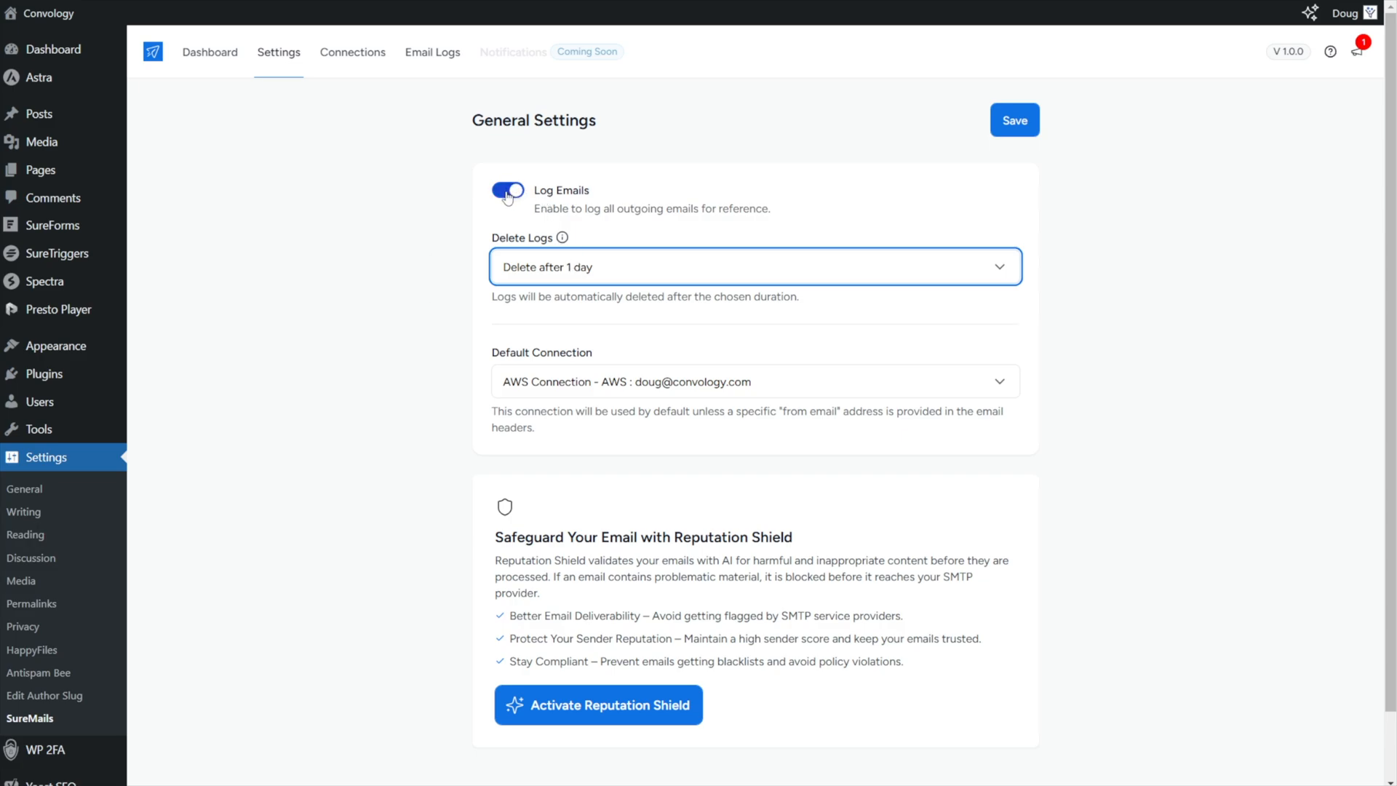
mouse_move(505, 195)
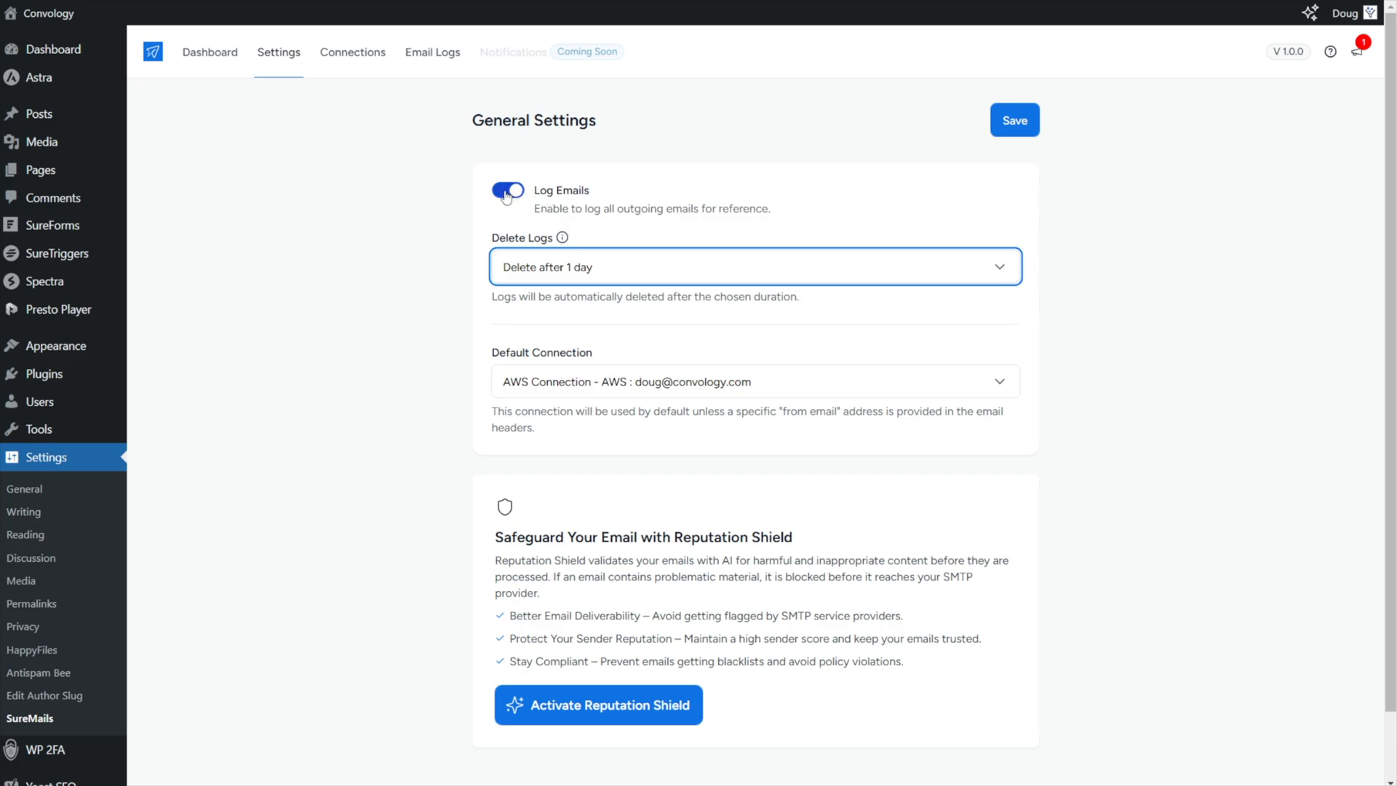
click(508, 190)
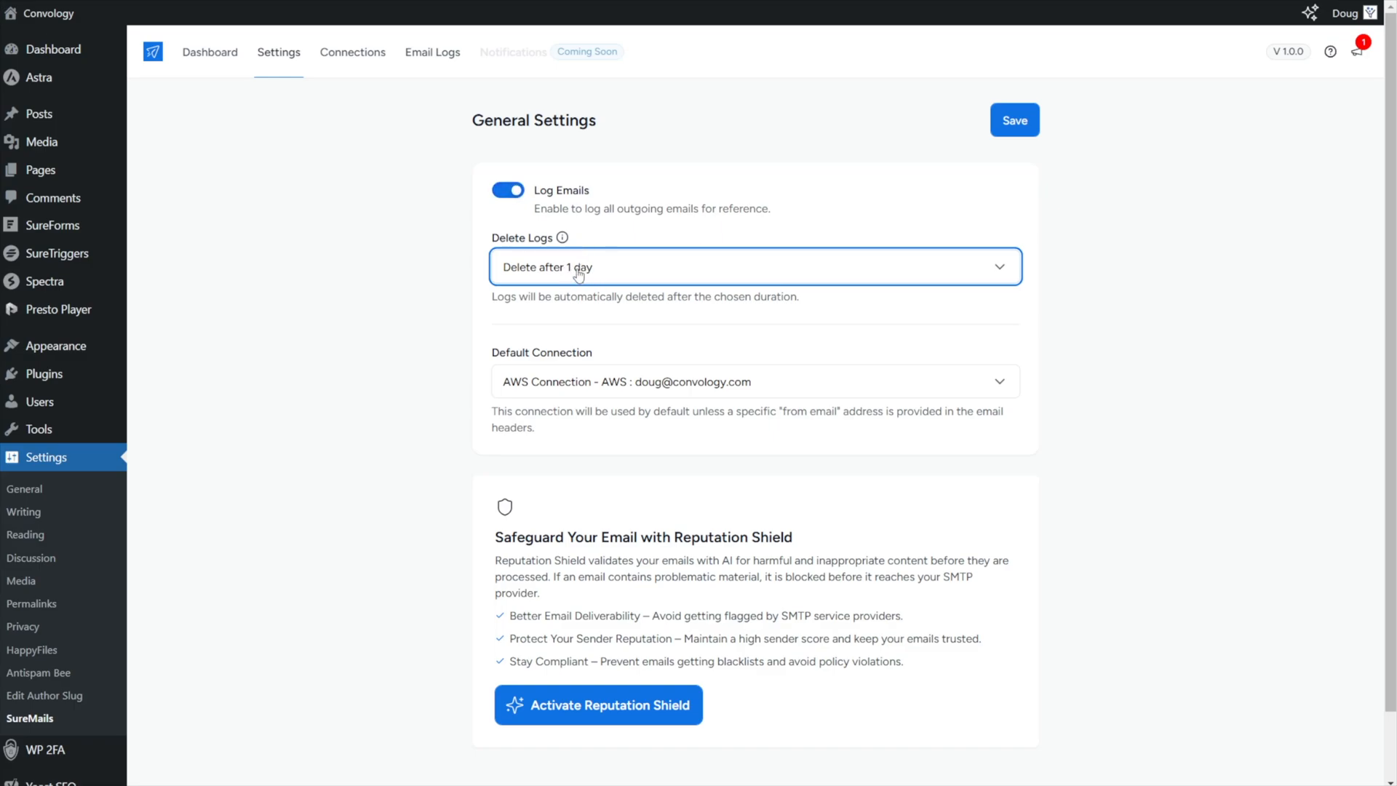
click(754, 267)
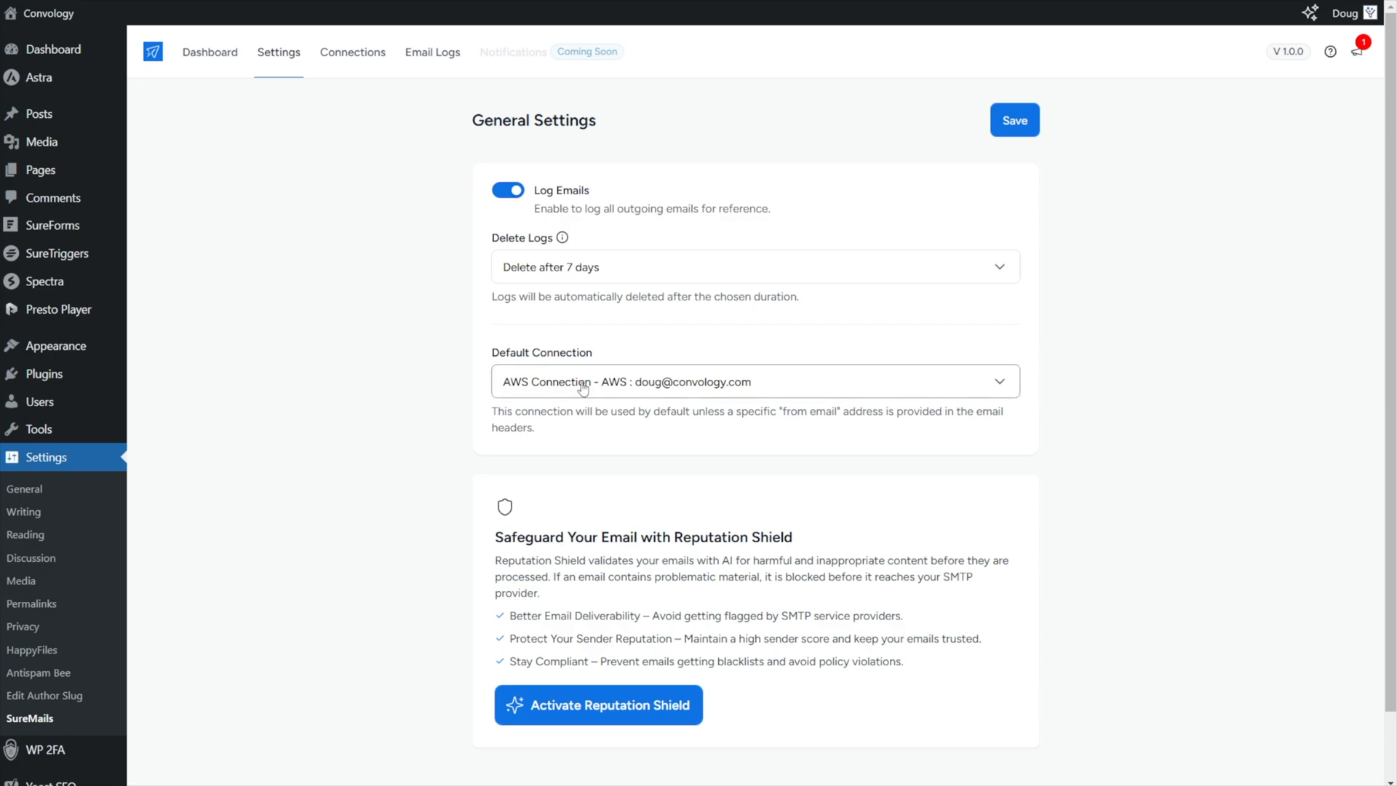
mouse_move(681, 366)
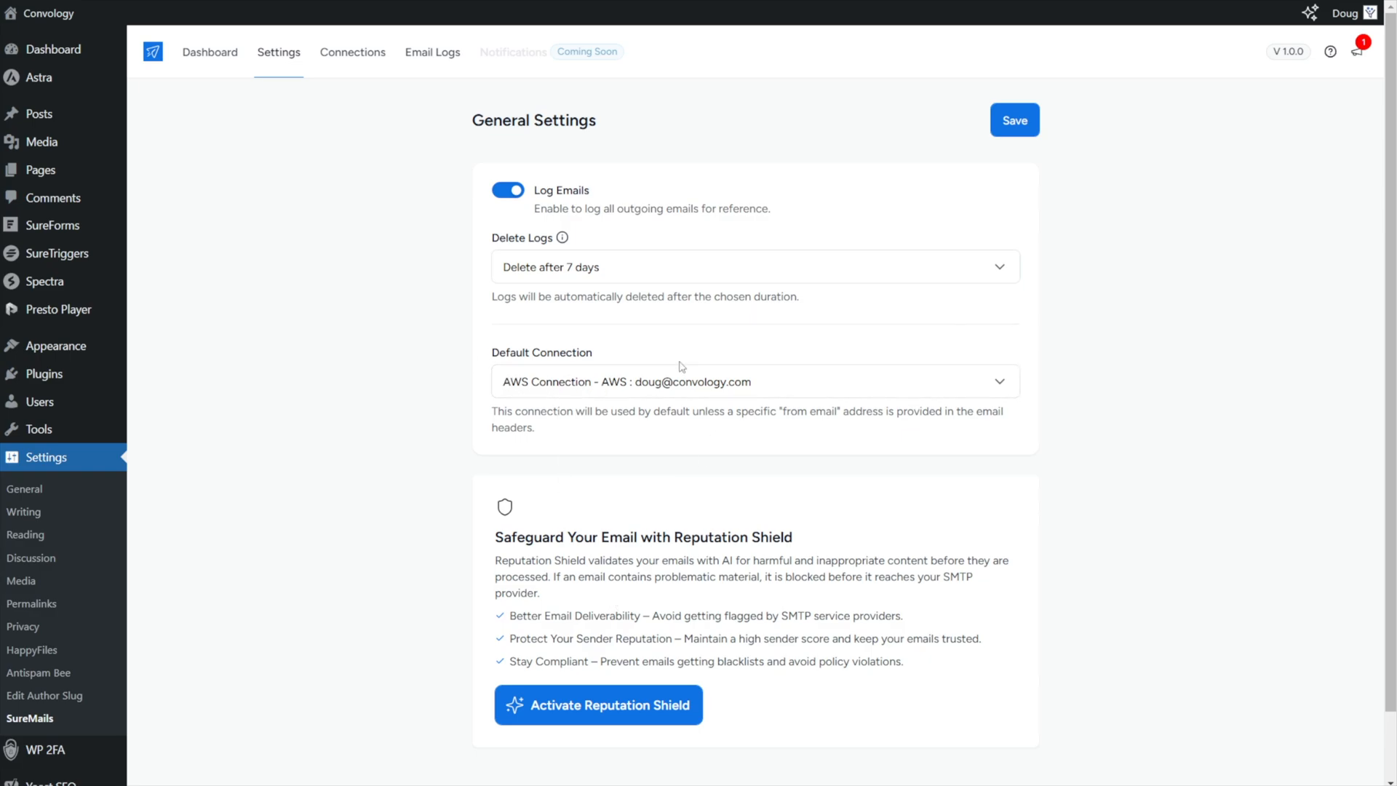
mouse_move(1050, 163)
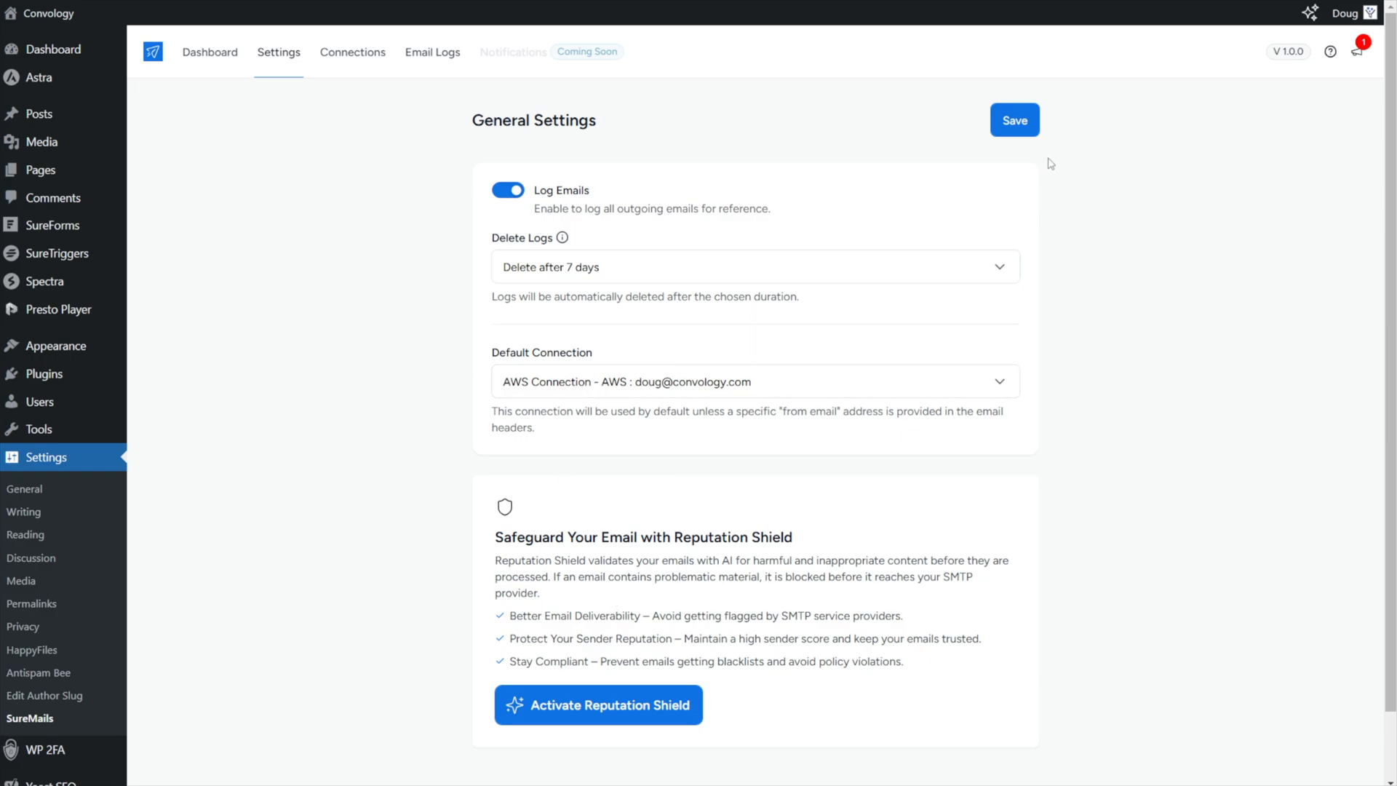
click(1014, 119)
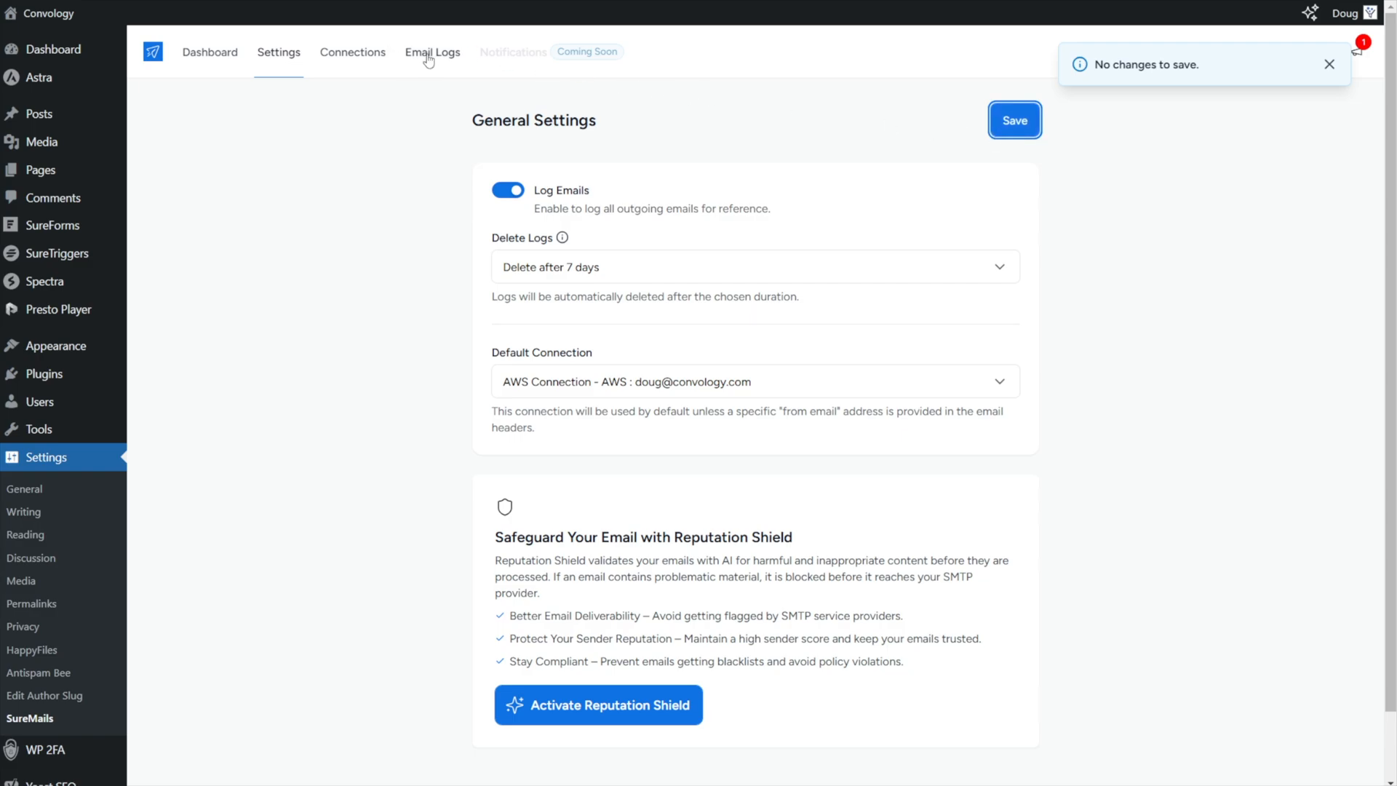
click(432, 52)
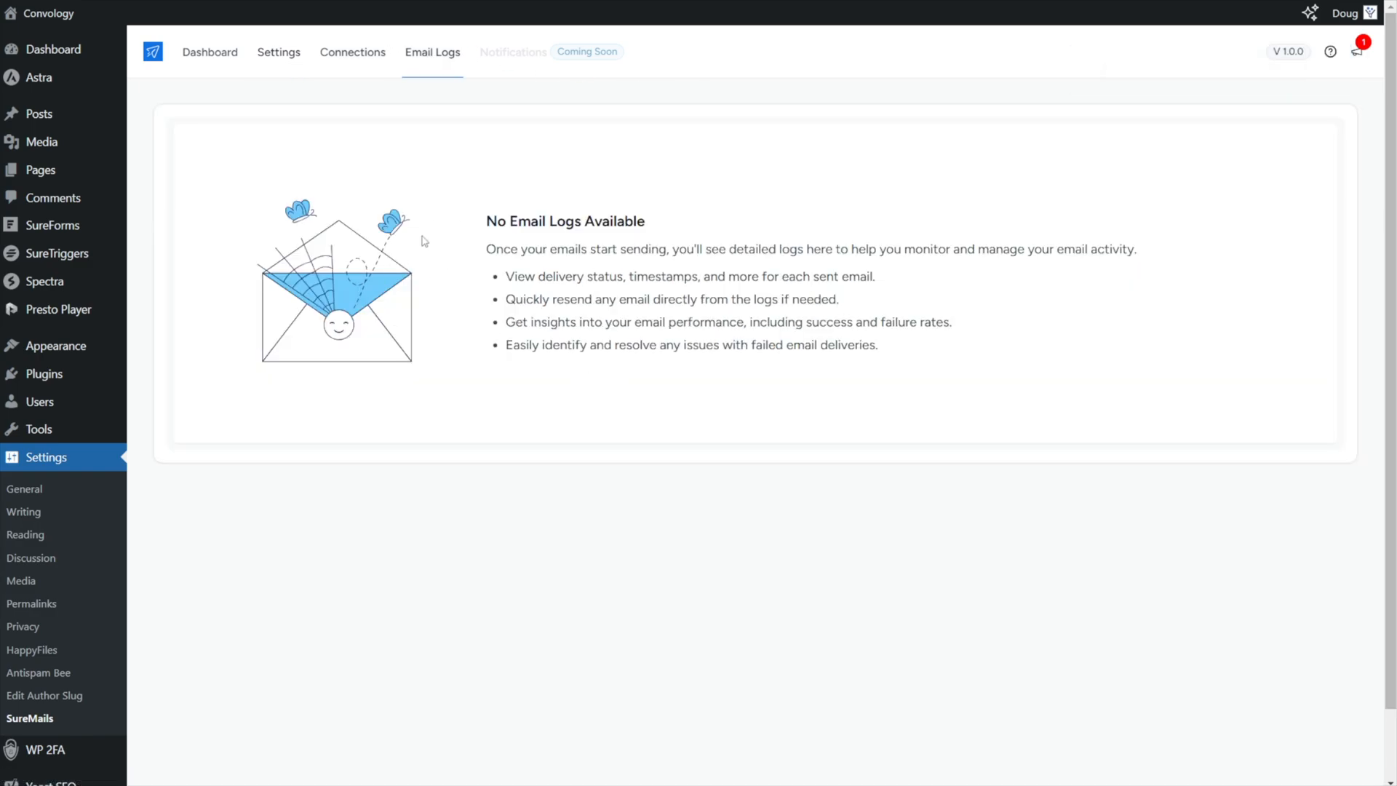
mouse_move(517, 191)
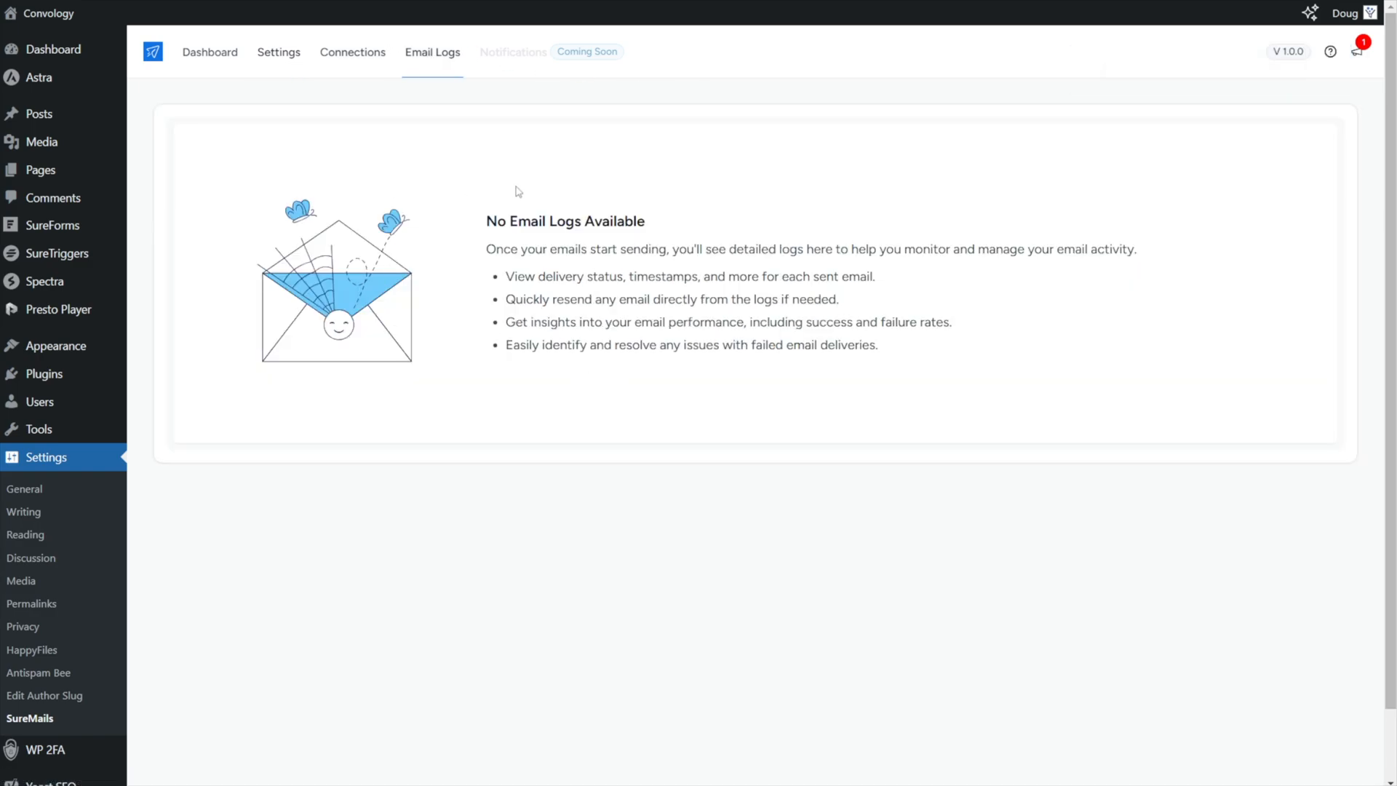
Return to General Settings, with logs kept 7 days and AWS as default
click(278, 52)
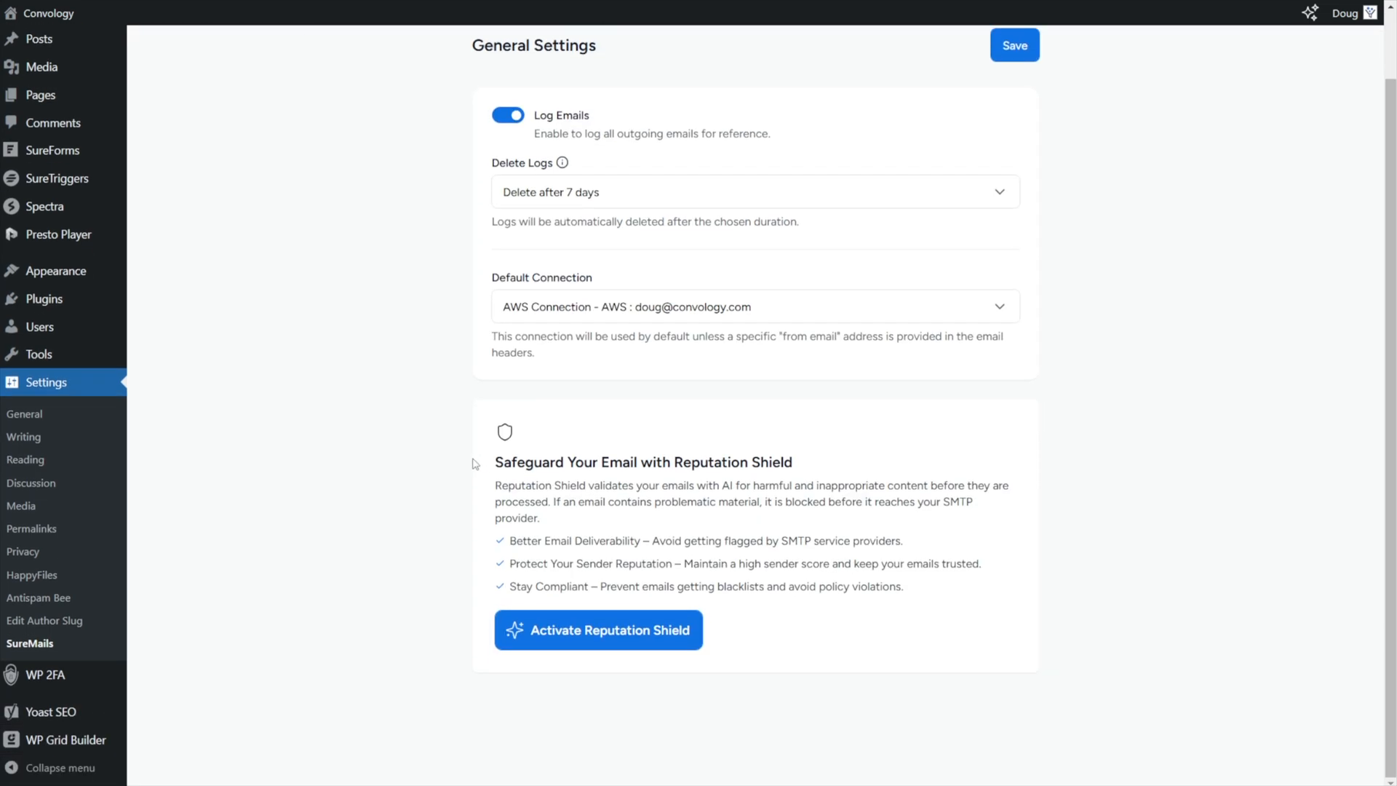
mouse_move(479, 457)
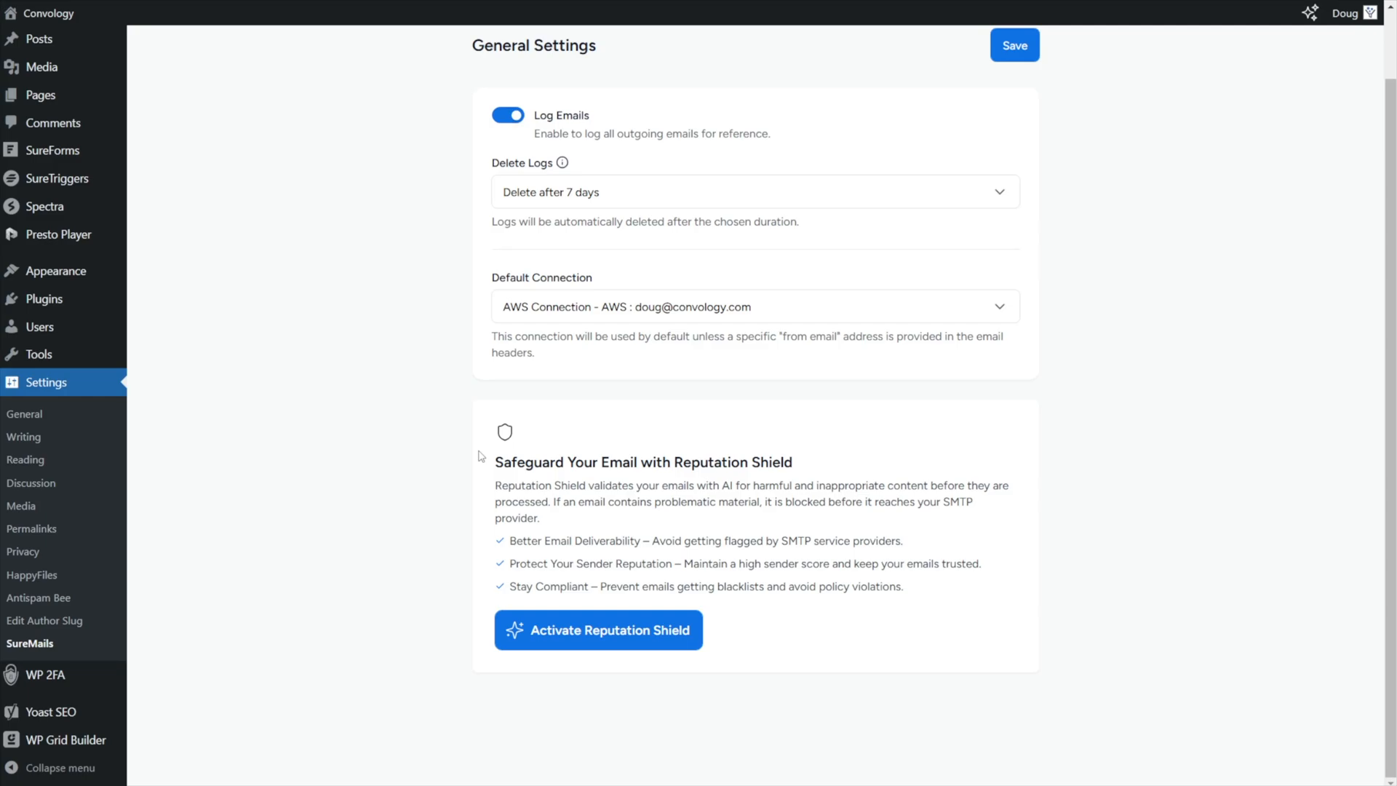
mouse_move(662, 518)
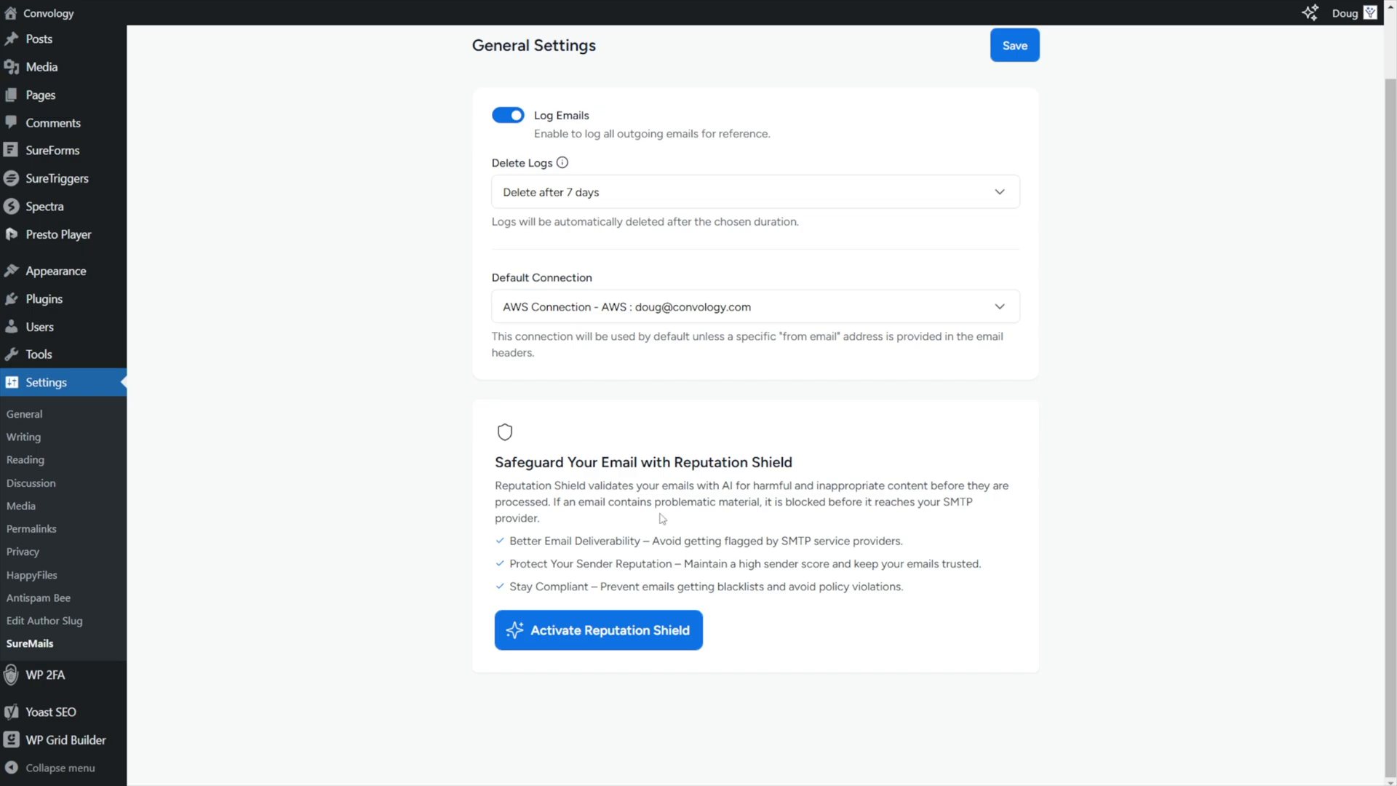
mouse_move(563, 483)
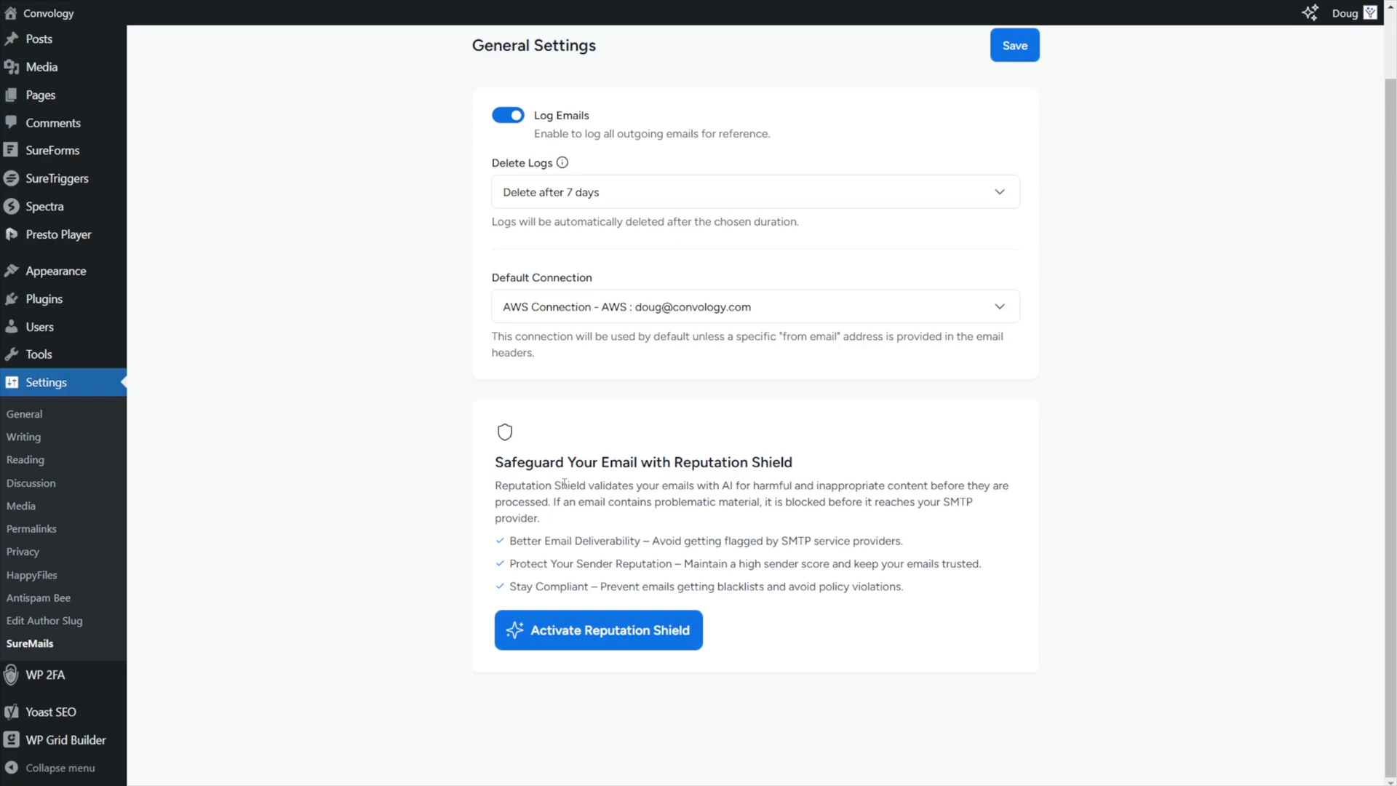
Activate Reputation Shield through Skip & Activate, sharing no name or email
click(599, 629)
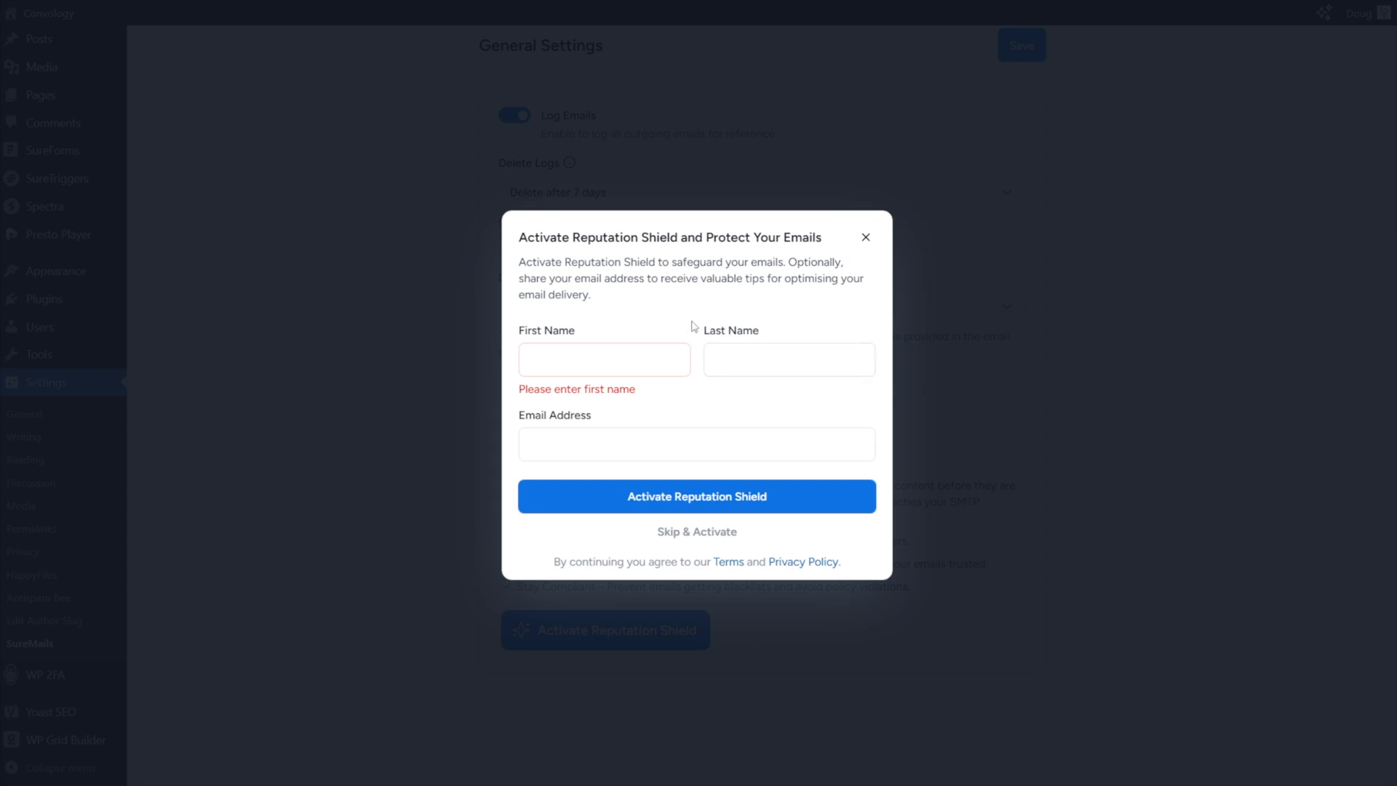
mouse_move(695, 341)
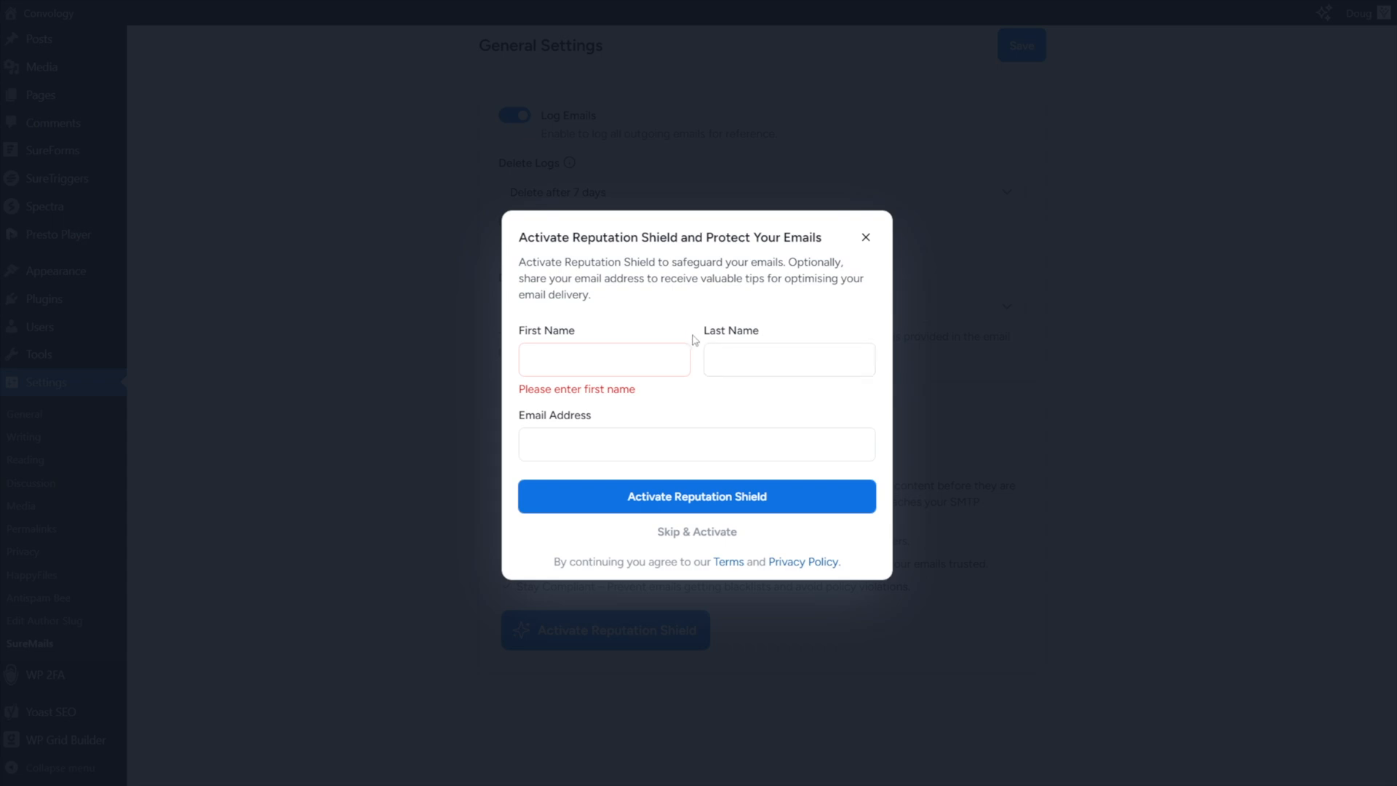
click(604, 359)
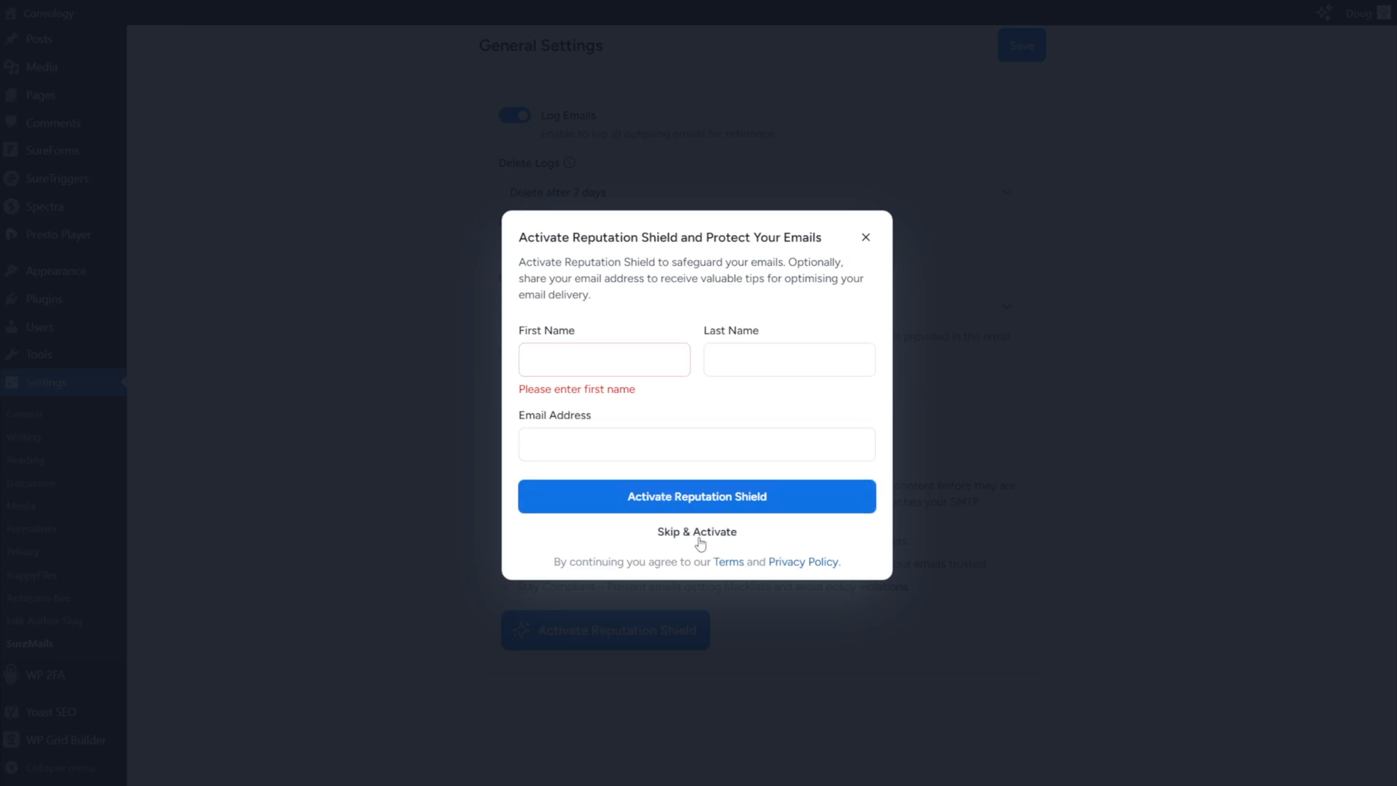
click(697, 532)
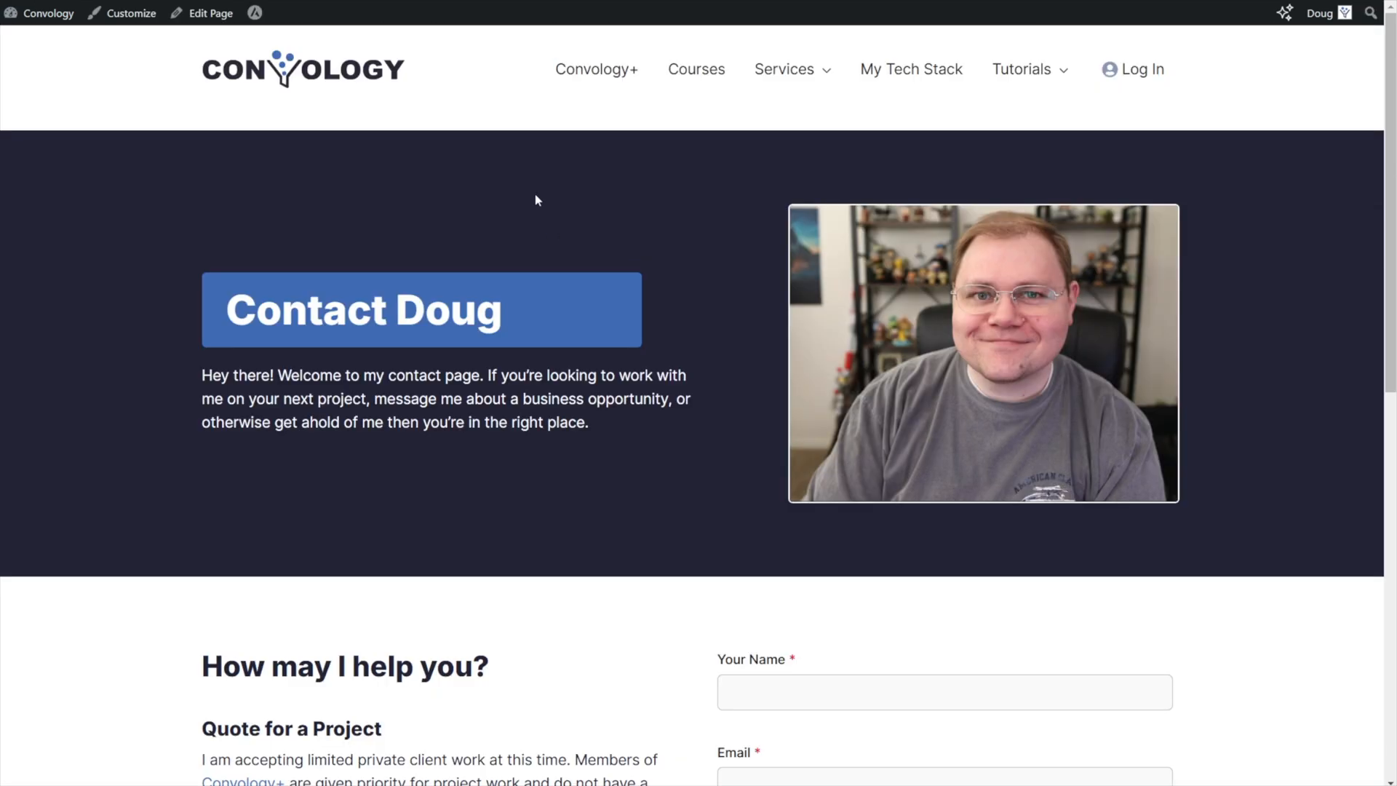
scroll(down, 3)
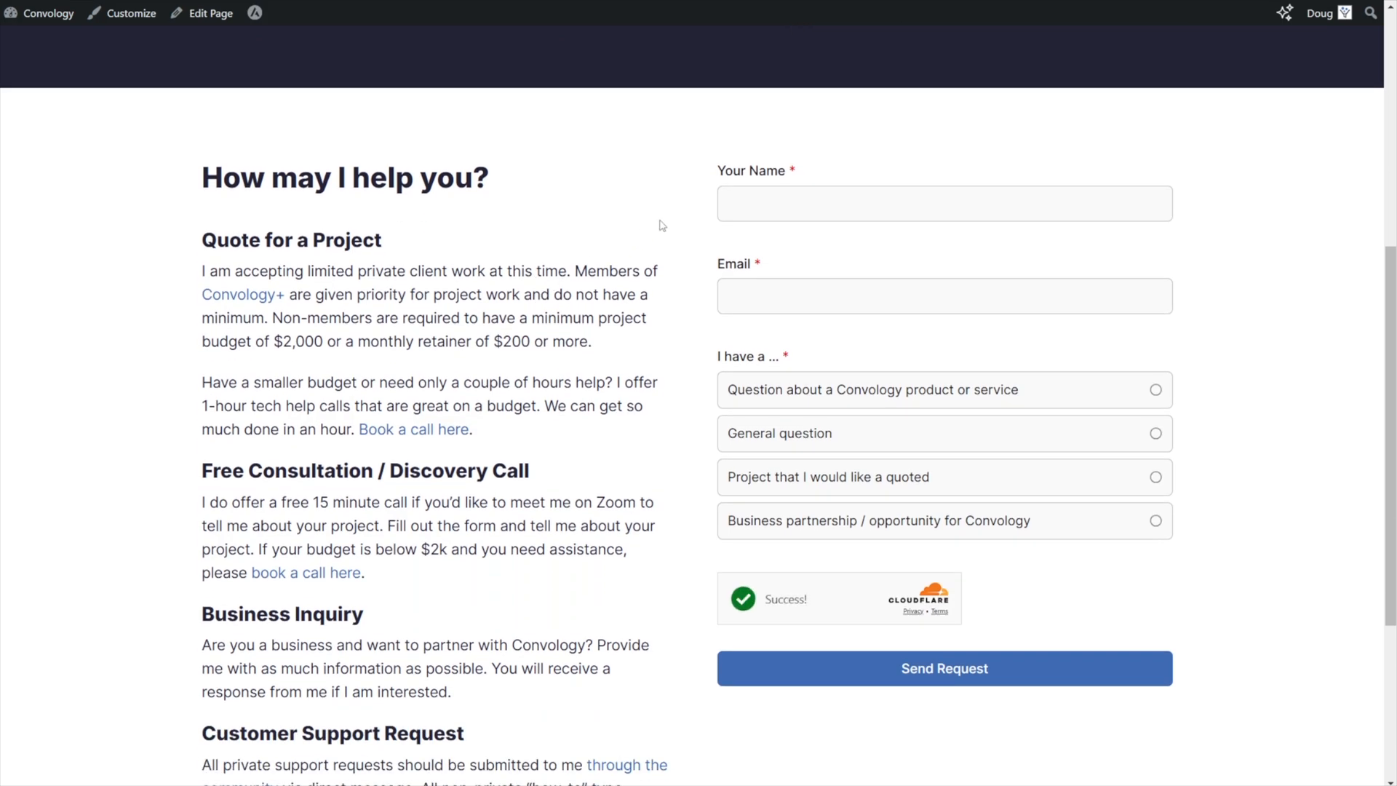
click(944, 203)
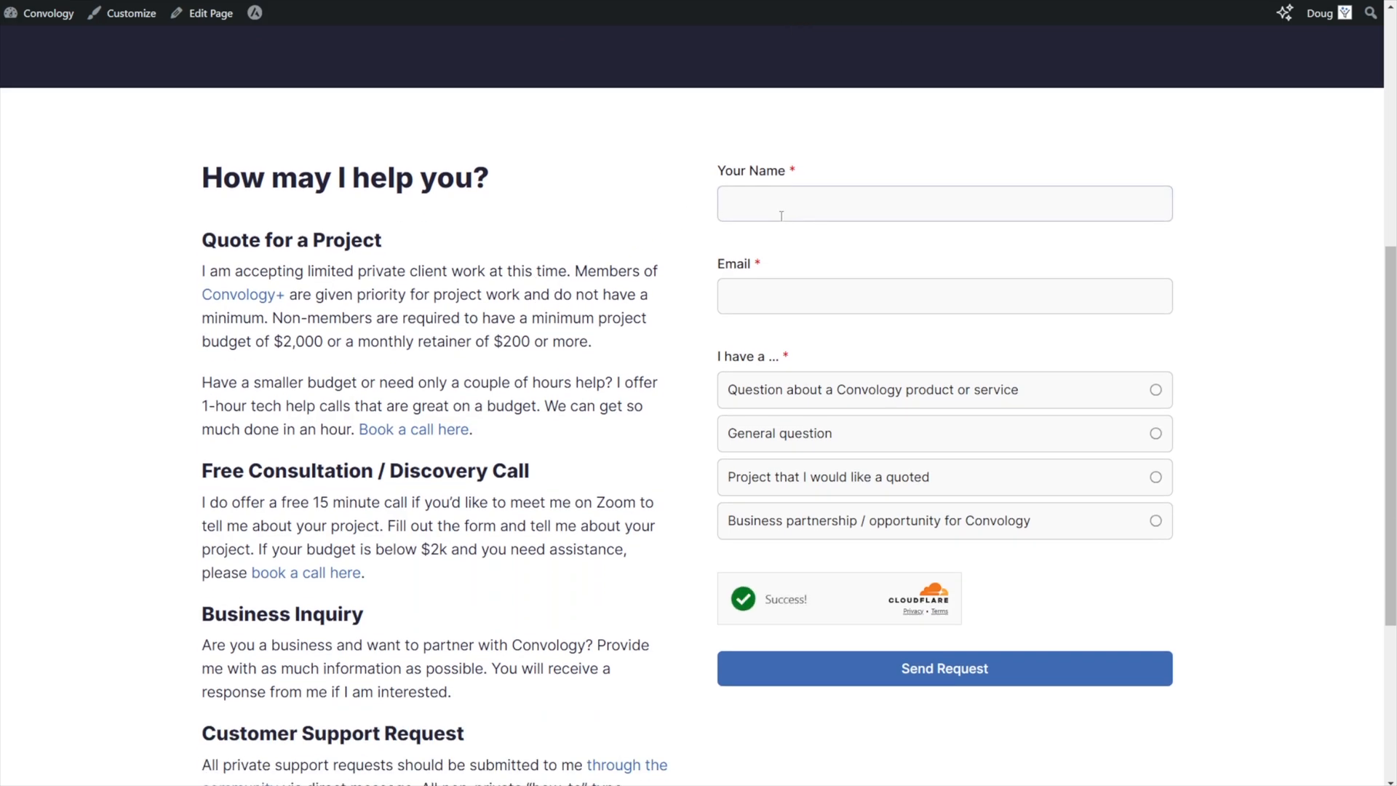
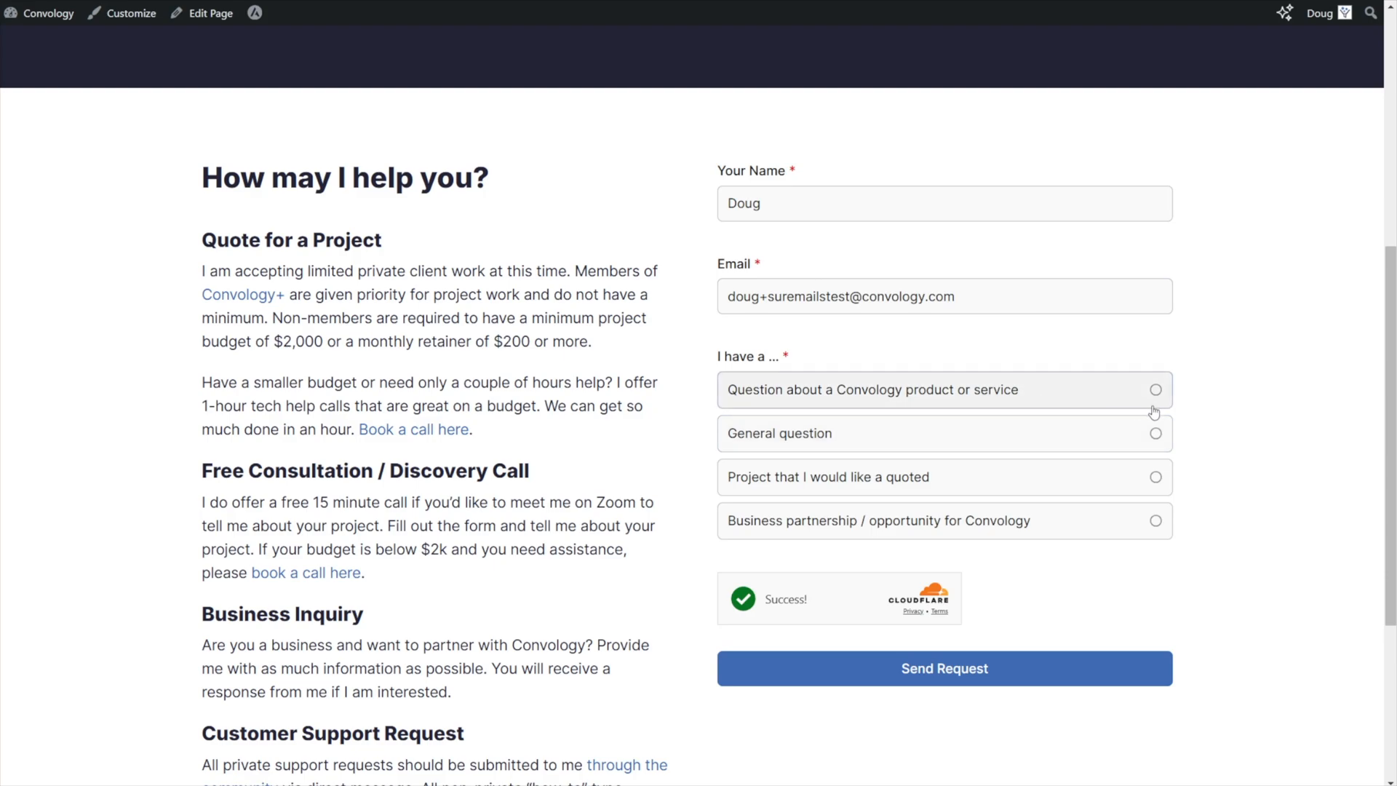
click(943, 390)
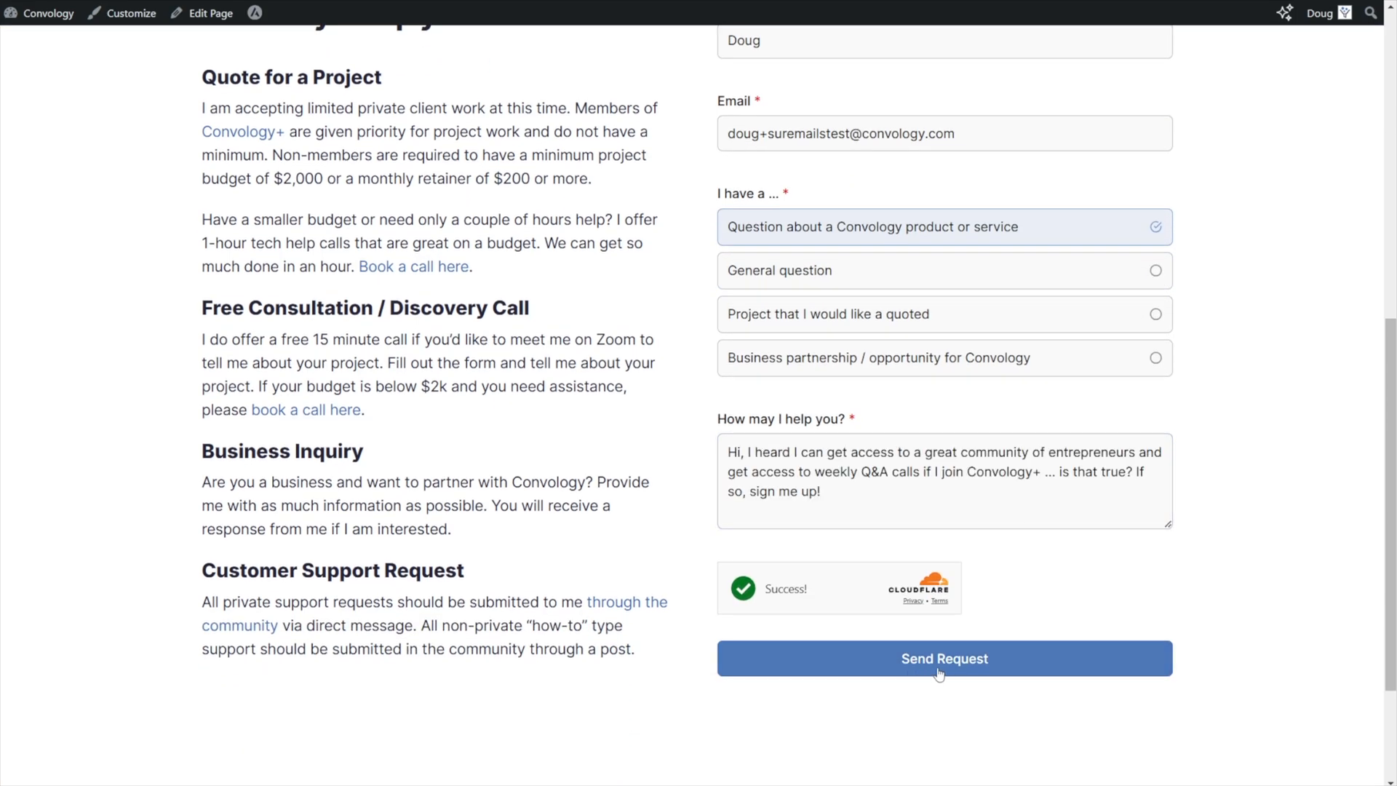
click(944, 658)
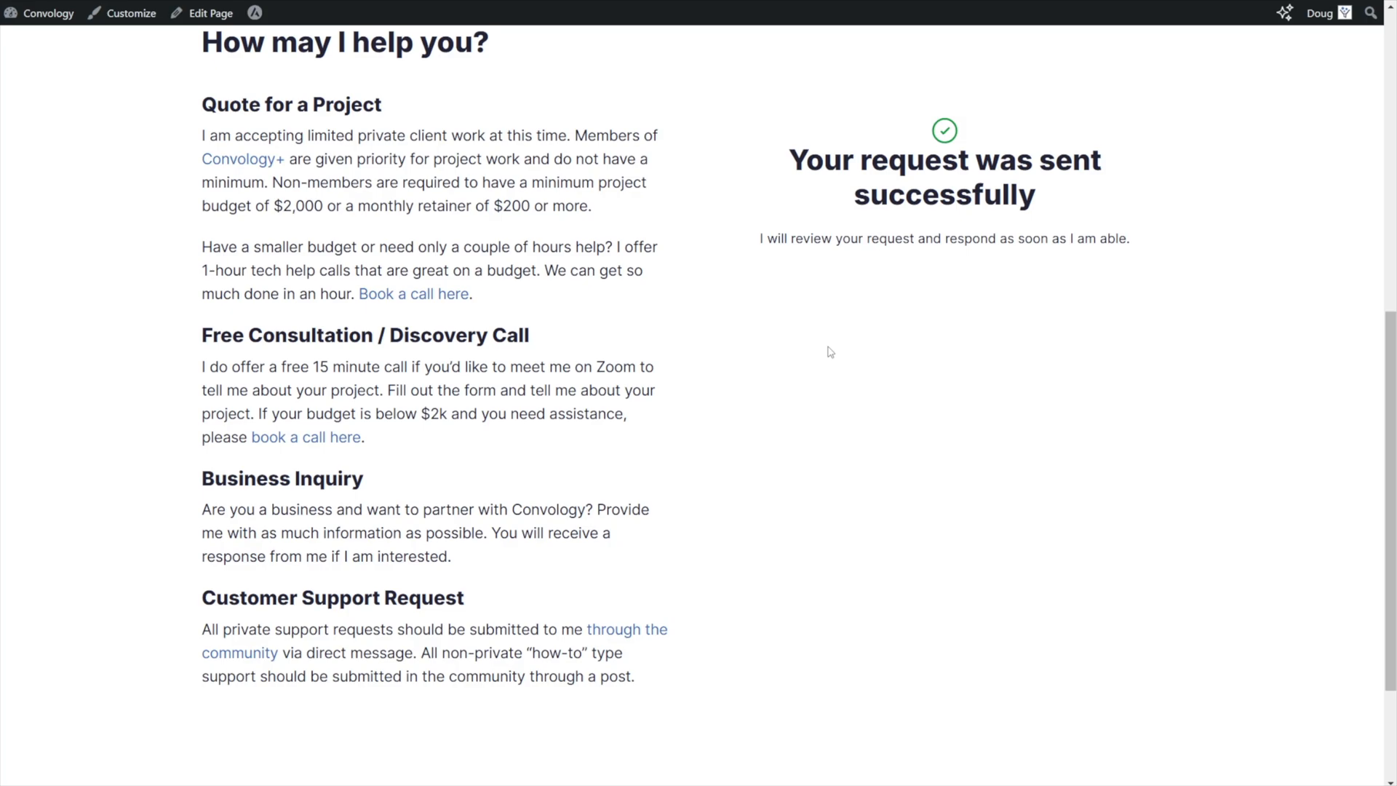
mouse_move(768, 8)
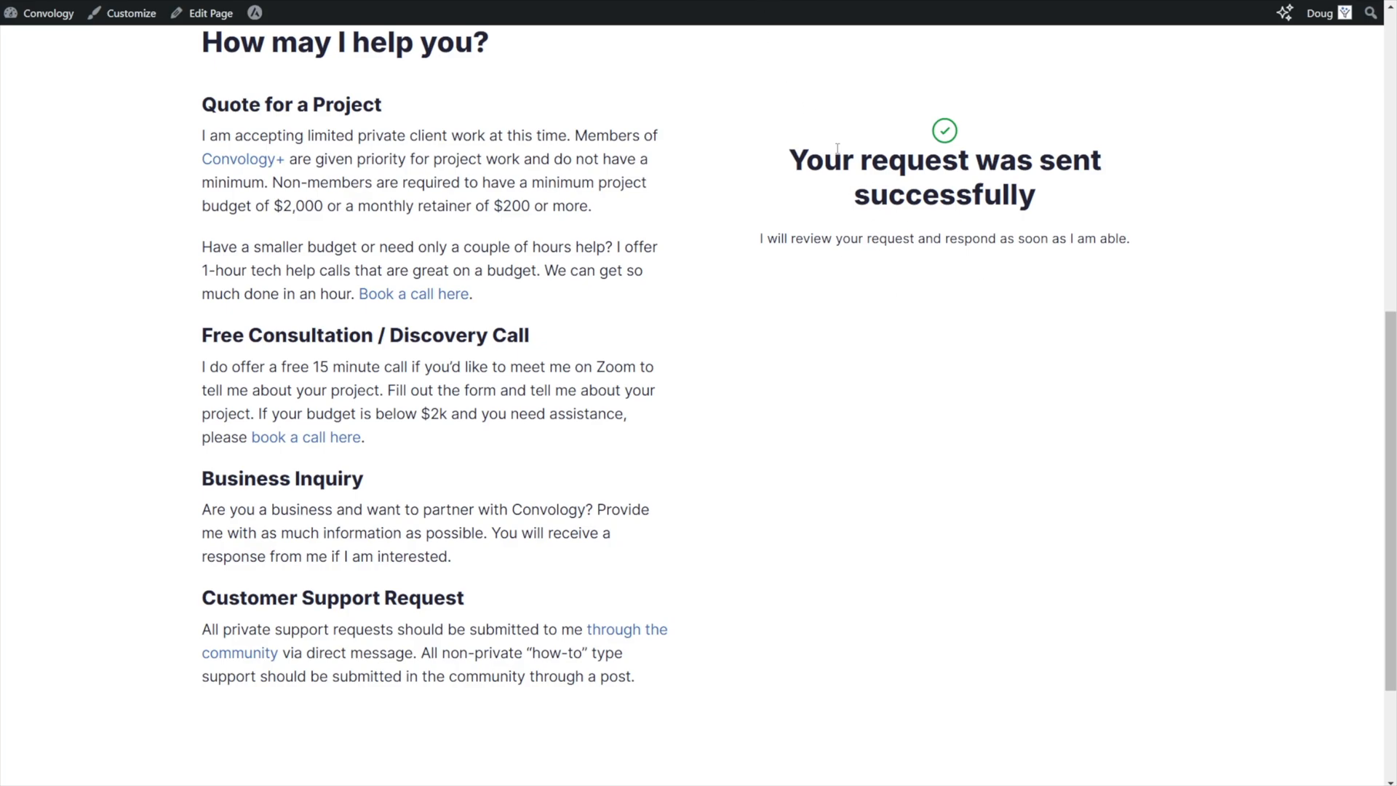
mouse_move(676, 88)
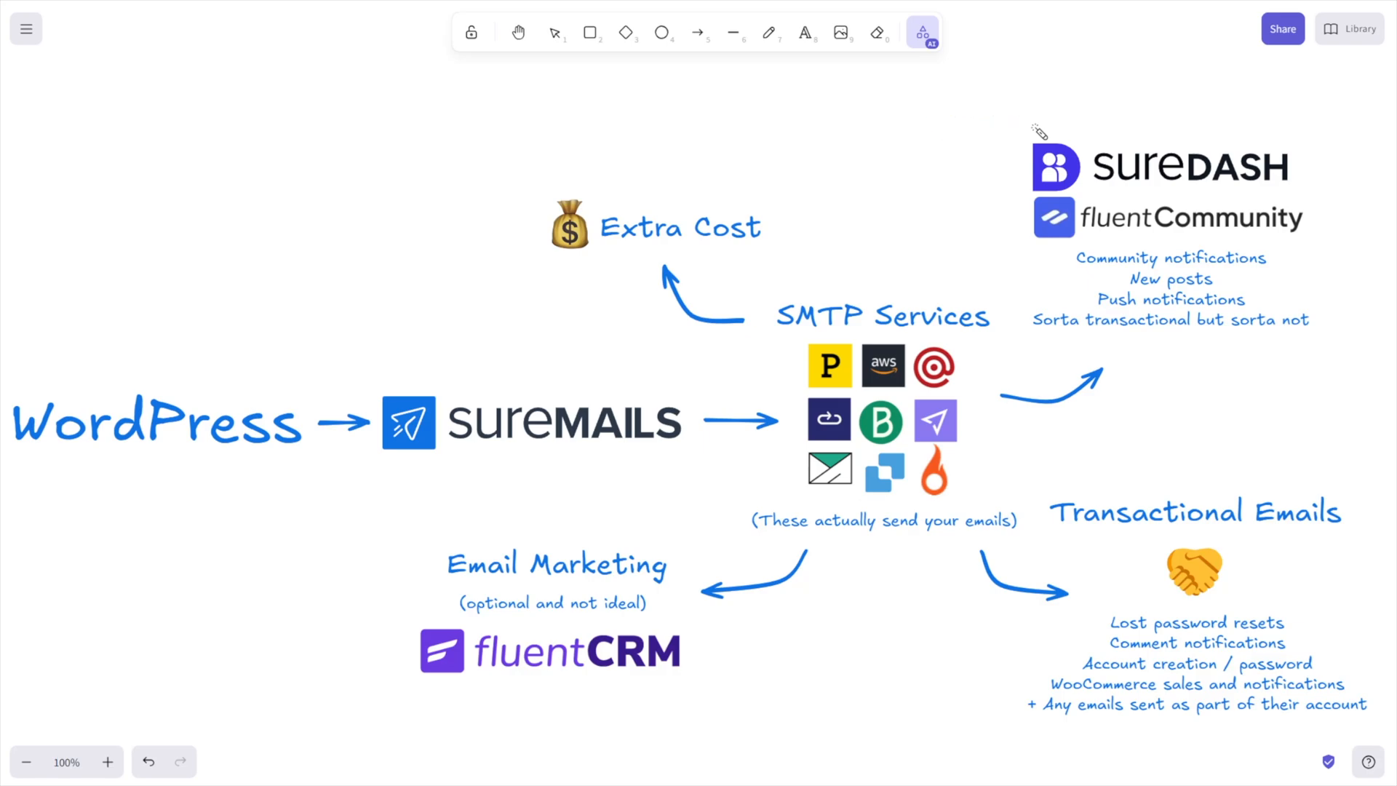
mouse_move(132, 430)
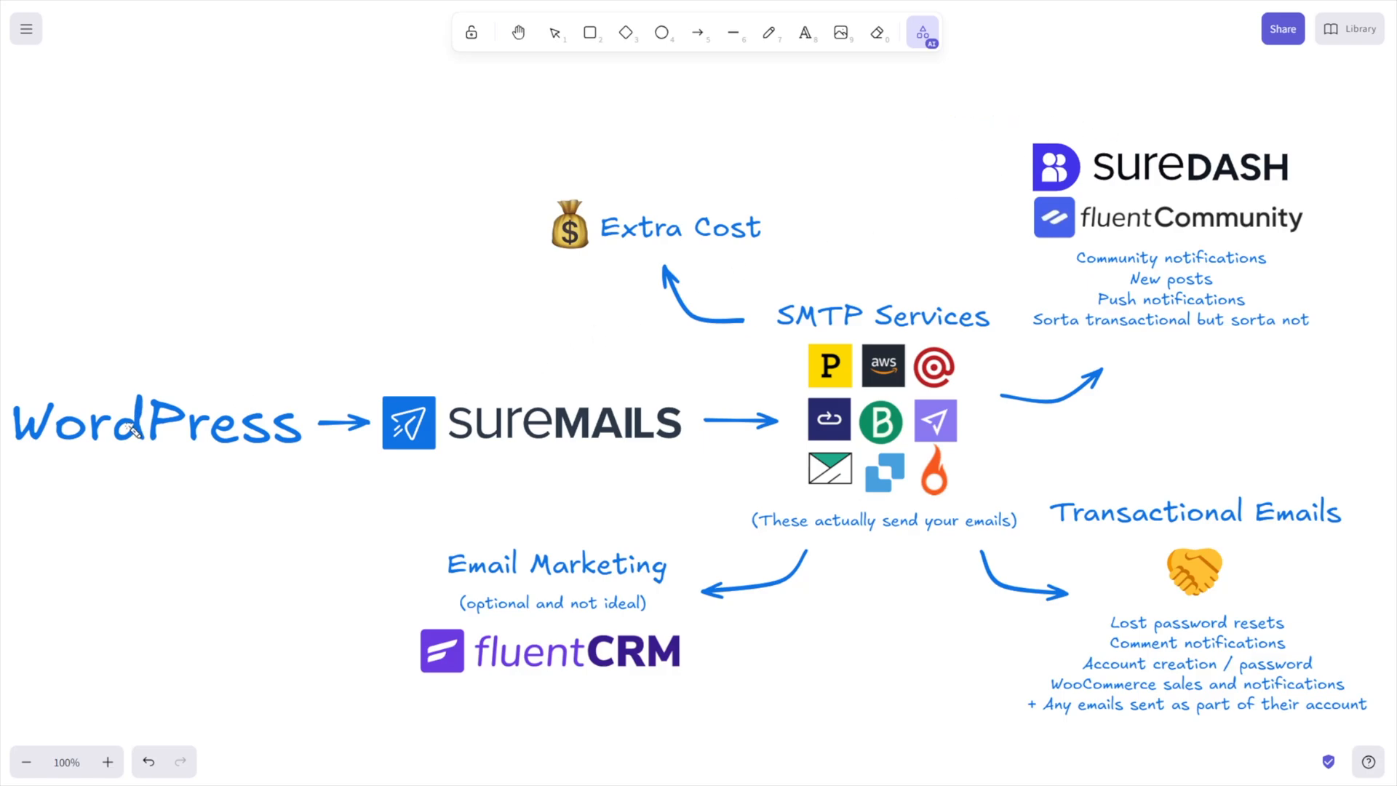
drag(901, 370, 976, 115)
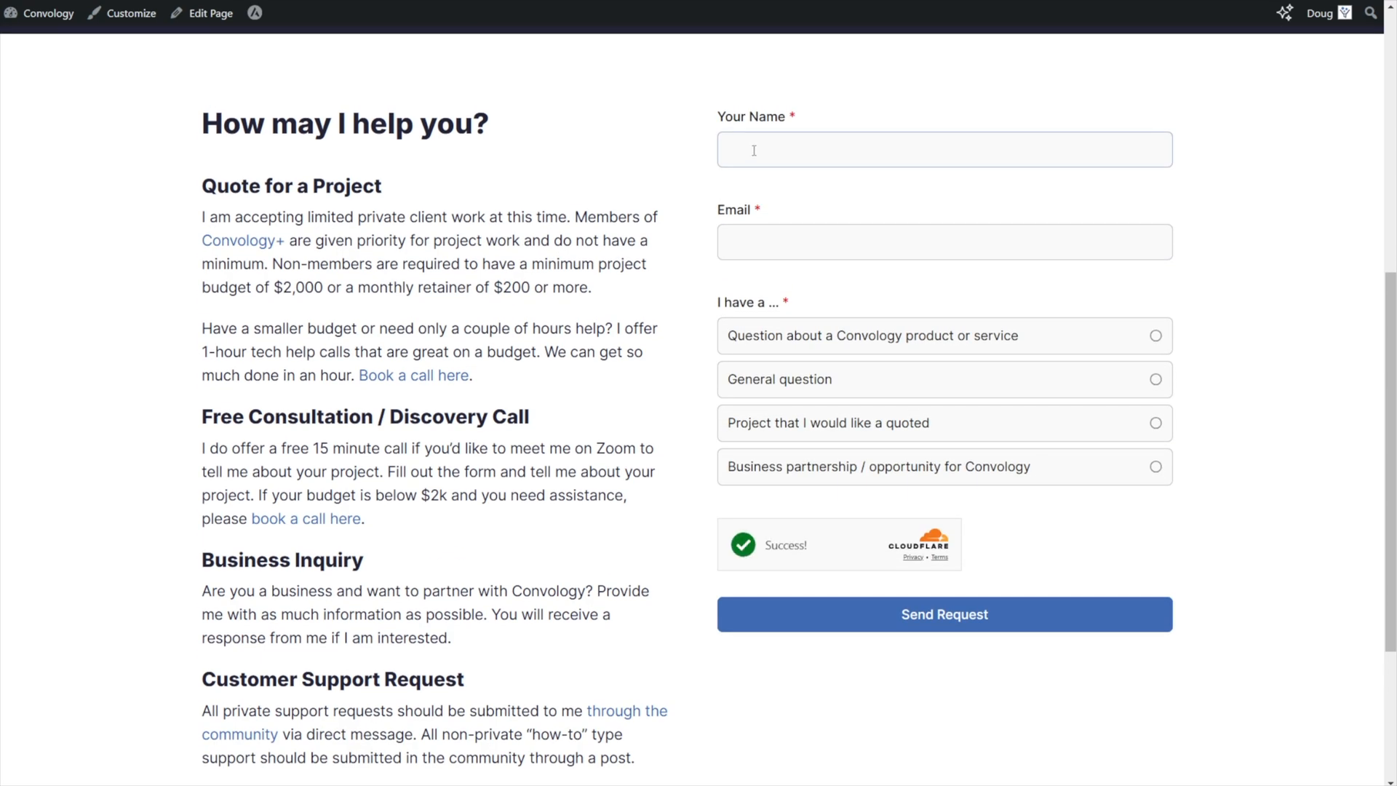
Send the contact form with the message 'I'm gonna slap you! You stink!'
text(I'm gonna slap you! You stink!)
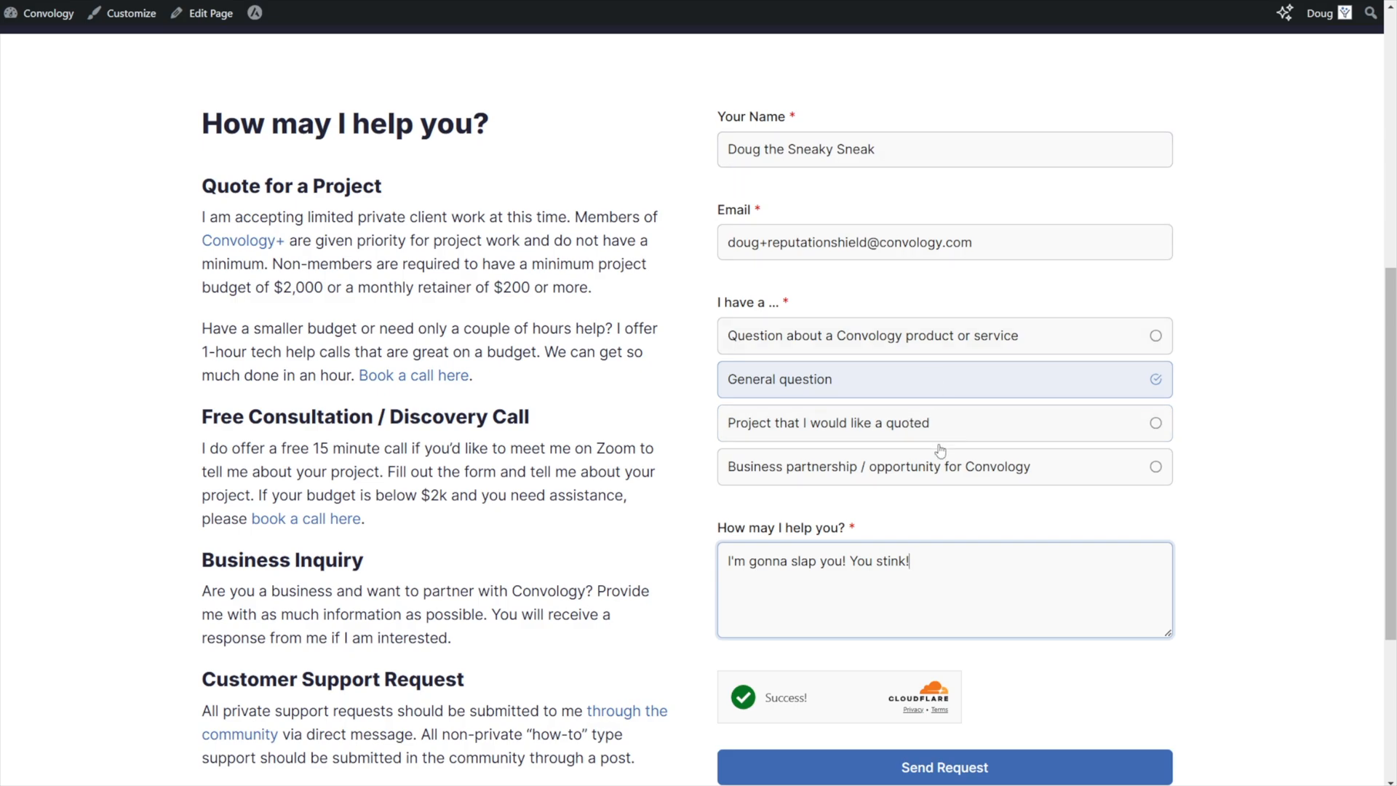
mouse_move(814, 585)
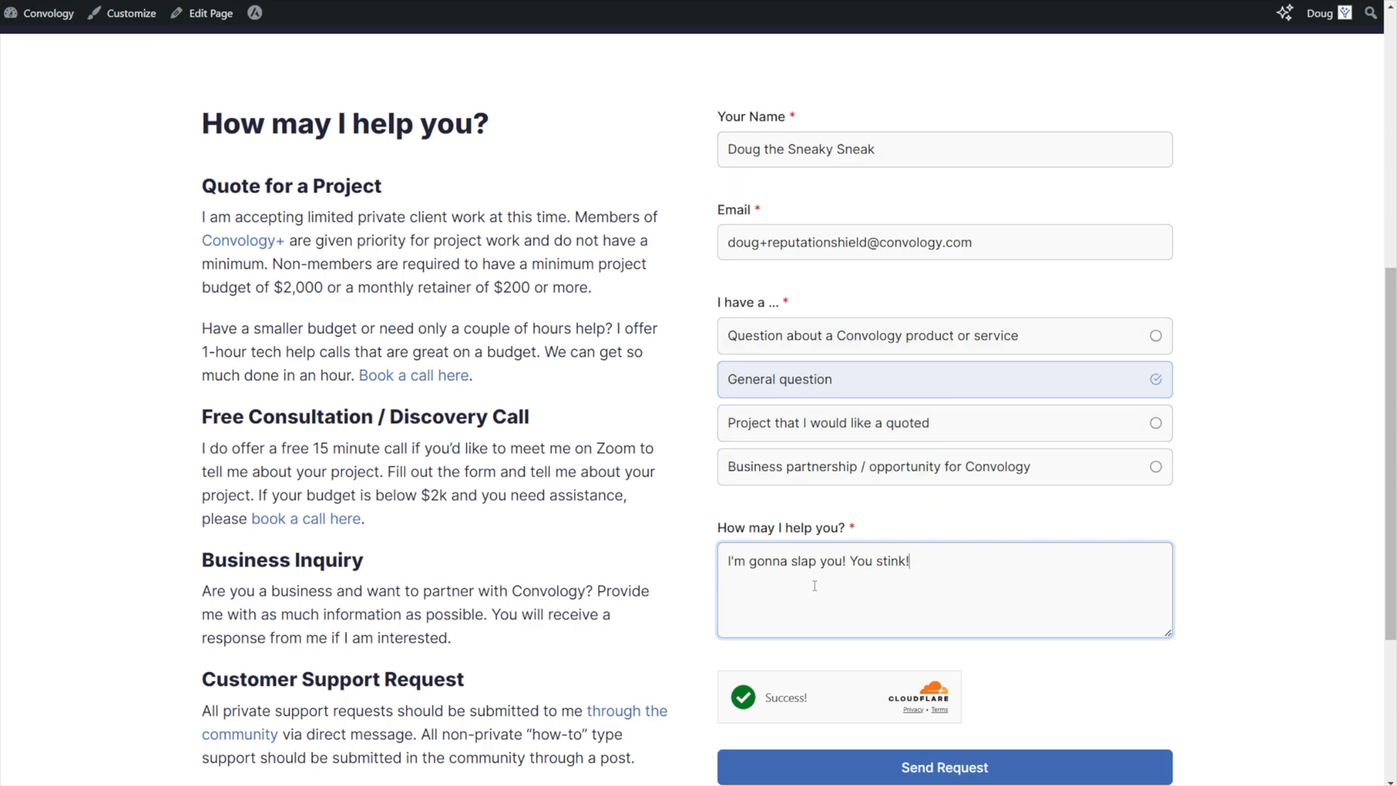
click(944, 767)
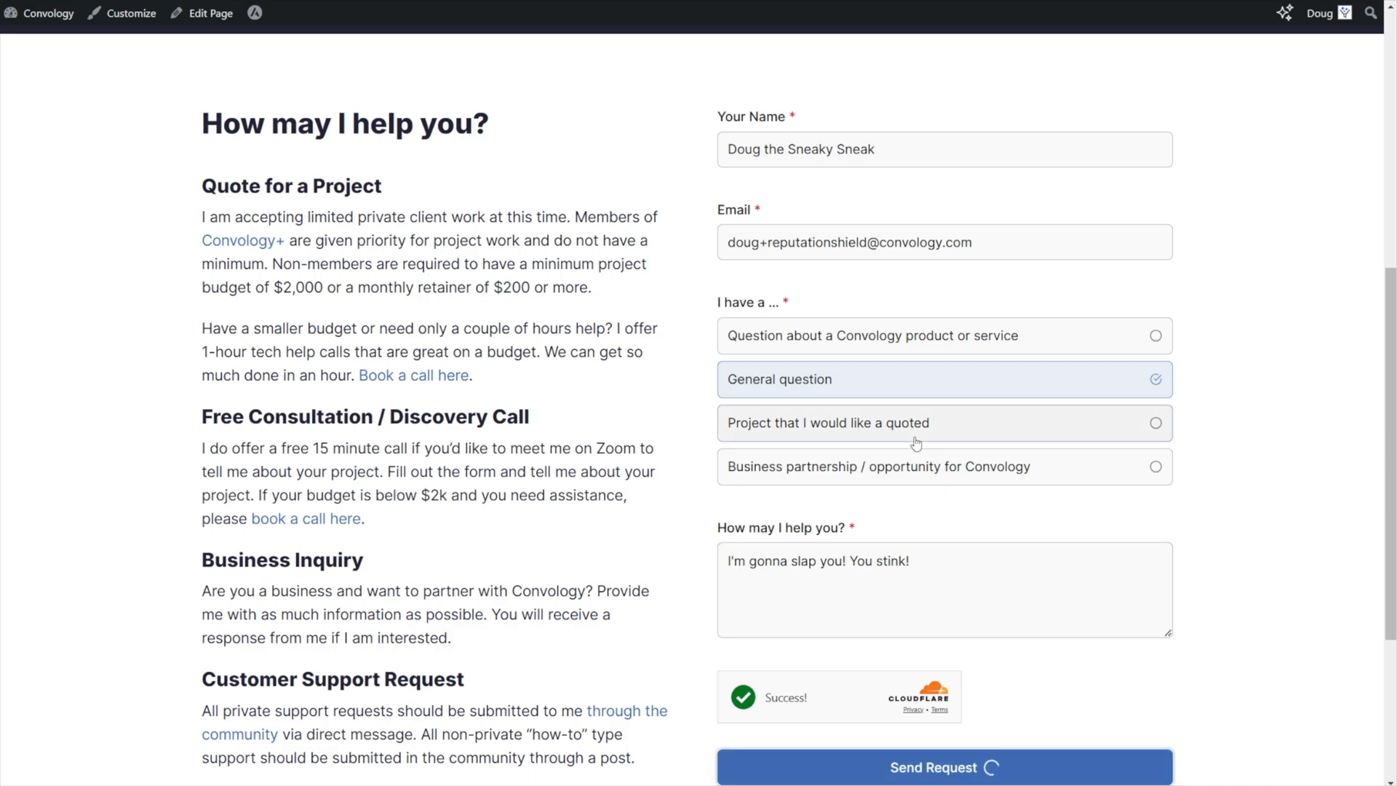
click(943, 766)
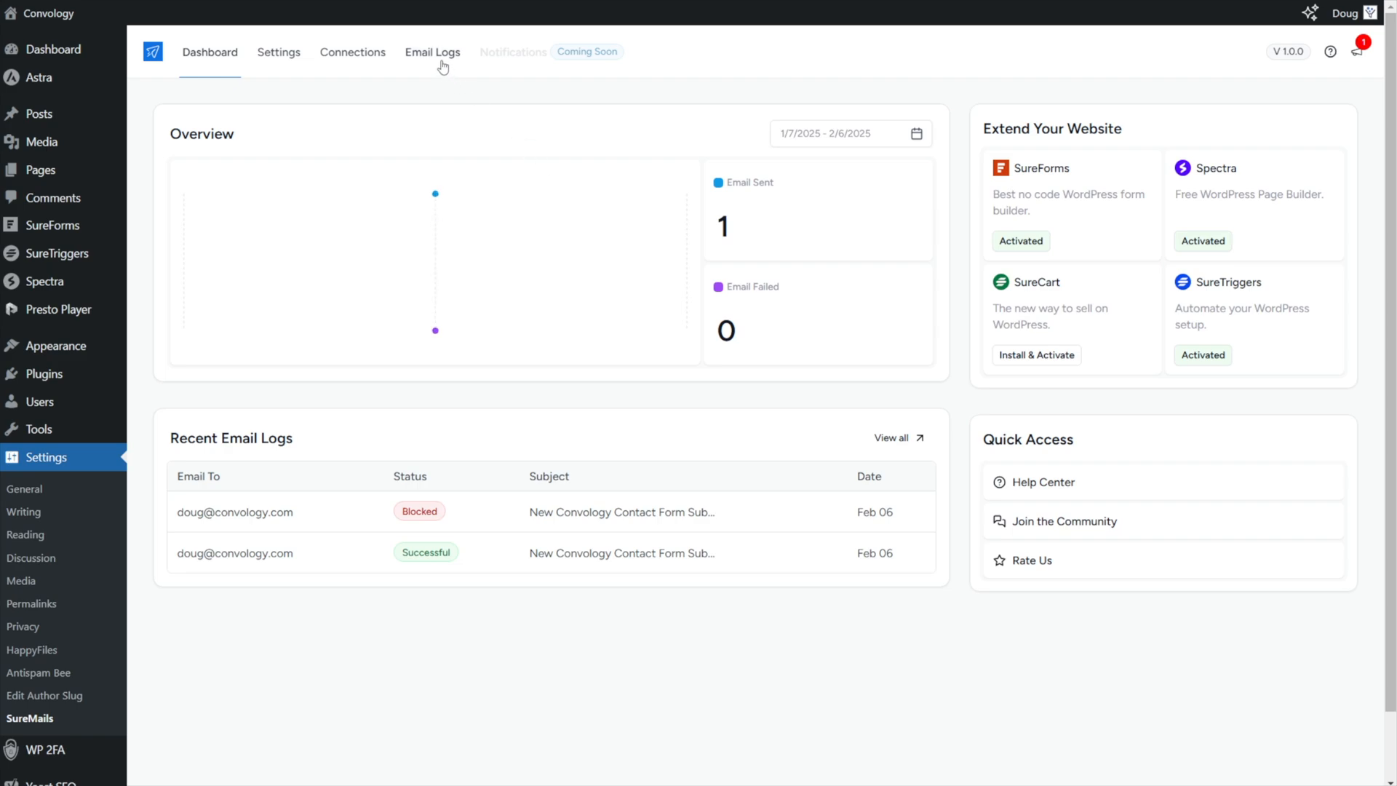
mouse_move(507, 521)
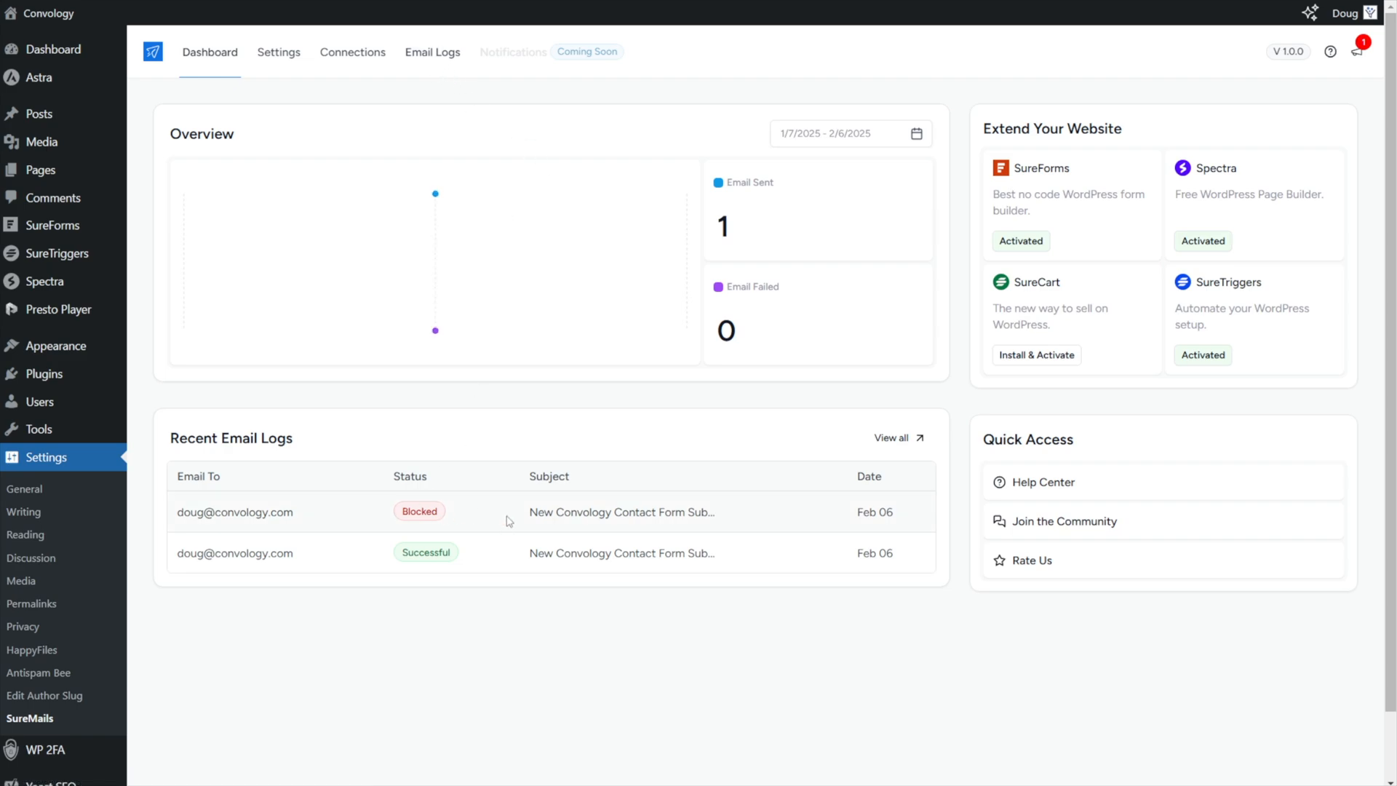
mouse_move(473, 574)
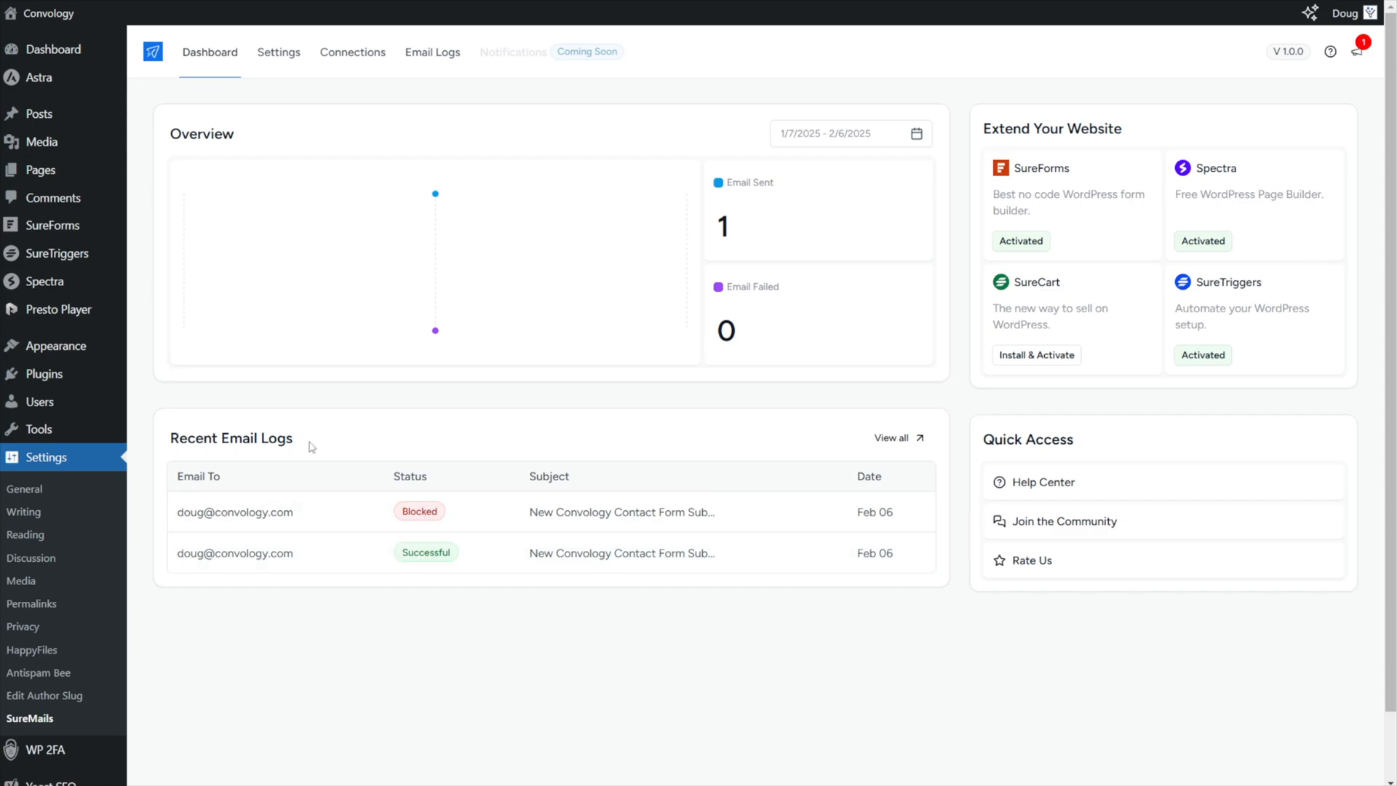
Show the Email Logs list and the Blocked contact-form entry's details
click(432, 52)
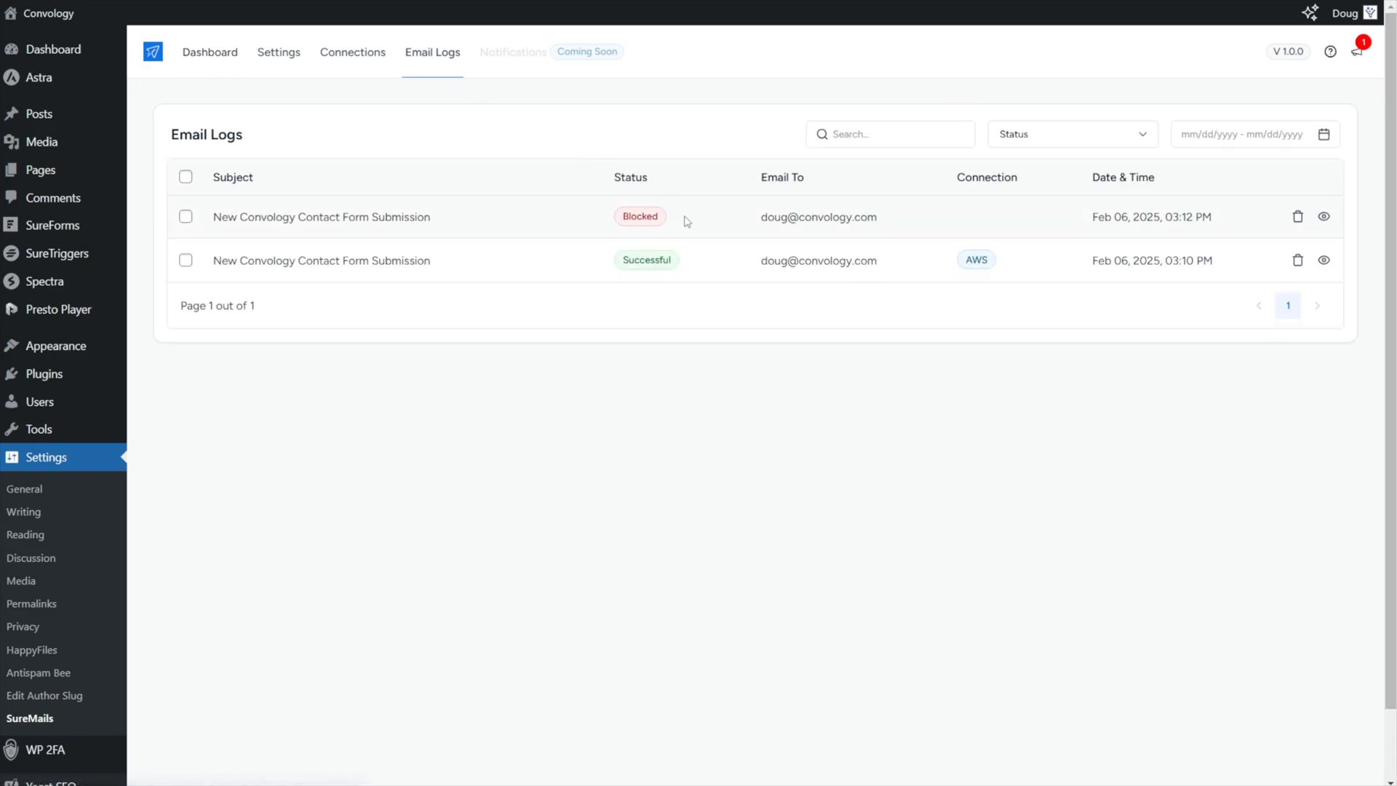
mouse_move(987, 223)
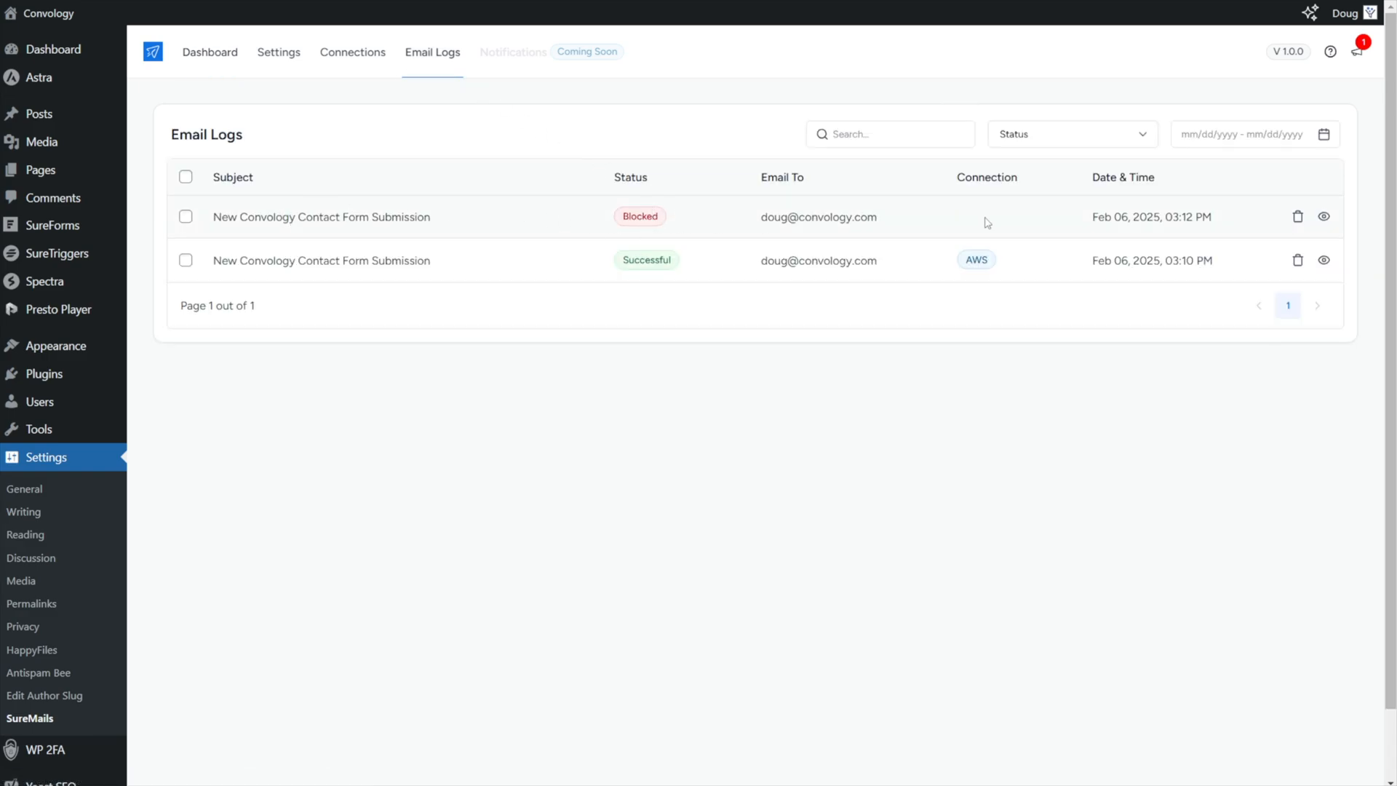
click(1323, 215)
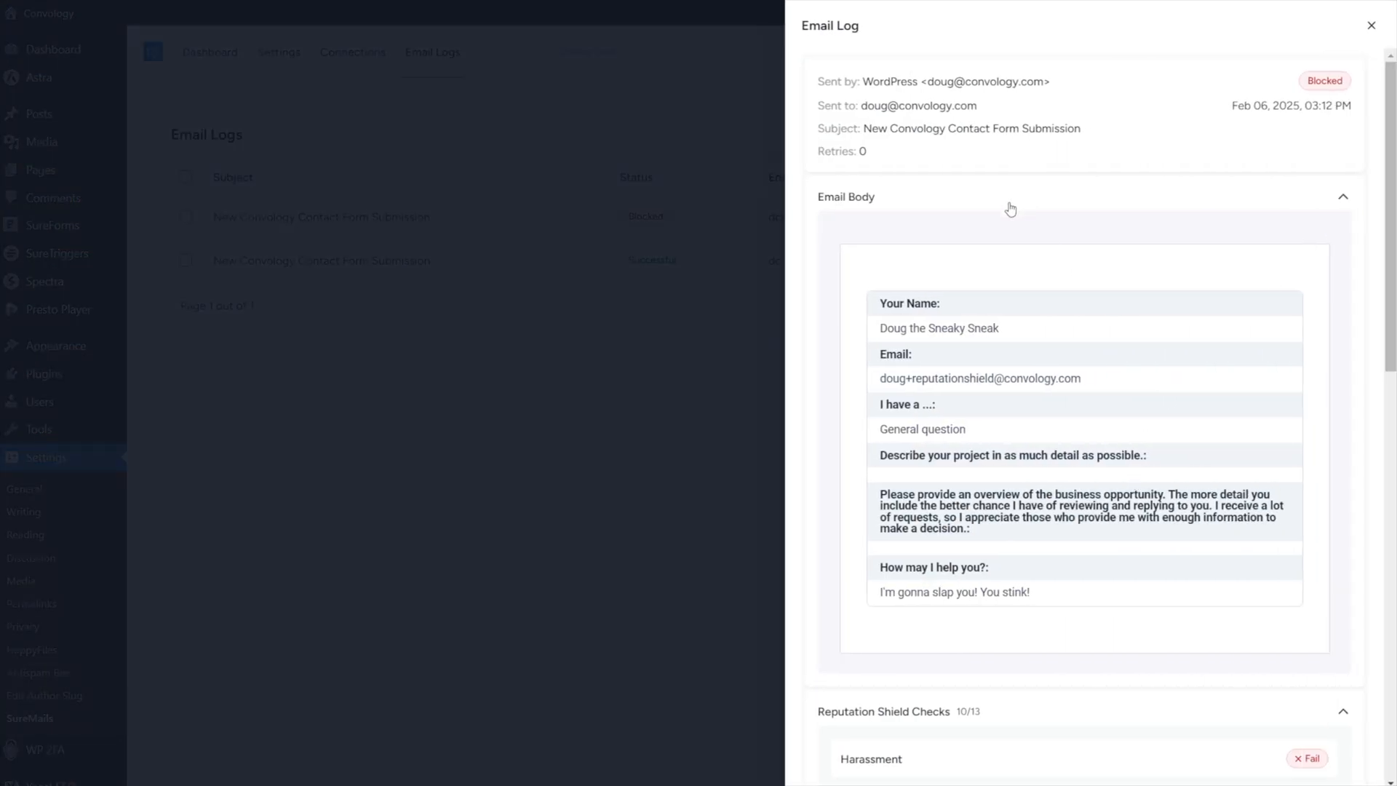
mouse_move(889, 81)
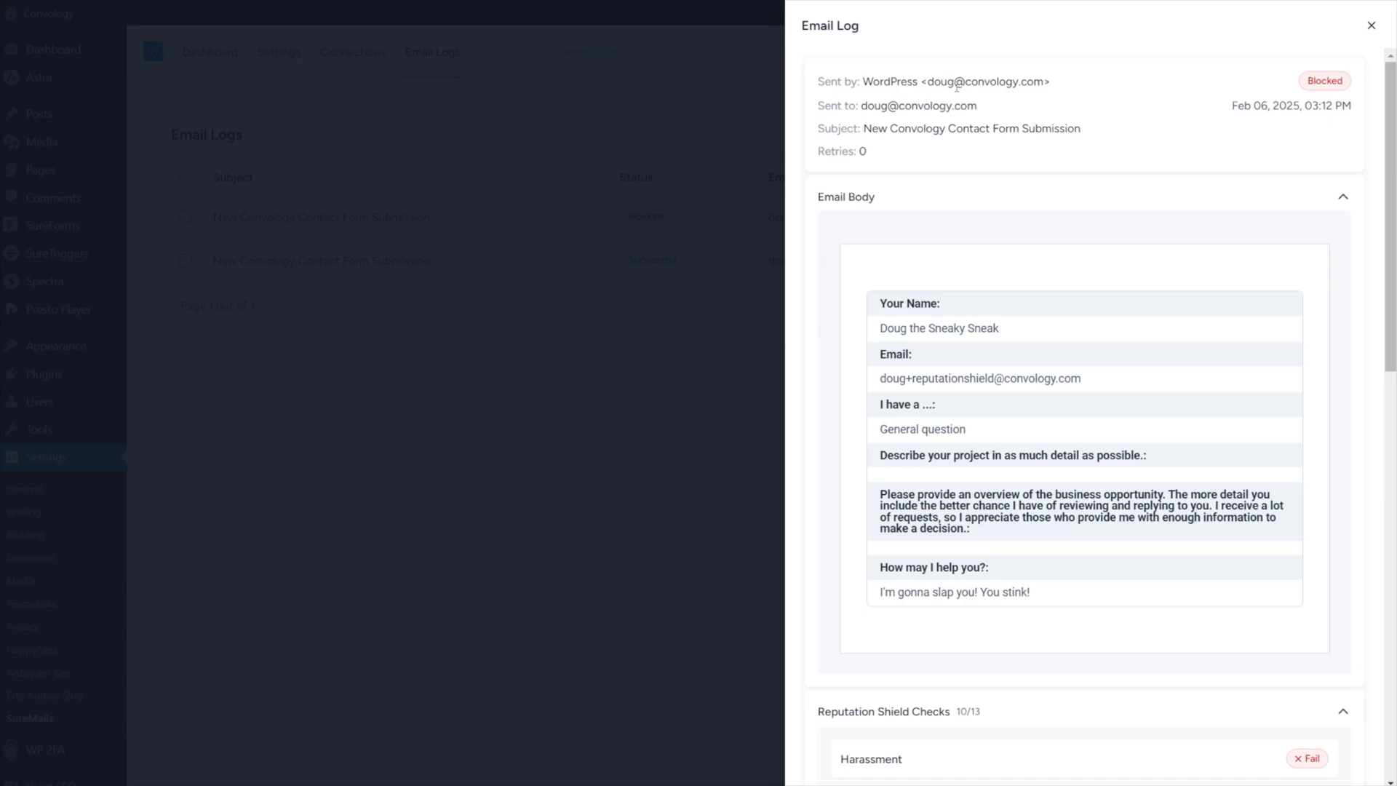
mouse_move(945, 352)
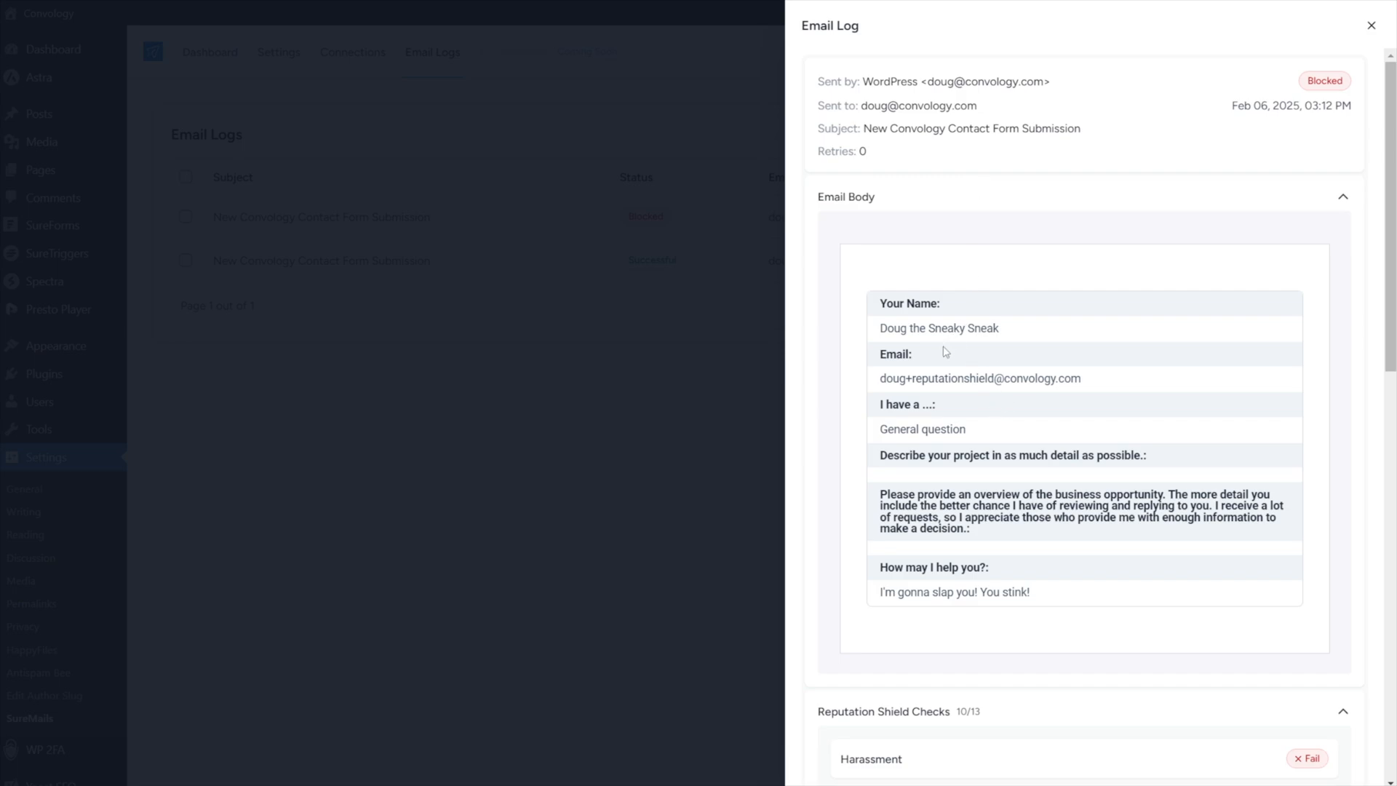
Check the failed Harassment and Violence Reputation Shield results, then close the log panel
scroll(down, 3)
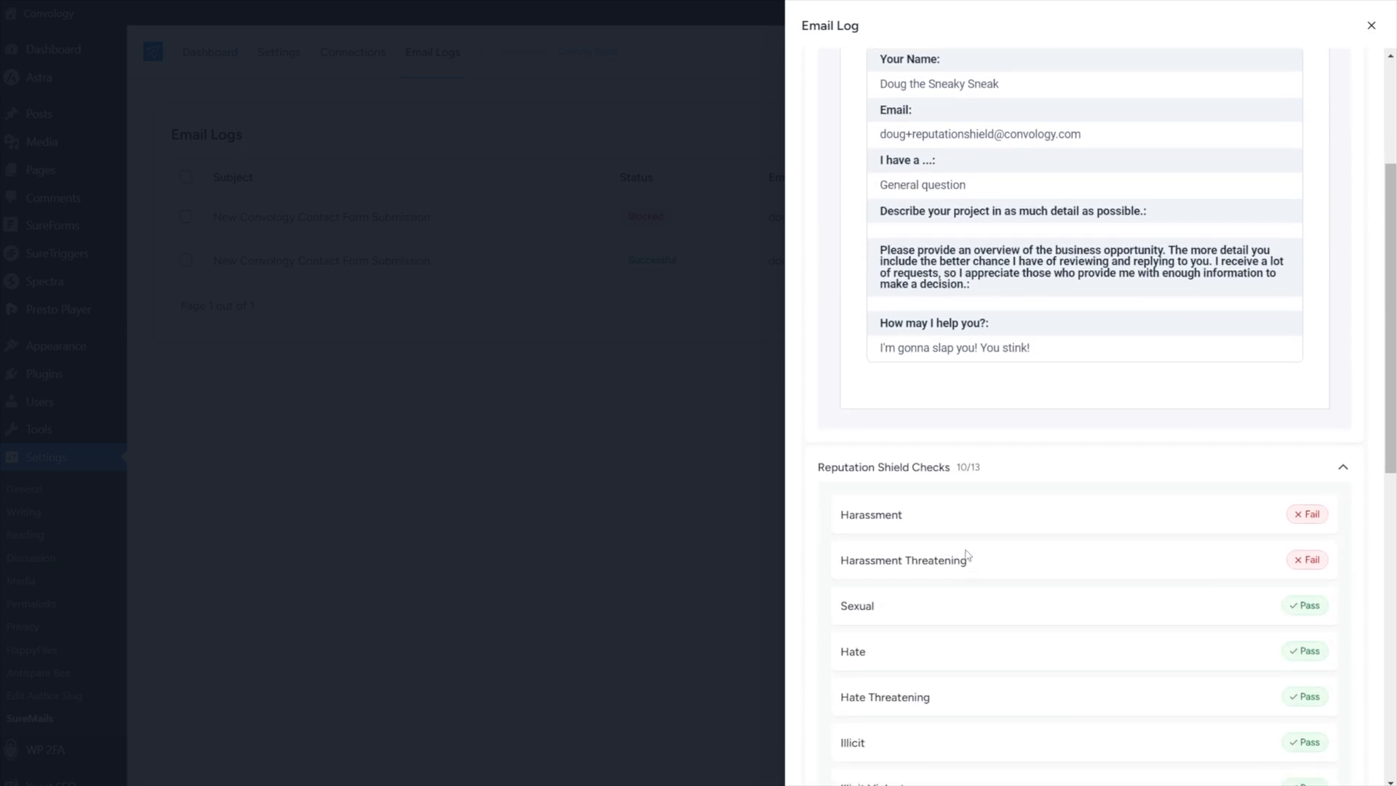
scroll(down, 3)
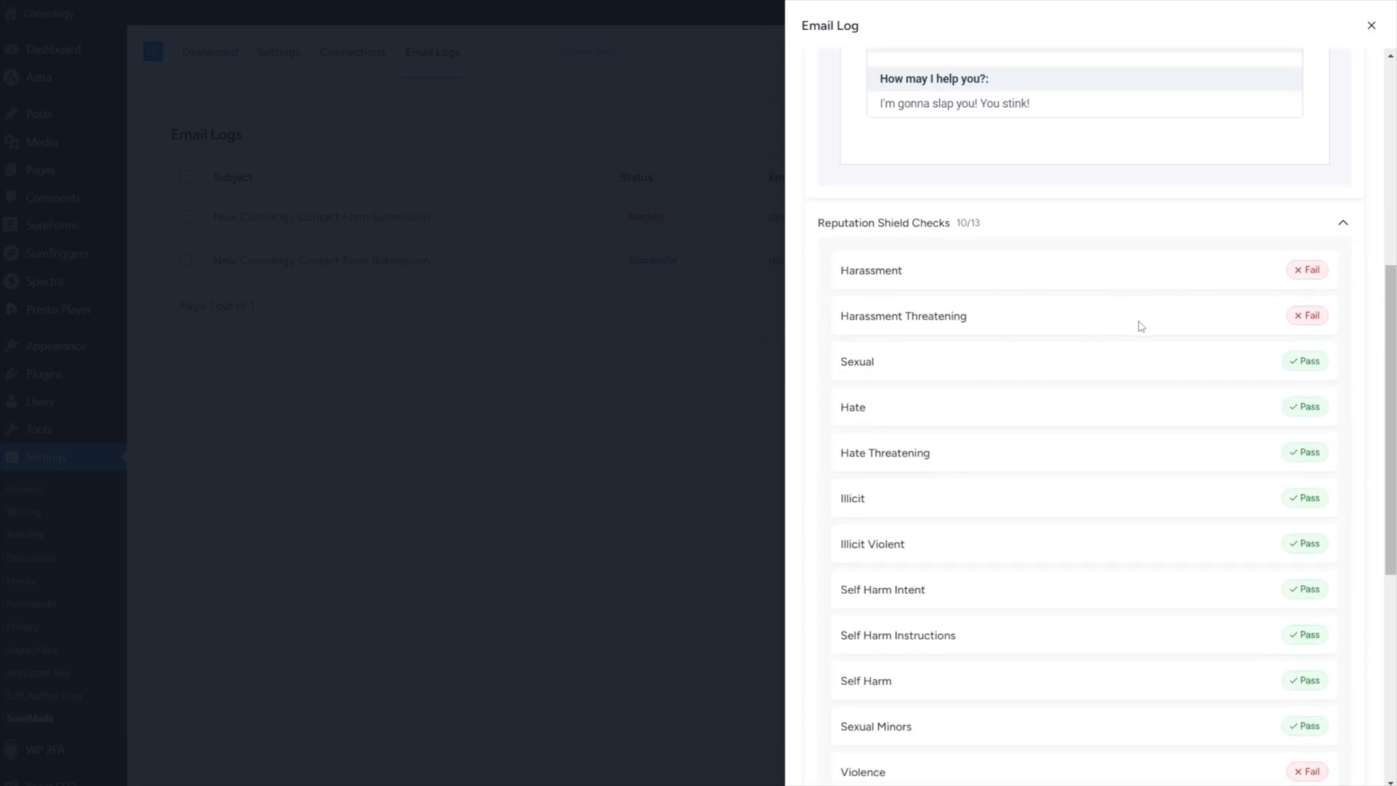
scroll(down, 3)
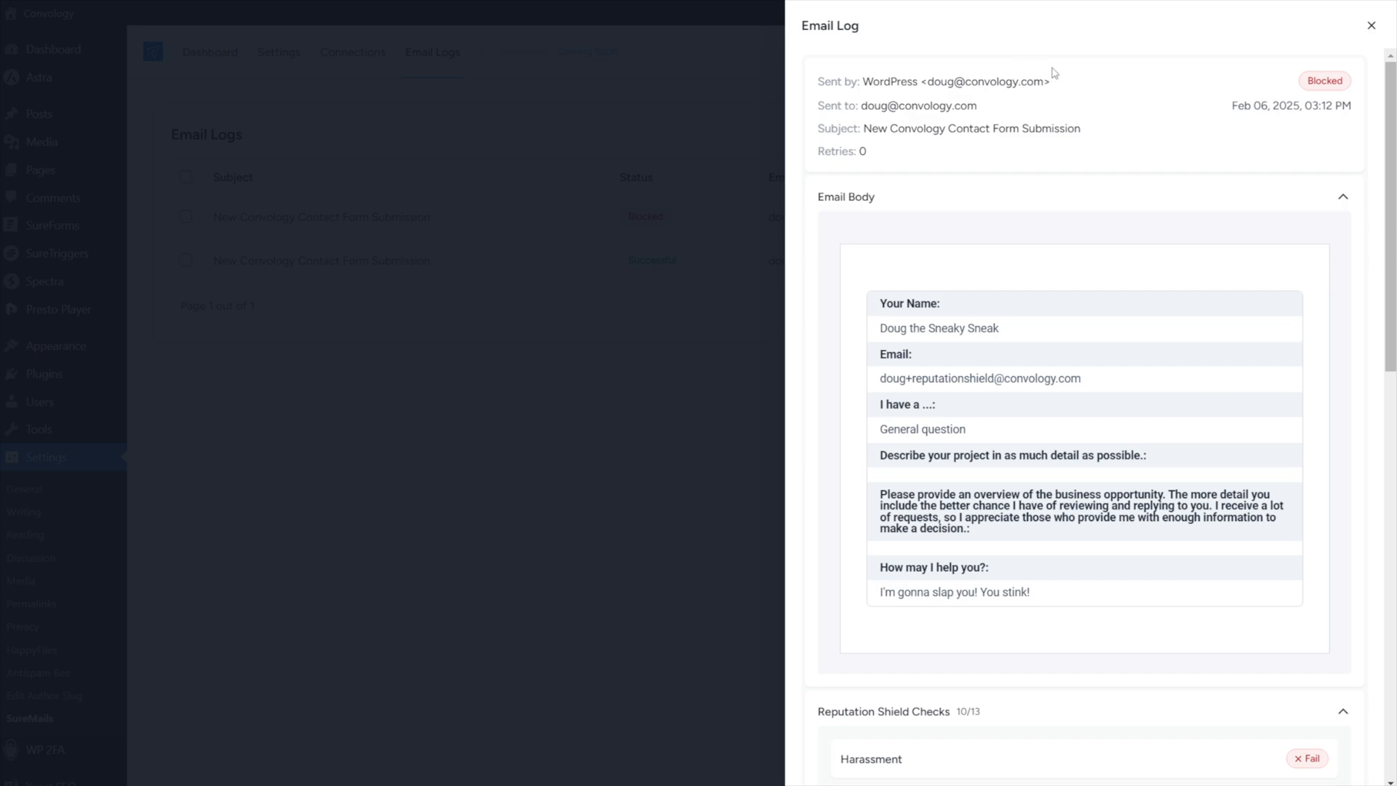
click(1371, 25)
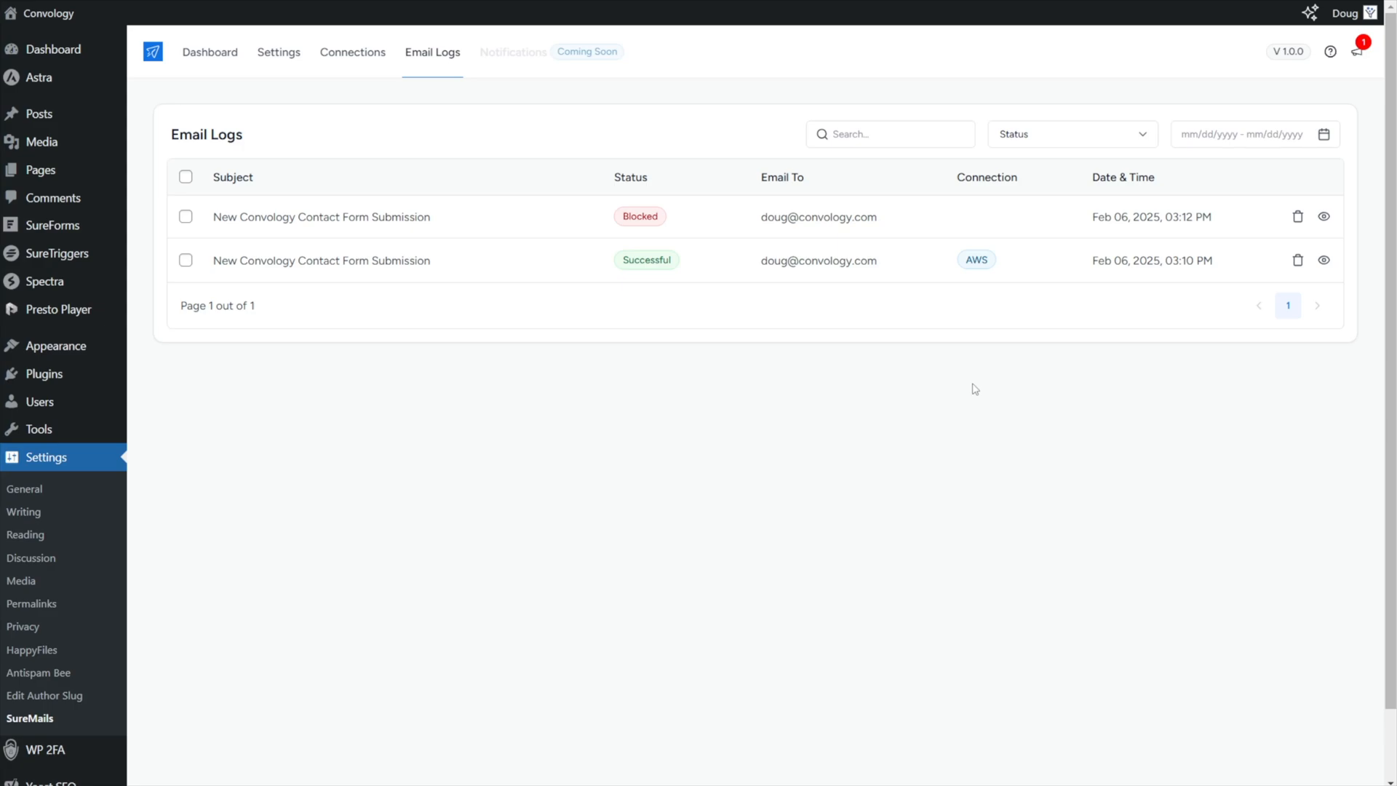
mouse_move(1222, 178)
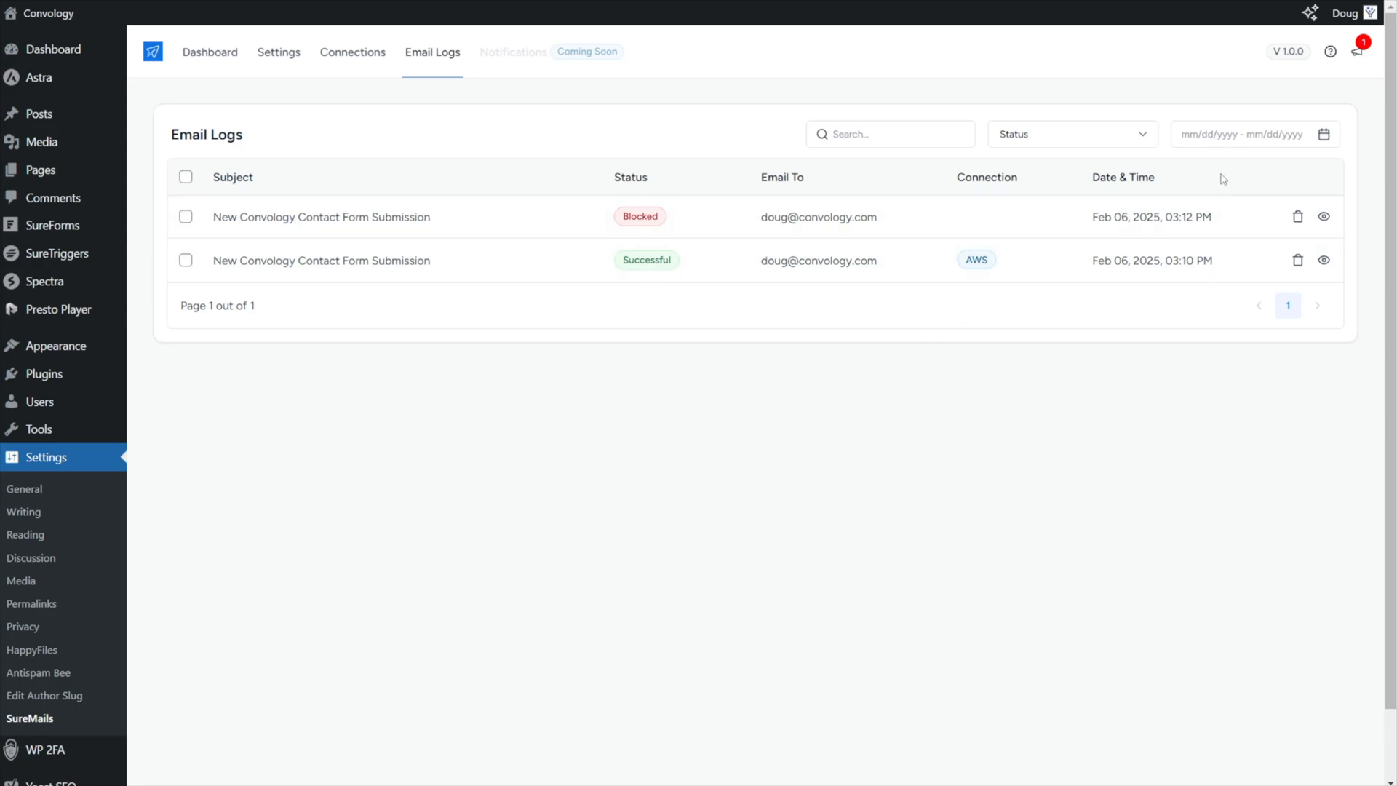
mouse_move(1324, 217)
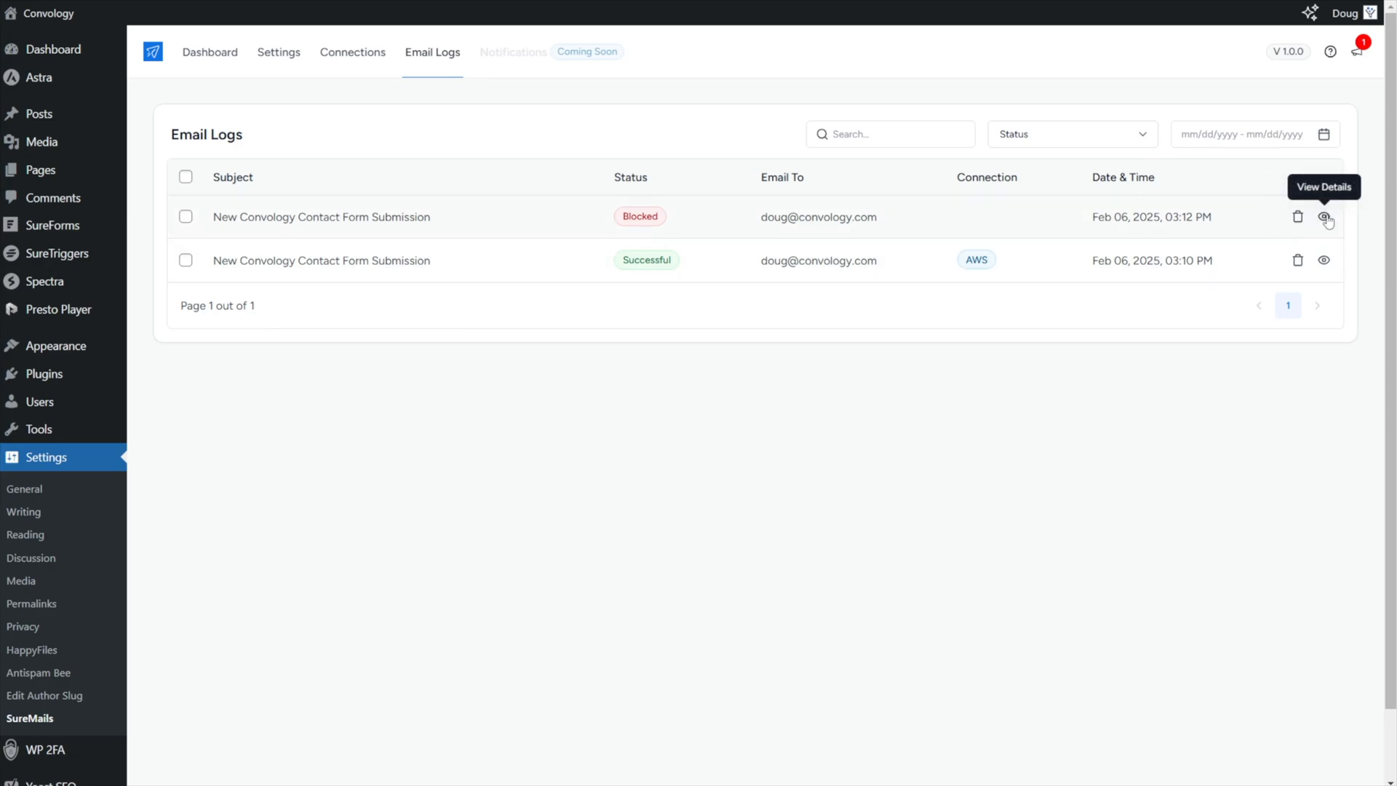
mouse_move(846, 230)
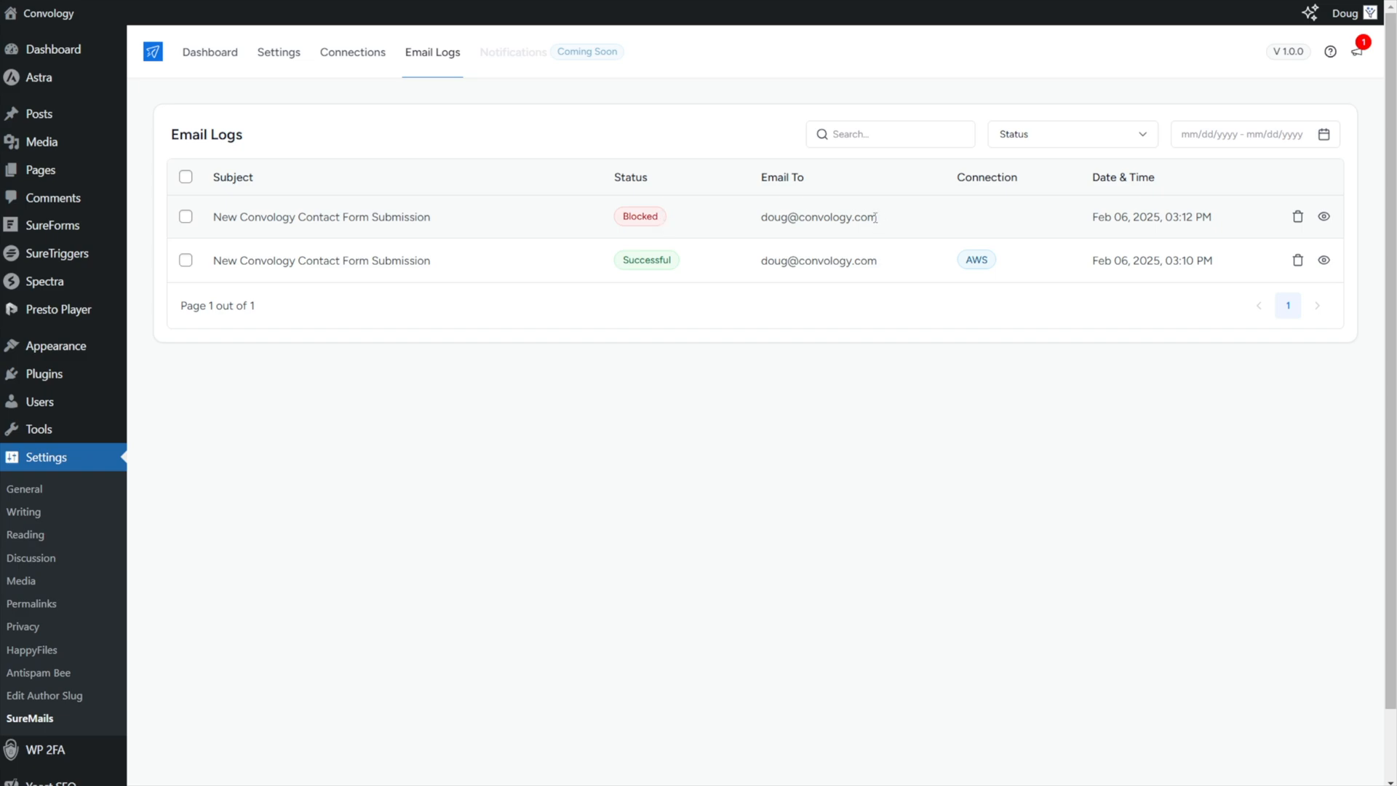
mouse_move(1324, 217)
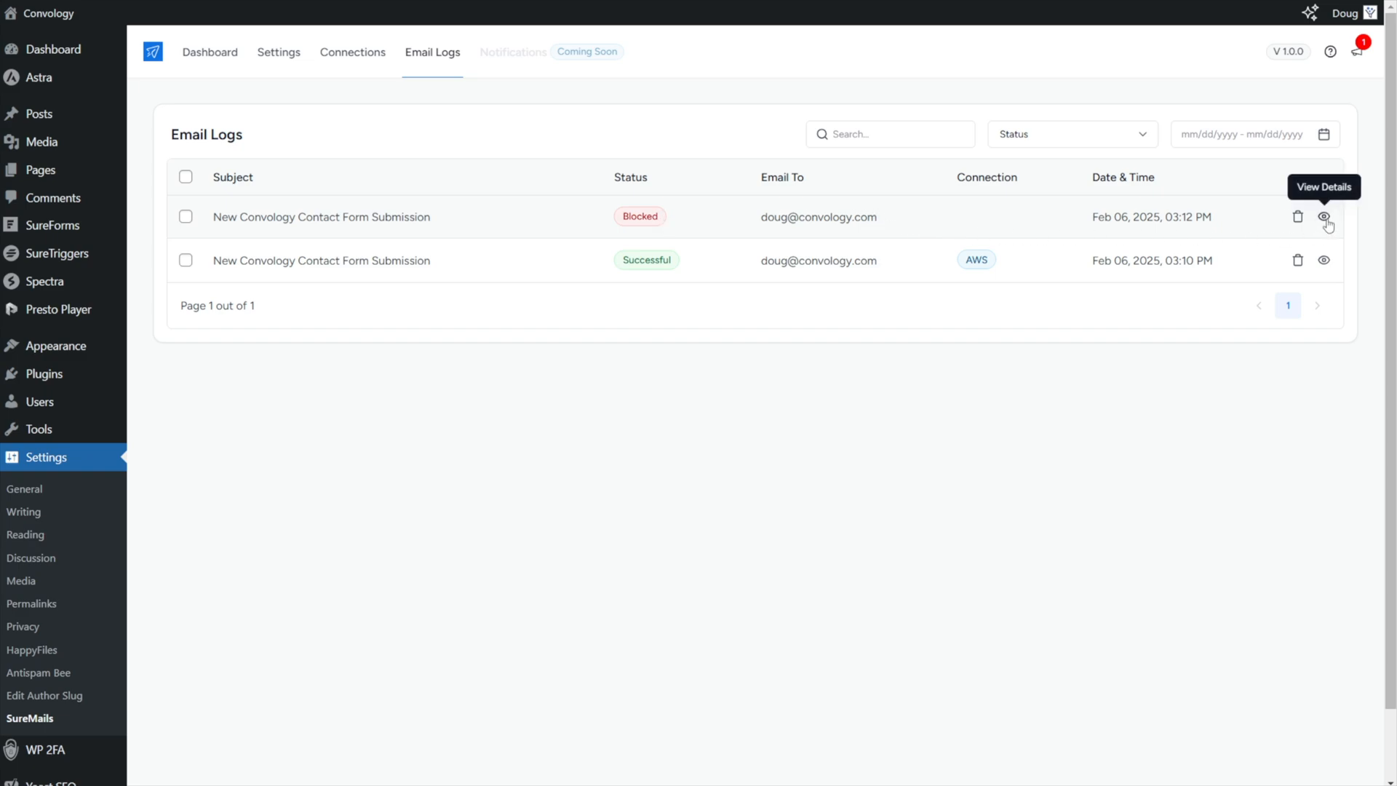
mouse_move(1345, 250)
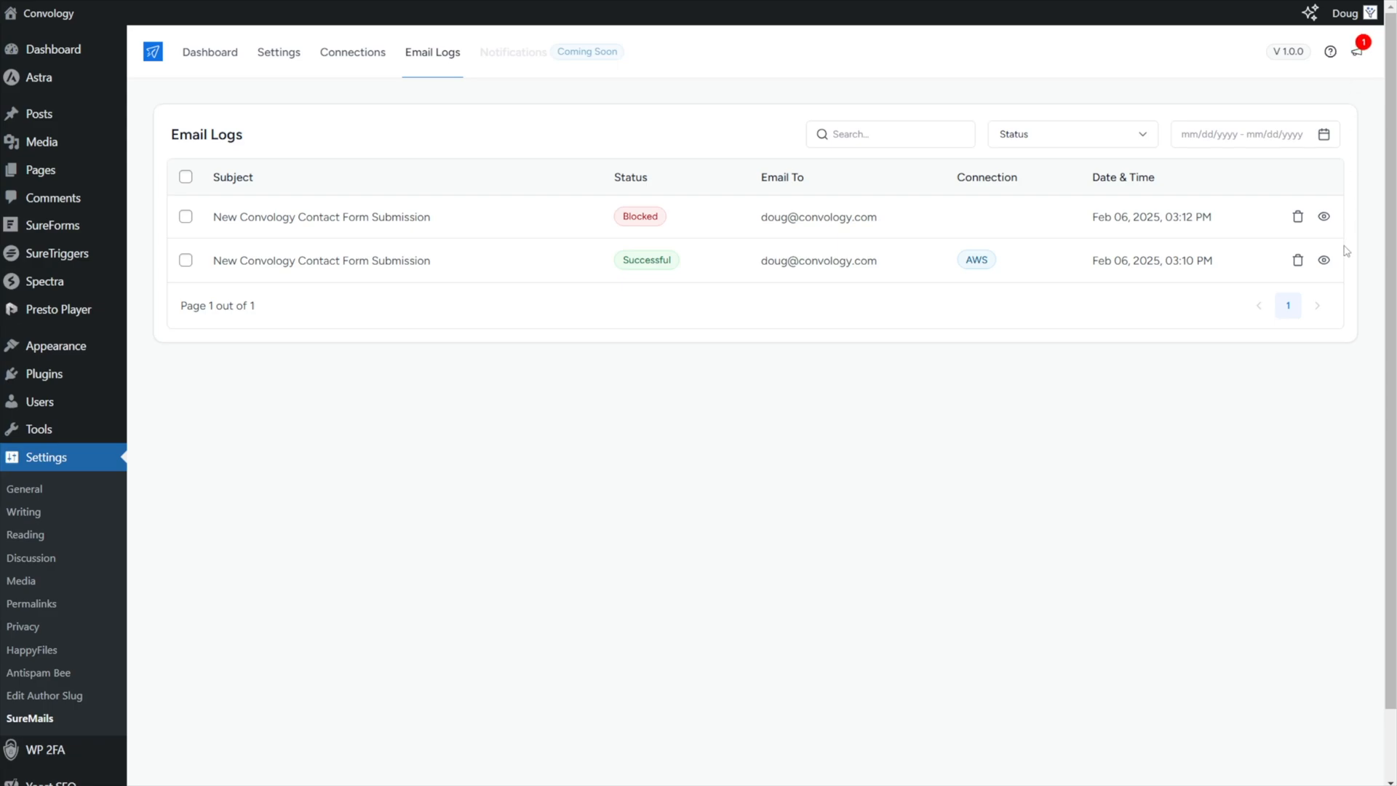
mouse_move(1080, 227)
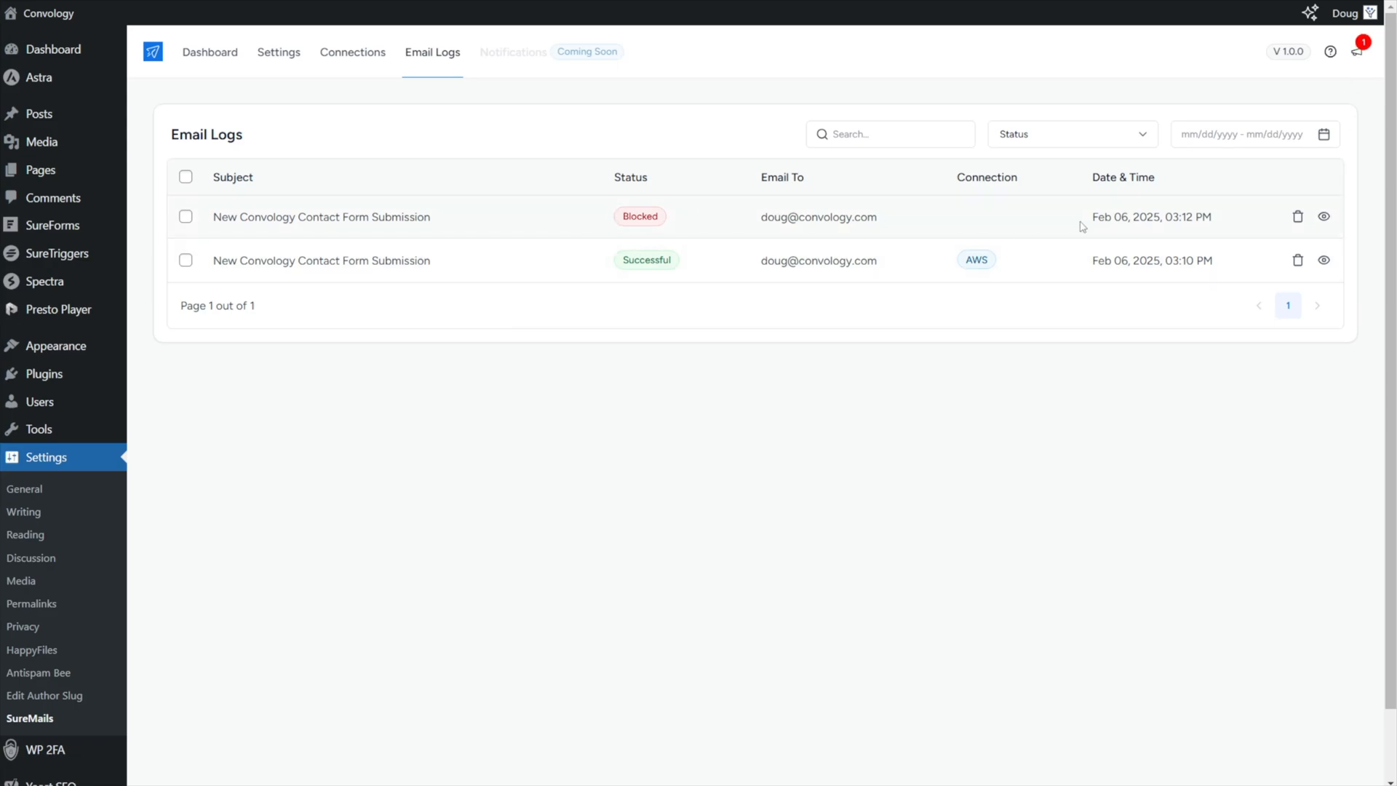
mouse_move(1325, 216)
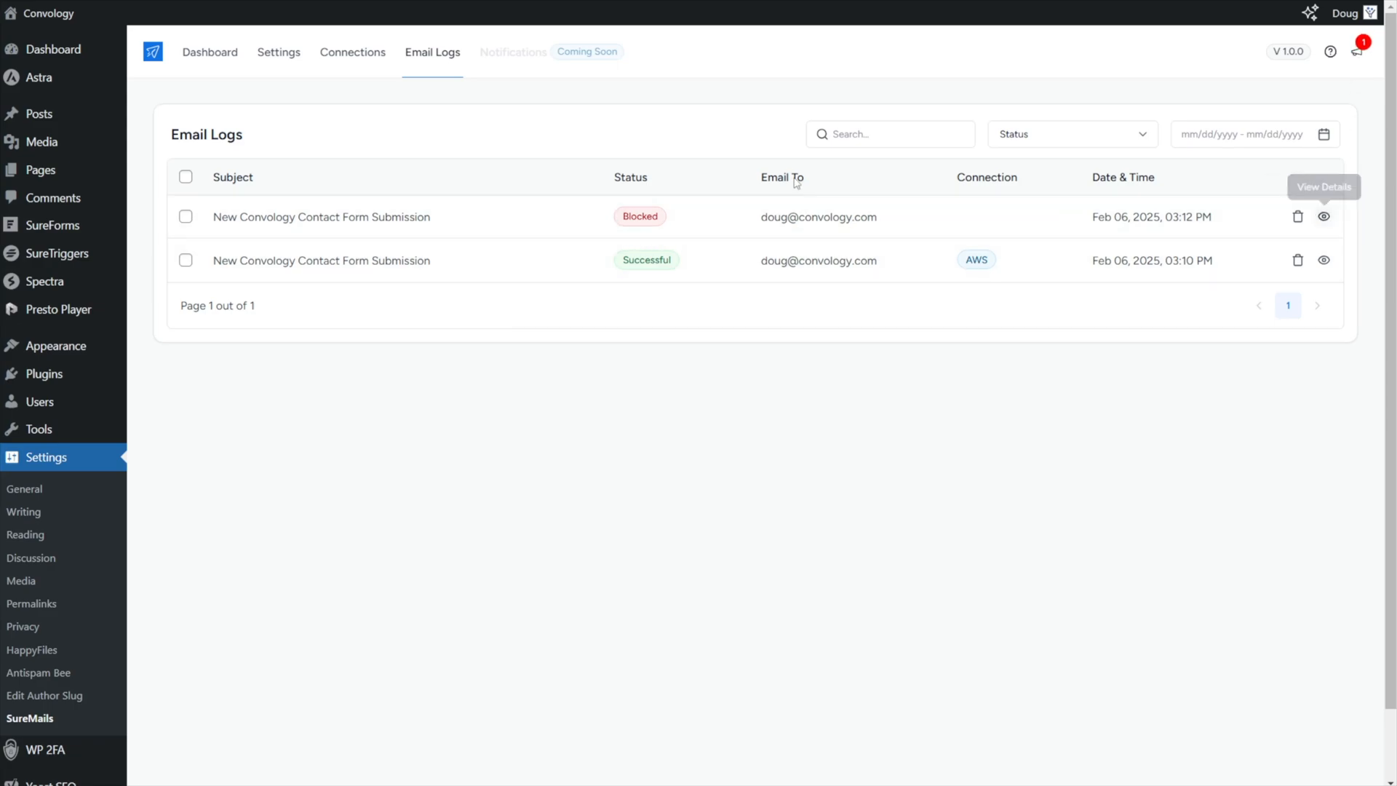